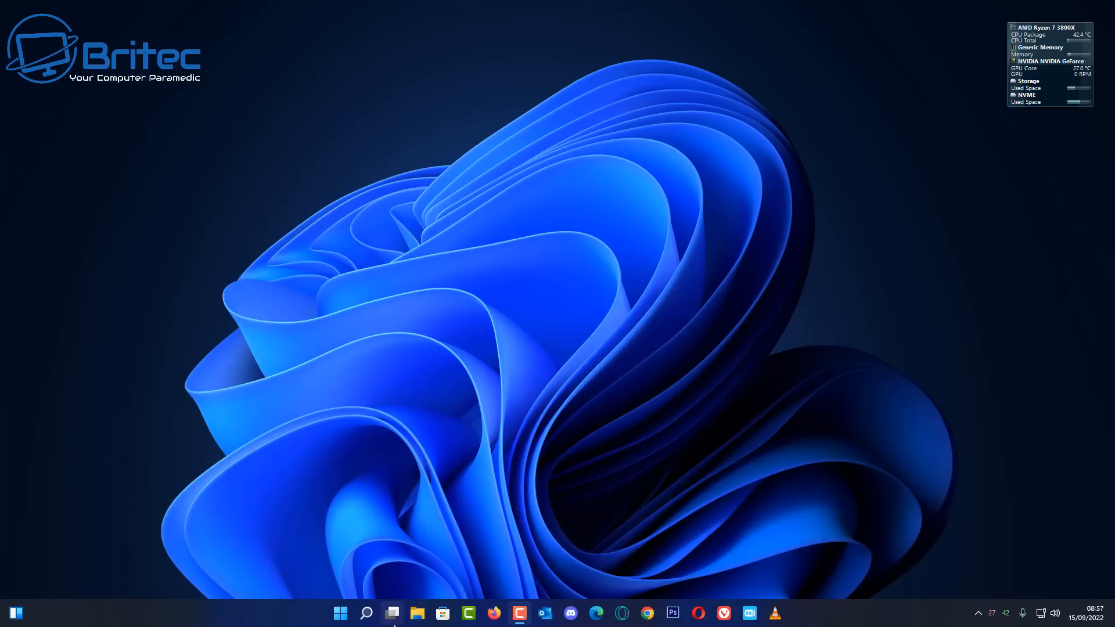
{"action": "mouse_move", "coordinate": [391, 611]}
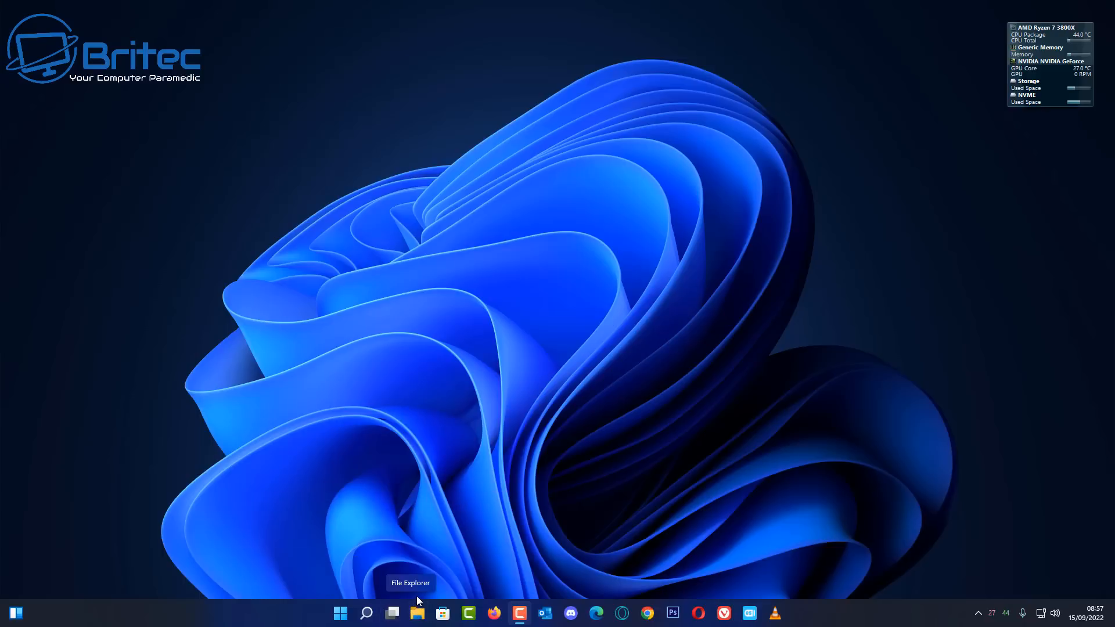
{"action": "mouse_move", "coordinate": [468, 581]}
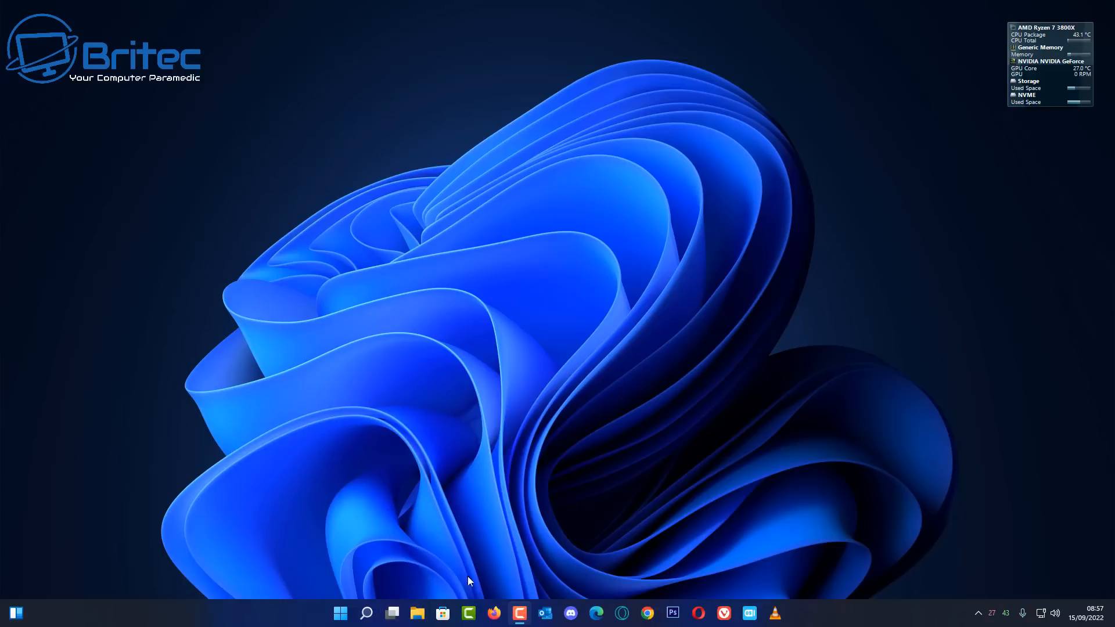
{"action": "mouse_move", "coordinate": [489, 366]}
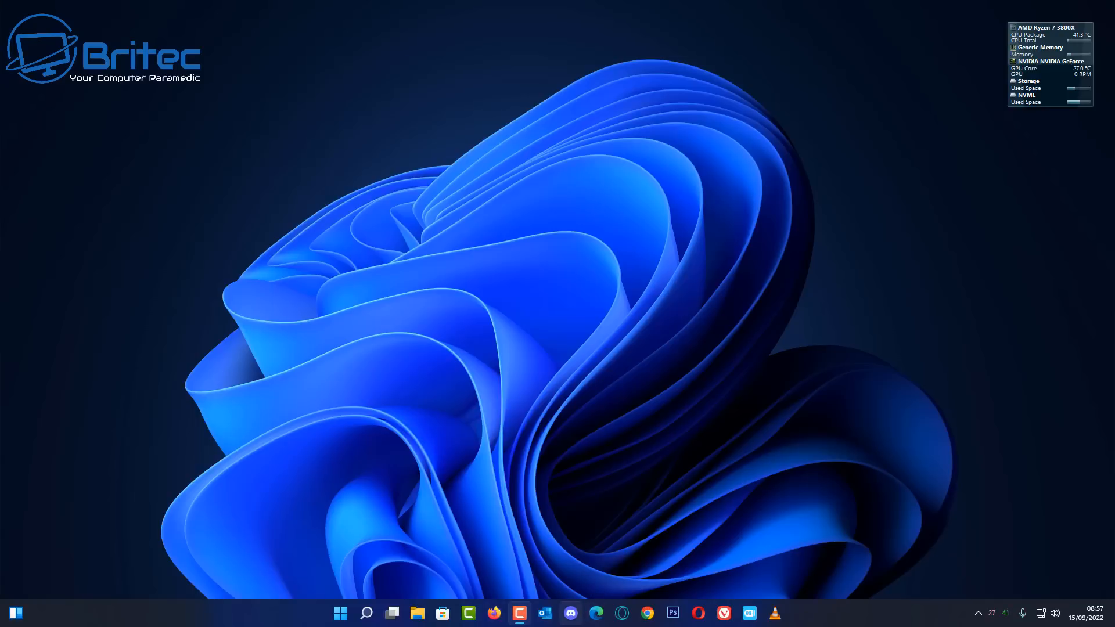
{"action": "mouse_move", "coordinate": [569, 612]}
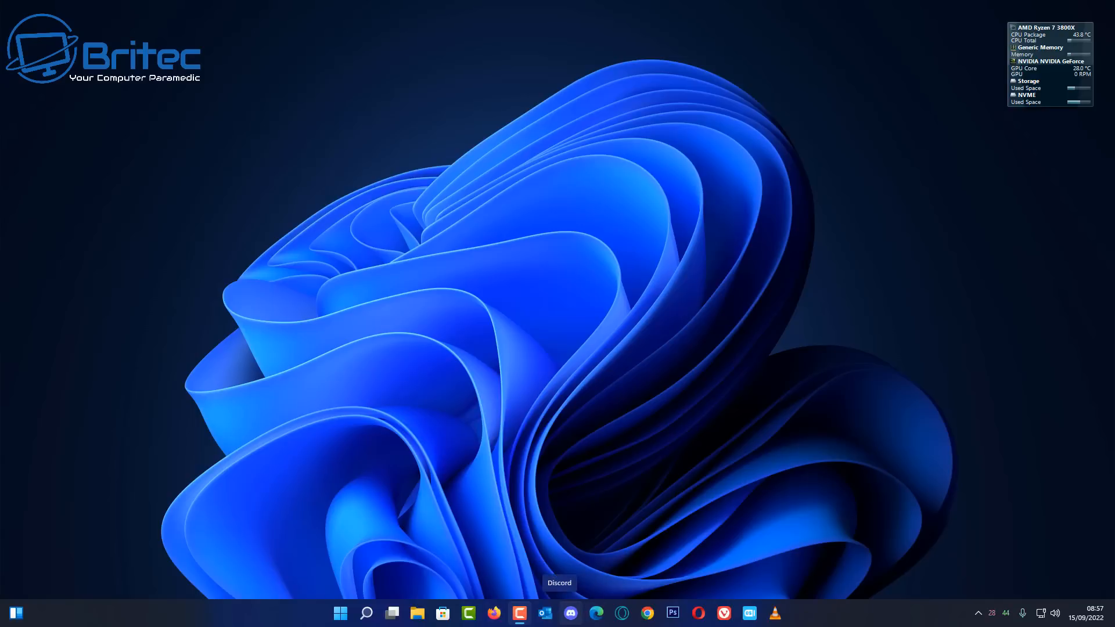
{"action": "mouse_move", "coordinate": [546, 612]}
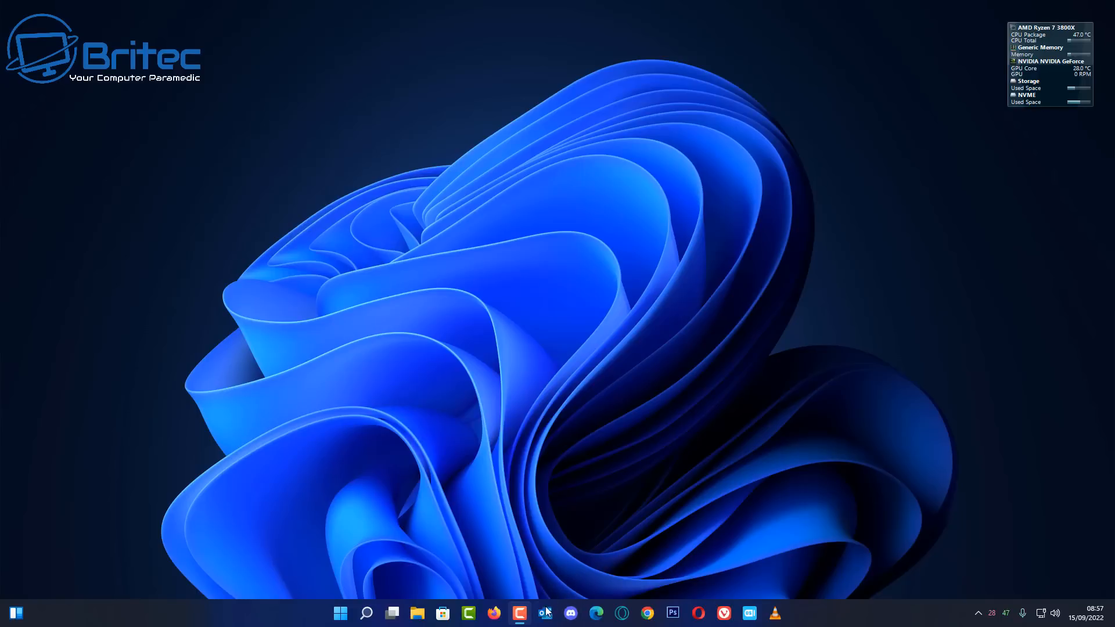
{"action": "mouse_move", "coordinate": [545, 613]}
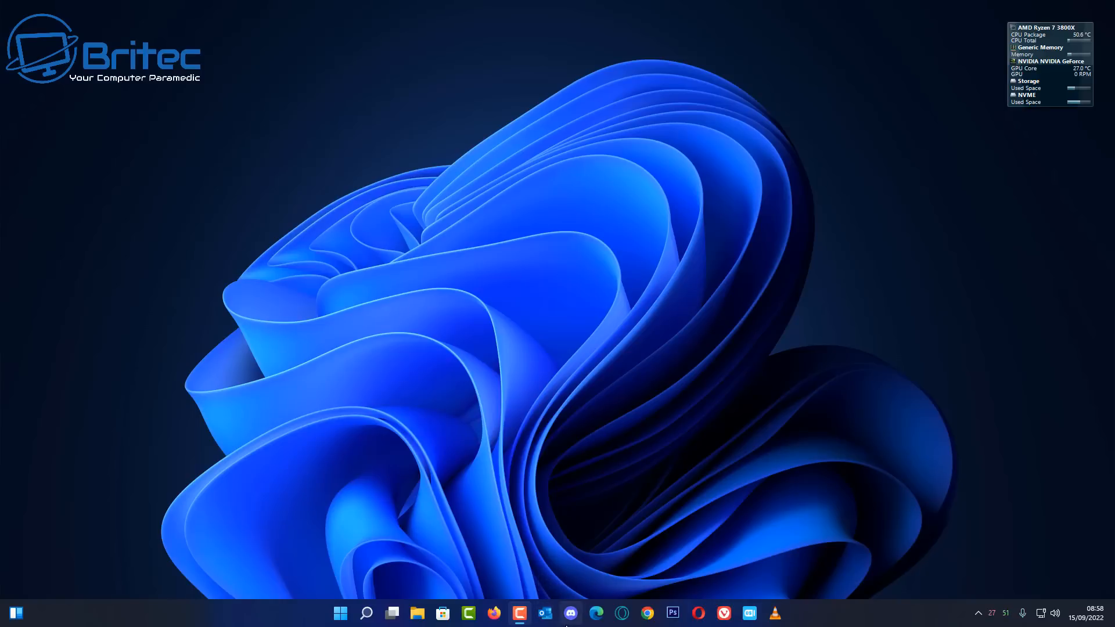
{"action": "mouse_move", "coordinate": [544, 613]}
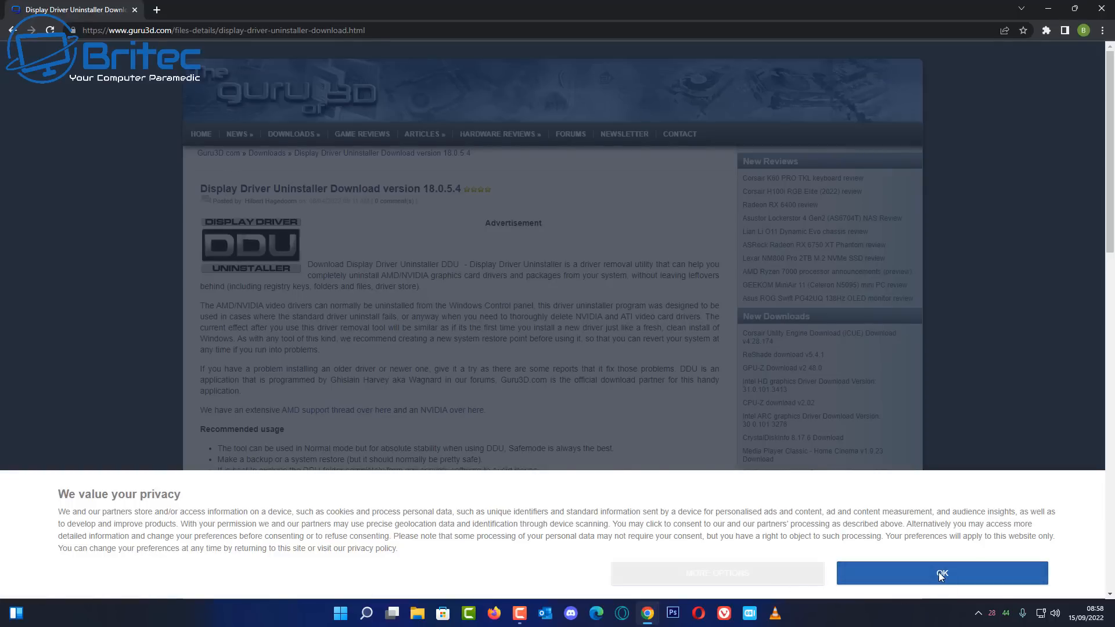
Dismiss the privacy banner and start the DDU 18.0.5.4 zip download from a mirror
{"action": "left_click", "coordinate": [942, 572]}
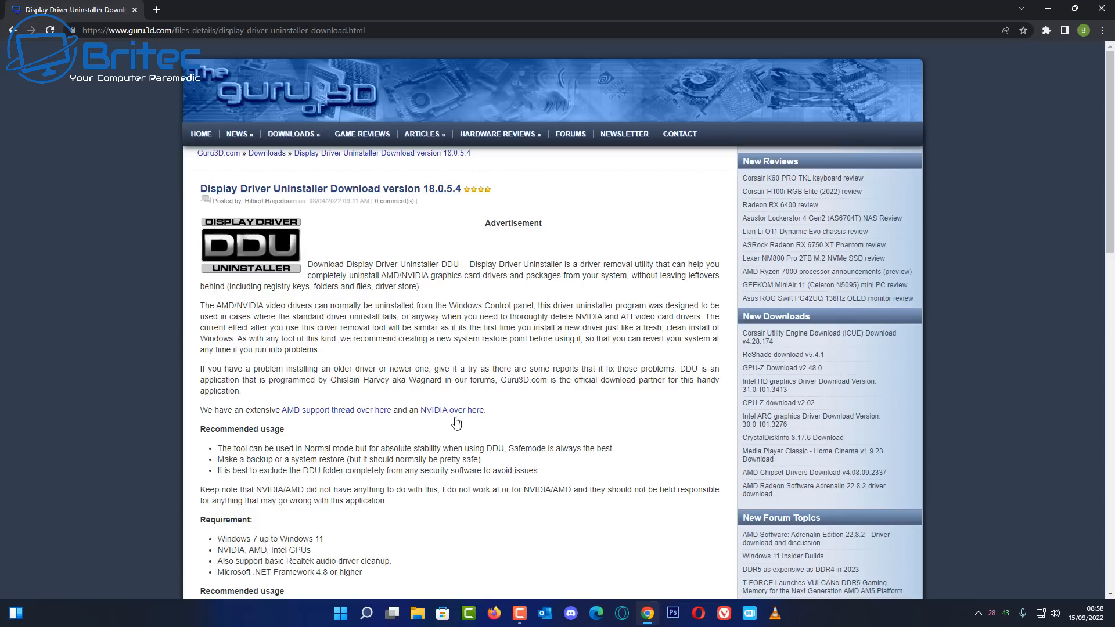
{"action": "mouse_move", "coordinate": [388, 597]}
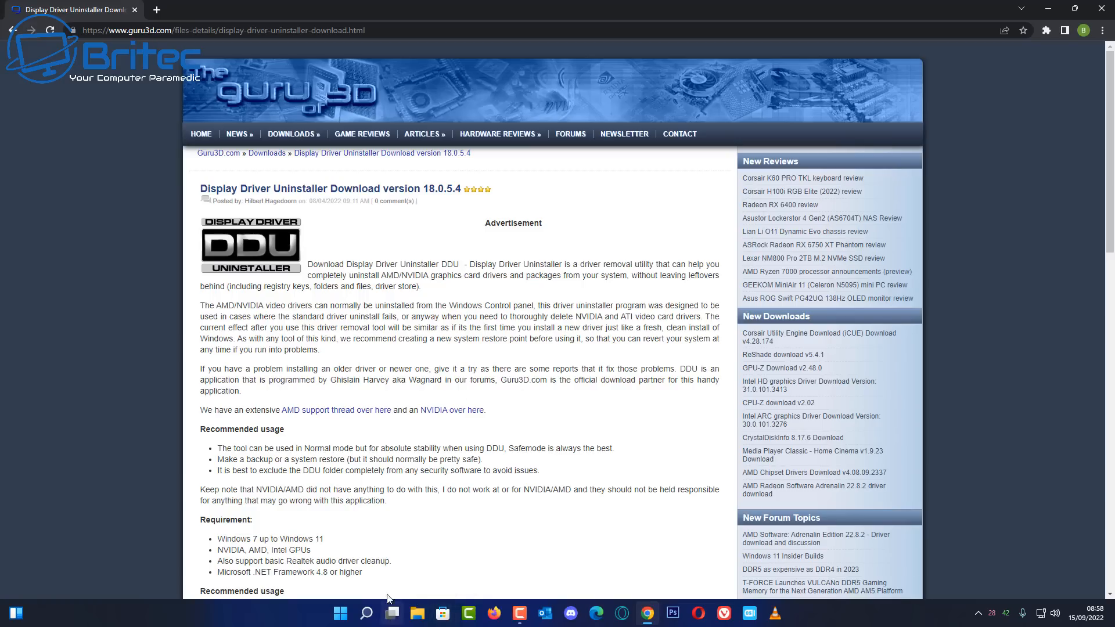
{"action": "left_click", "coordinate": [391, 613]}
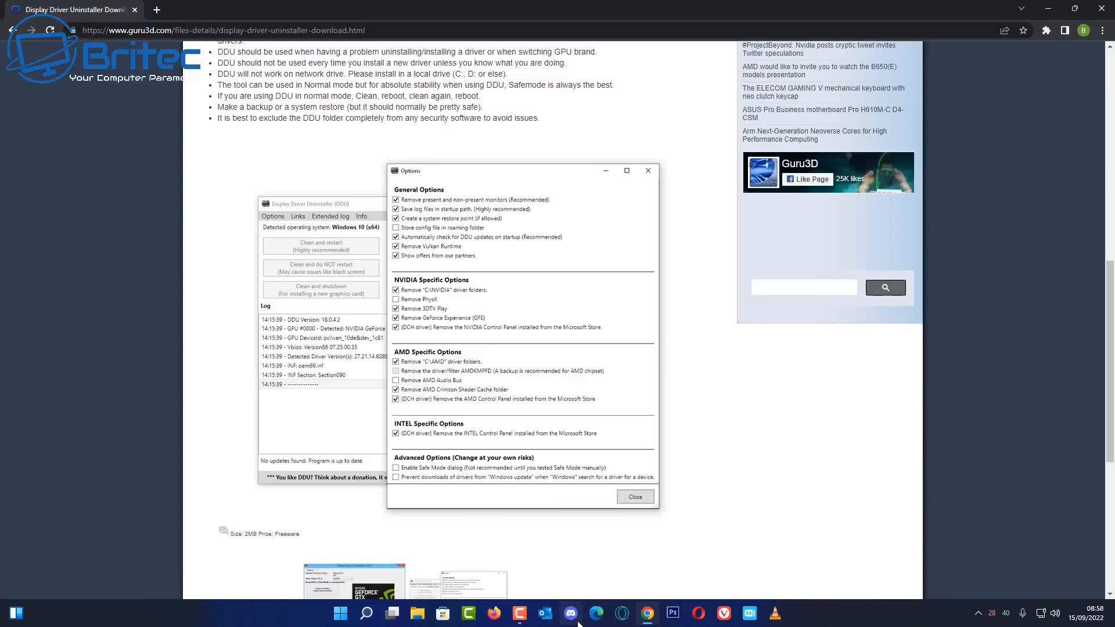
{"action": "scroll", "scroll_direction": "down", "scroll_amount": 3}
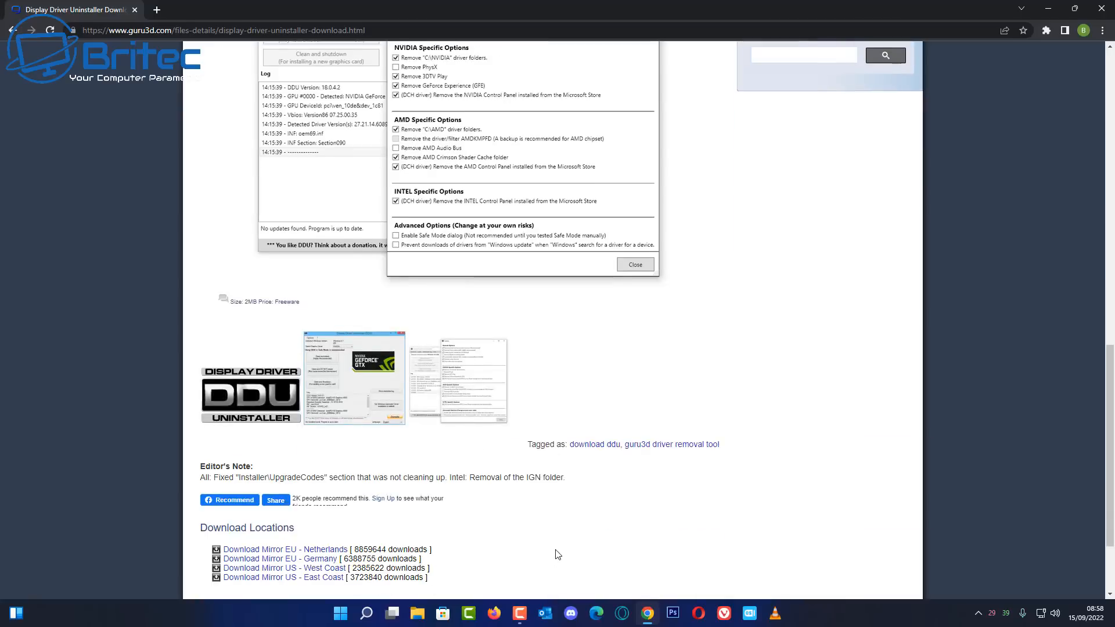
{"action": "scroll", "scroll_direction": "down", "scroll_amount": 3}
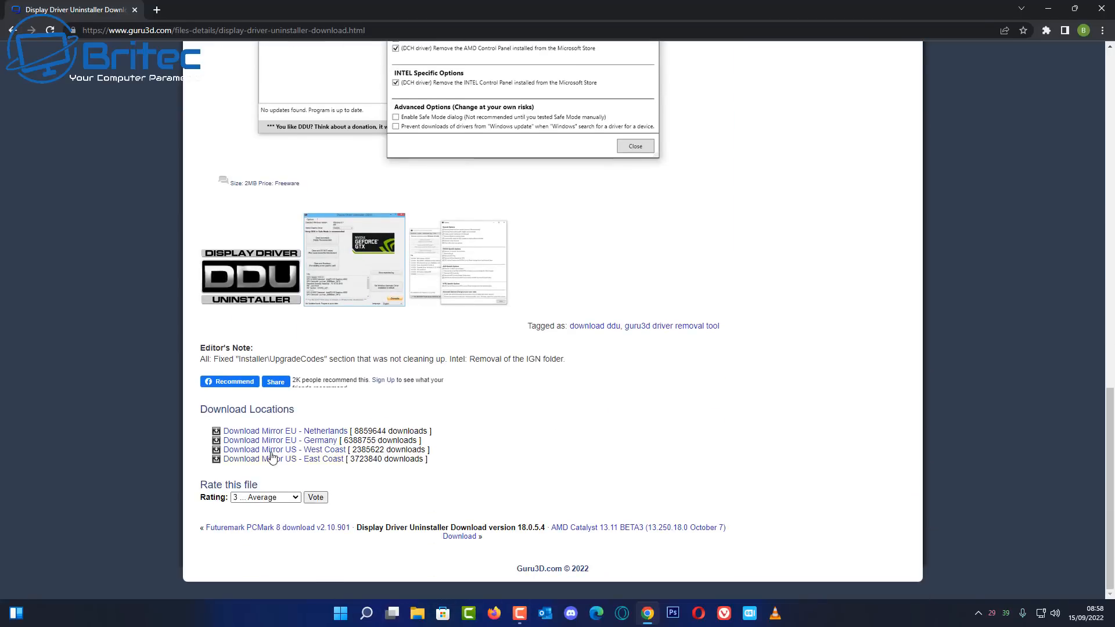
{"action": "left_click", "coordinate": [286, 430]}
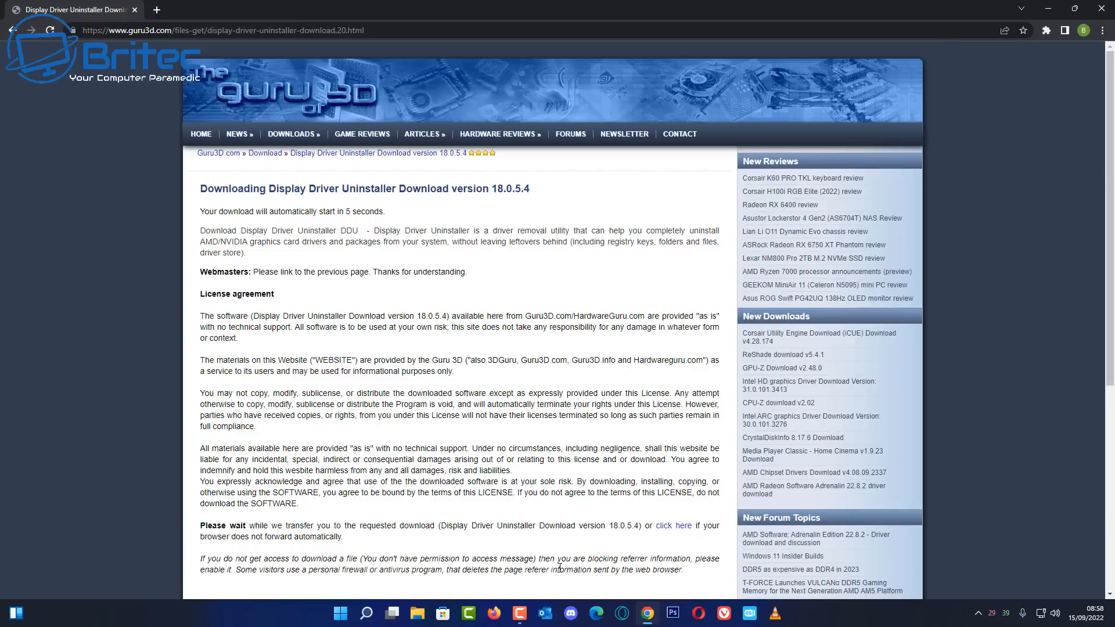
Return to the DDU download details page and review the Download Locations list
{"action": "scroll", "scroll_direction": "down", "scroll_amount": 3}
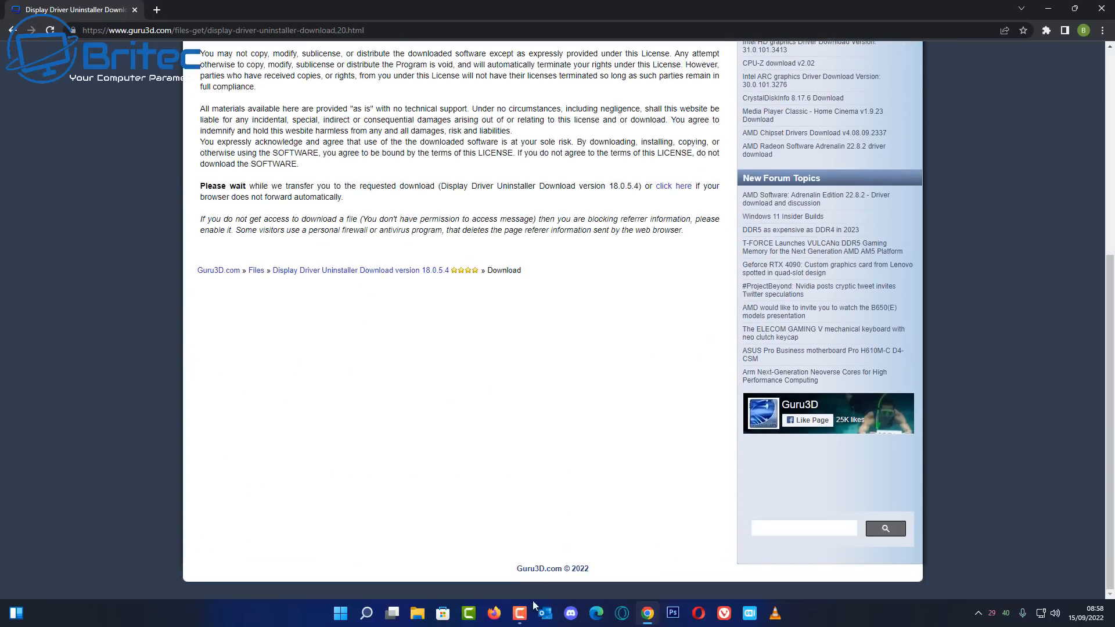
{"action": "mouse_move", "coordinate": [349, 271]}
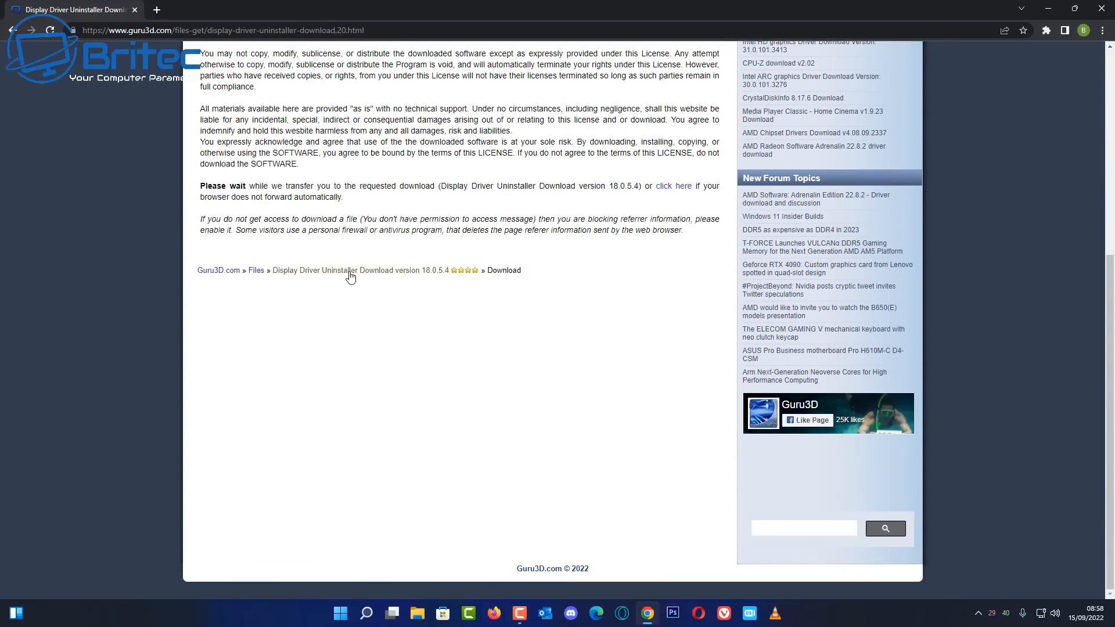
{"action": "left_click", "coordinate": [347, 270]}
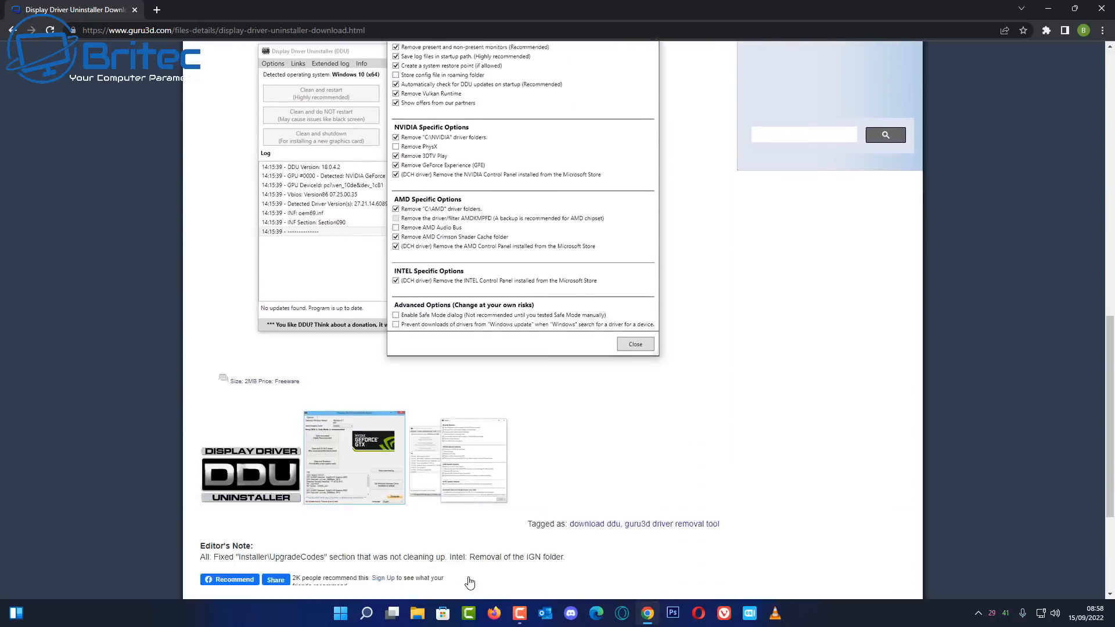
{"action": "scroll", "scroll_direction": "down", "scroll_amount": 3}
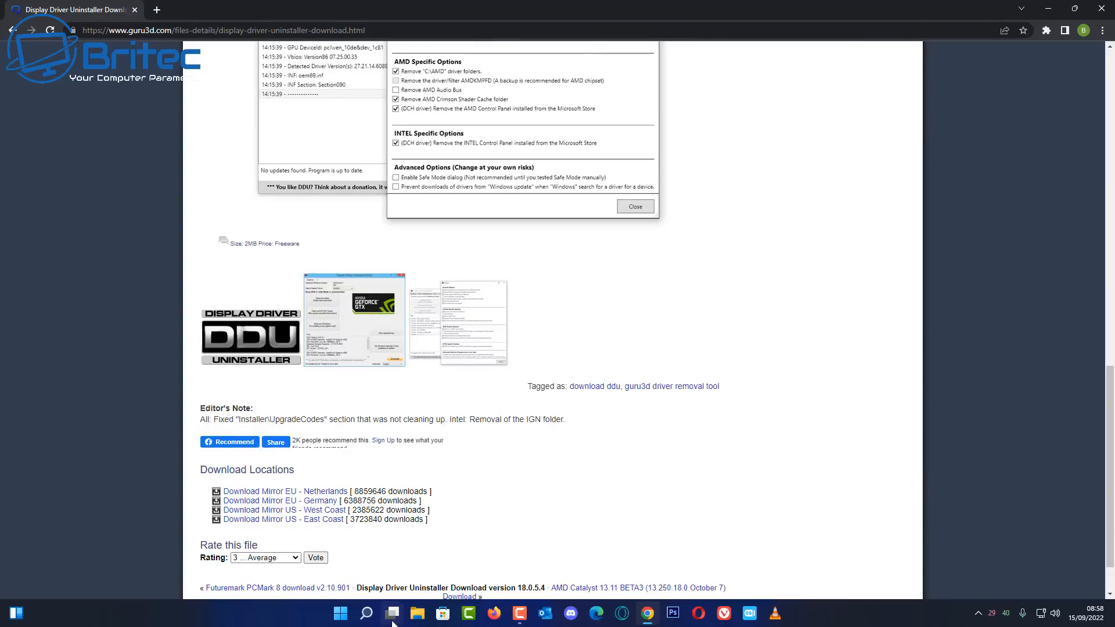
{"action": "scroll", "scroll_direction": "down", "scroll_amount": 3}
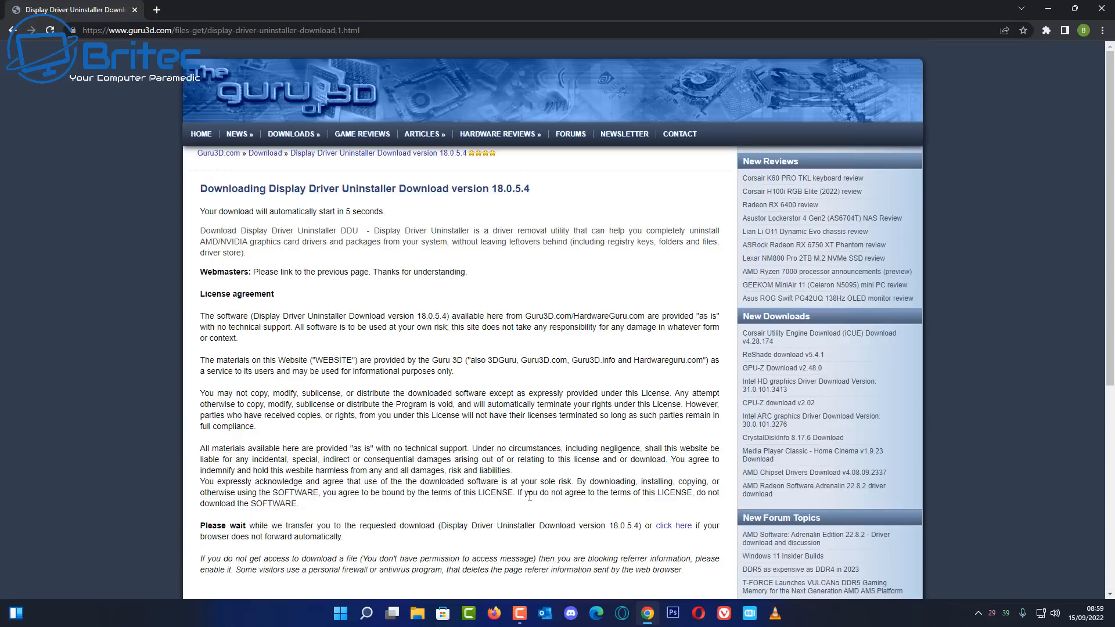
{"action": "mouse_move", "coordinate": [503, 603]}
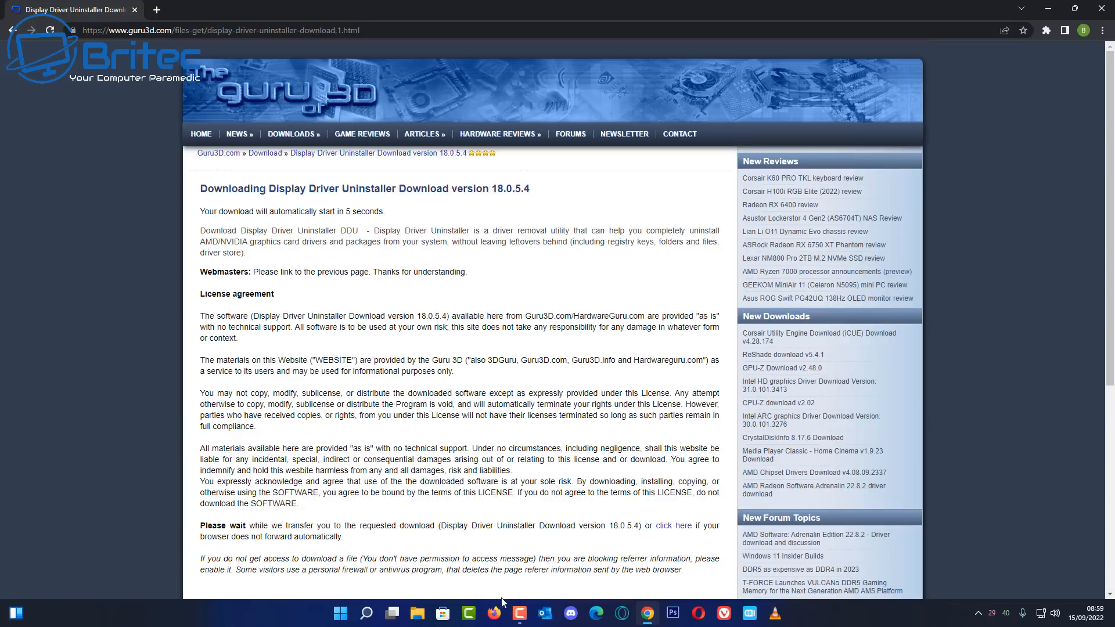
{"action": "mouse_move", "coordinate": [493, 612]}
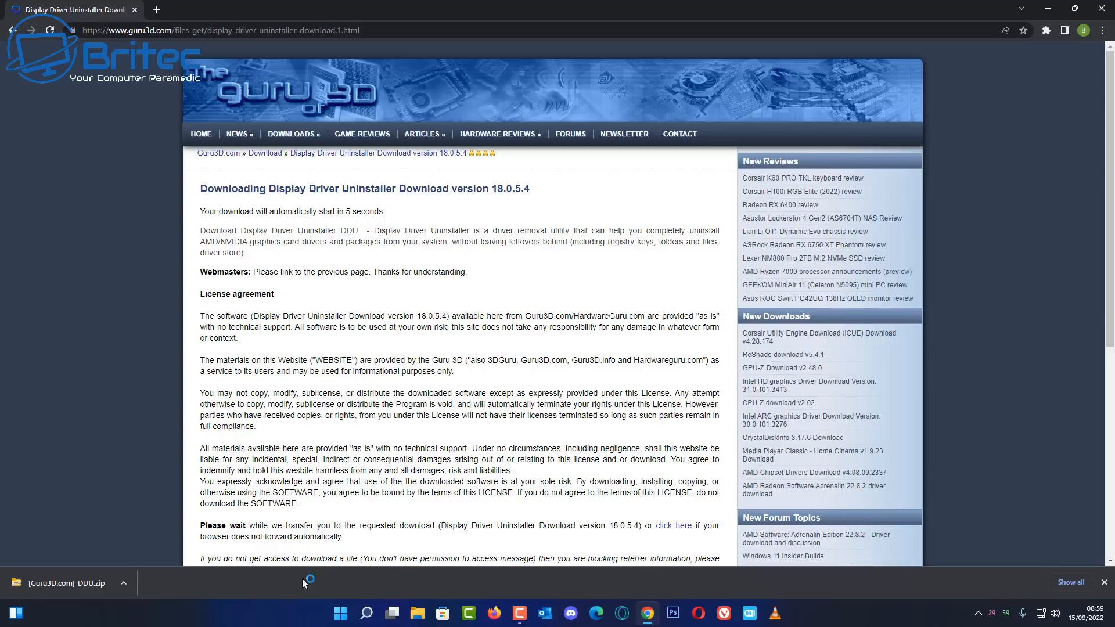
{"action": "mouse_move", "coordinate": [487, 353]}
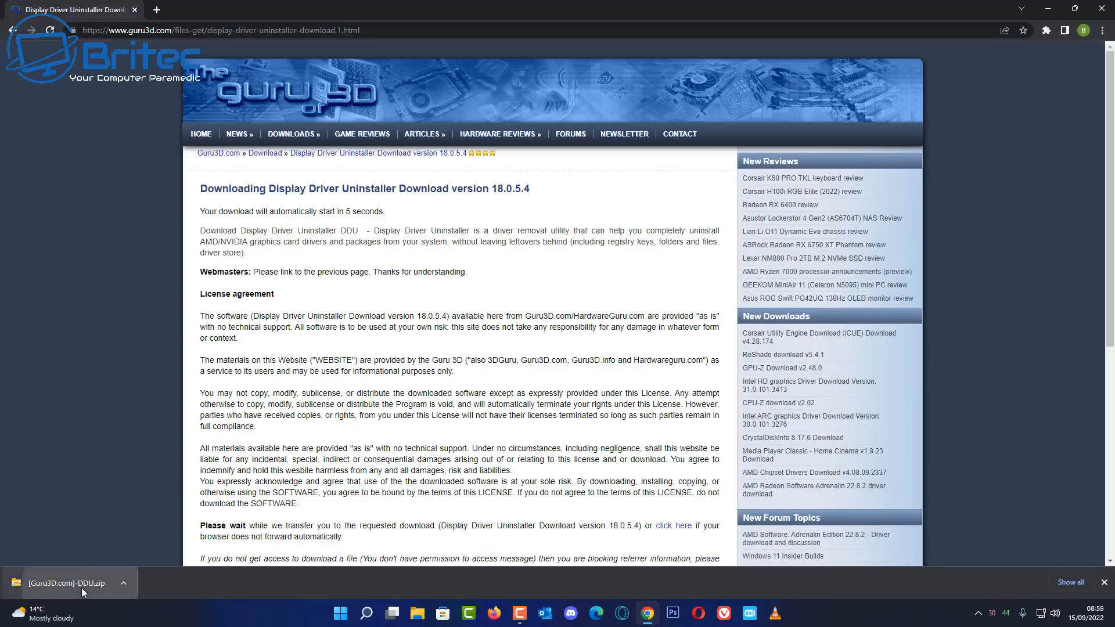
View the downloaded DDU zip's contents in File Explorer, confirming the v18.0.5.4 installer, then close it
{"action": "left_click", "coordinate": [67, 583]}
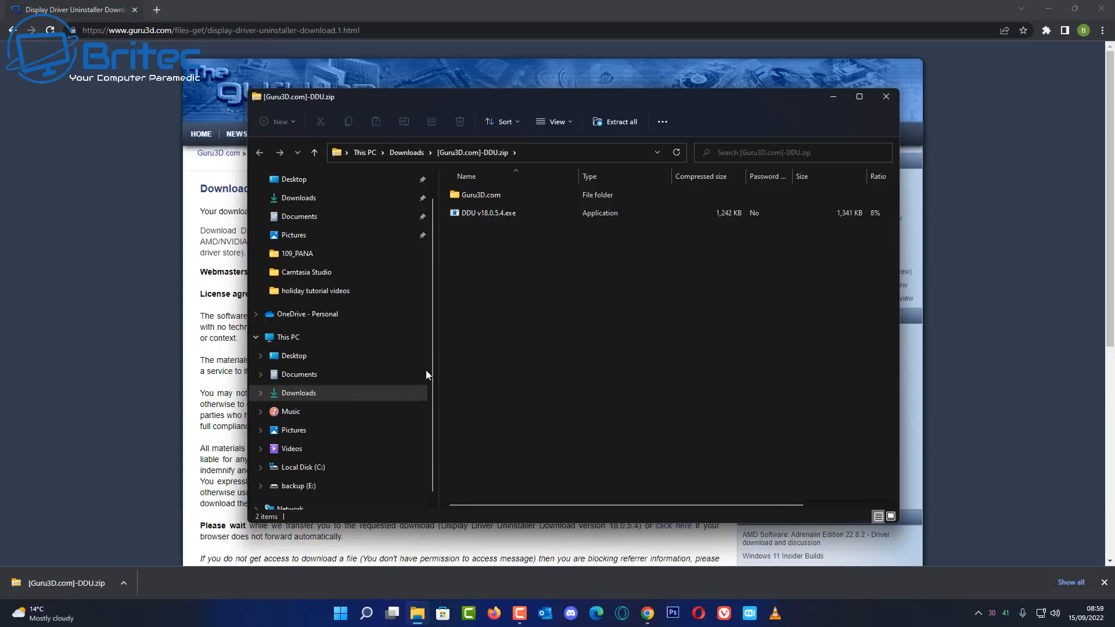
{"action": "left_click", "coordinate": [620, 122]}
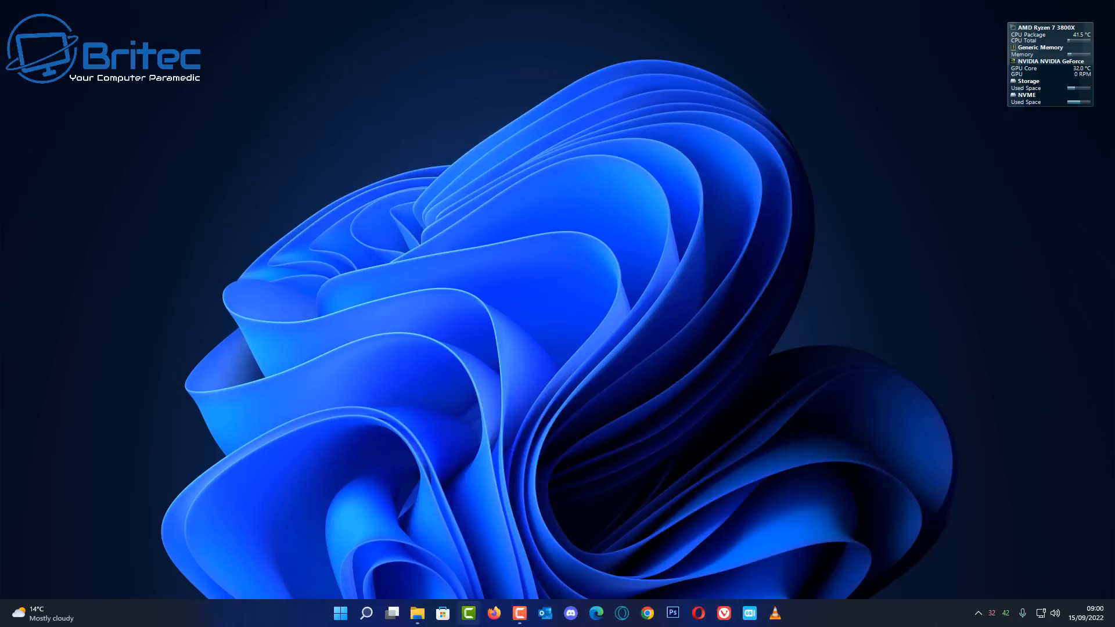
Reach the Windows Update page in Settings from the Start menu
{"action": "left_click", "coordinate": [366, 613]}
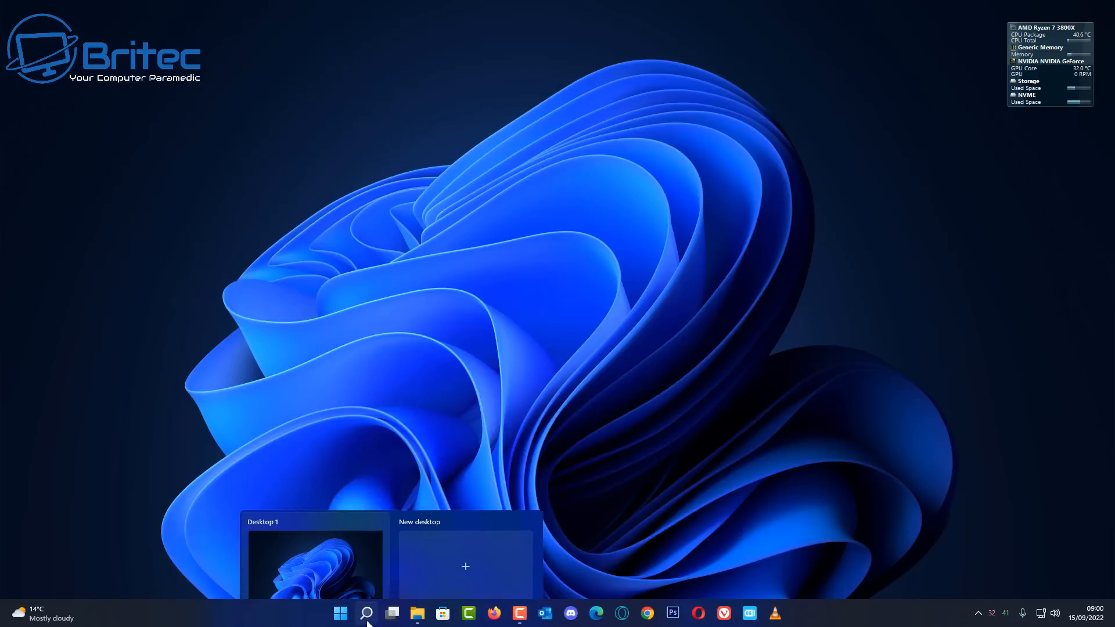
{"action": "left_click", "coordinate": [340, 613]}
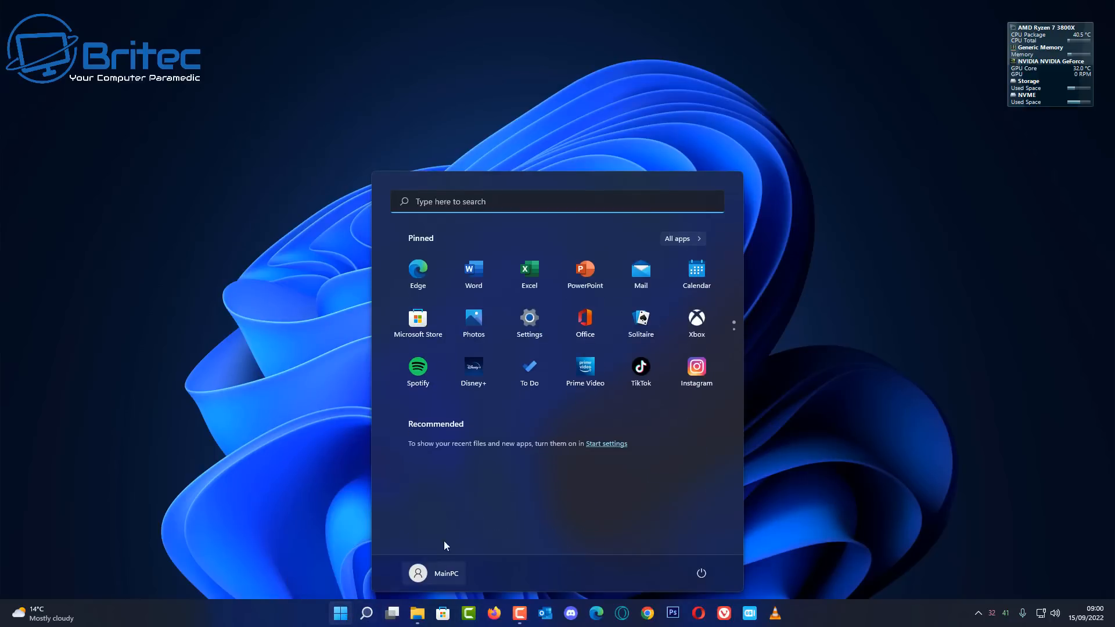
{"action": "left_click", "coordinate": [528, 318]}
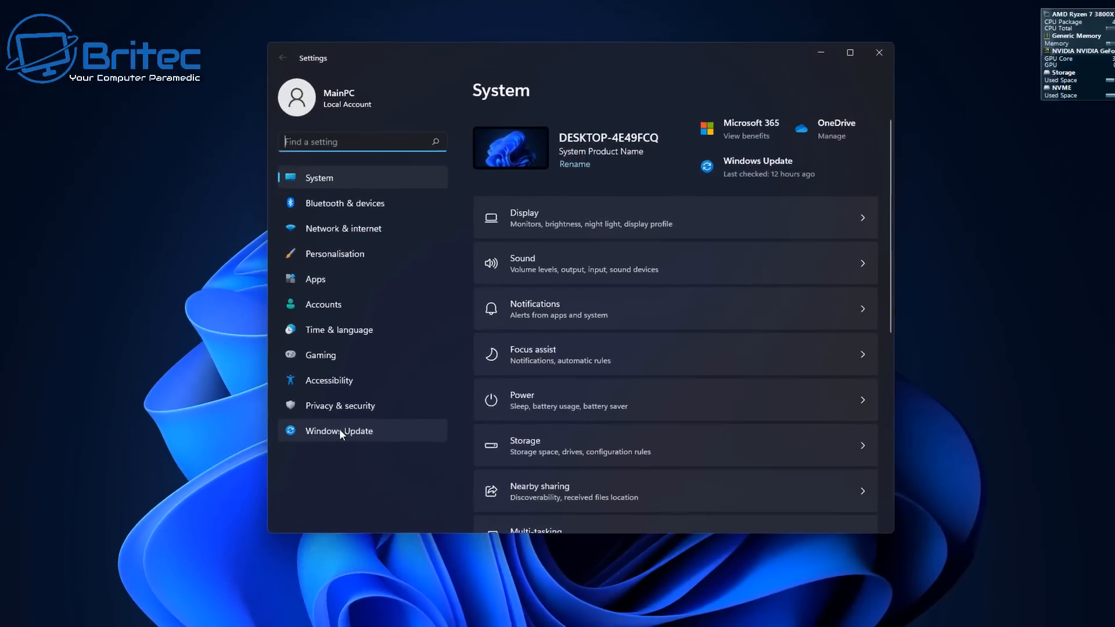
{"action": "left_click", "coordinate": [339, 431]}
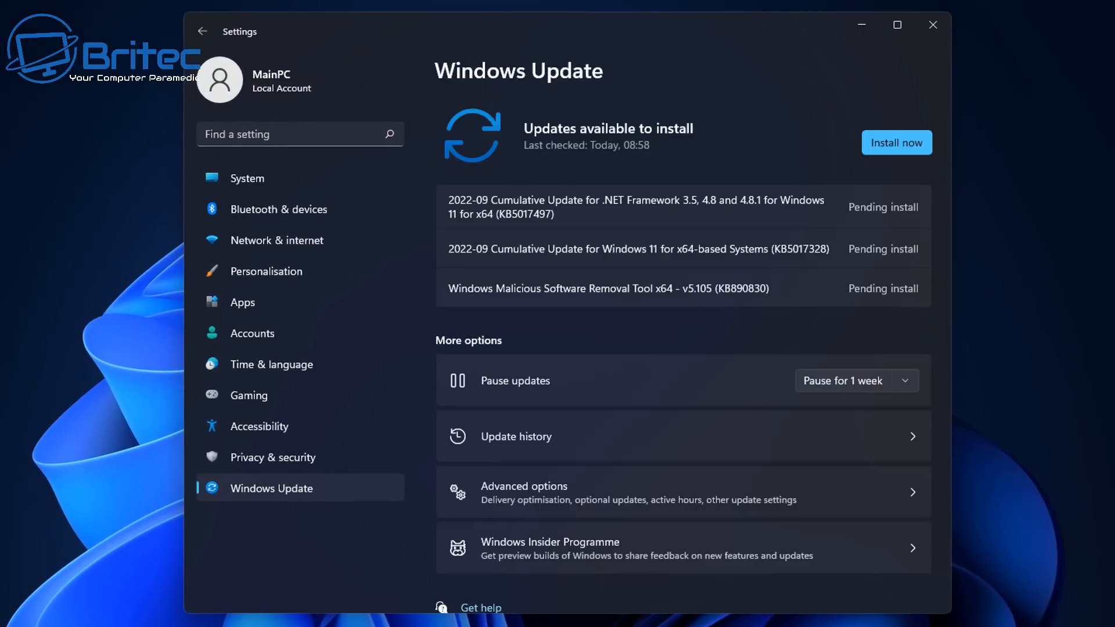
{"action": "mouse_move", "coordinate": [838, 178]}
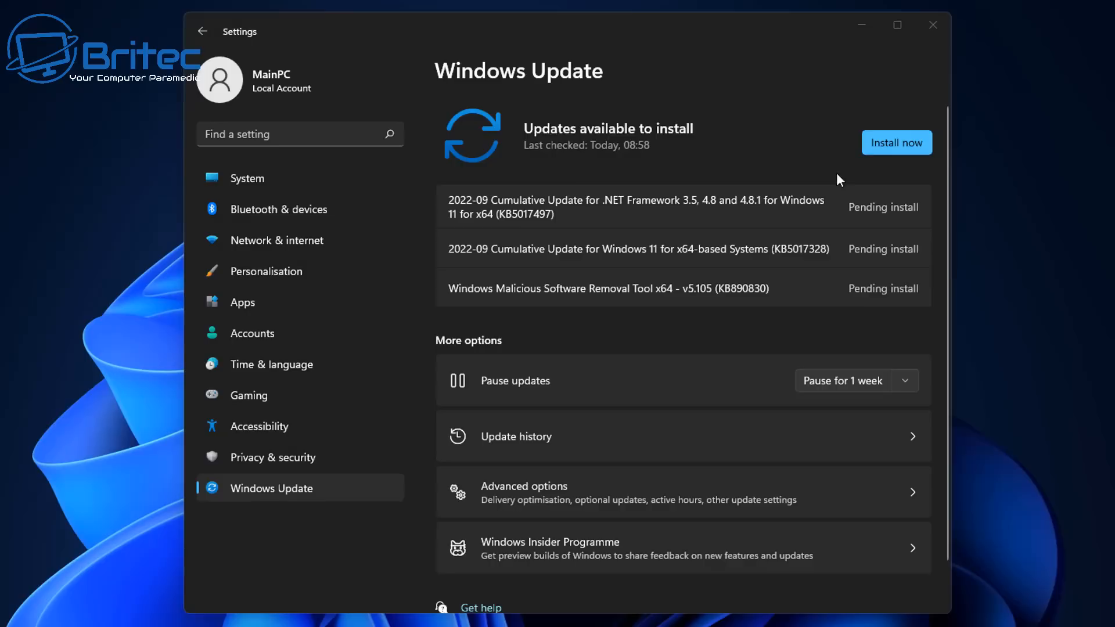
Install the available Windows updates and close Settings while they run
{"action": "left_click", "coordinate": [895, 142]}
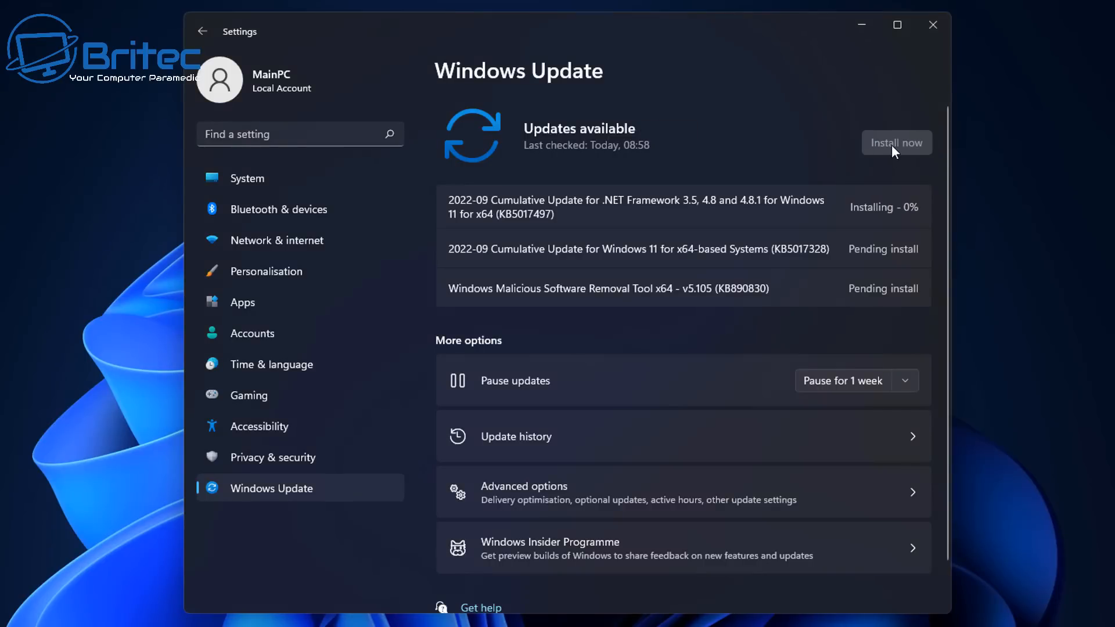
{"action": "mouse_move", "coordinate": [707, 283]}
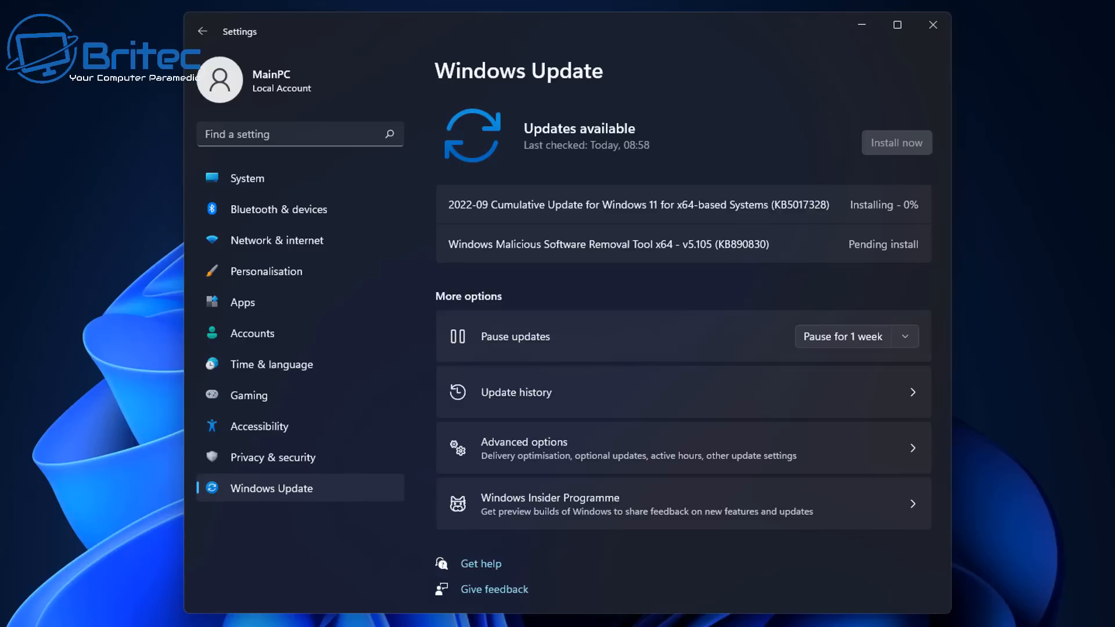
{"action": "mouse_move", "coordinate": [93, 610]}
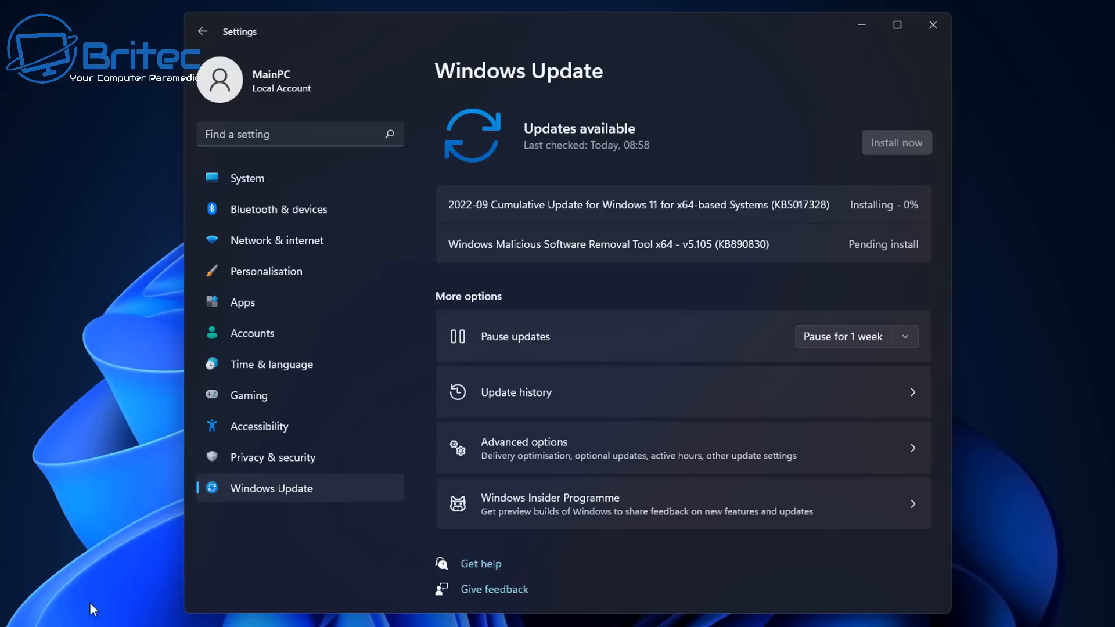
{"action": "mouse_move", "coordinate": [37, 576]}
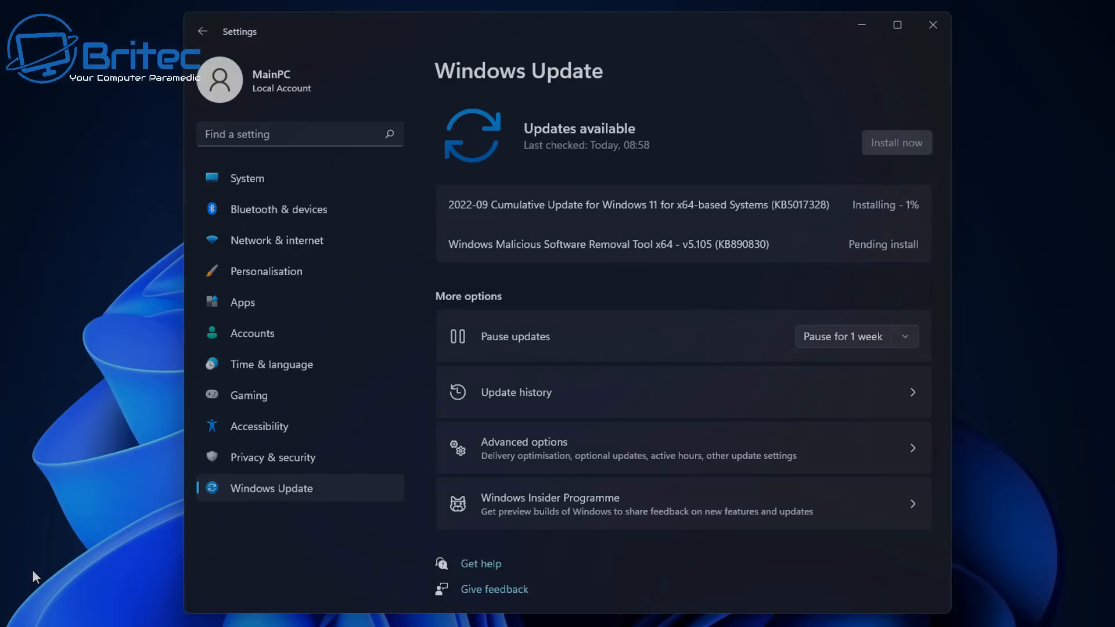
{"action": "left_click", "coordinate": [932, 25]}
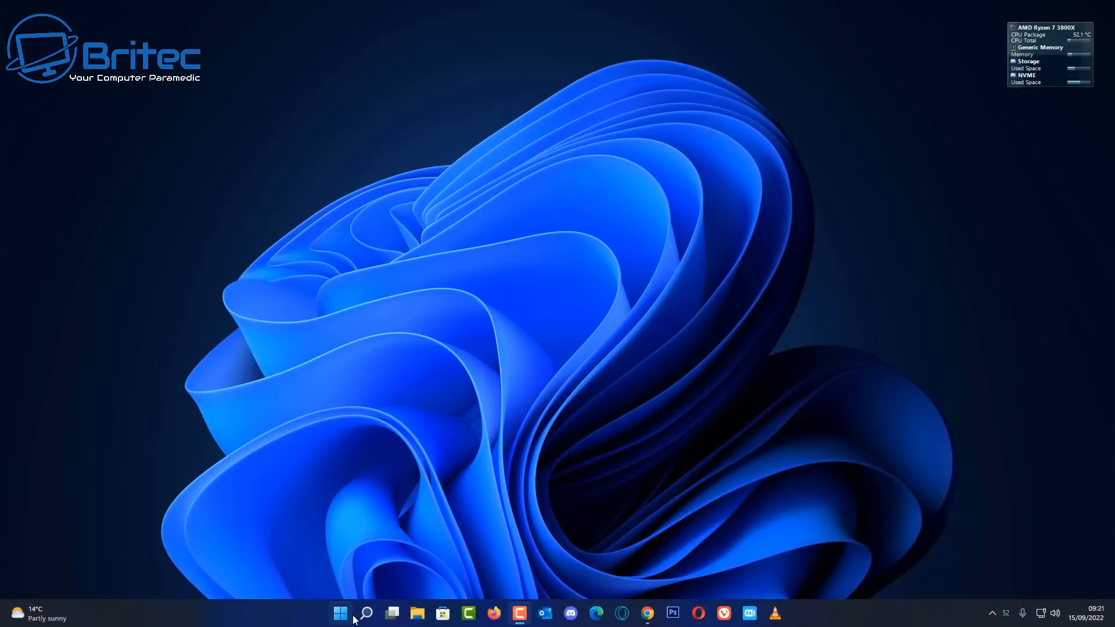
Reopen Windows Update in Settings and check again for new updates
{"action": "left_click", "coordinate": [340, 613]}
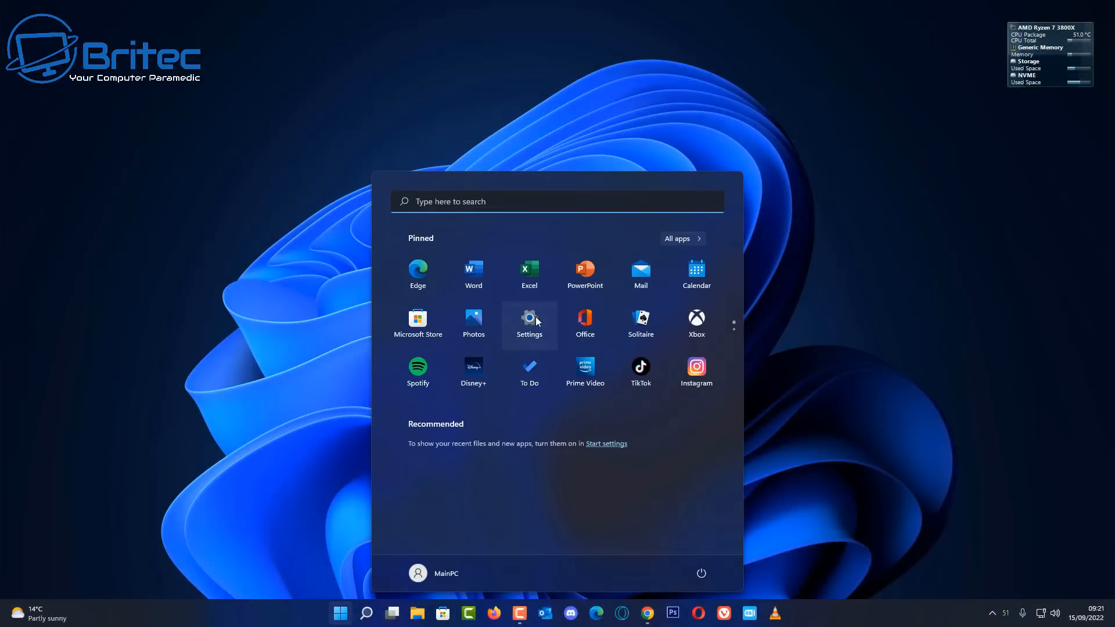
{"action": "left_click", "coordinate": [529, 322]}
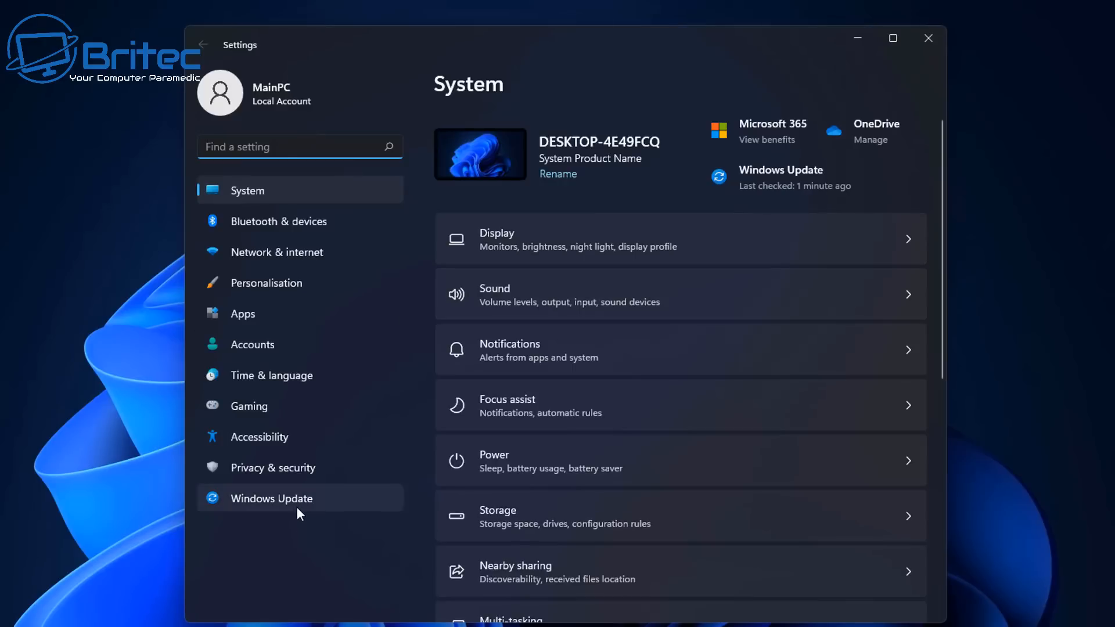
{"action": "left_click", "coordinate": [272, 498]}
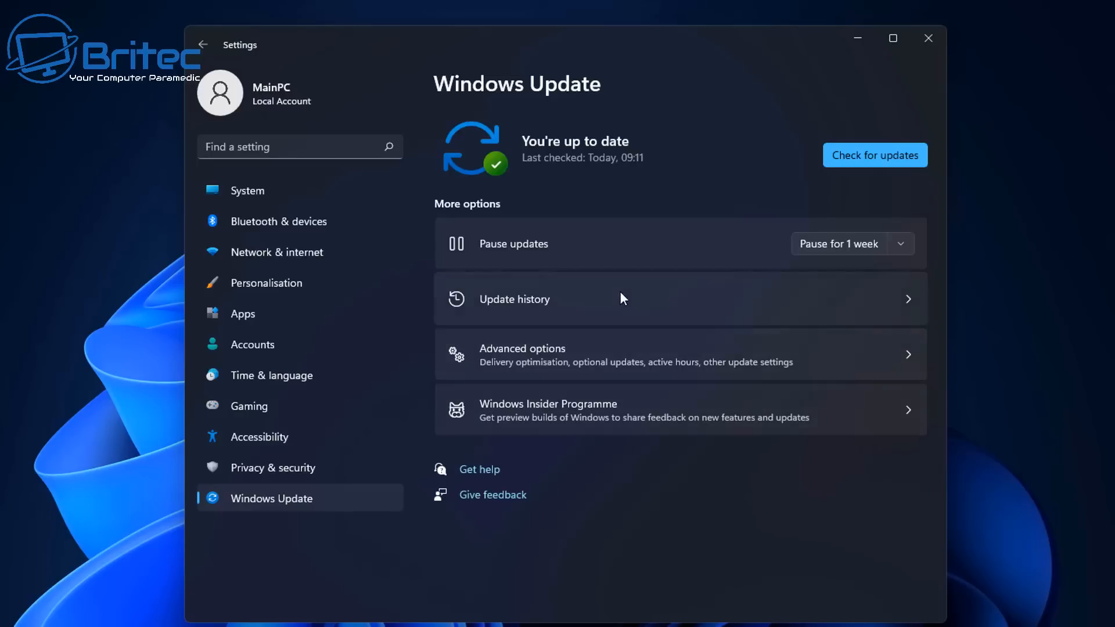
{"action": "left_click", "coordinate": [875, 155]}
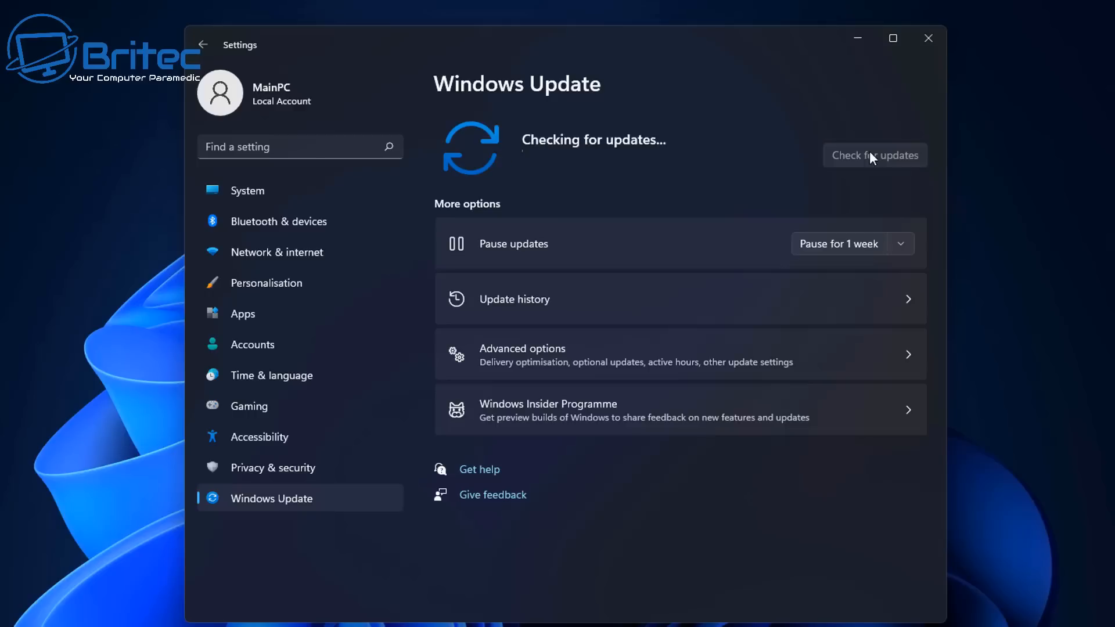
{"action": "mouse_move", "coordinate": [544, 214]}
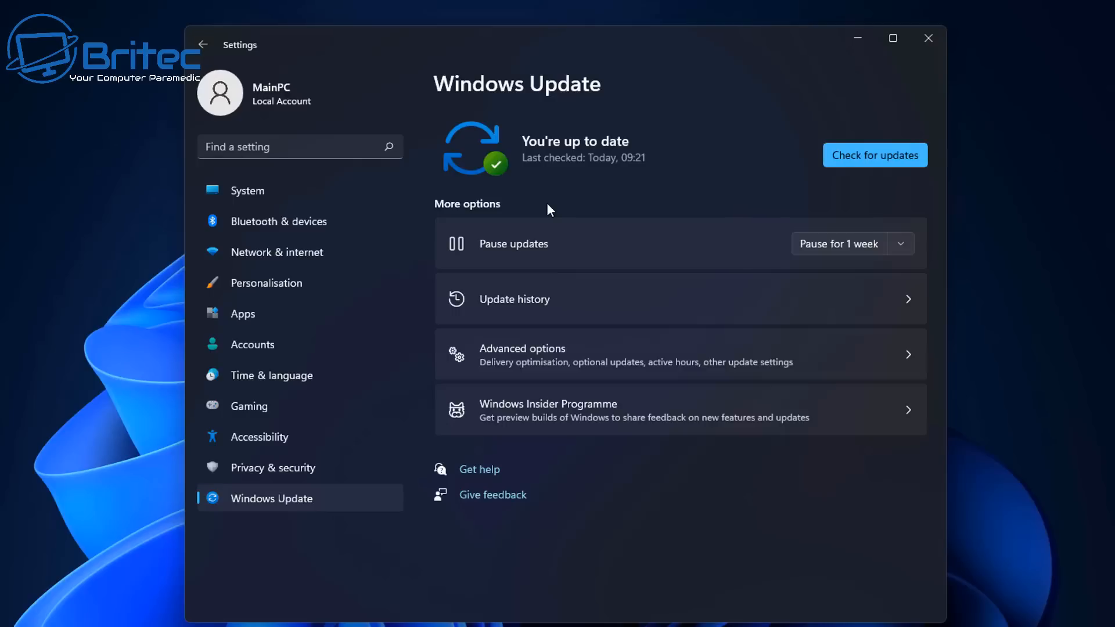
{"action": "mouse_move", "coordinate": [1012, 134]}
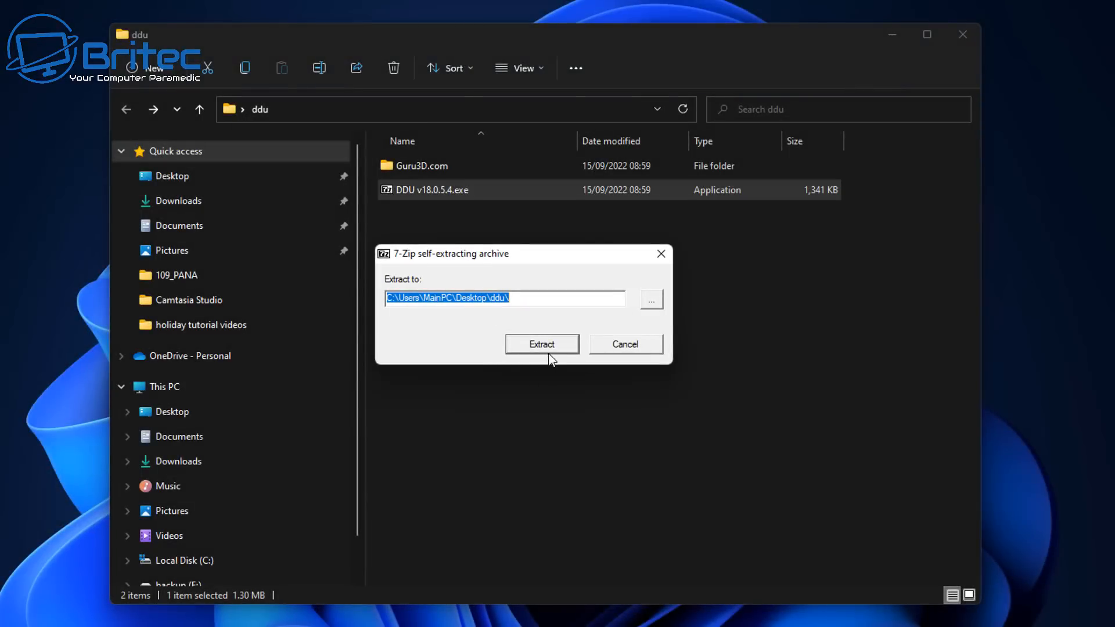
Extract the DDU archive into the ddu folder and select Display Driver Uninstaller.exe inside DDU v18.0.5.4
{"action": "left_click", "coordinate": [541, 344]}
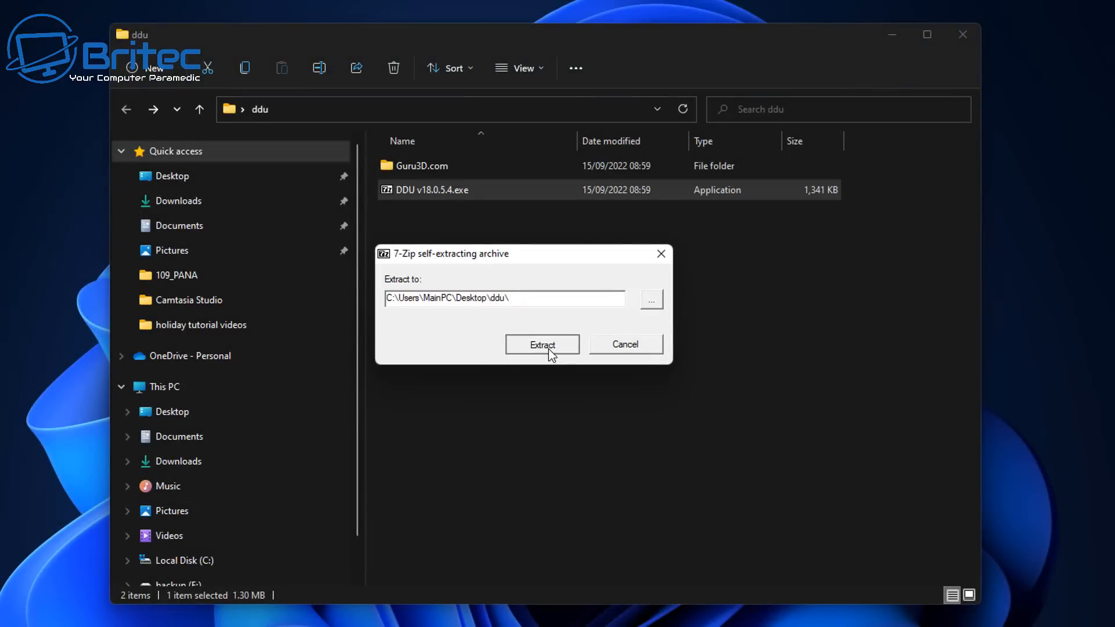
{"action": "left_click", "coordinate": [543, 344]}
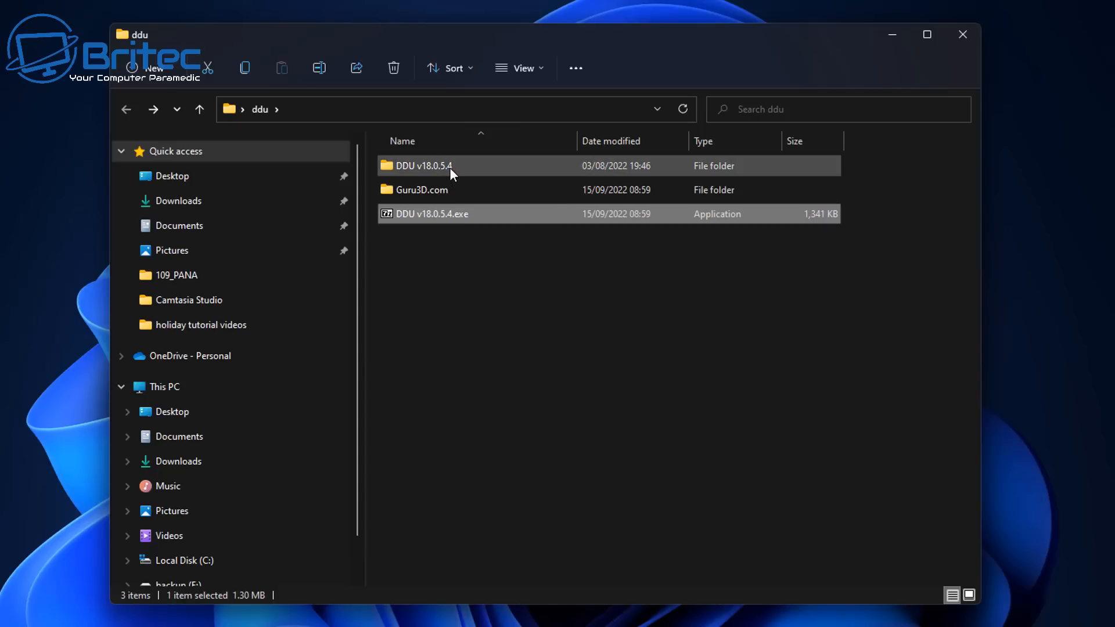
{"action": "double_click", "coordinate": [423, 166]}
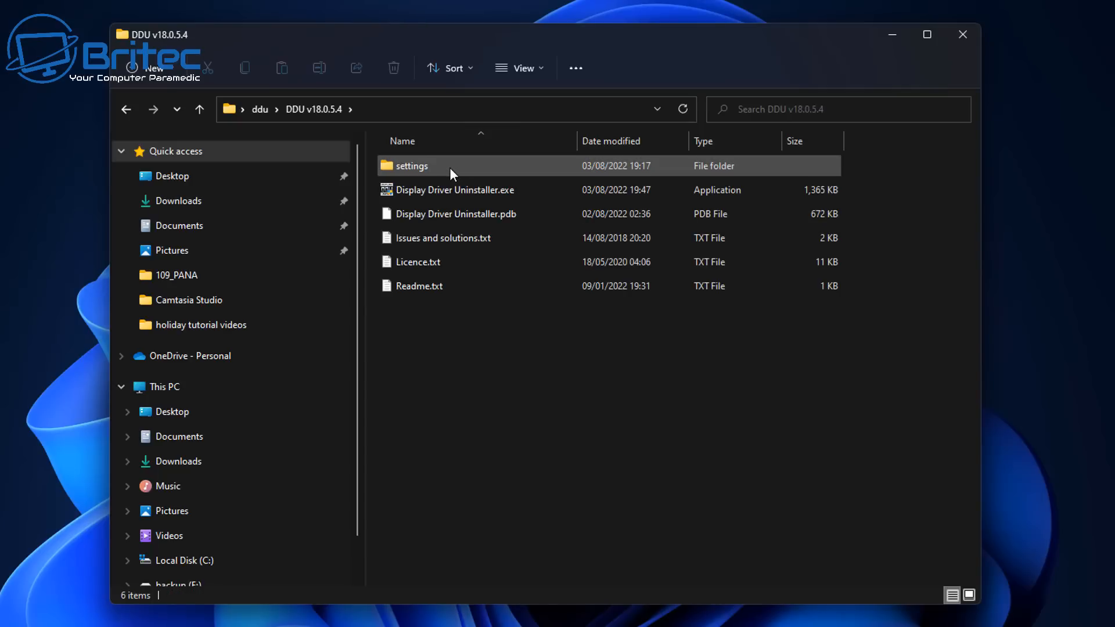
{"action": "mouse_move", "coordinate": [455, 190]}
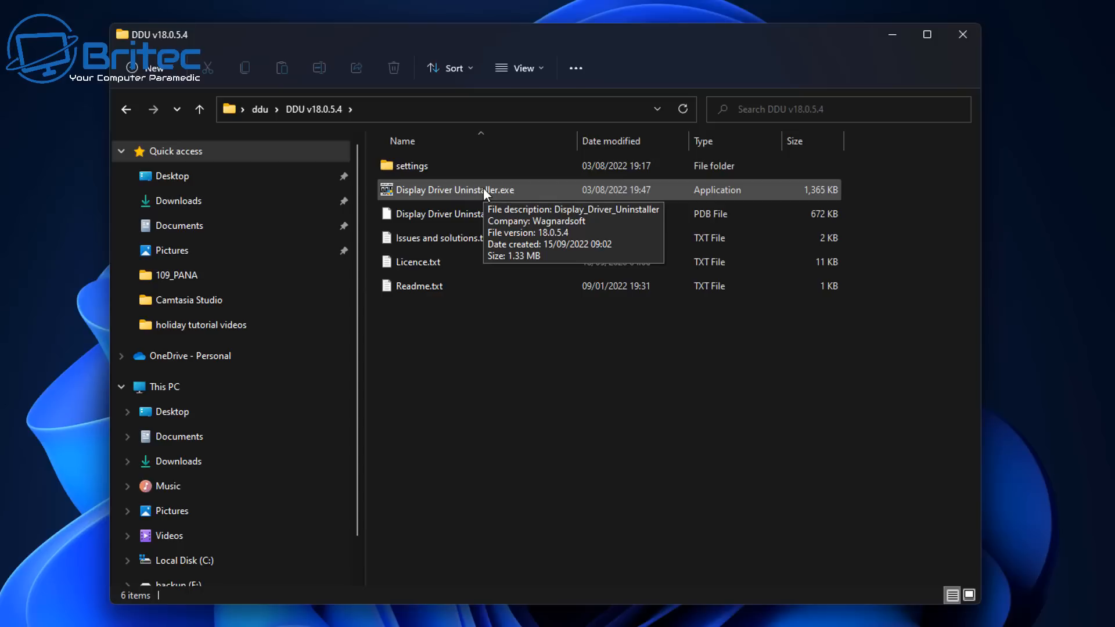
{"action": "left_click", "coordinate": [456, 189]}
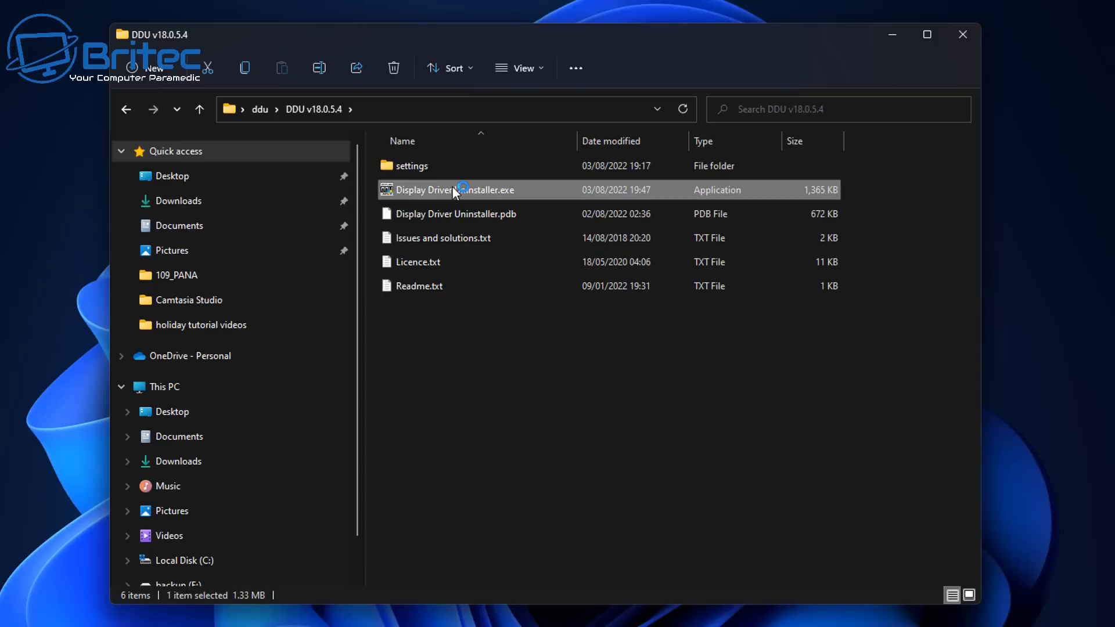
Launch Display Driver Uninstaller and dismiss its Safe Mode warning
{"action": "double_click", "coordinate": [455, 190]}
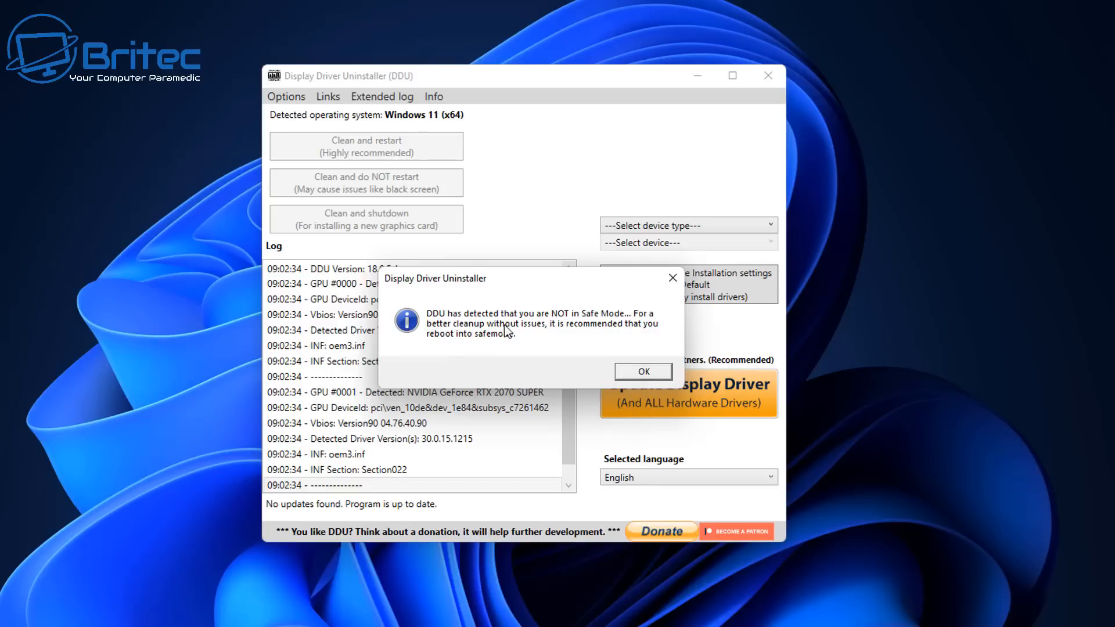
{"action": "mouse_move", "coordinate": [648, 325]}
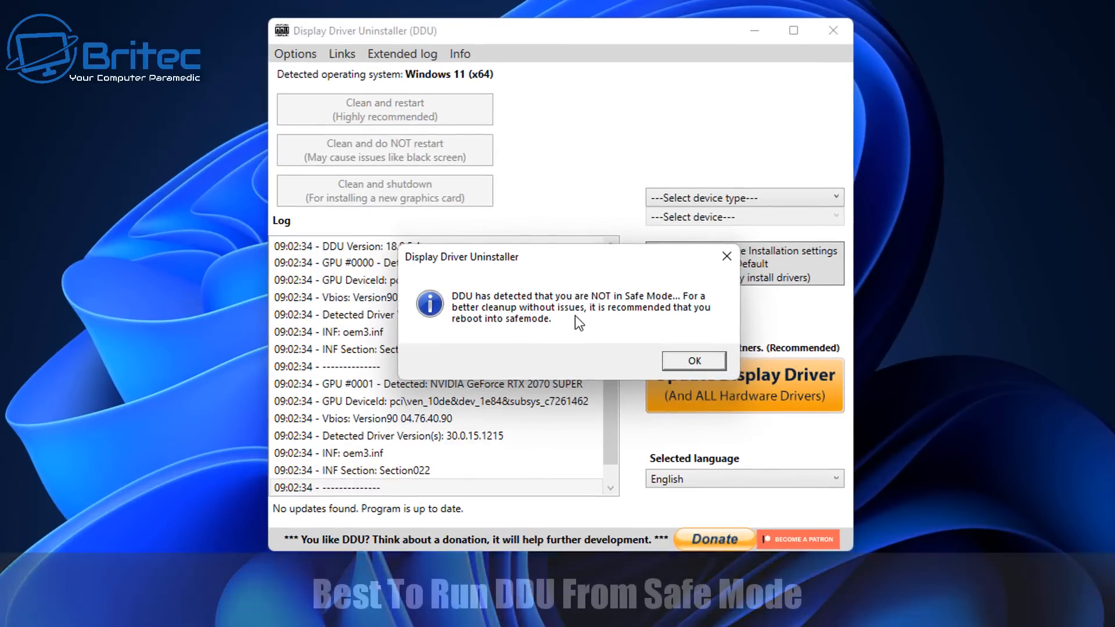
{"action": "mouse_move", "coordinate": [707, 320]}
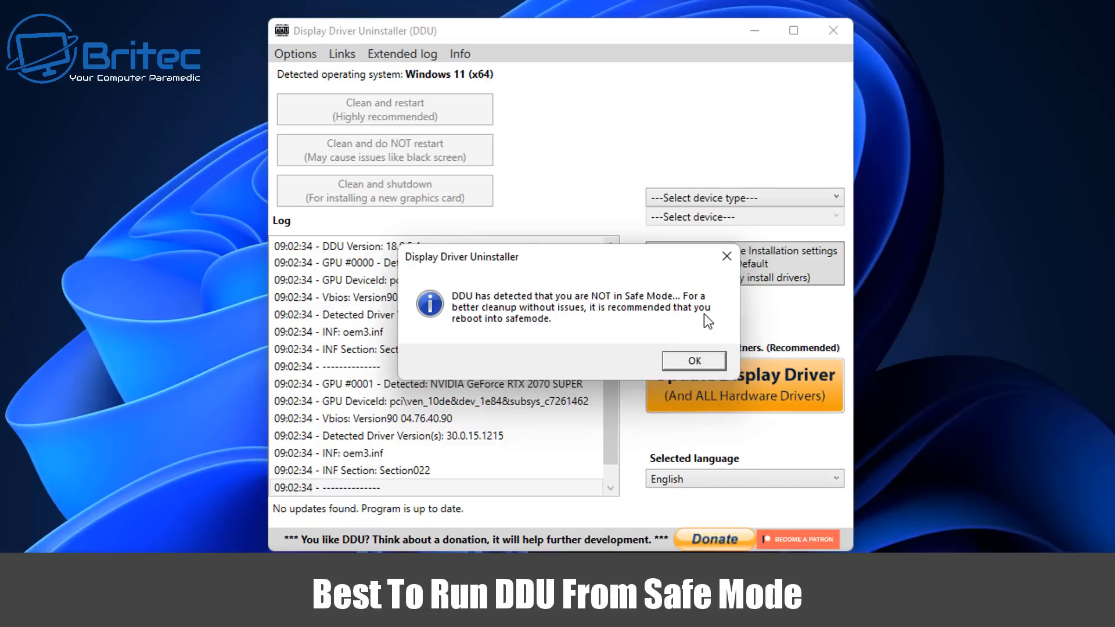
{"action": "left_click", "coordinate": [692, 360]}
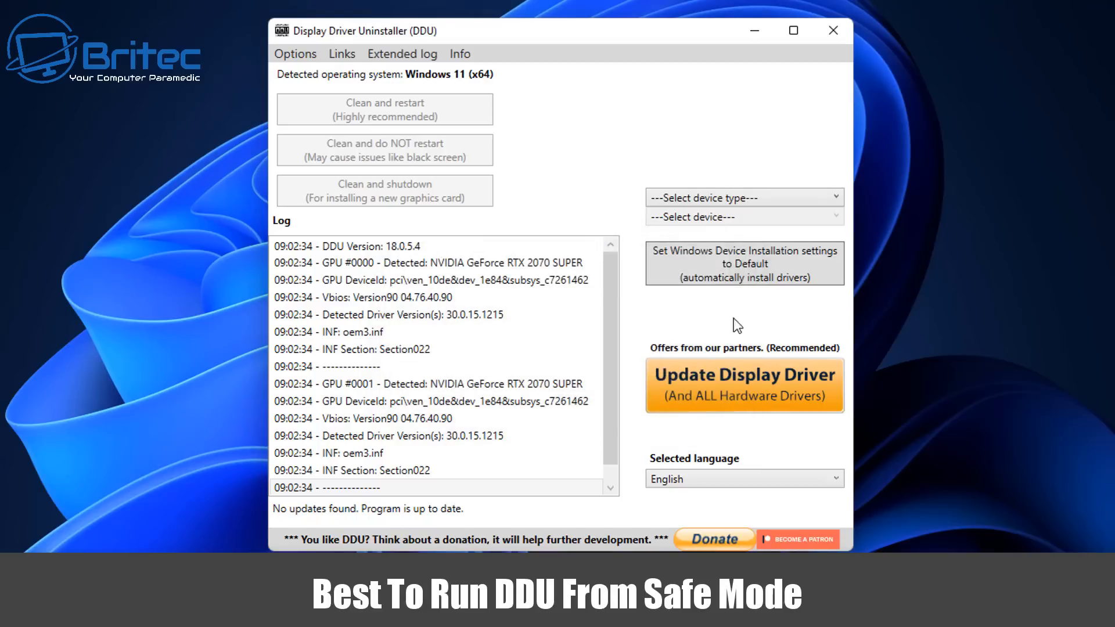
{"action": "left_click", "coordinate": [433, 279]}
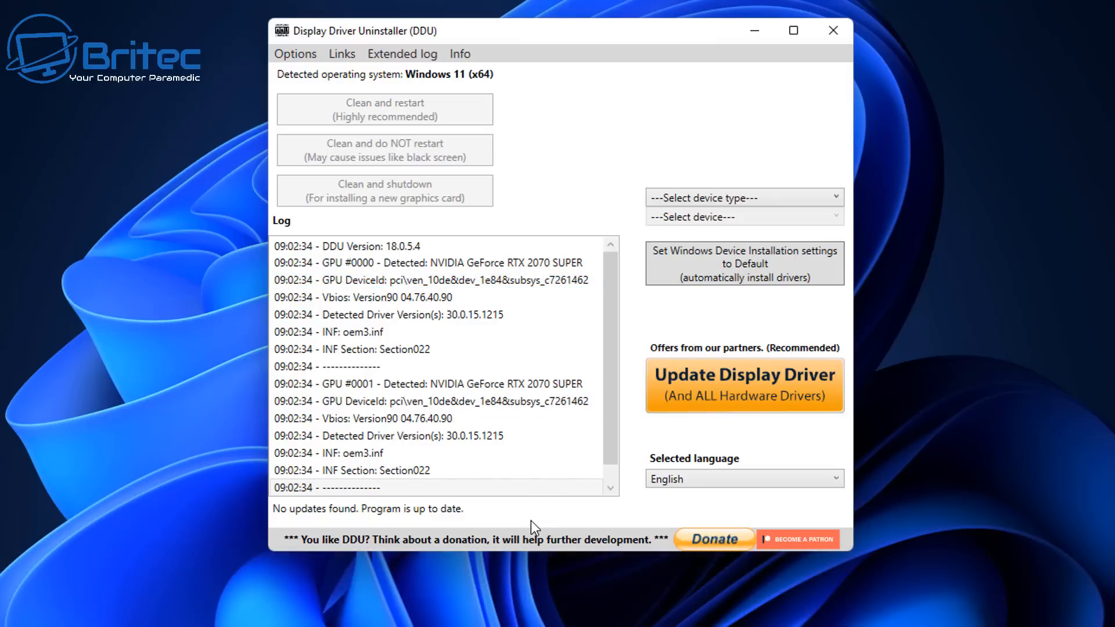
Find System Configuration via an msconfig search and show its Boot settings
{"action": "left_click", "coordinate": [340, 613]}
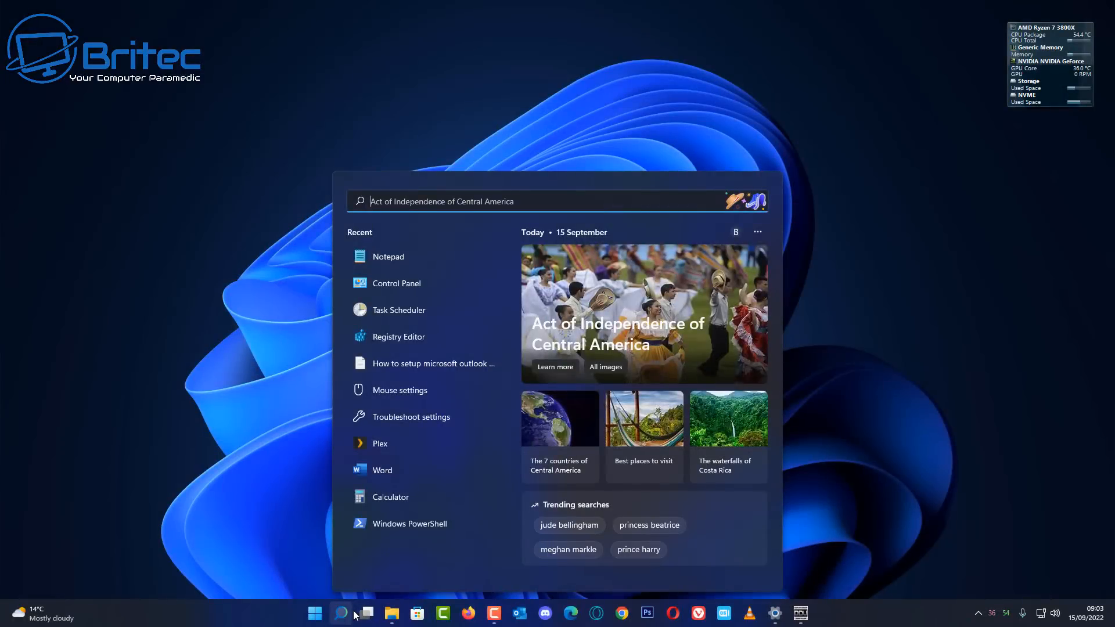
{"action": "type", "text": "msconfi"}
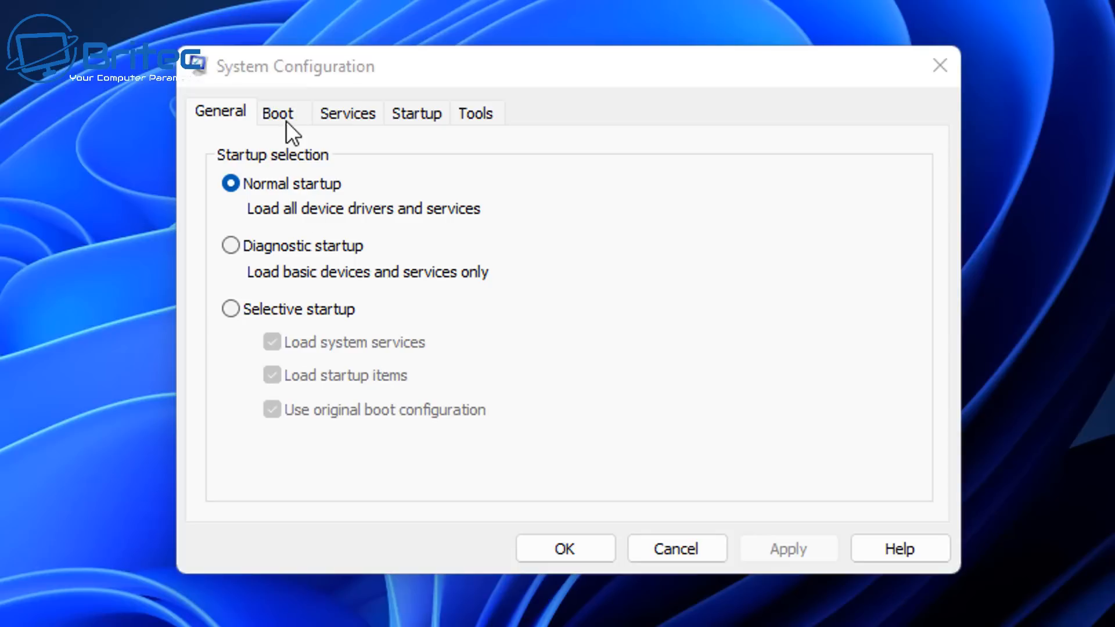
{"action": "left_click", "coordinate": [278, 112]}
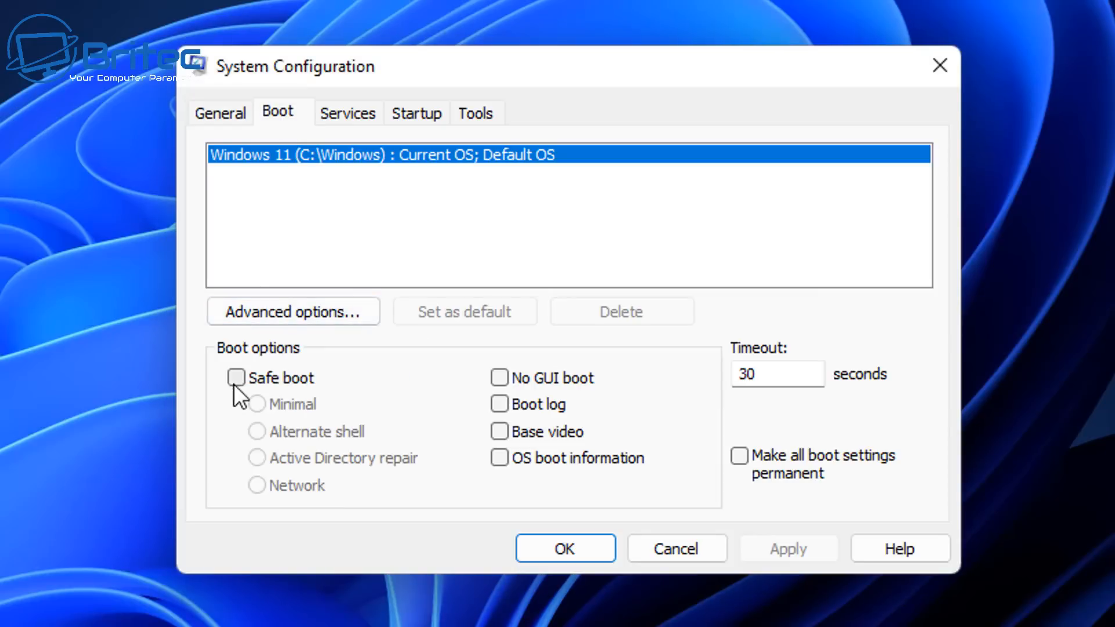
Enable Safe boot with the Network option
{"action": "left_click", "coordinate": [235, 377]}
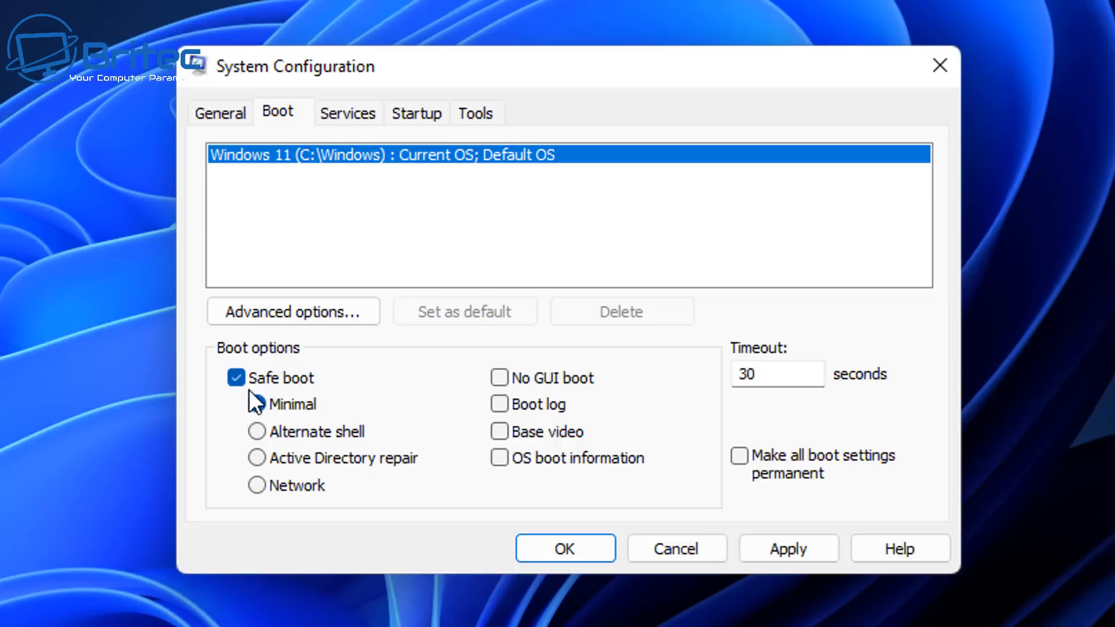
{"action": "left_click", "coordinate": [257, 402]}
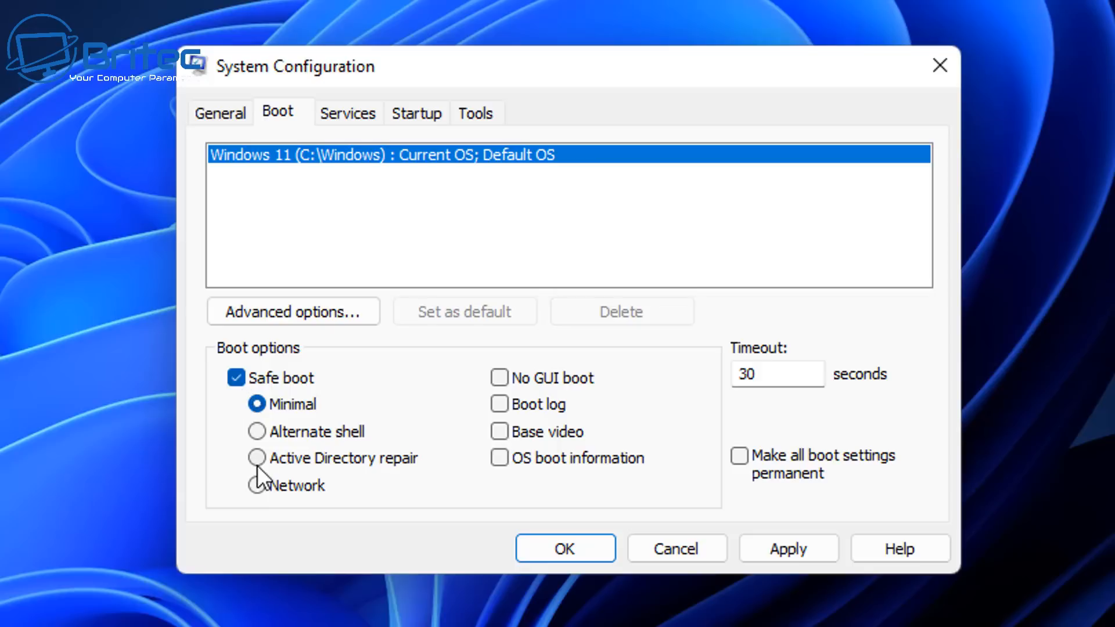
{"action": "left_click", "coordinate": [256, 485]}
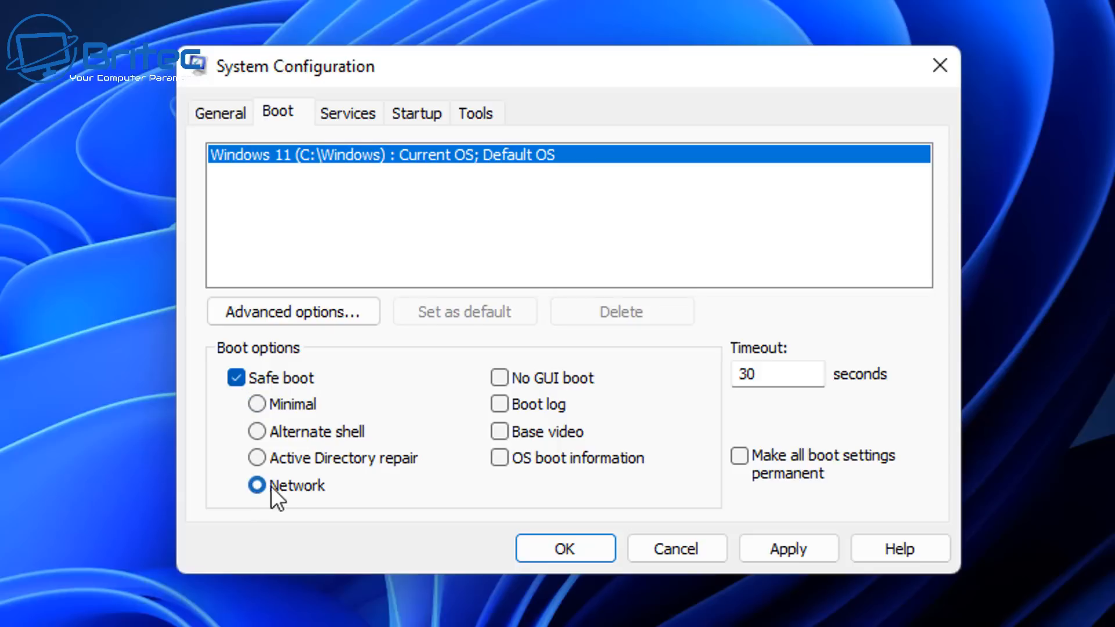
{"action": "mouse_move", "coordinate": [307, 498]}
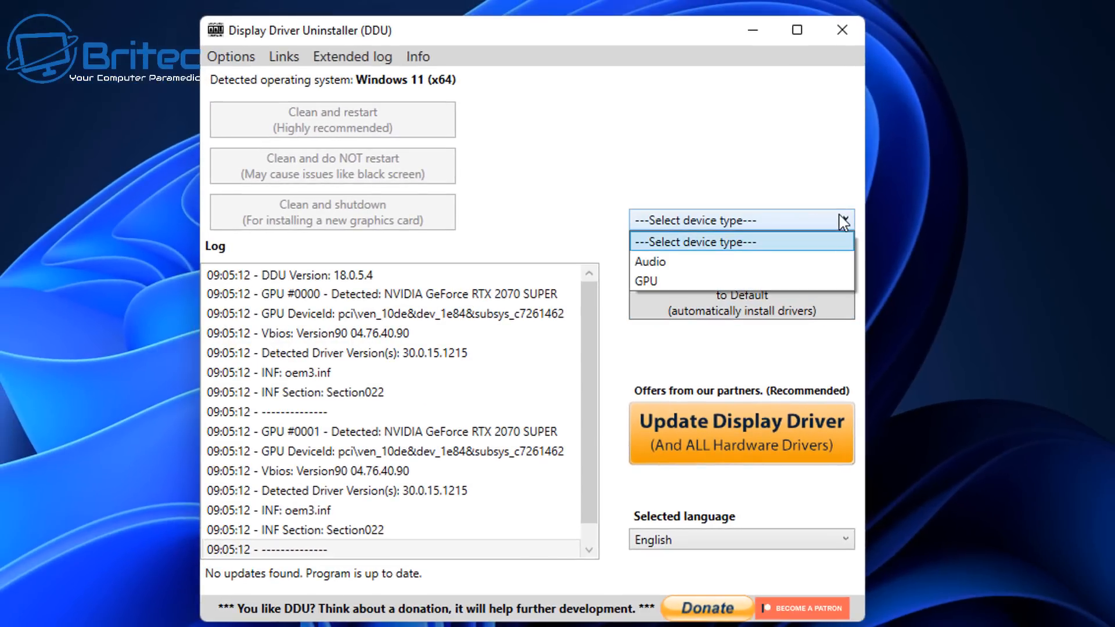
{"action": "left_click", "coordinate": [644, 280]}
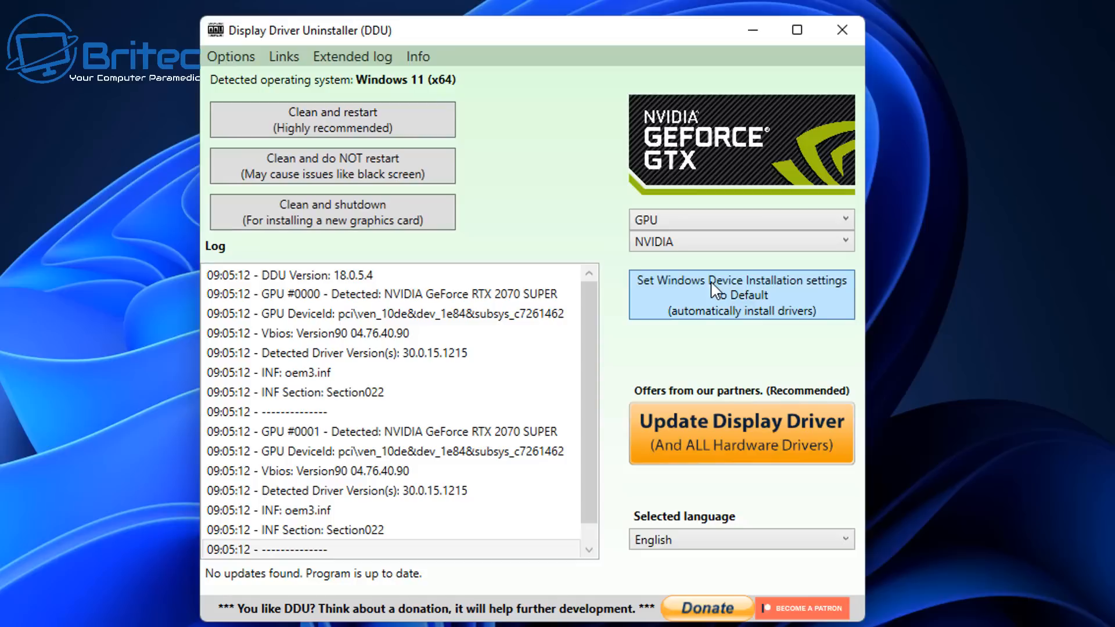
{"action": "mouse_move", "coordinate": [673, 163]}
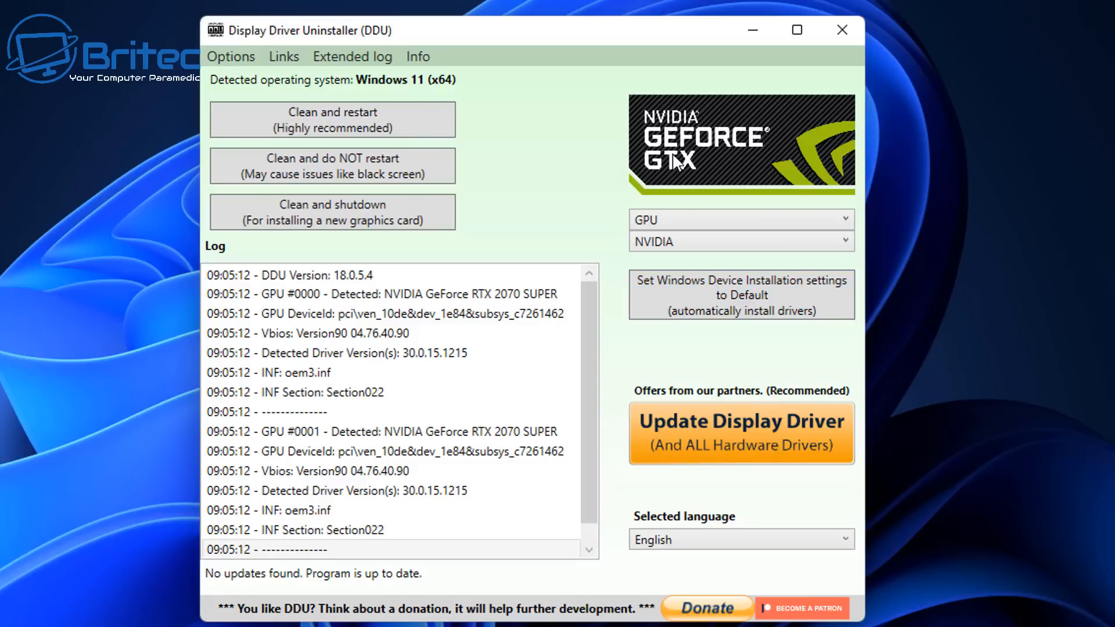
{"action": "mouse_move", "coordinate": [675, 167]}
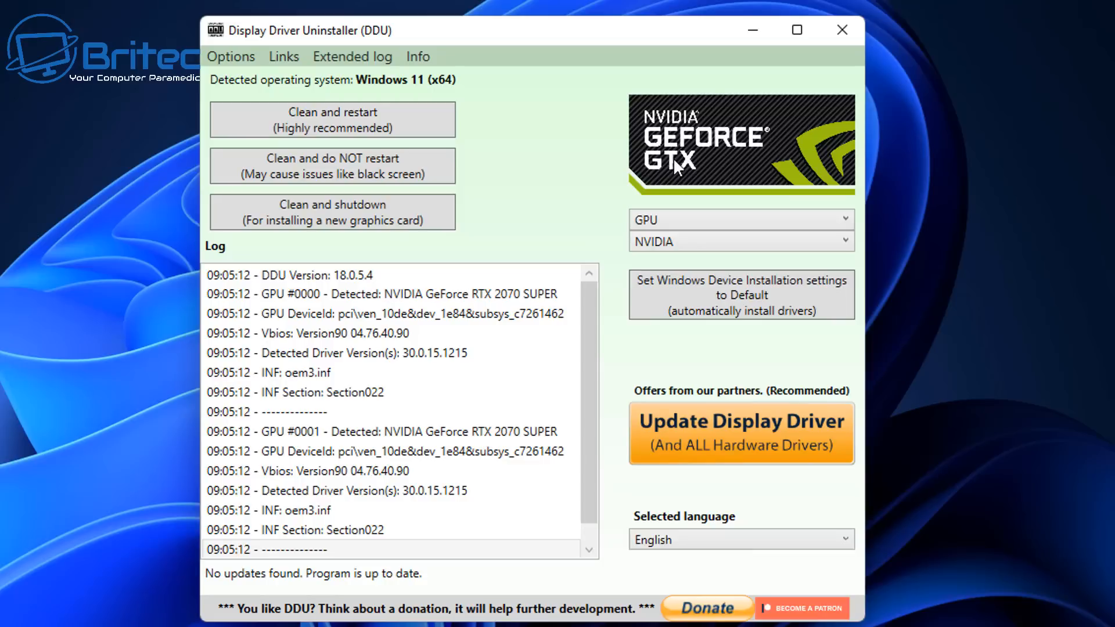
{"action": "left_click", "coordinate": [739, 241]}
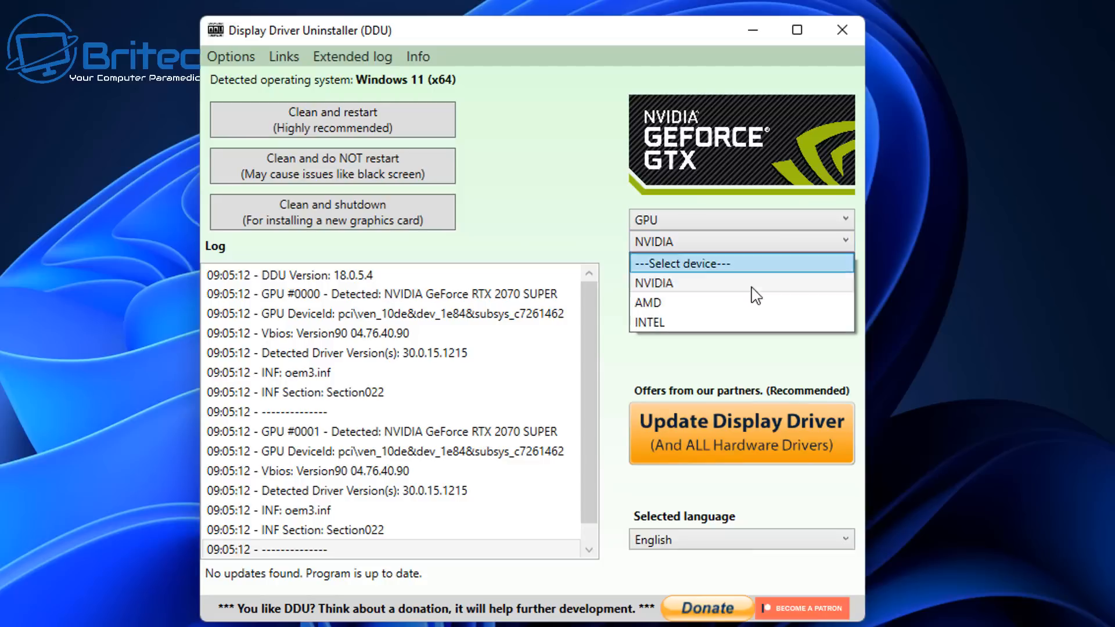
{"action": "left_click", "coordinate": [651, 282]}
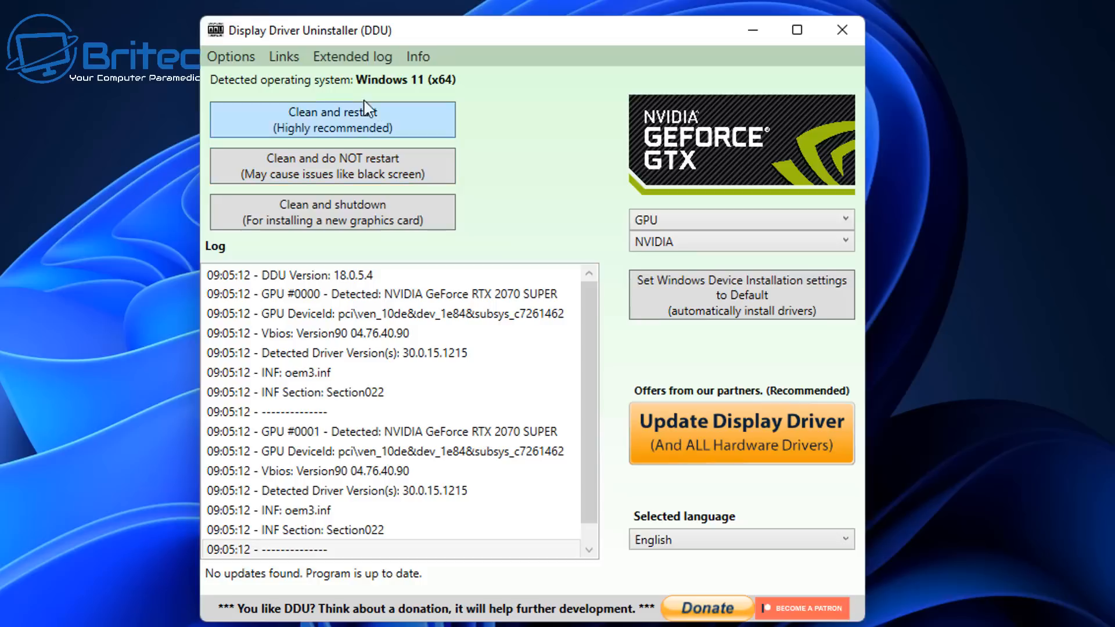
{"action": "mouse_move", "coordinate": [387, 131]}
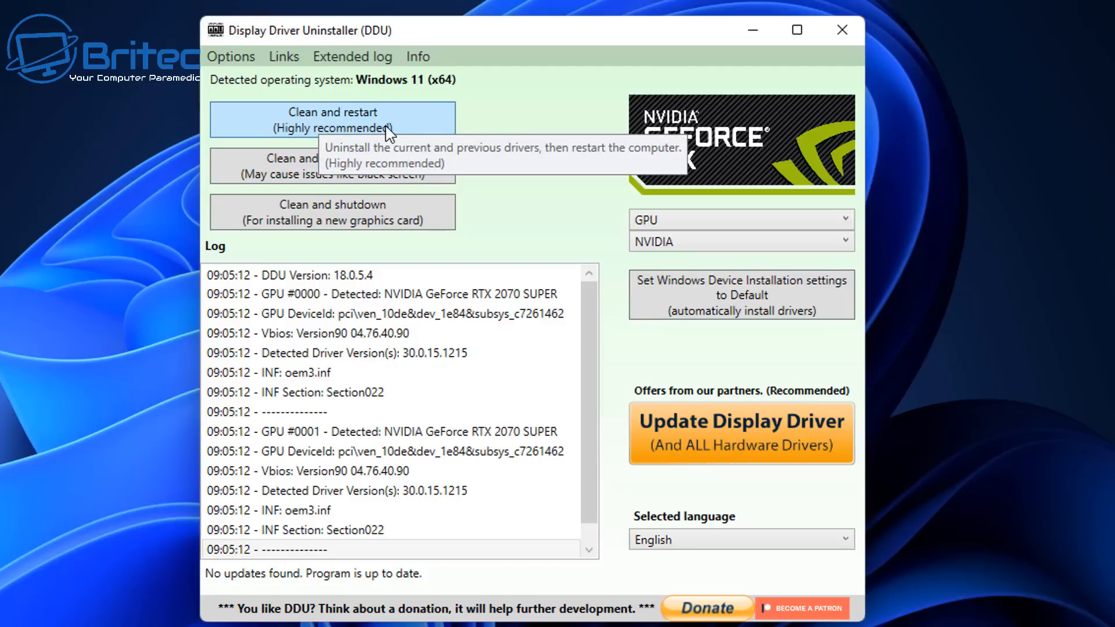
{"action": "mouse_move", "coordinate": [433, 125]}
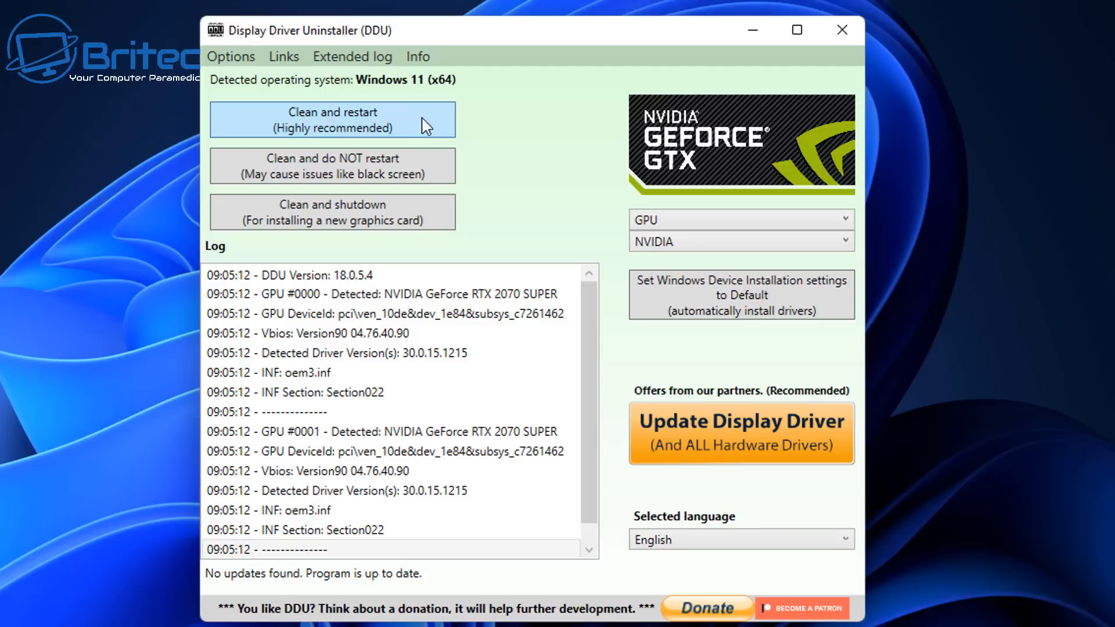
Run 'Clean and restart' to remove the NVIDIA driver and reboot
{"action": "left_click", "coordinate": [330, 119]}
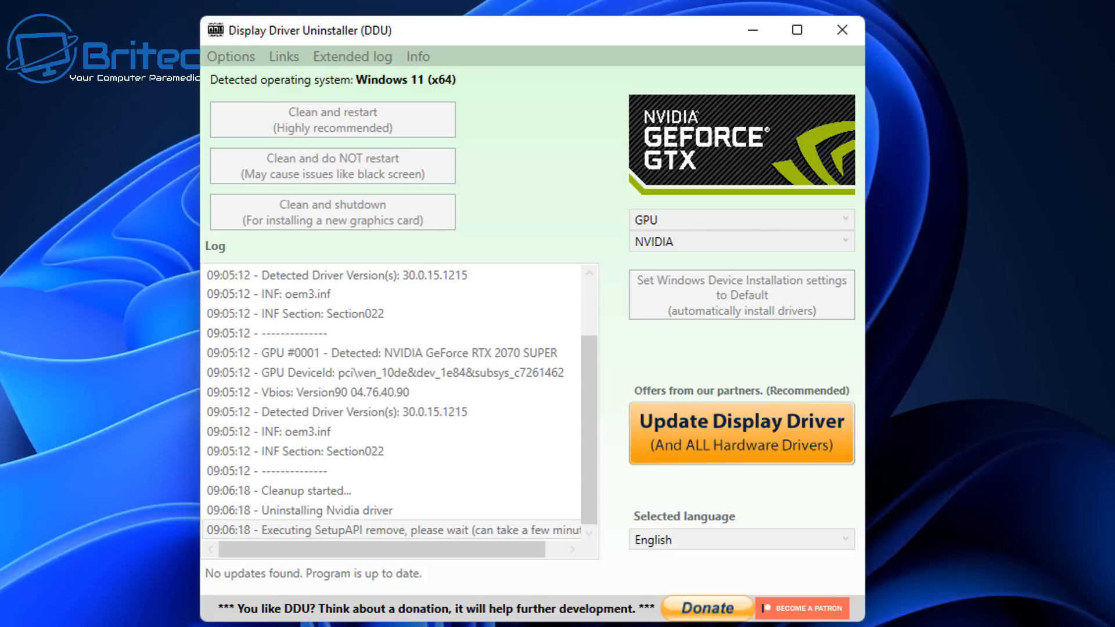
{"action": "mouse_move", "coordinate": [654, 334]}
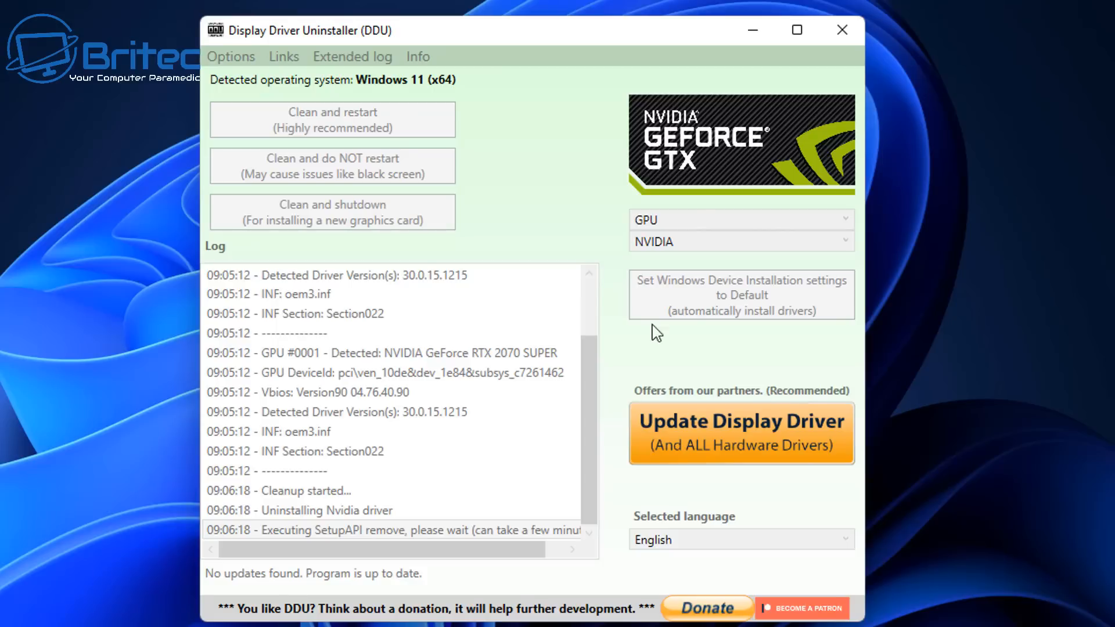
{"action": "mouse_move", "coordinate": [213, 549]}
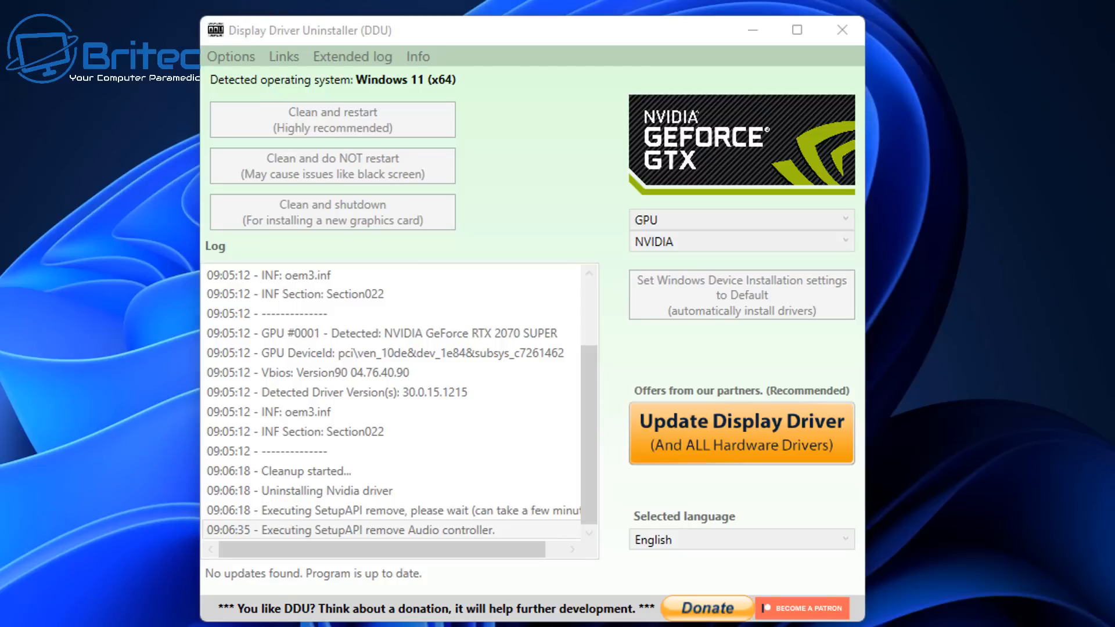
{"action": "left_click", "coordinate": [739, 433]}
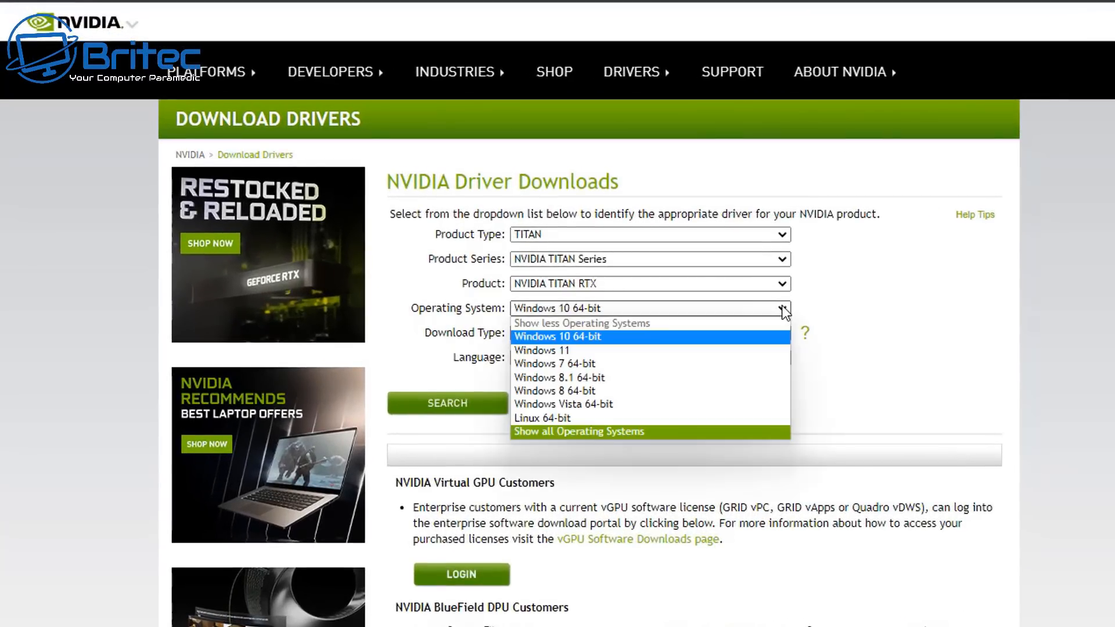
Try driver filters for Windows 11, first landing on NVIDIA RTX / Quadro RTX products
{"action": "left_click", "coordinate": [541, 350]}
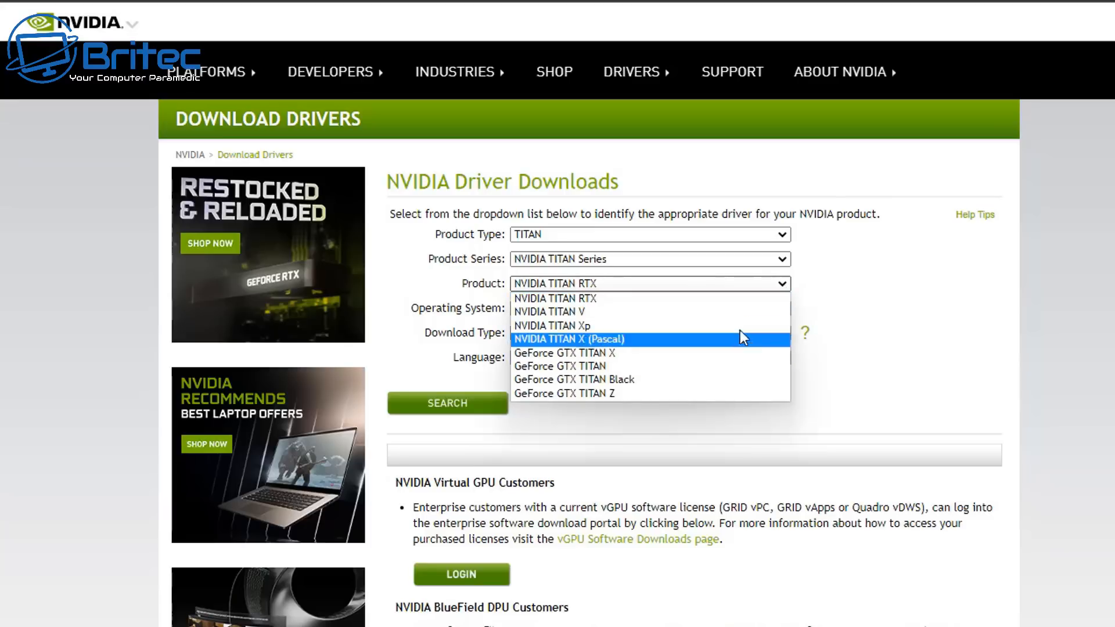
{"action": "mouse_move", "coordinate": [745, 346]}
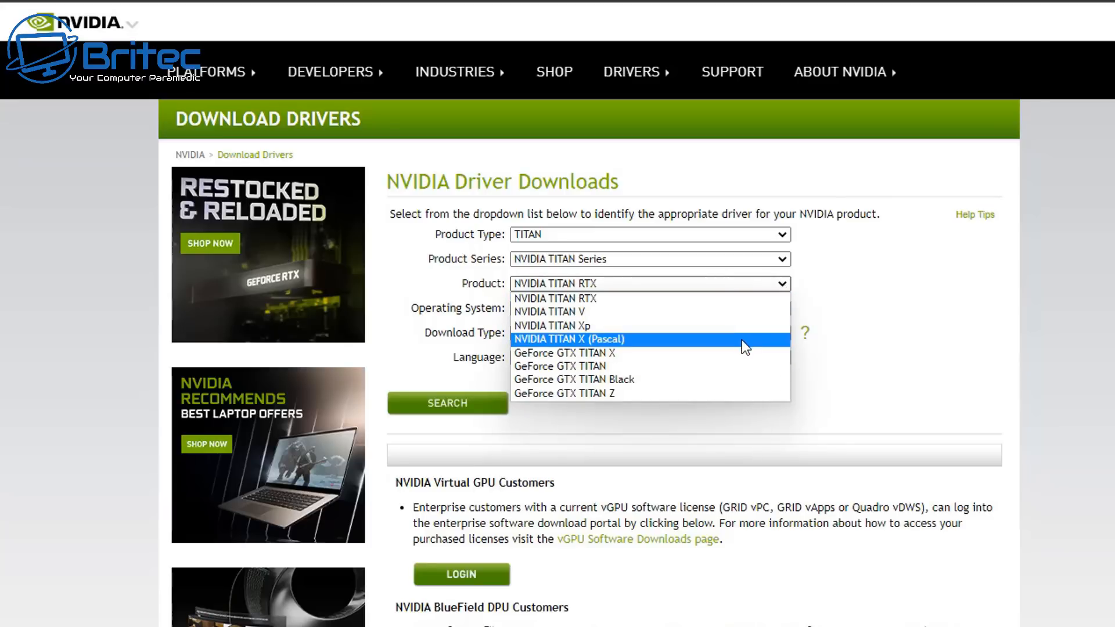
{"action": "mouse_move", "coordinate": [740, 381]}
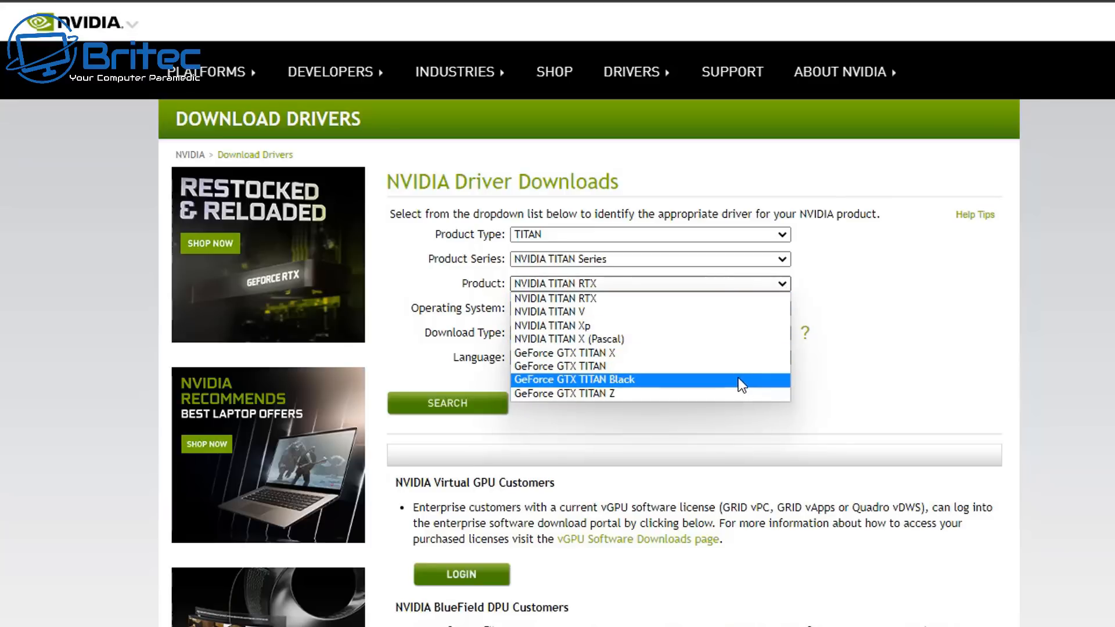
{"action": "mouse_move", "coordinate": [734, 318]}
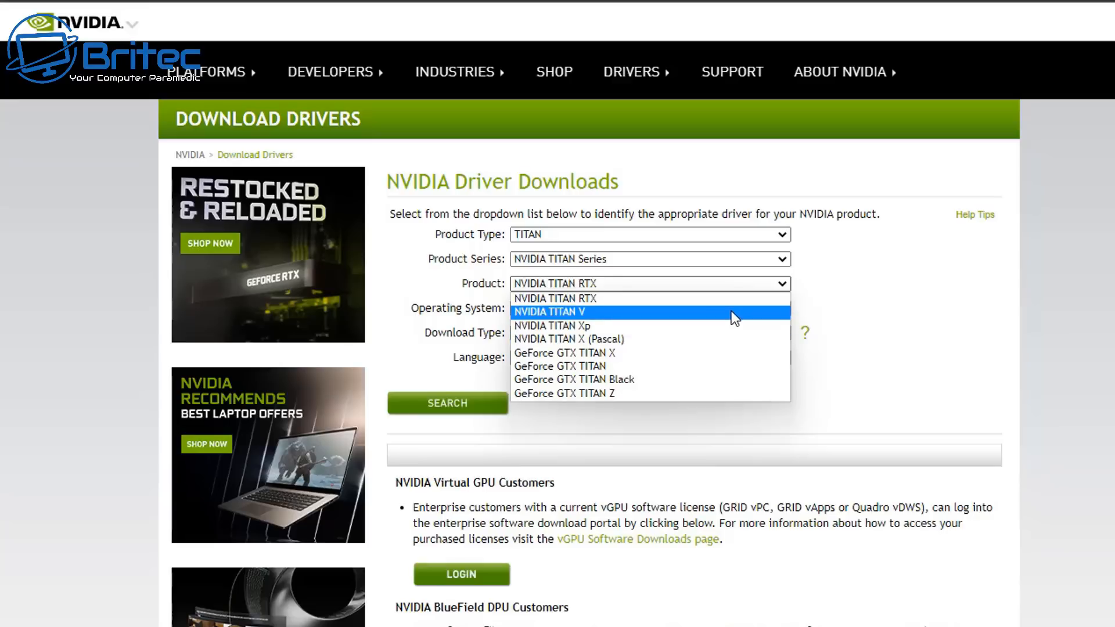
{"action": "left_click", "coordinate": [555, 299]}
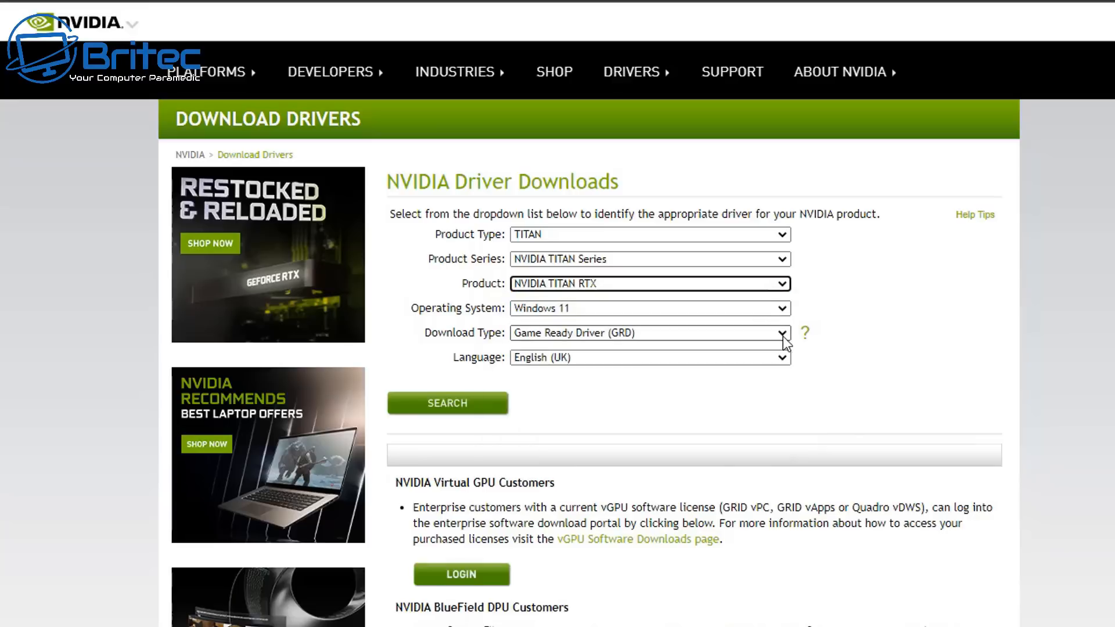
{"action": "mouse_move", "coordinate": [786, 324]}
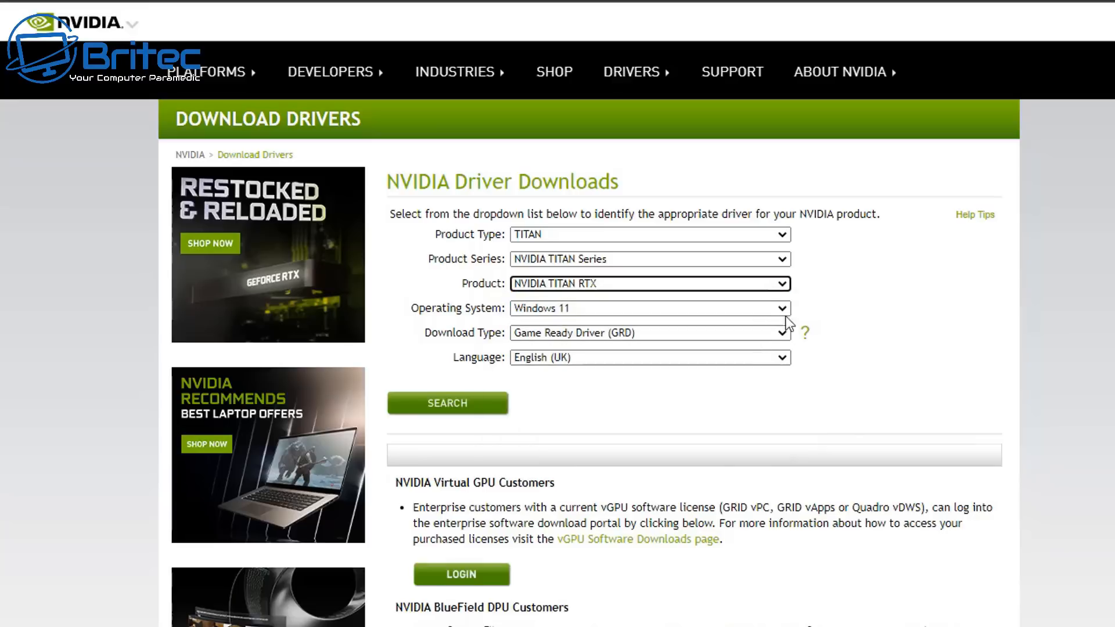
{"action": "left_click", "coordinate": [648, 257]}
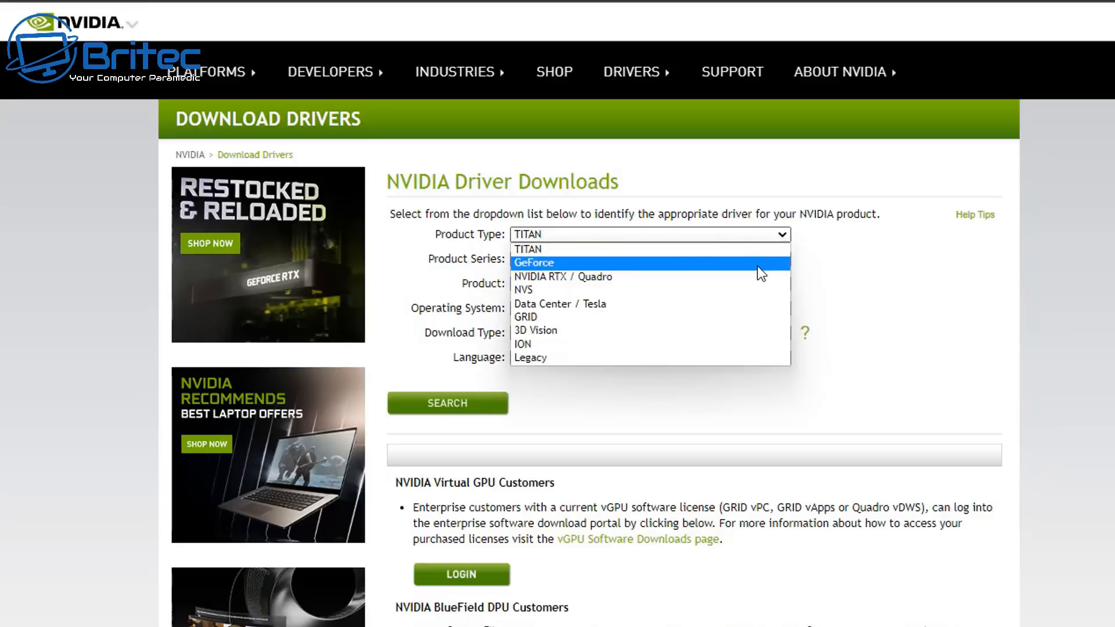
{"action": "left_click", "coordinate": [562, 276]}
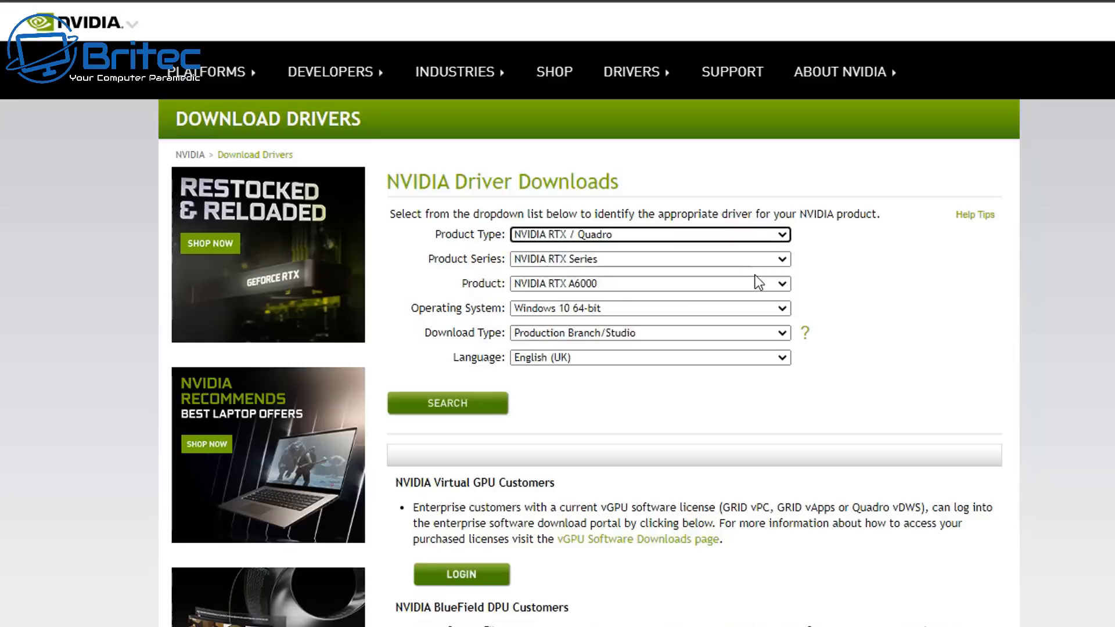
{"action": "left_click", "coordinate": [781, 258]}
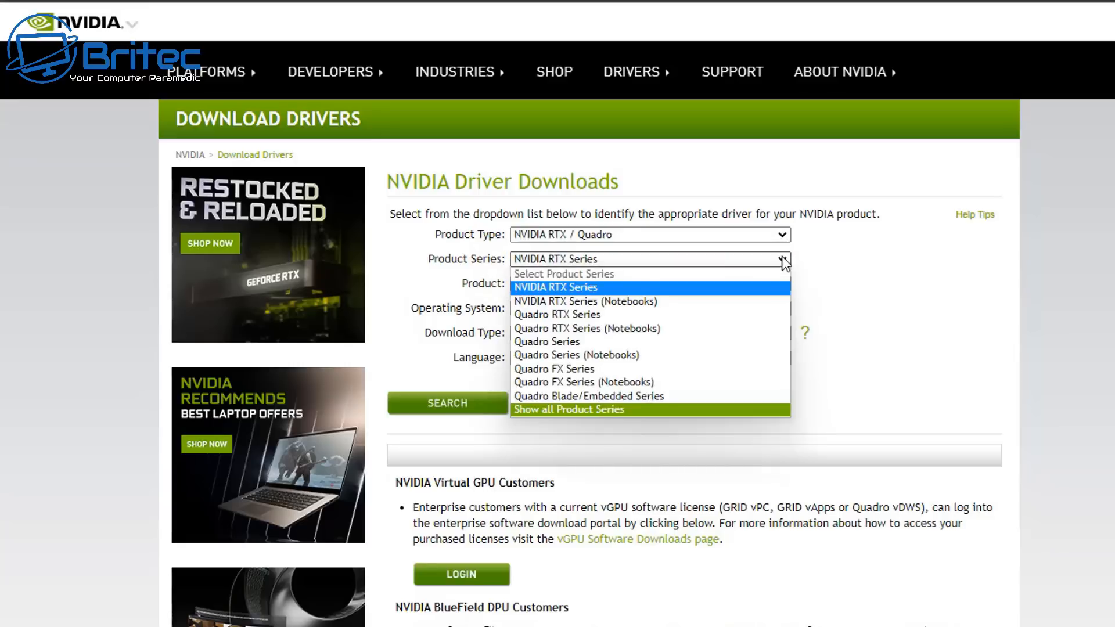
{"action": "mouse_move", "coordinate": [724, 314]}
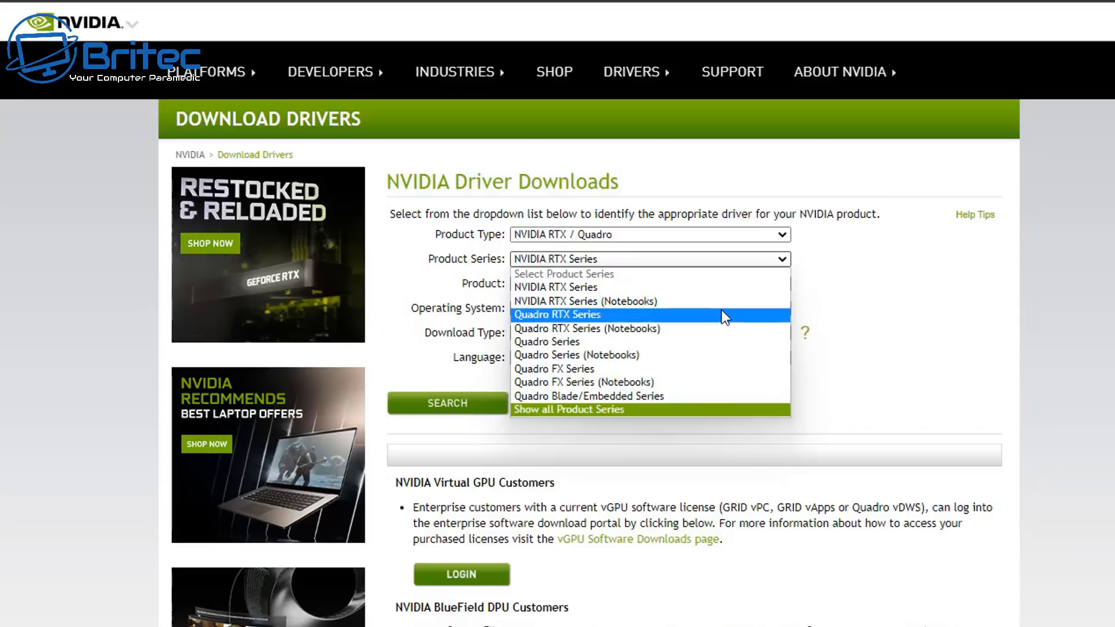
{"action": "left_click", "coordinate": [556, 315]}
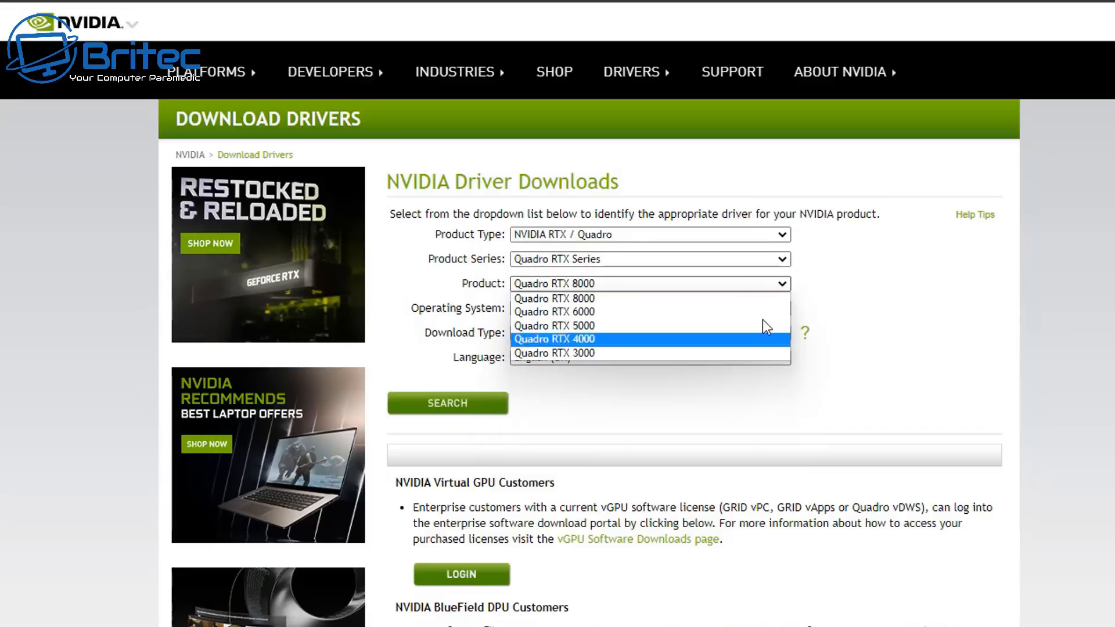
{"action": "left_click", "coordinate": [554, 298]}
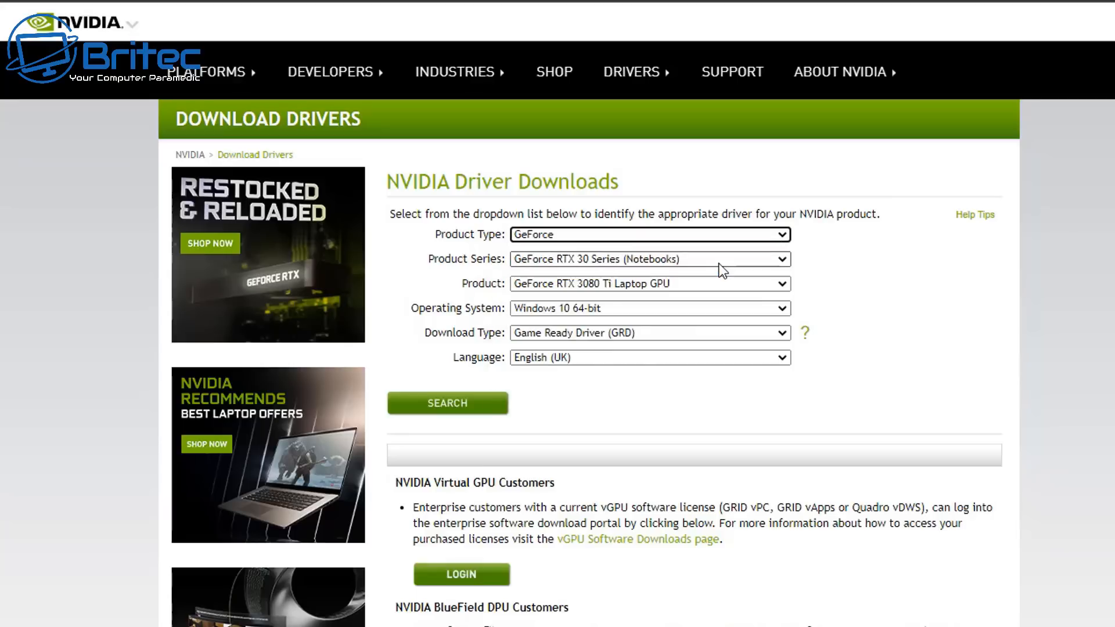
{"action": "mouse_move", "coordinate": [781, 261]}
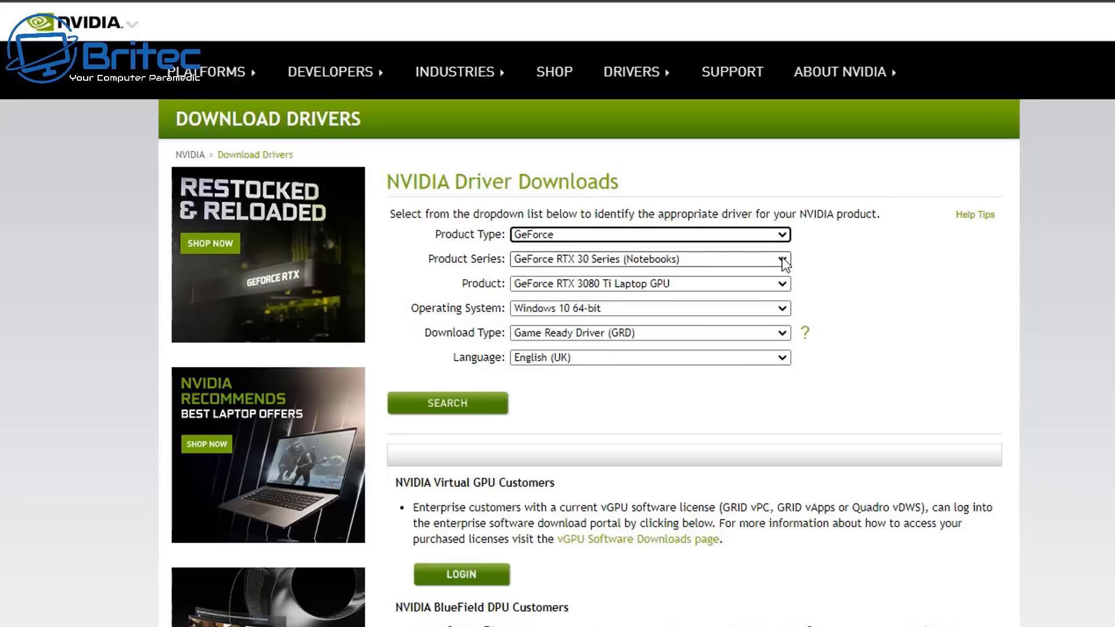
Search for the GeForce RTX 20 Series, RTX 2070 SUPER driver on Windows 11
{"action": "left_click", "coordinate": [781, 259]}
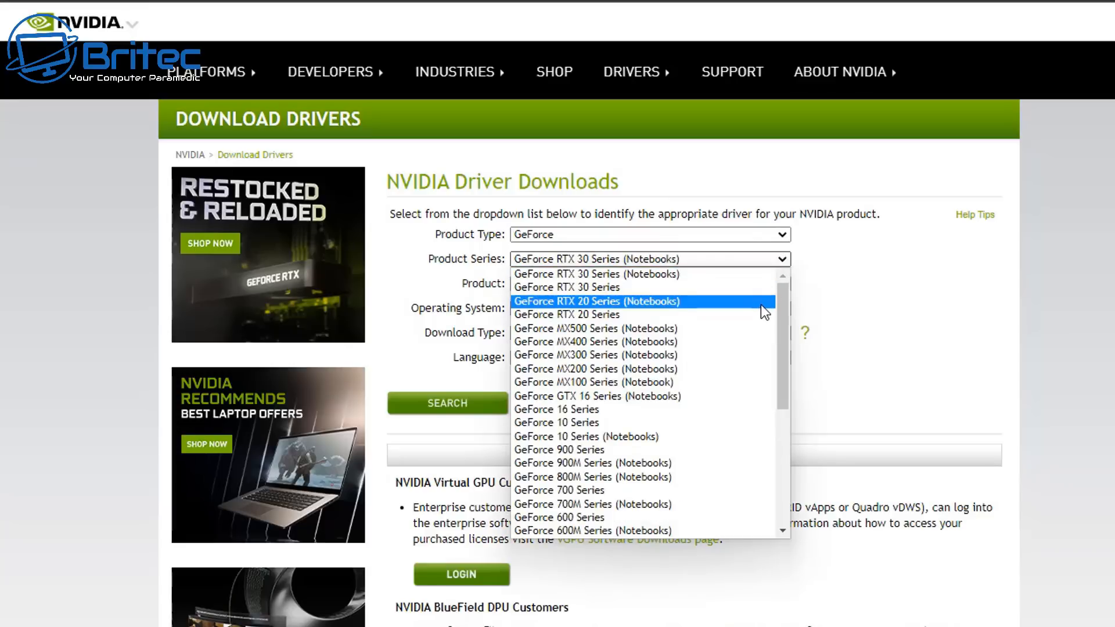
{"action": "left_click", "coordinate": [565, 315]}
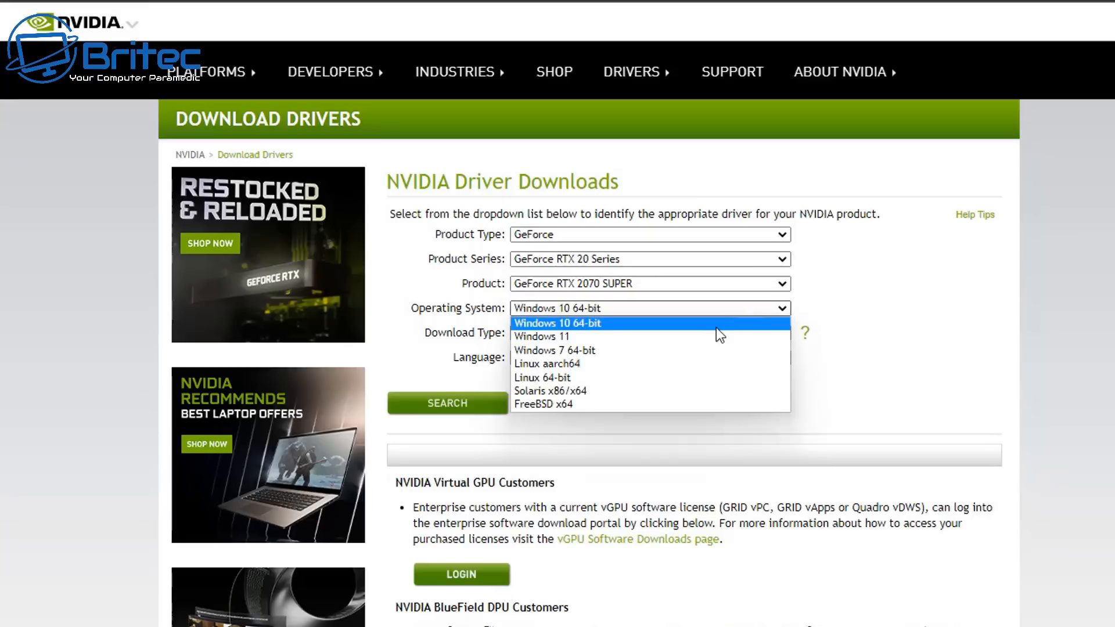
{"action": "left_click", "coordinate": [541, 336]}
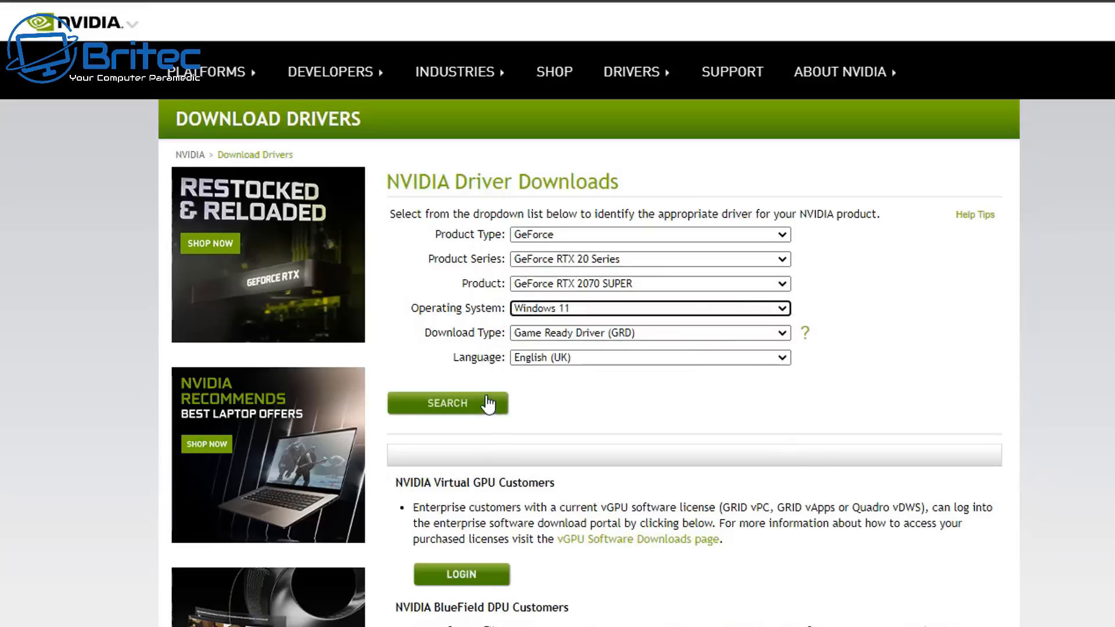
{"action": "left_click", "coordinate": [447, 403]}
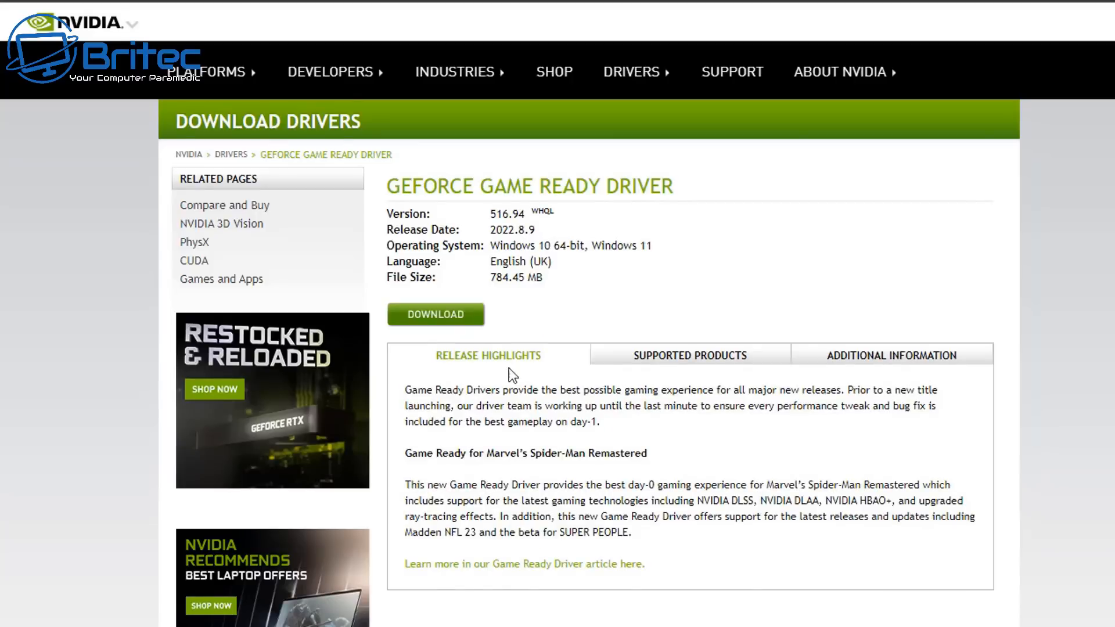
Download the 516.94 Game Ready driver and accept its default extraction folder
{"action": "left_click", "coordinate": [435, 313]}
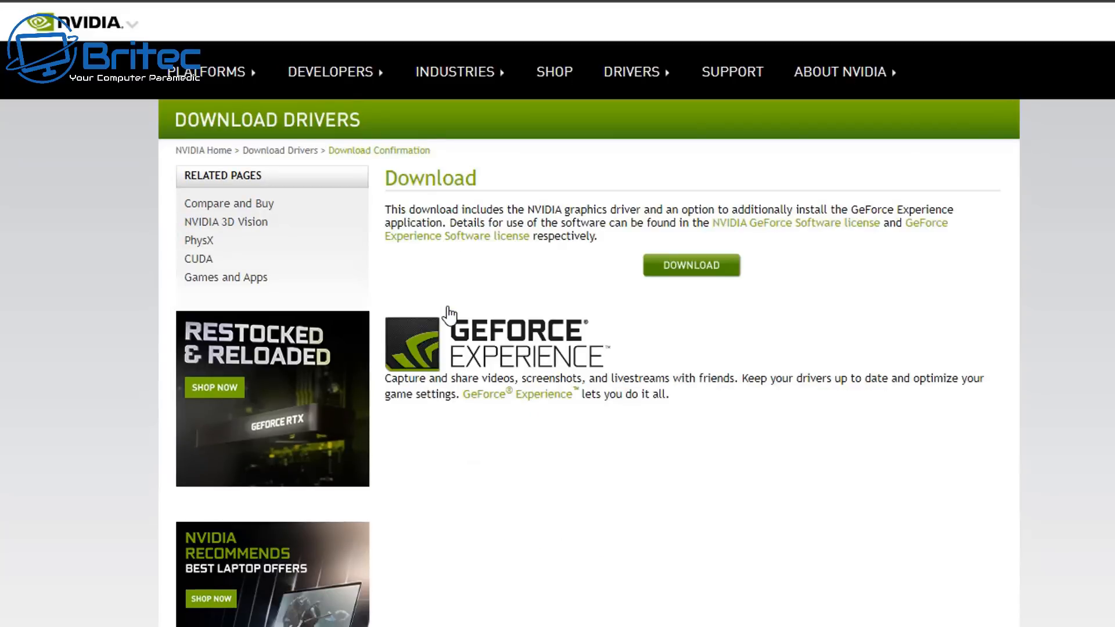
{"action": "mouse_move", "coordinate": [690, 276]}
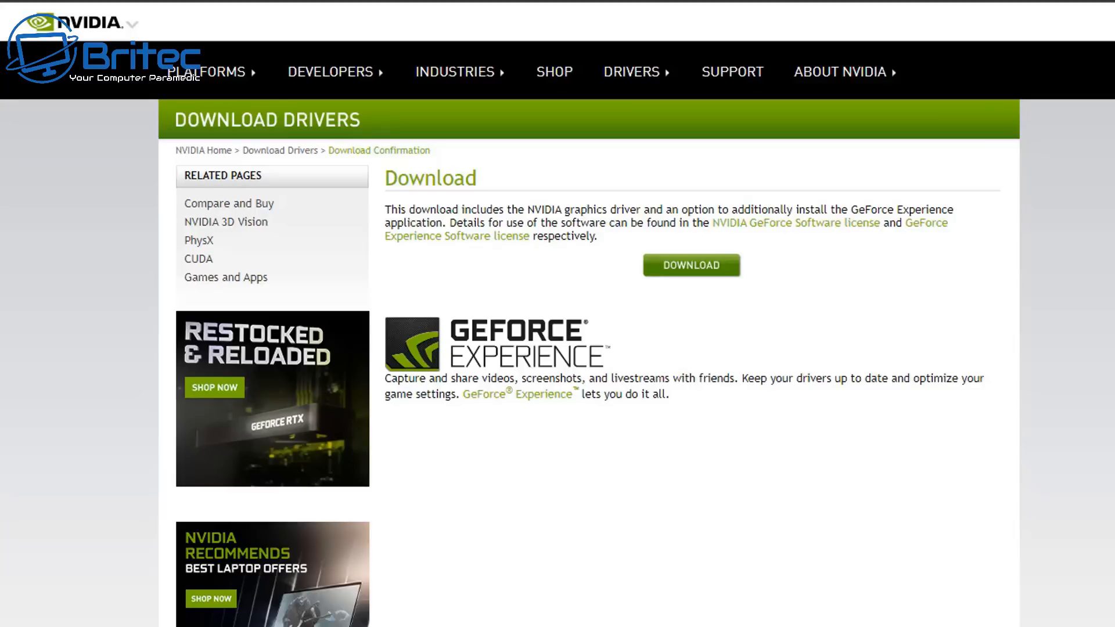
{"action": "left_click", "coordinate": [690, 264]}
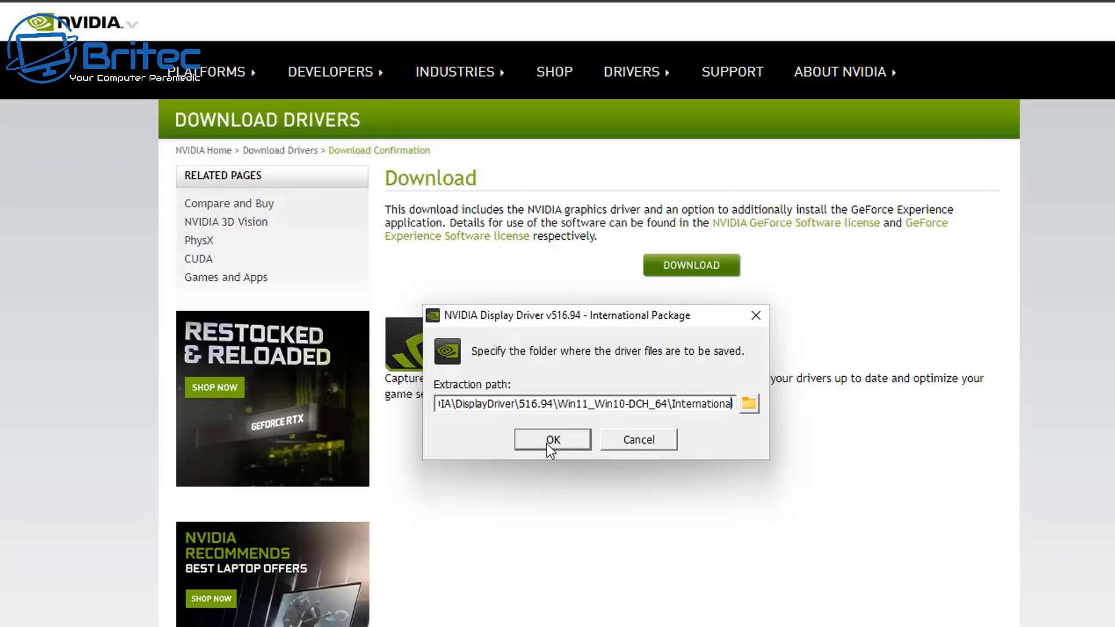
{"action": "left_click", "coordinate": [552, 439]}
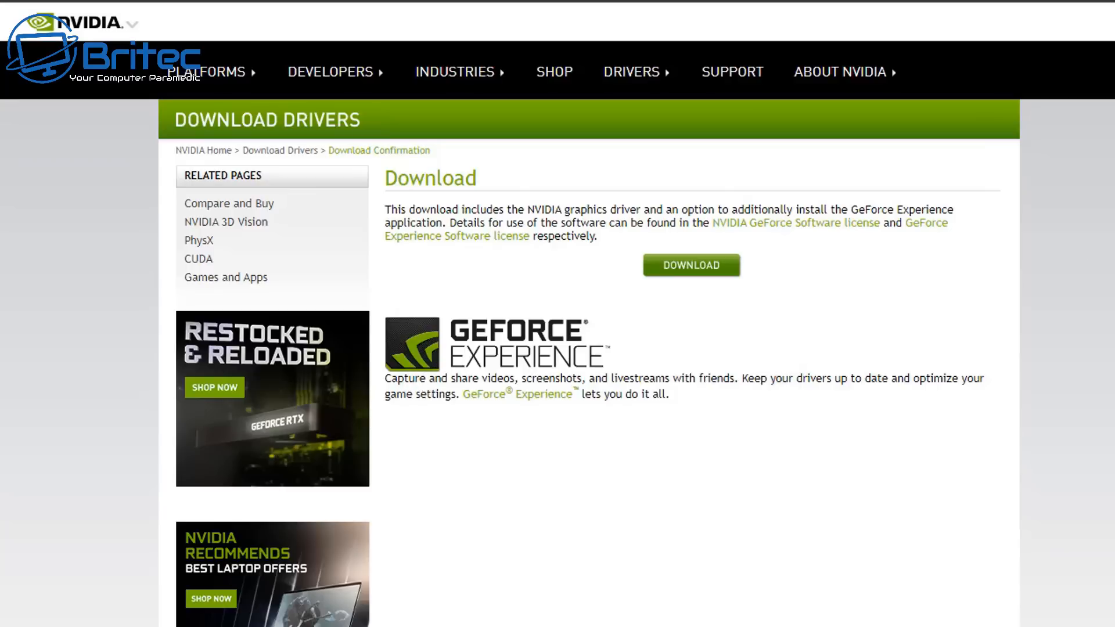
Check in Device Manager that only Microsoft Basic Display Adapter is listed, then close it
{"action": "left_click", "coordinate": [689, 265]}
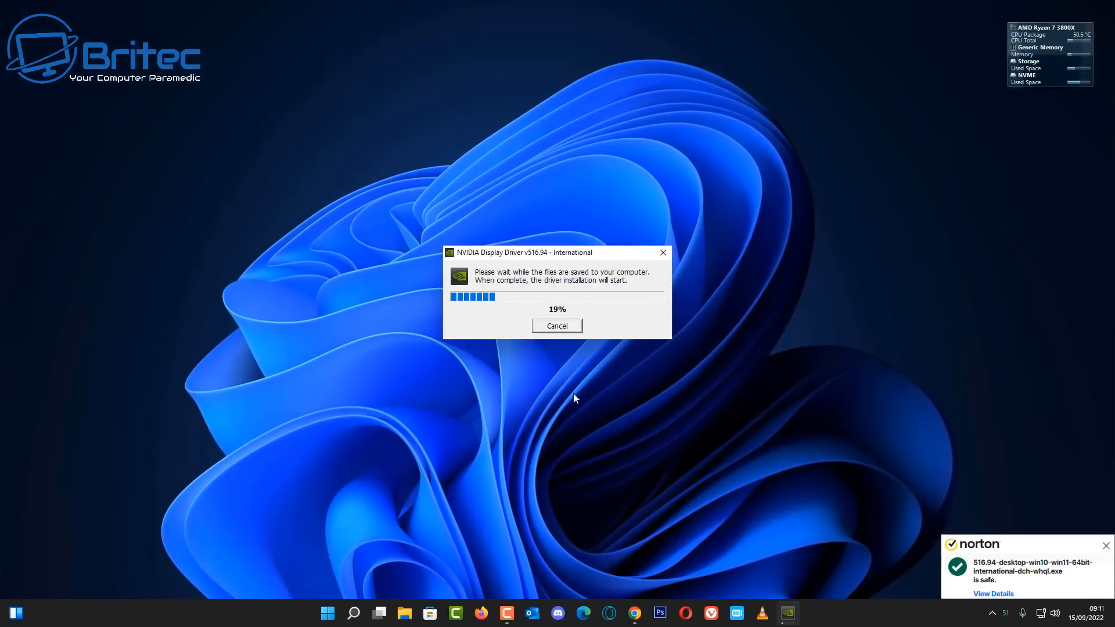
{"action": "right_click", "coordinate": [326, 613]}
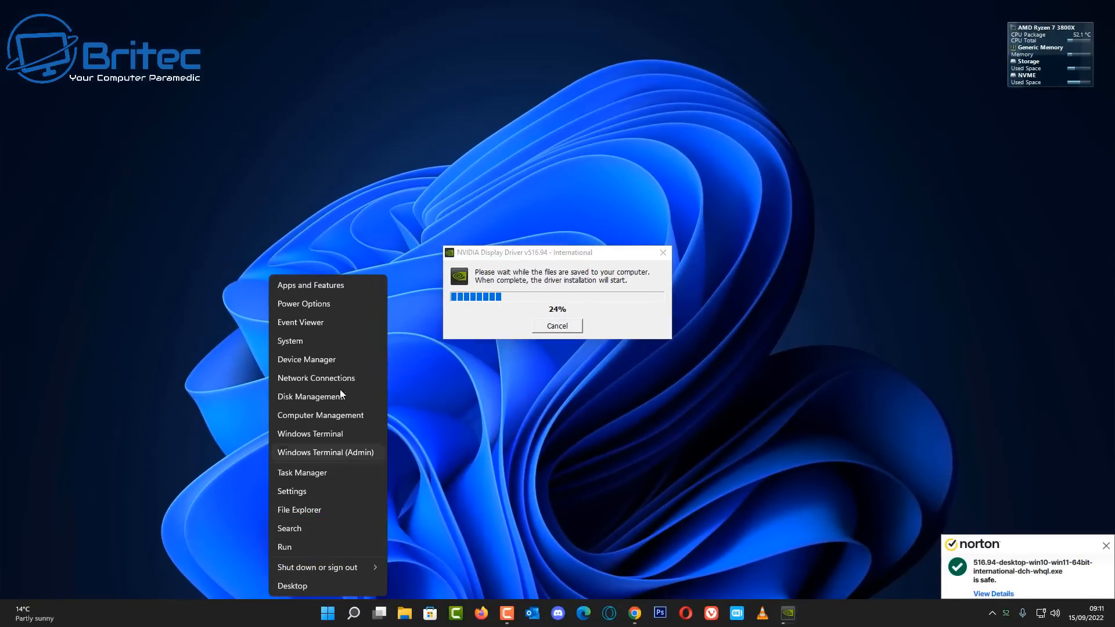
{"action": "left_click", "coordinate": [305, 358]}
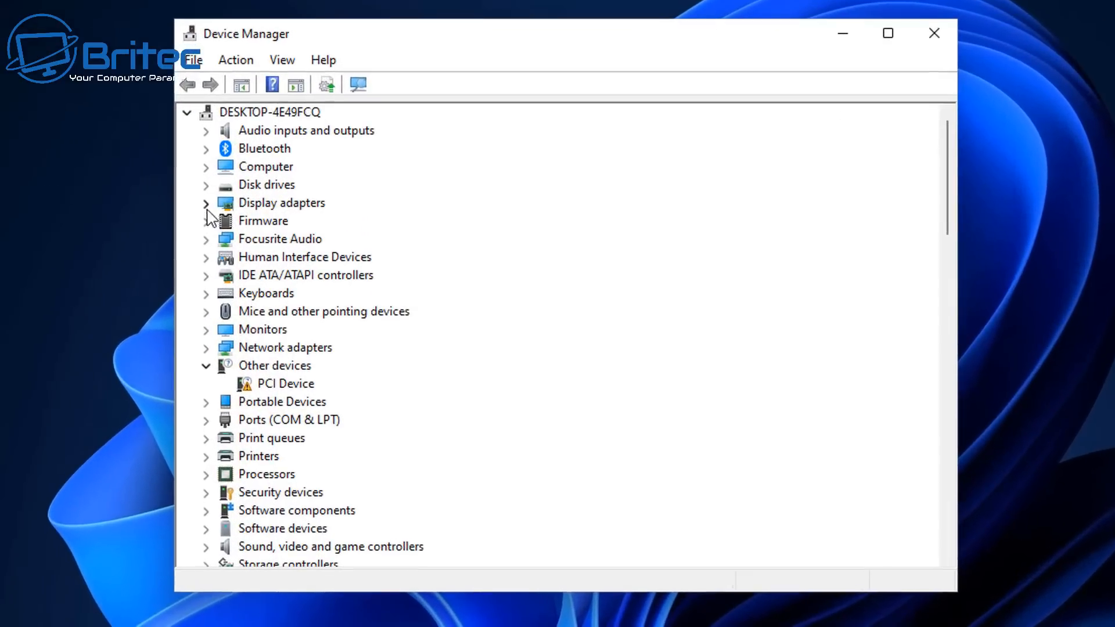
{"action": "left_click", "coordinate": [205, 202]}
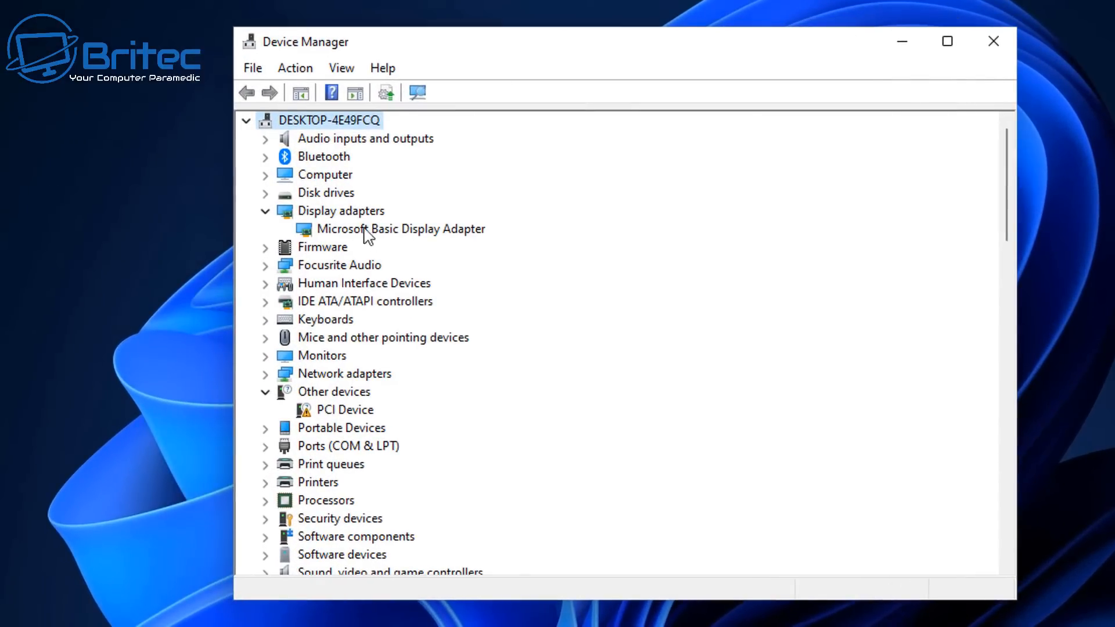
{"action": "mouse_move", "coordinate": [451, 244]}
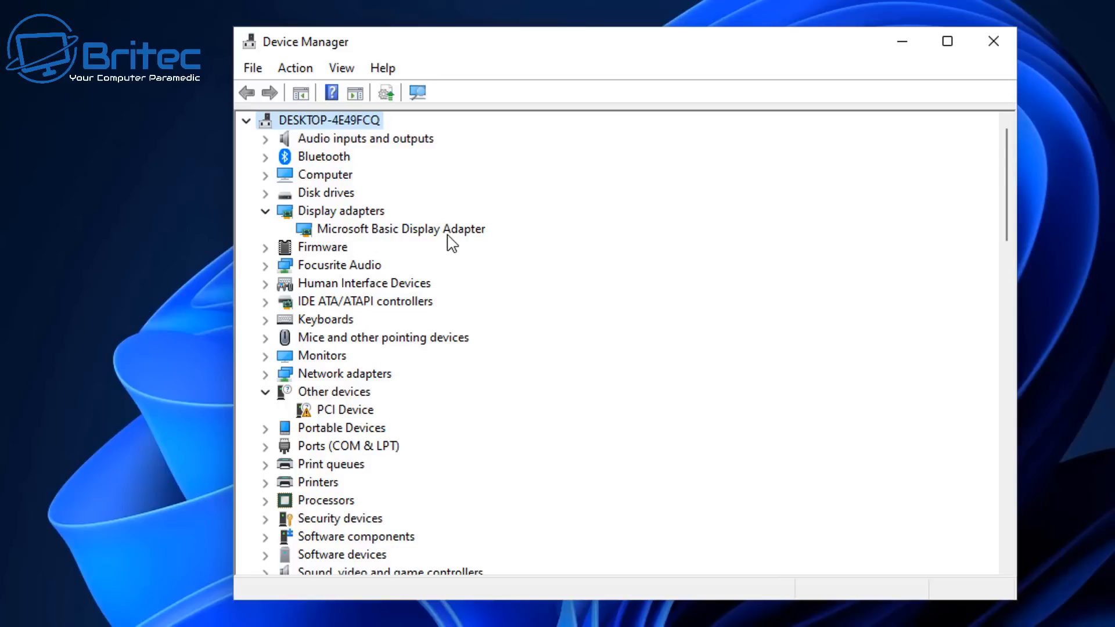
{"action": "mouse_move", "coordinate": [992, 40]}
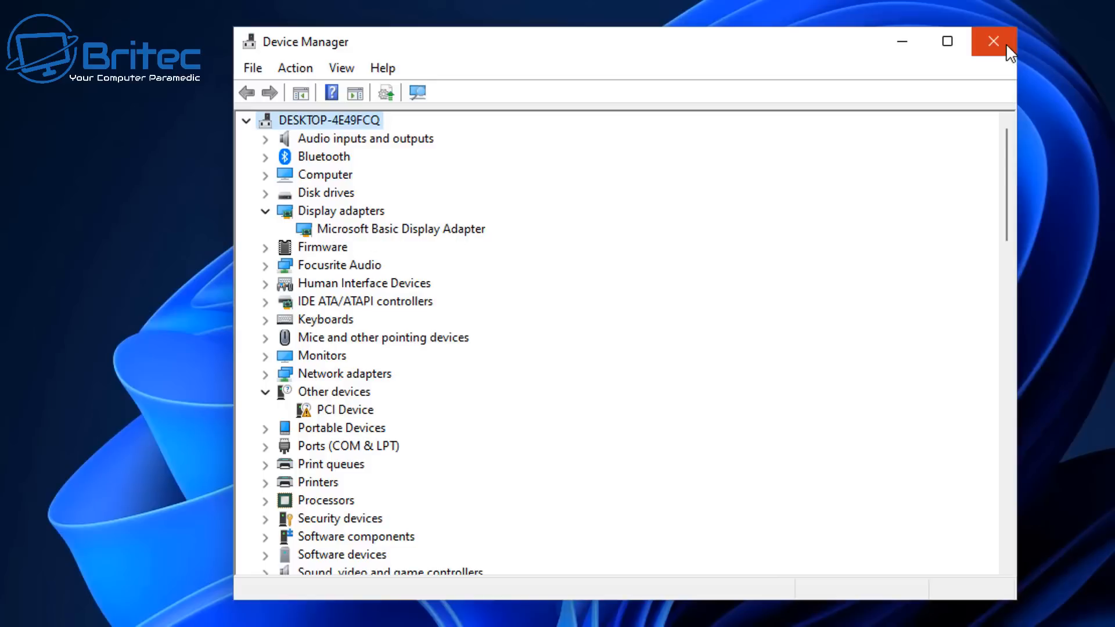
{"action": "left_click", "coordinate": [993, 41]}
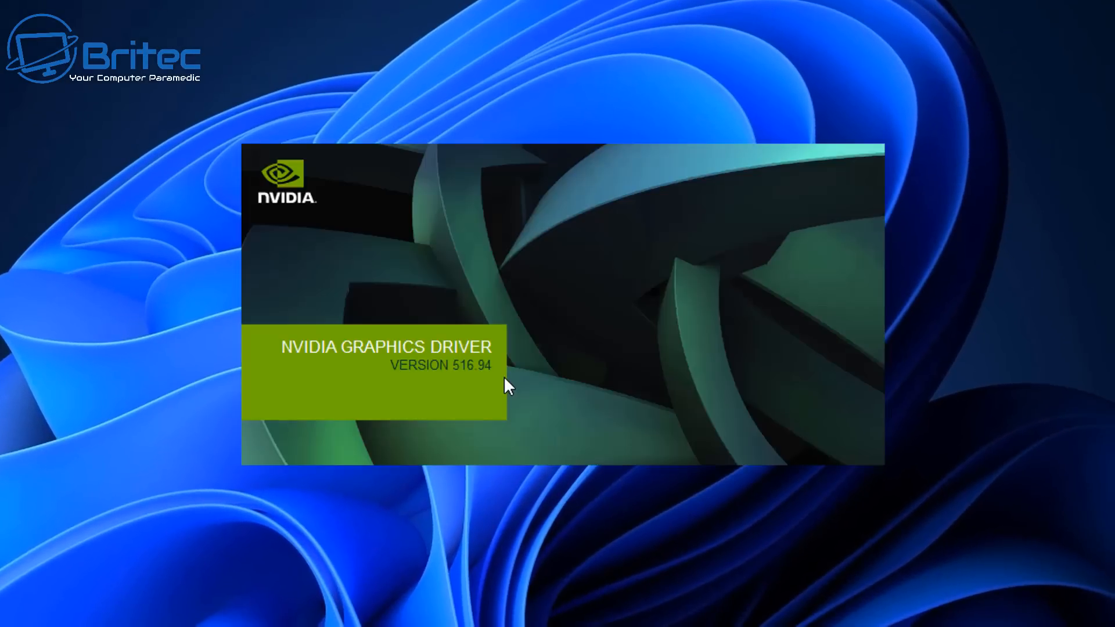
{"action": "mouse_move", "coordinate": [507, 399]}
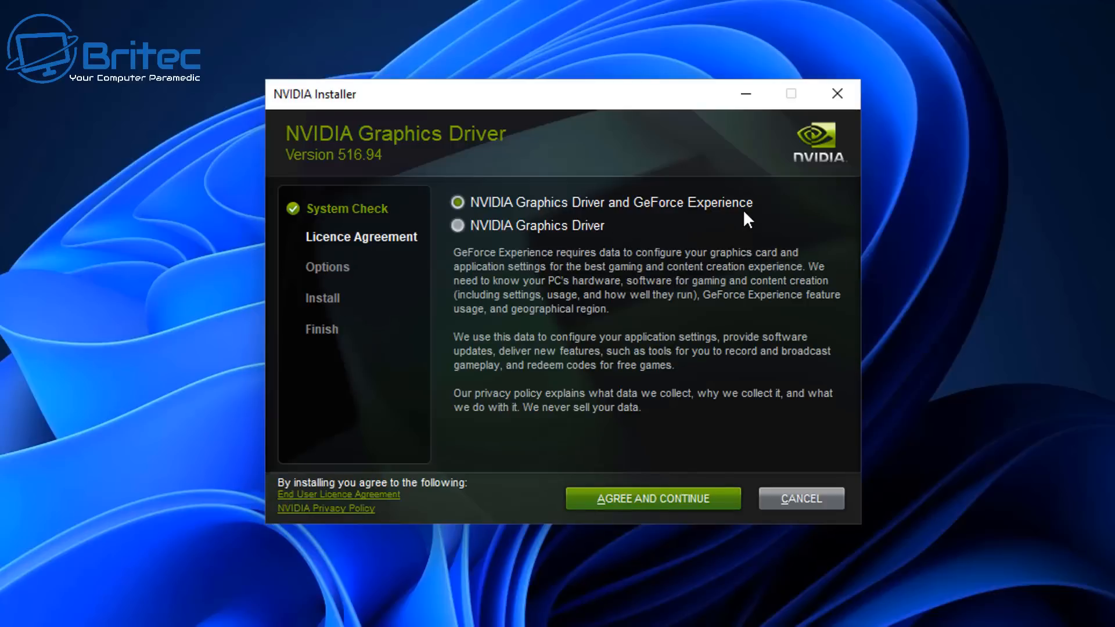
{"action": "mouse_move", "coordinate": [457, 226]}
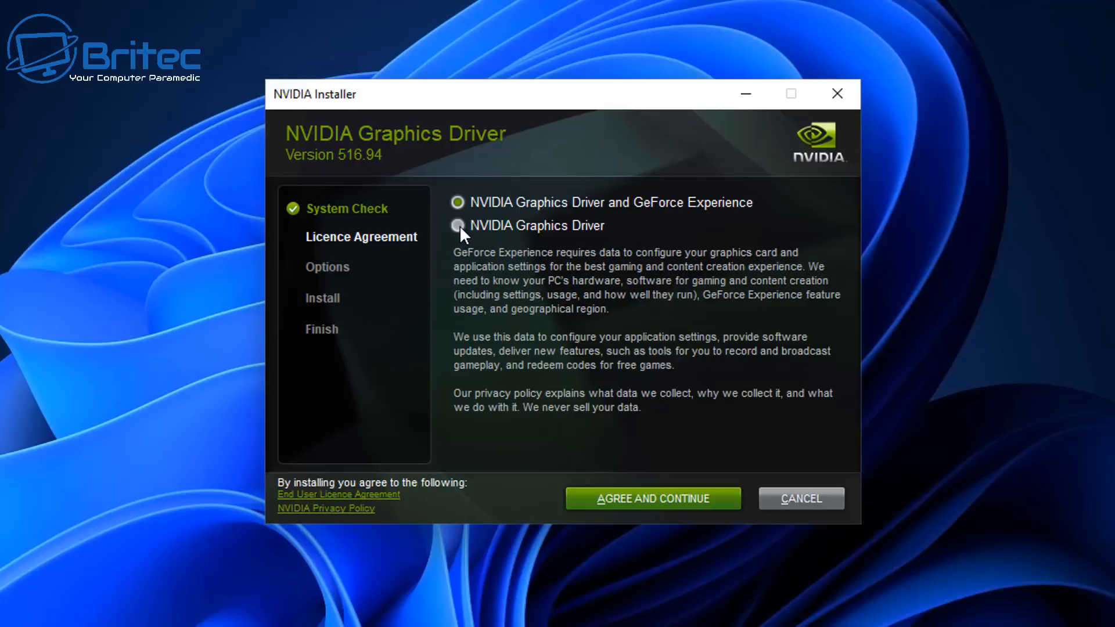
{"action": "mouse_move", "coordinate": [688, 498]}
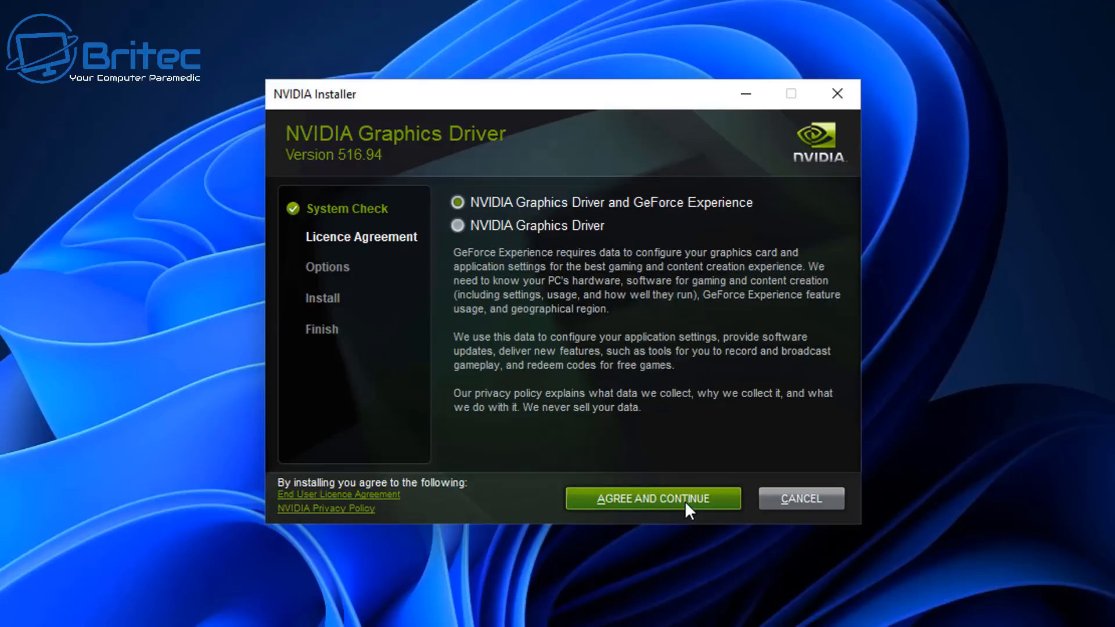
Accept the licence for Driver and GeForce Experience and start the Express install of 516.94
{"action": "left_click", "coordinate": [651, 498]}
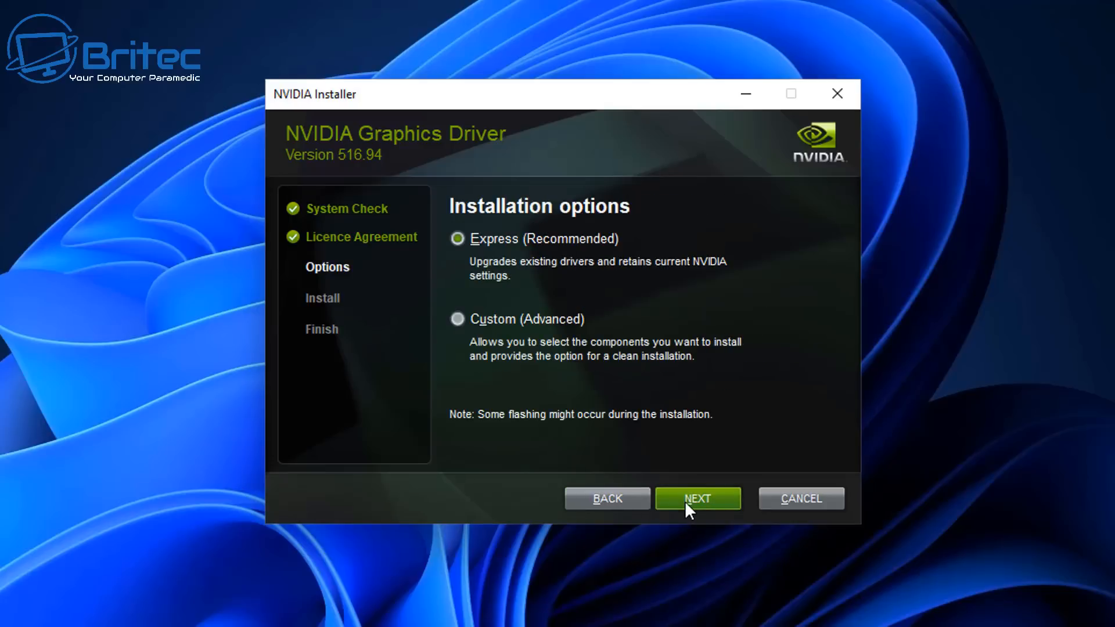
{"action": "left_click", "coordinate": [698, 498]}
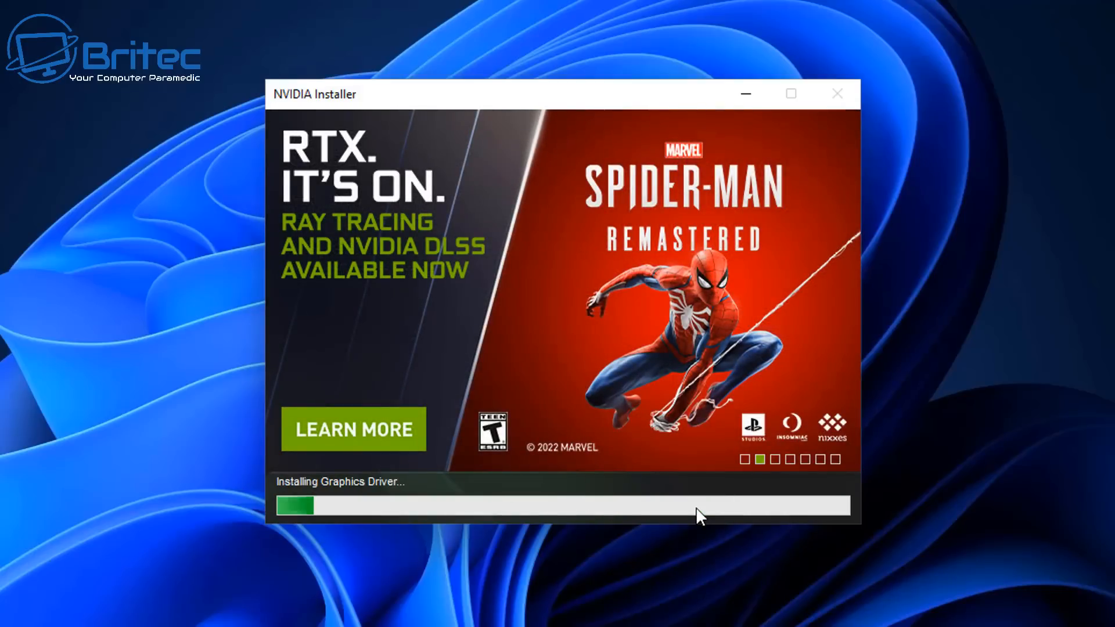
{"action": "mouse_move", "coordinate": [686, 518]}
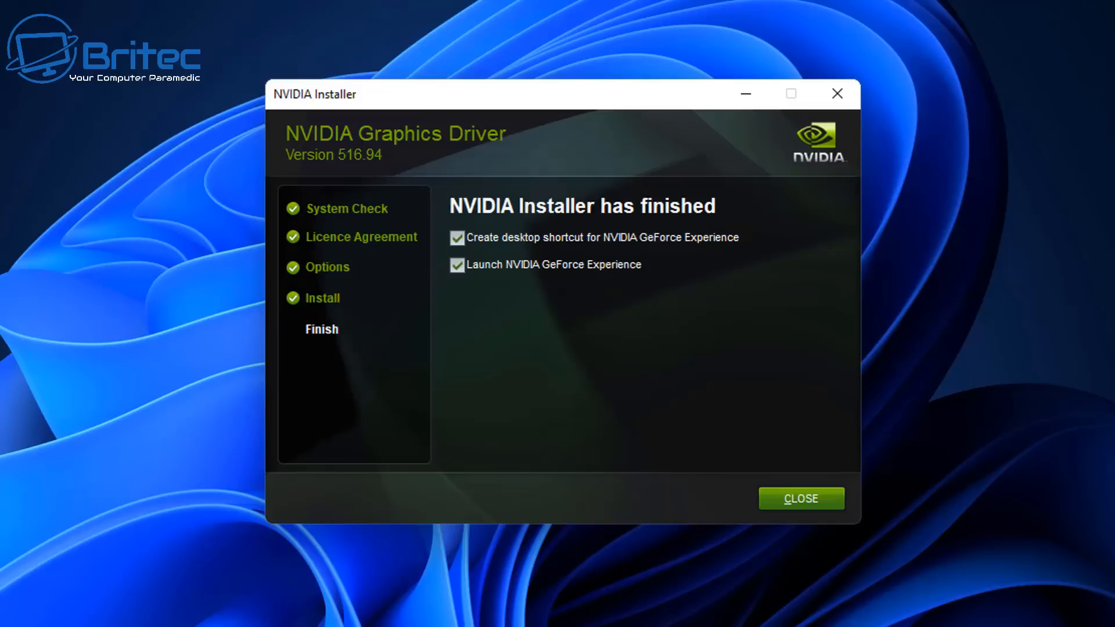
{"action": "mouse_move", "coordinate": [683, 370]}
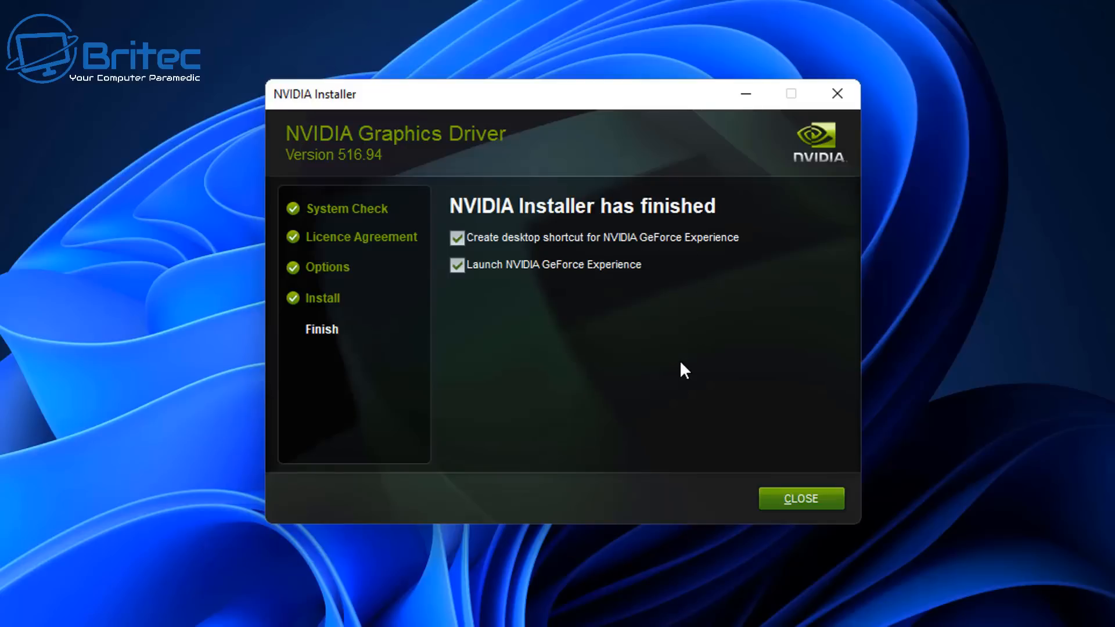
{"action": "mouse_move", "coordinate": [446, 271]}
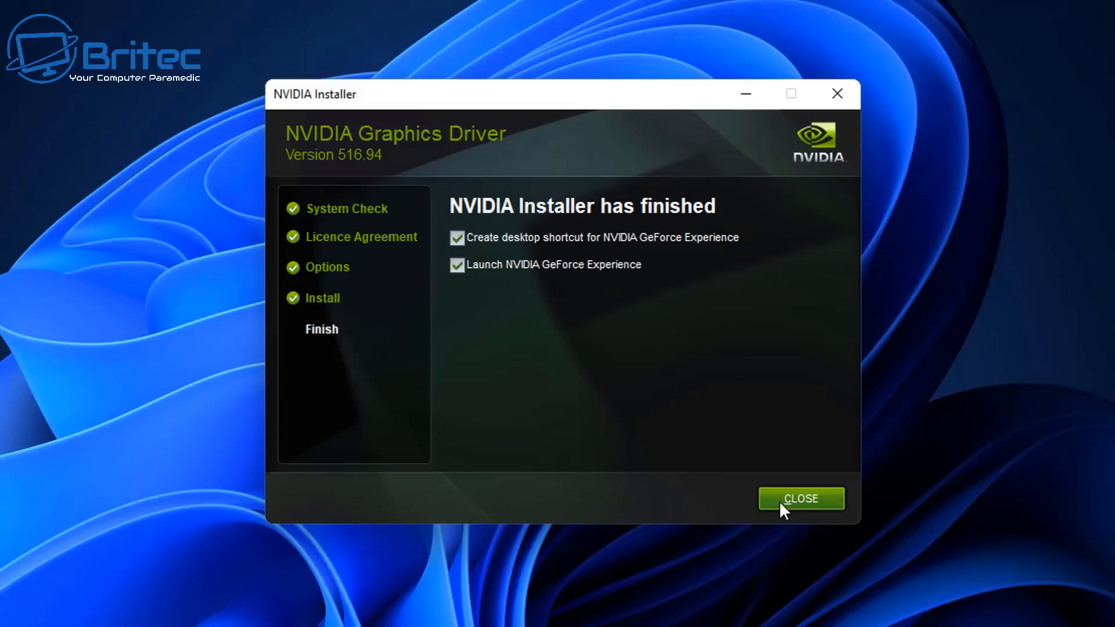
Close the finished installer, dismiss the GeForce Experience log-in prompt and close the app
{"action": "left_click", "coordinate": [800, 498]}
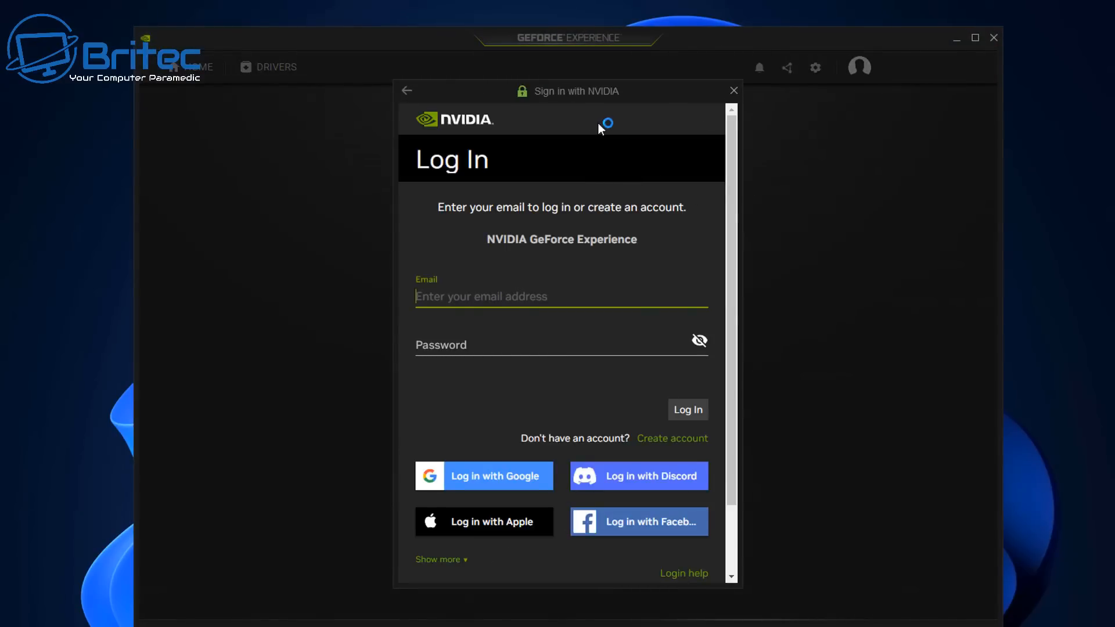
{"action": "mouse_move", "coordinate": [635, 269]}
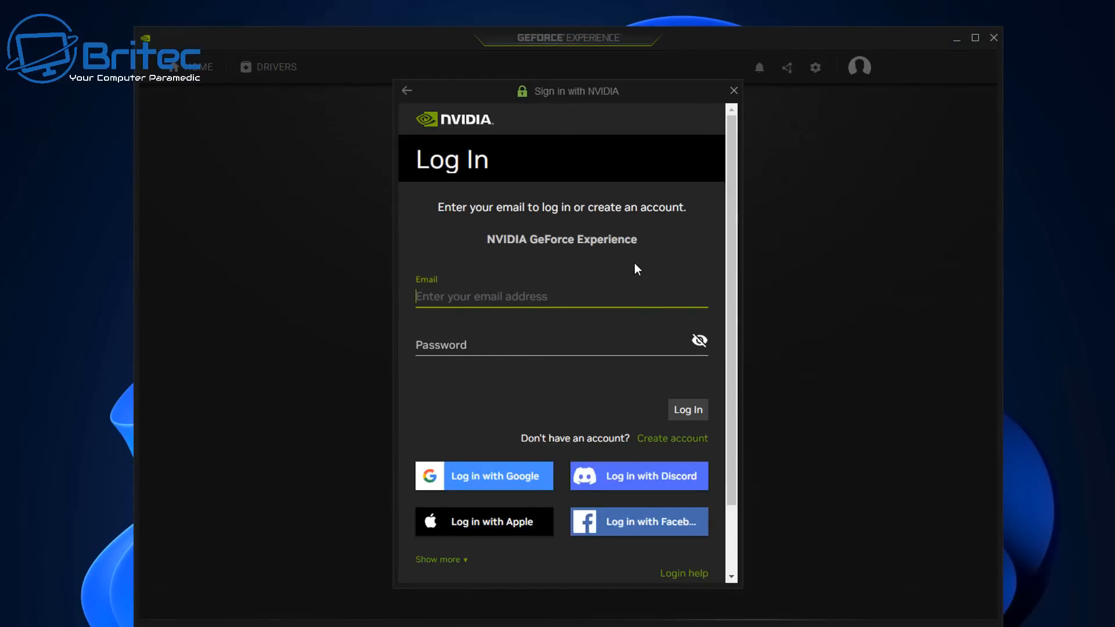
{"action": "mouse_move", "coordinate": [729, 110]}
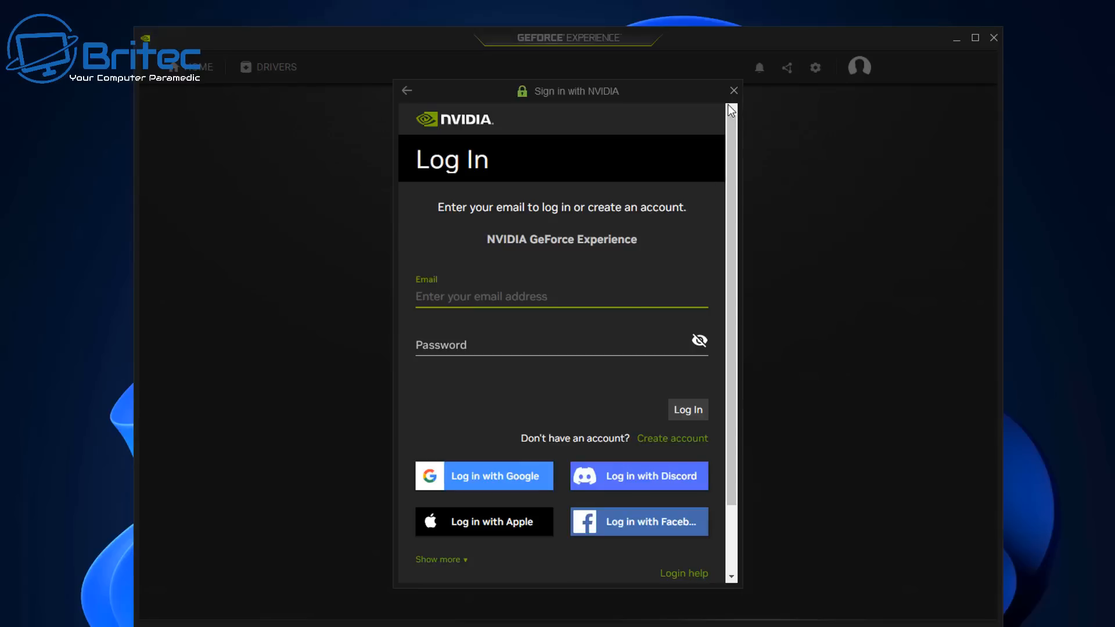
{"action": "left_click", "coordinate": [732, 90]}
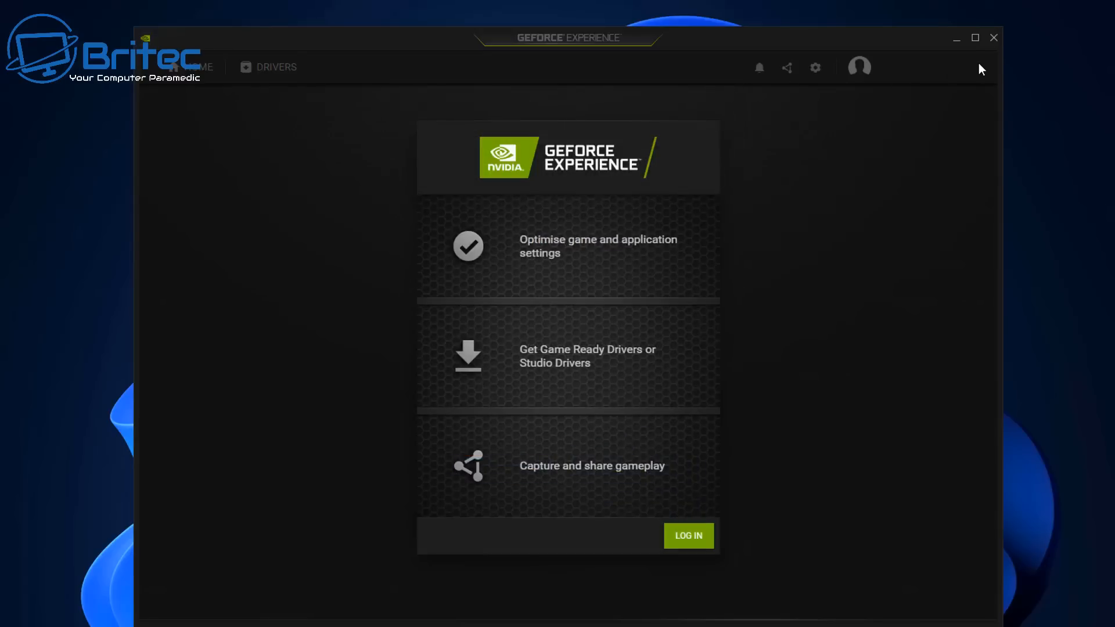
{"action": "mouse_move", "coordinate": [994, 38]}
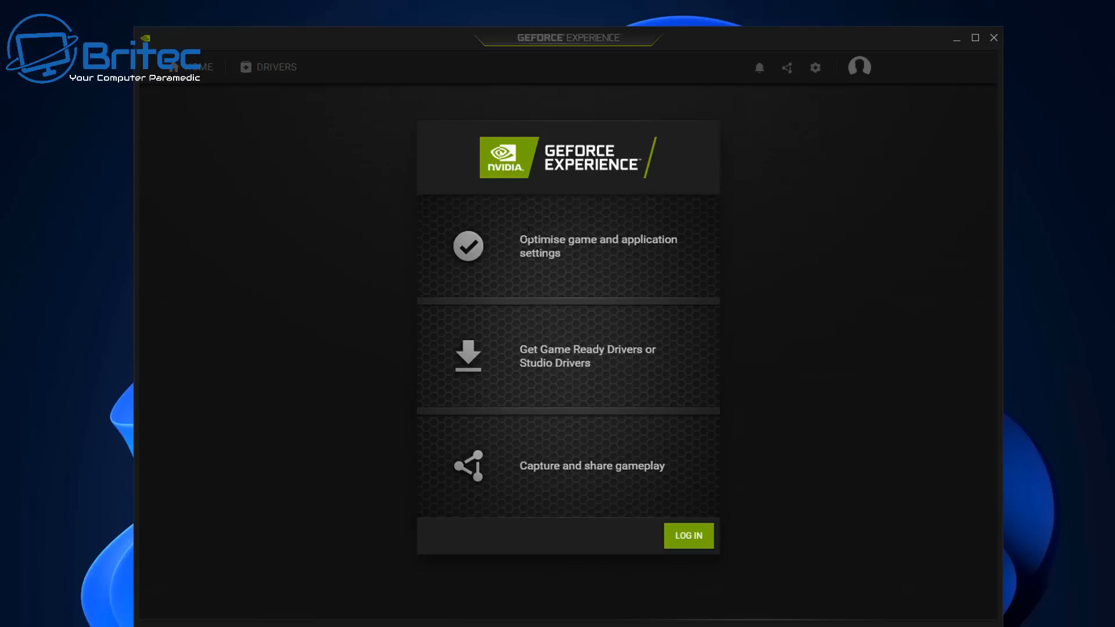
{"action": "mouse_move", "coordinate": [986, 45]}
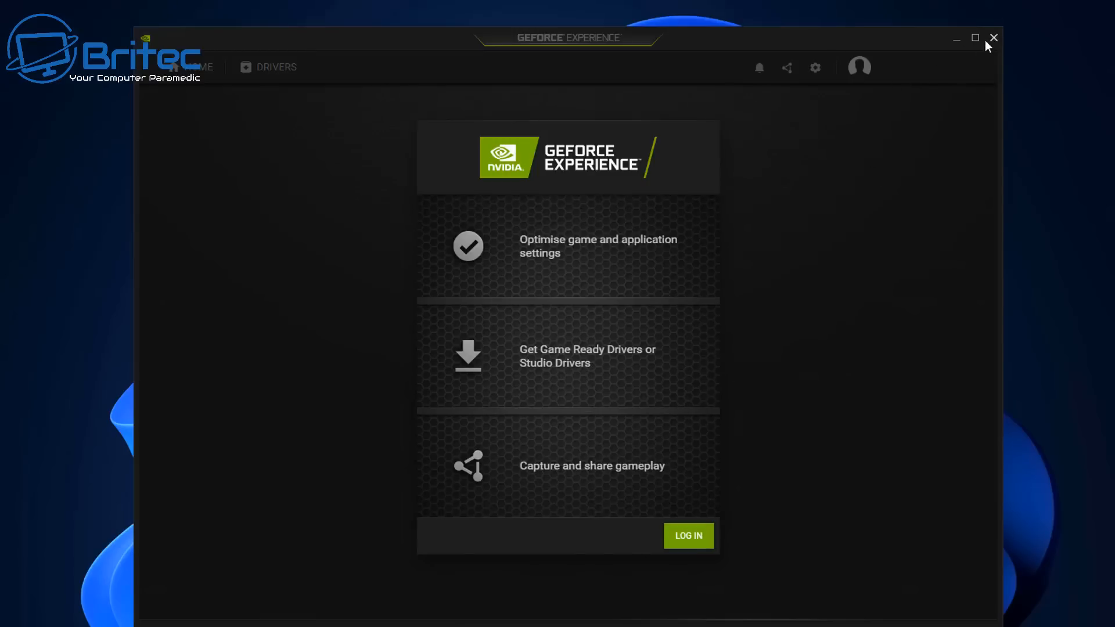
{"action": "left_click", "coordinate": [993, 37]}
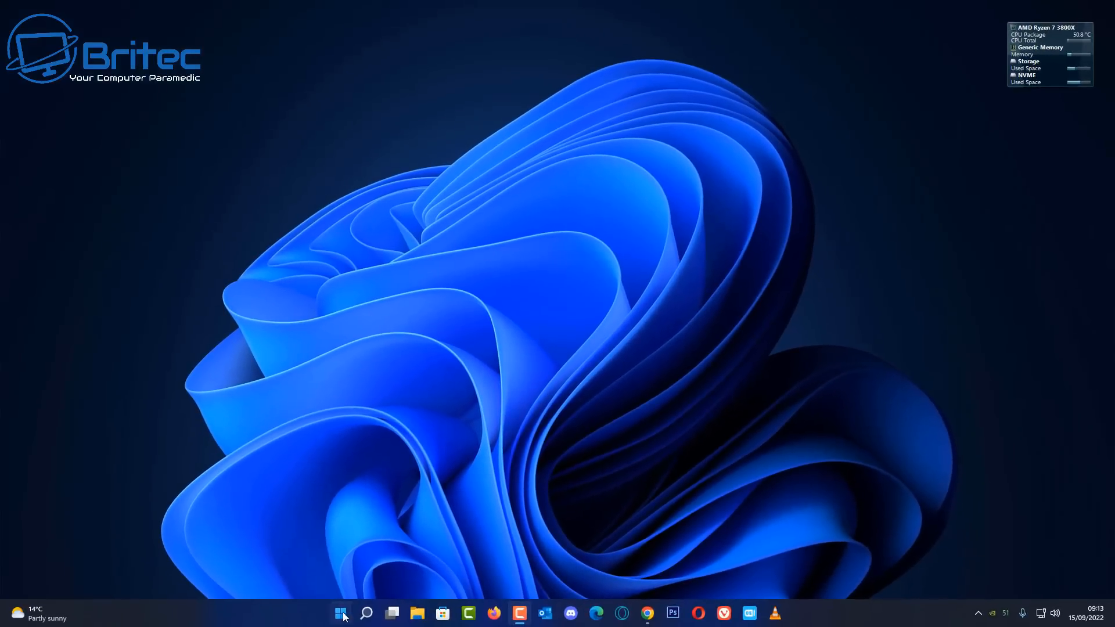
{"action": "mouse_move", "coordinate": [429, 309]}
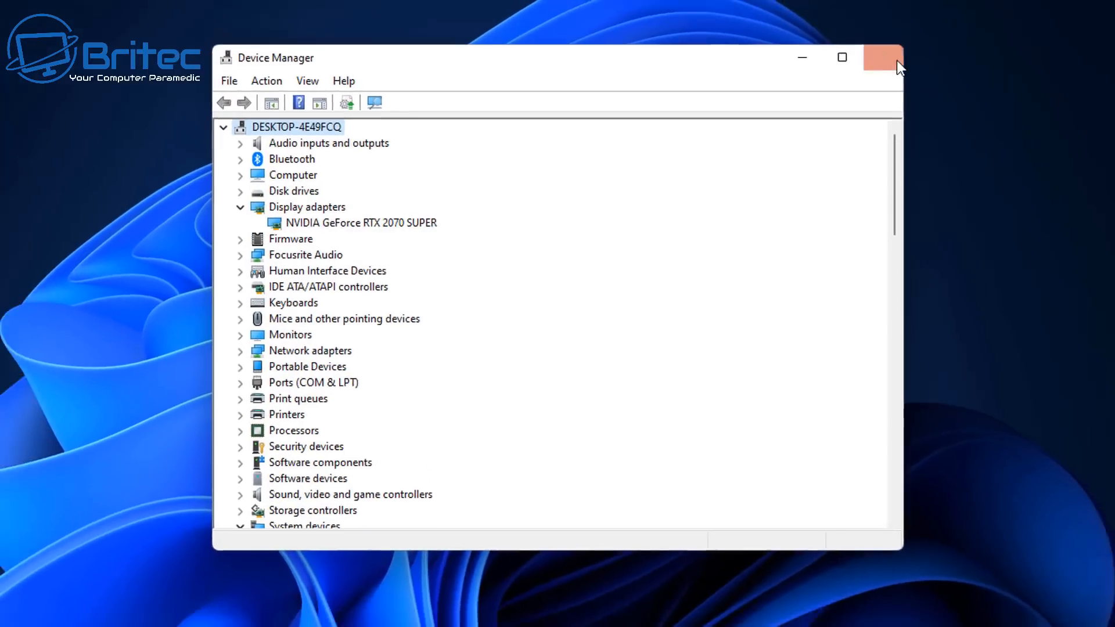
Close Device Manager after confirming the NVIDIA GeForce RTX 2070 SUPER adapter is listed
{"action": "left_click", "coordinate": [881, 58]}
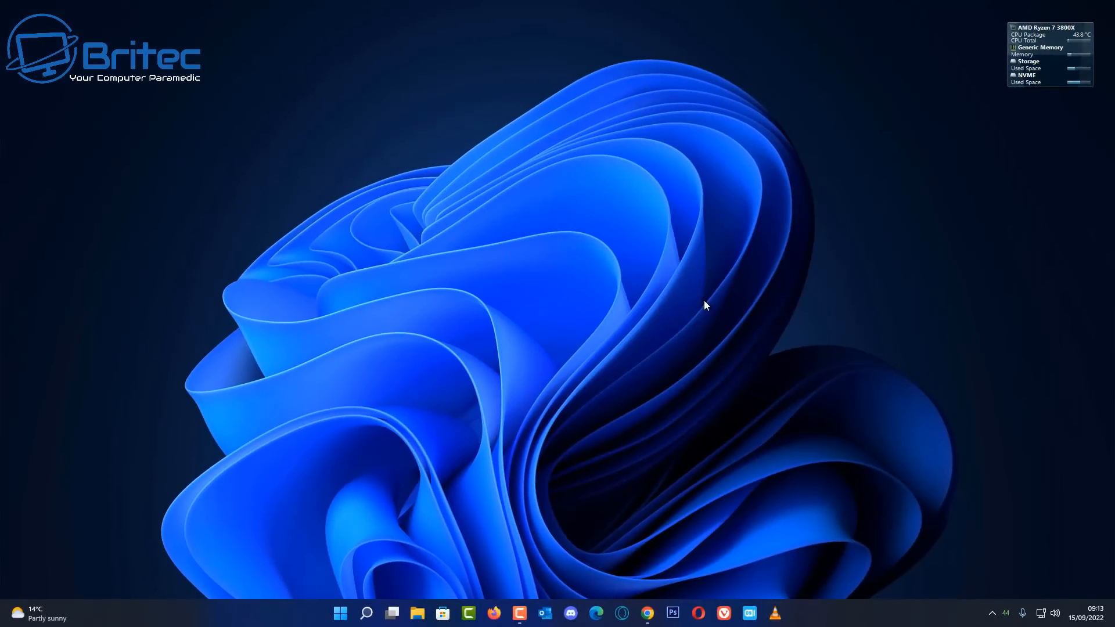
{"action": "mouse_move", "coordinate": [651, 299]}
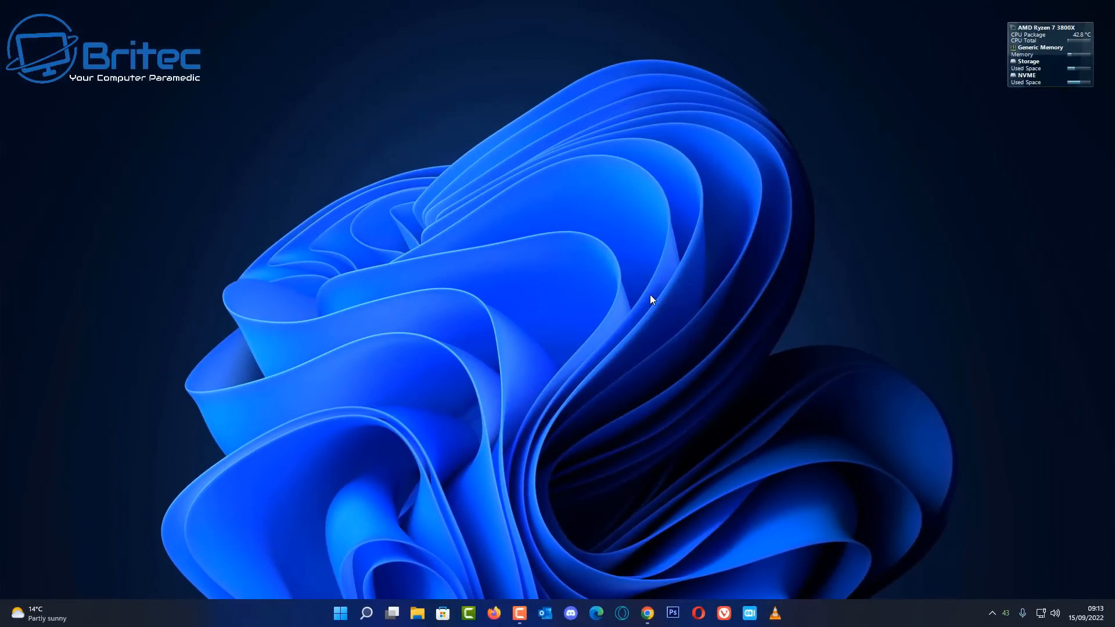
{"action": "mouse_move", "coordinate": [626, 300]}
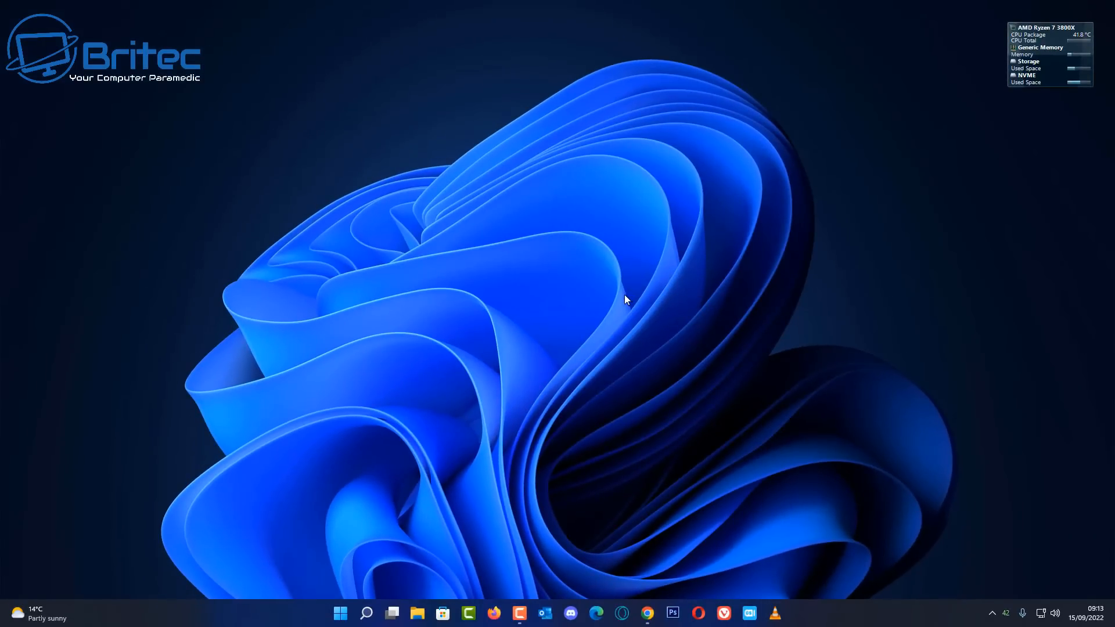
{"action": "mouse_move", "coordinate": [49, 546]}
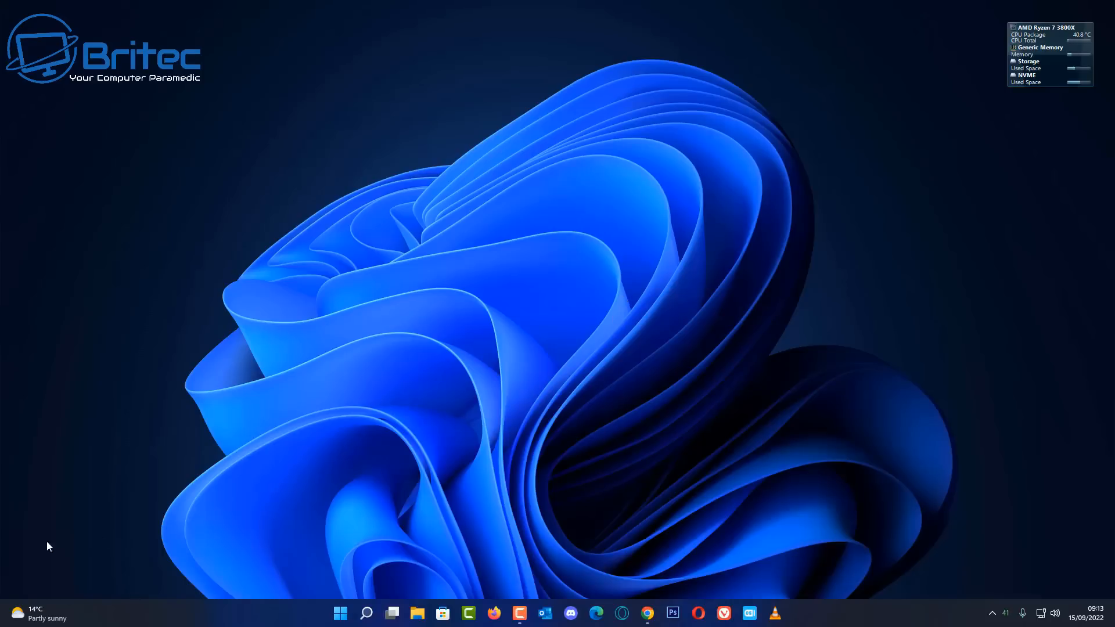
Go from the Geeks3D search result to the FurMark Downloads page and the 1.31.0.0 release page
{"action": "left_click", "coordinate": [645, 613]}
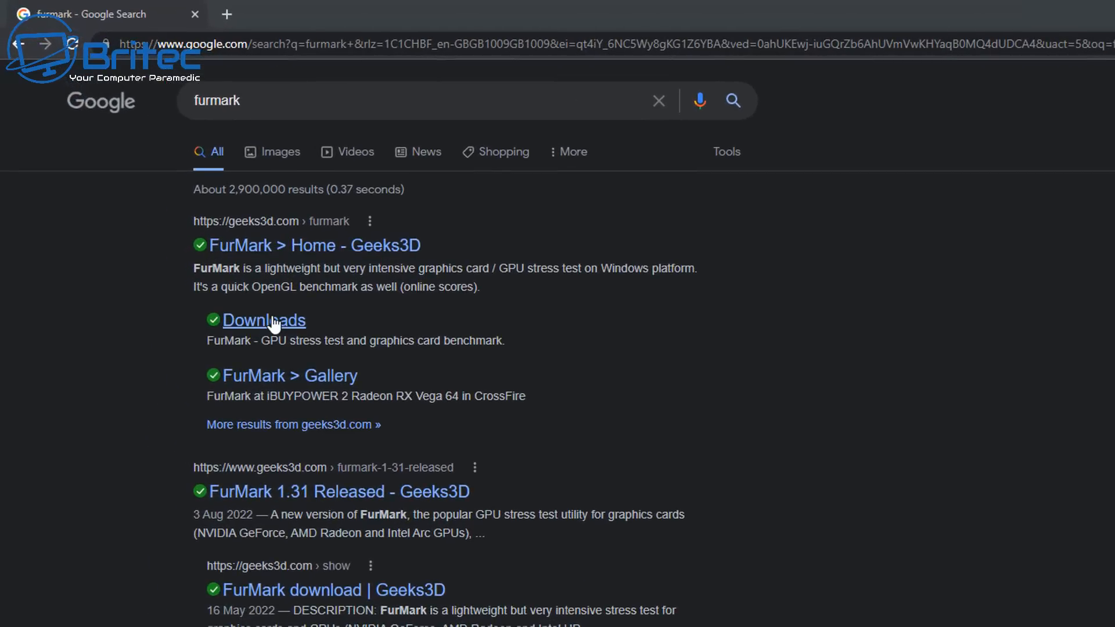
{"action": "left_click", "coordinate": [263, 320]}
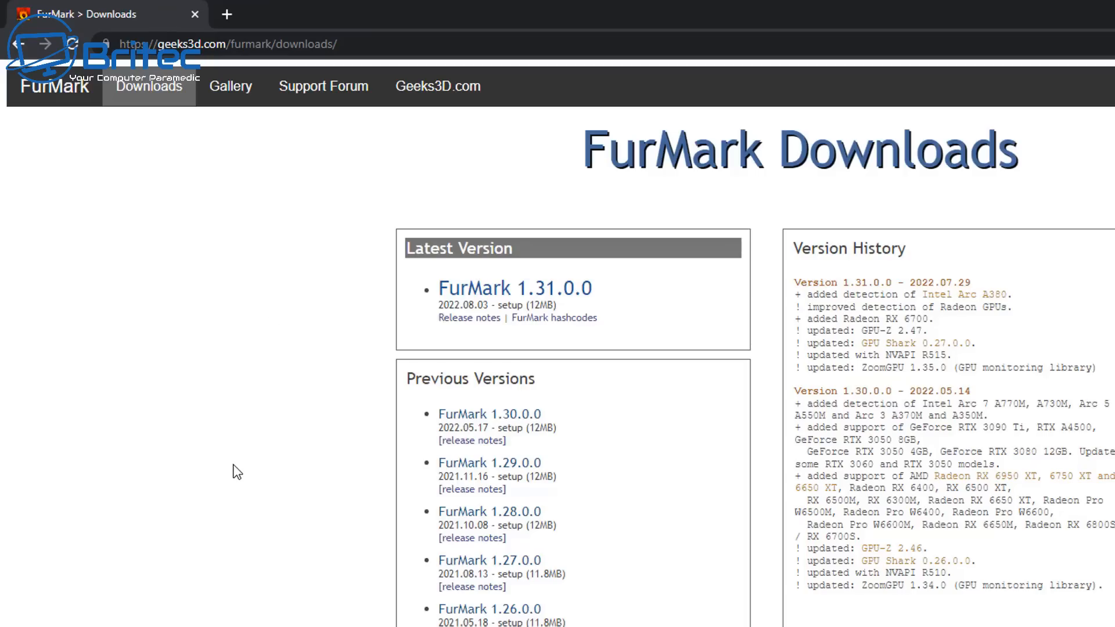
{"action": "mouse_move", "coordinate": [255, 462]}
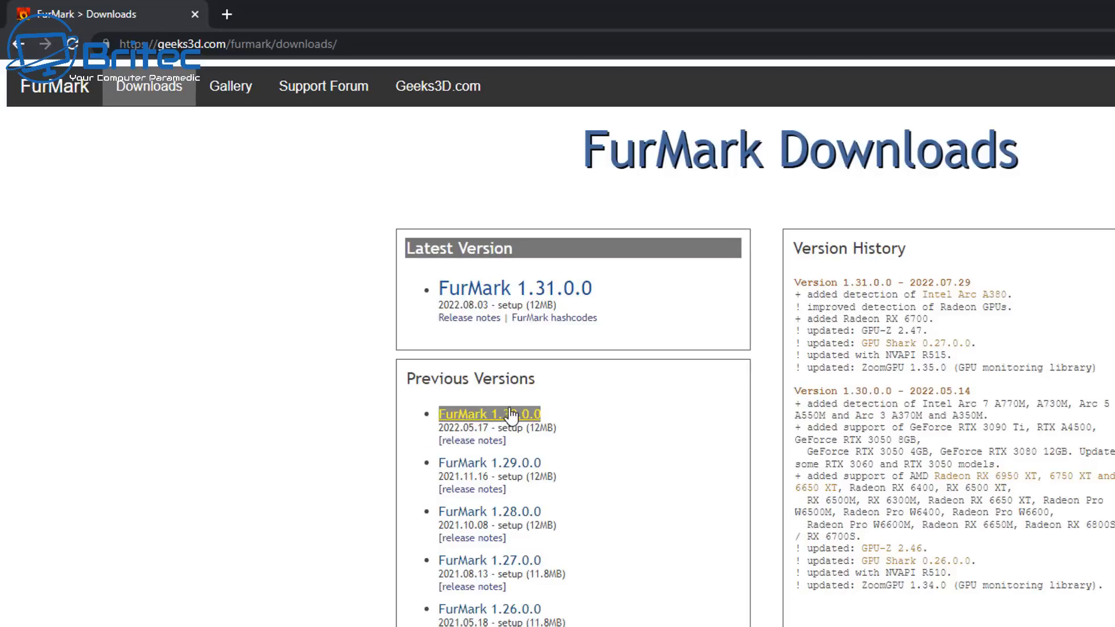
{"action": "mouse_move", "coordinate": [505, 419]}
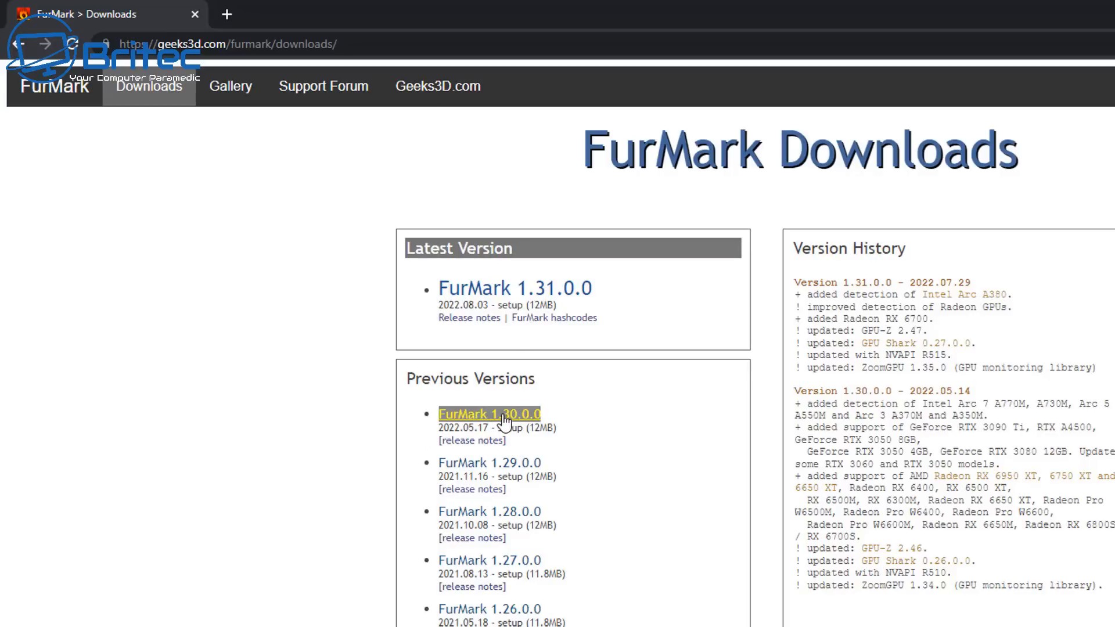
{"action": "left_click", "coordinate": [488, 414]}
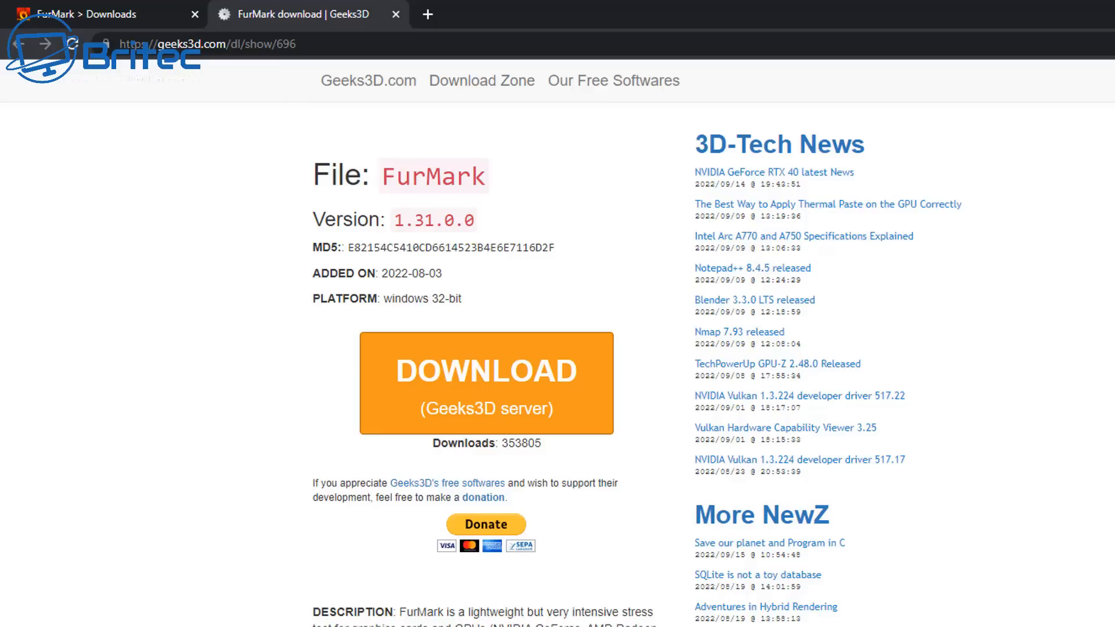
{"action": "mouse_move", "coordinate": [730, 468]}
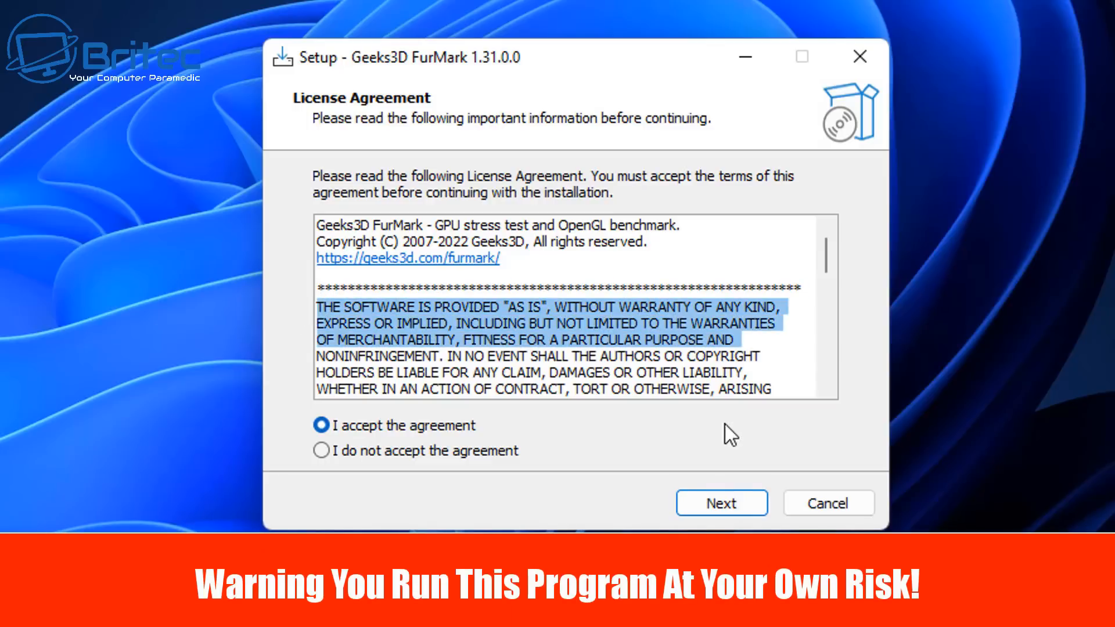
Install FurMark 1.31.0.0 with default folders and a desktop shortcut, launching it without release notes
{"action": "left_click", "coordinate": [721, 503]}
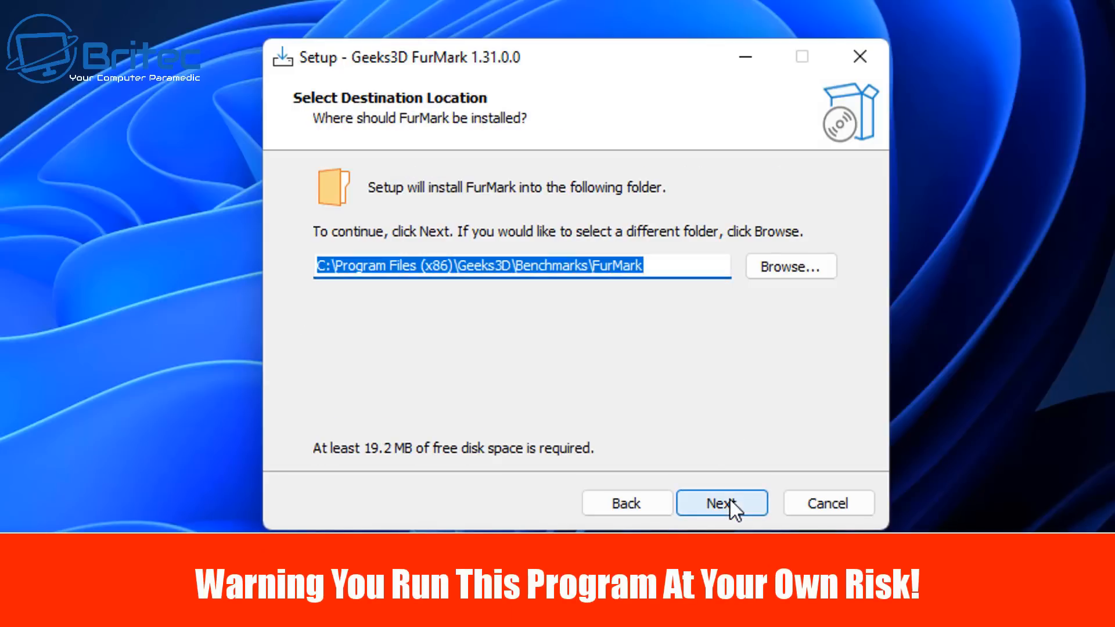
{"action": "left_click", "coordinate": [720, 502]}
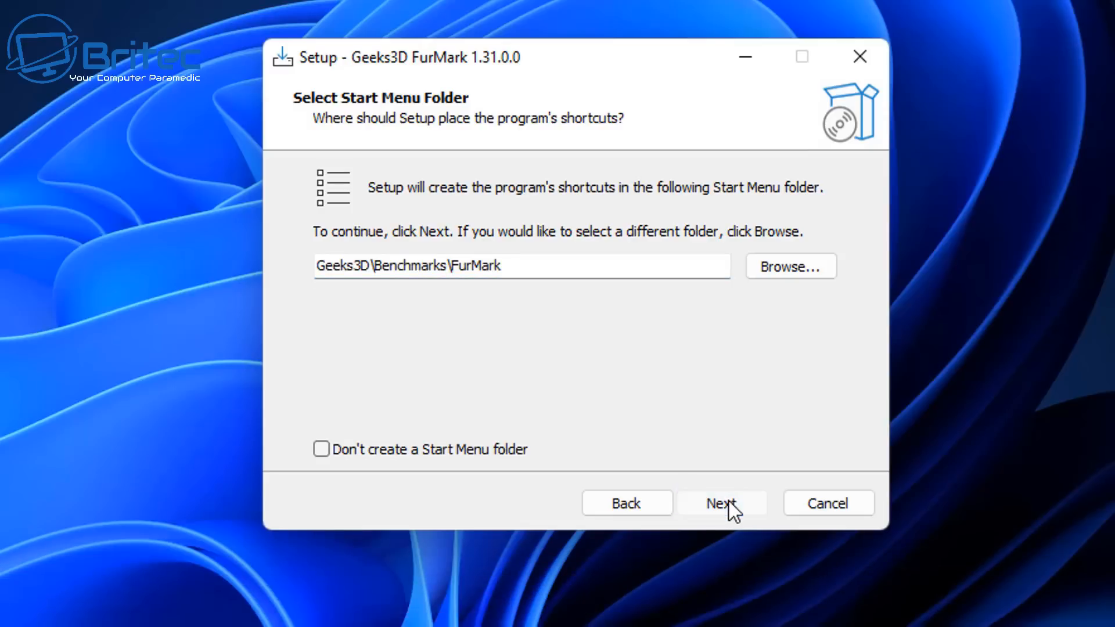
{"action": "left_click", "coordinate": [720, 503]}
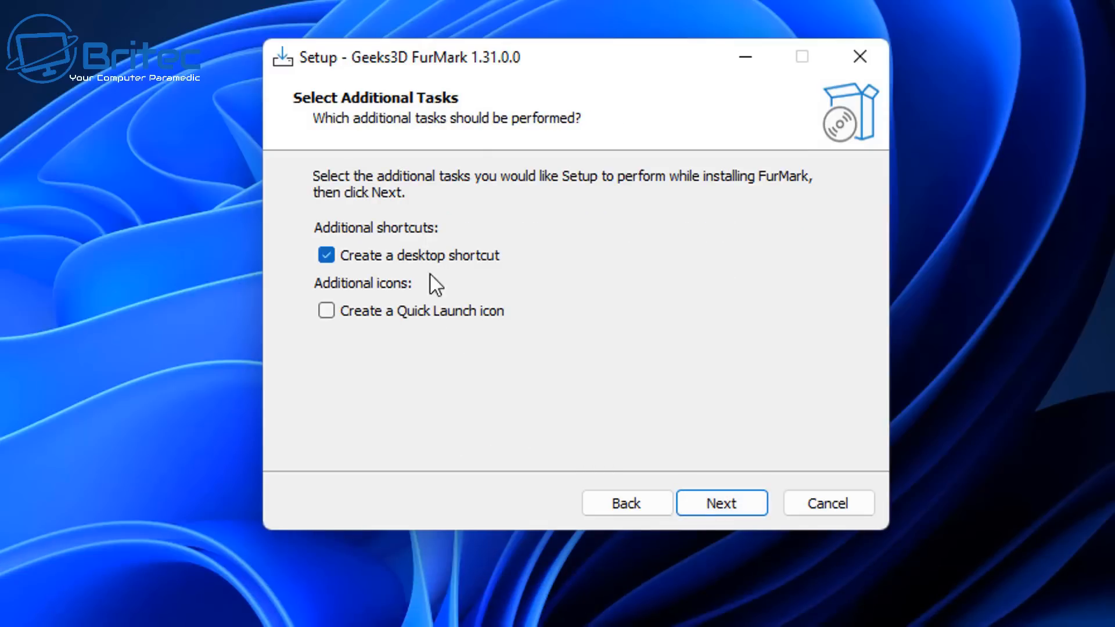
{"action": "left_click", "coordinate": [721, 503]}
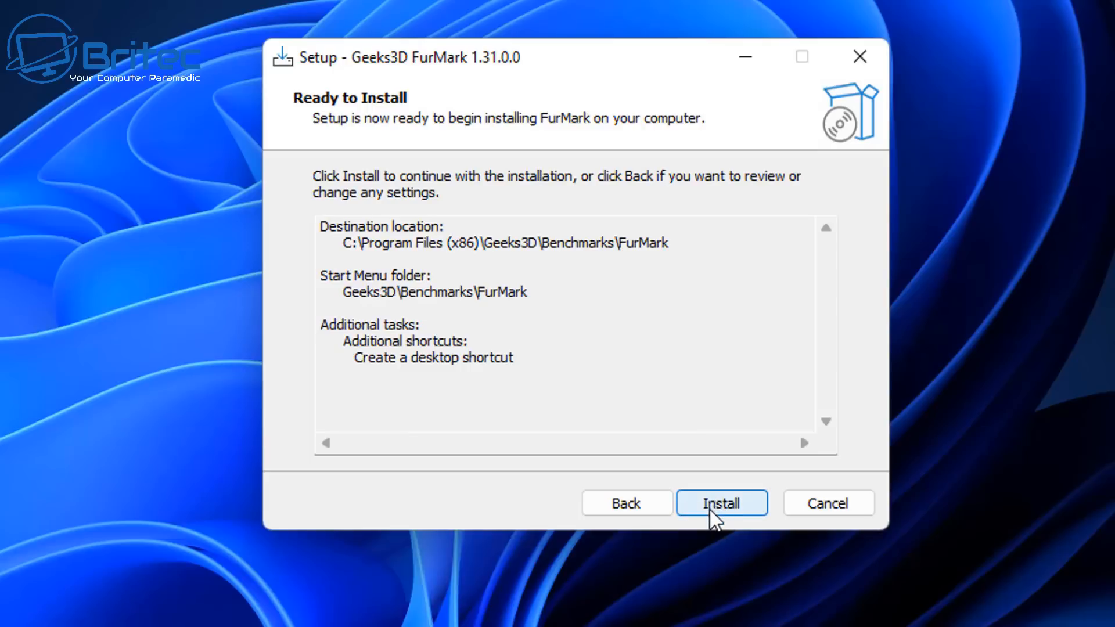
{"action": "left_click", "coordinate": [720, 503]}
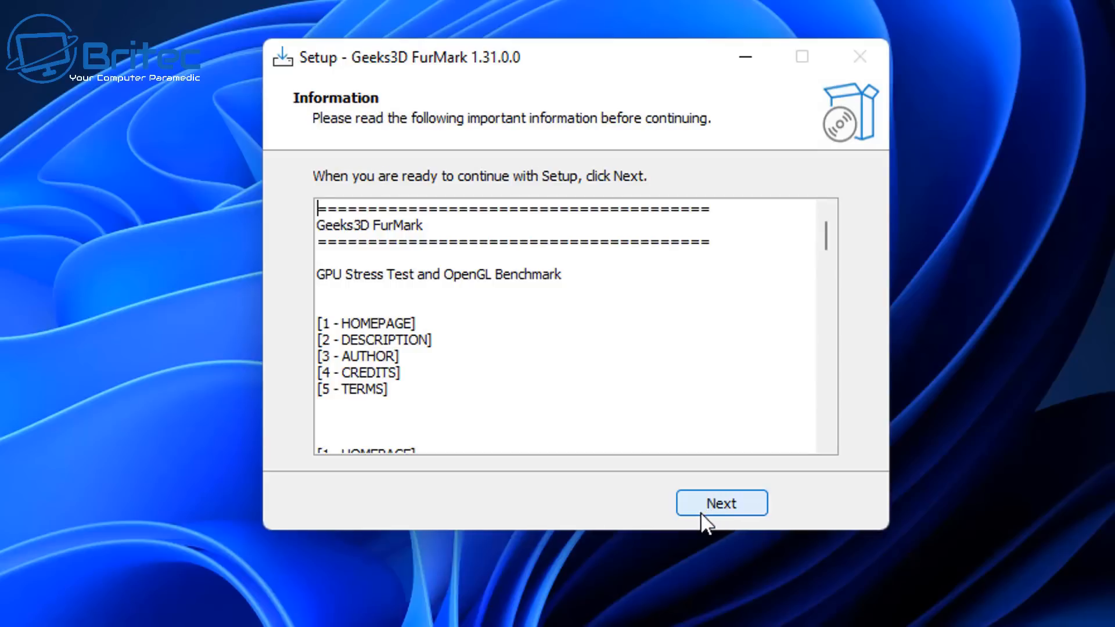
{"action": "left_click", "coordinate": [720, 503]}
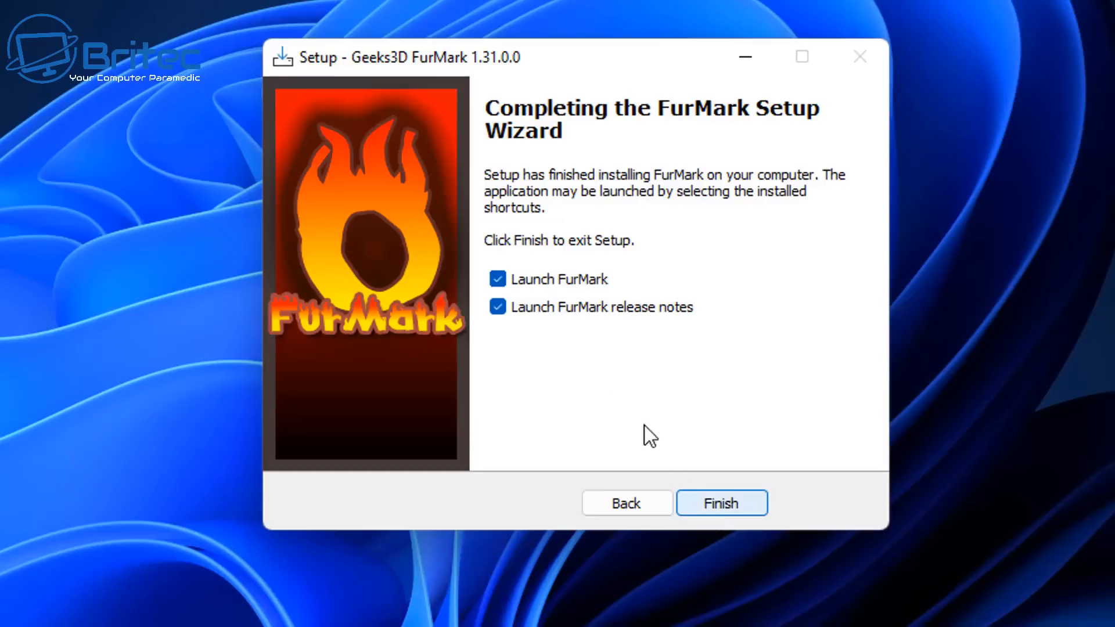
{"action": "left_click", "coordinate": [498, 306]}
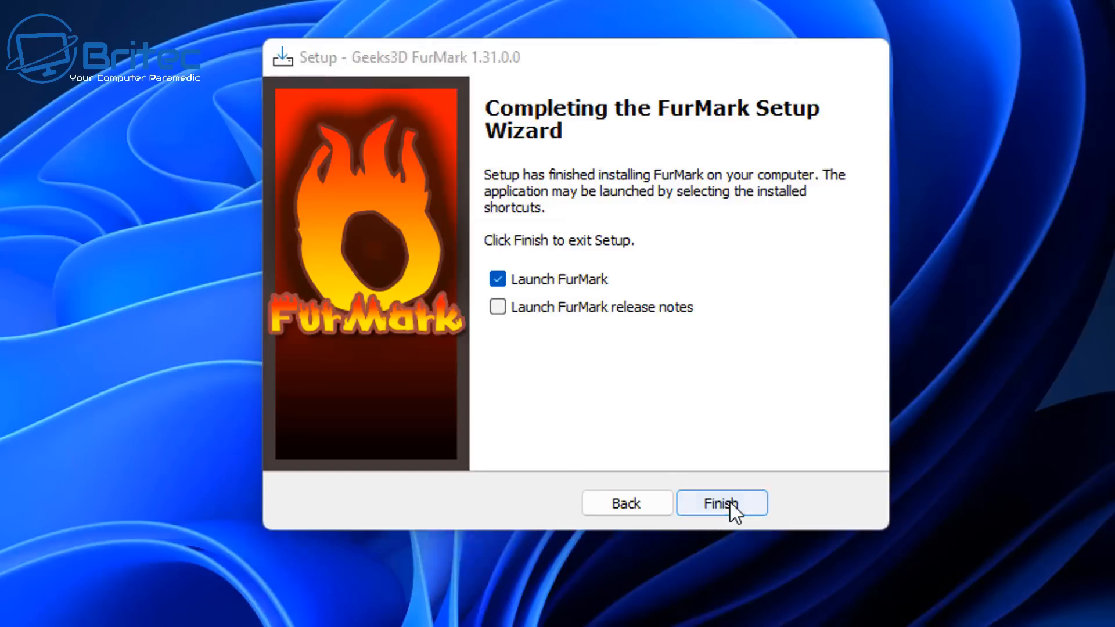
{"action": "left_click", "coordinate": [721, 503]}
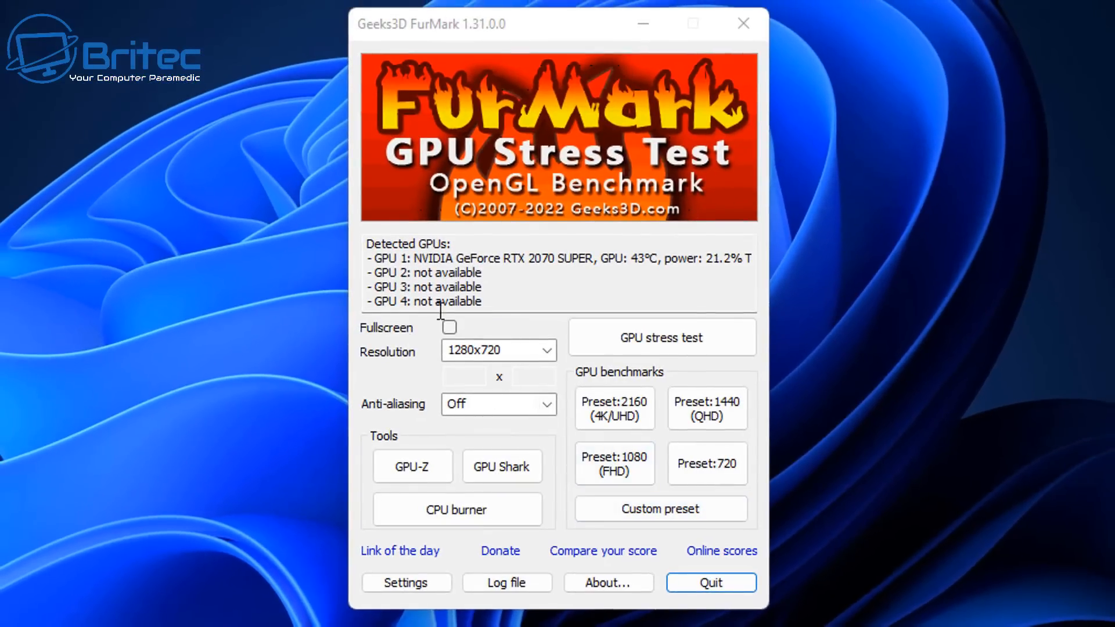
Choose 1920x1080 as the test resolution and 8X MSAA as anti-aliasing
{"action": "left_click", "coordinate": [546, 350]}
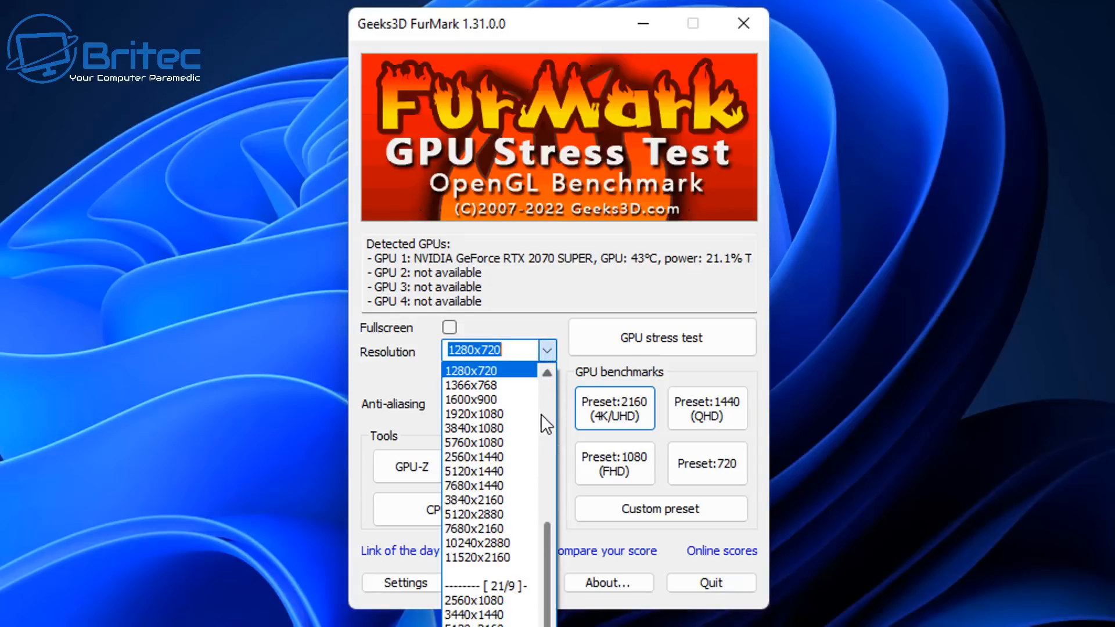
{"action": "left_click", "coordinate": [474, 414]}
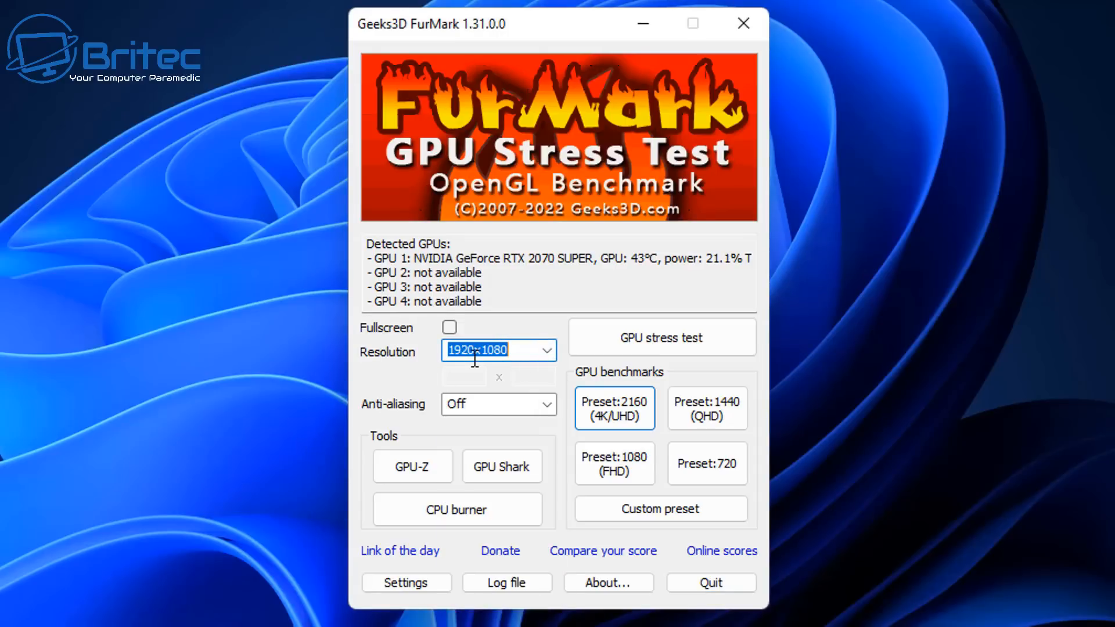
{"action": "mouse_move", "coordinate": [513, 372]}
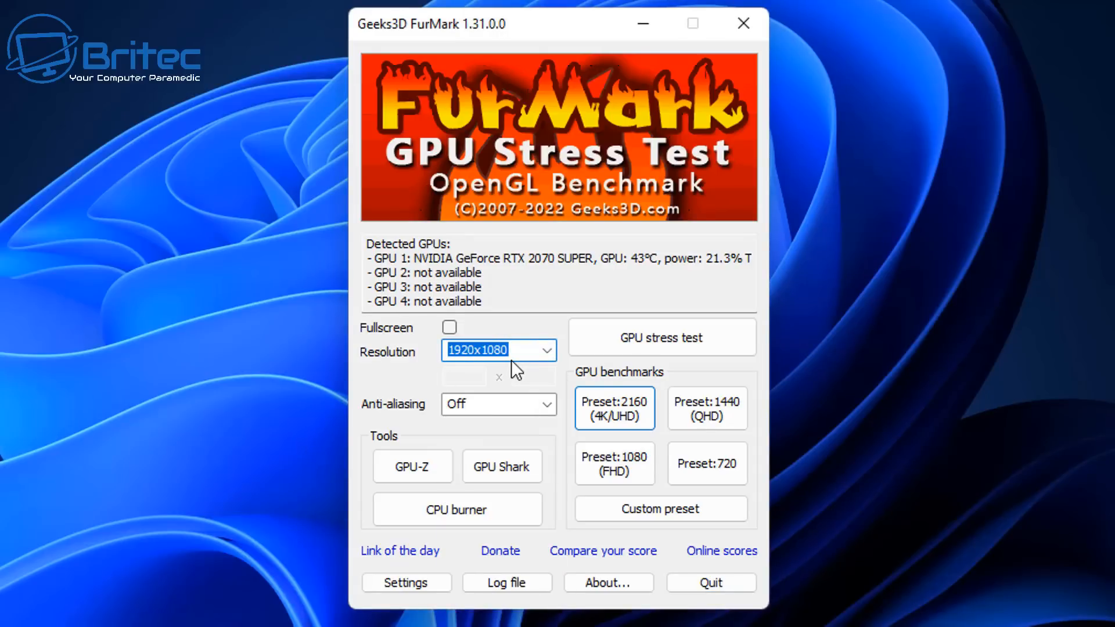
{"action": "mouse_move", "coordinate": [486, 404]}
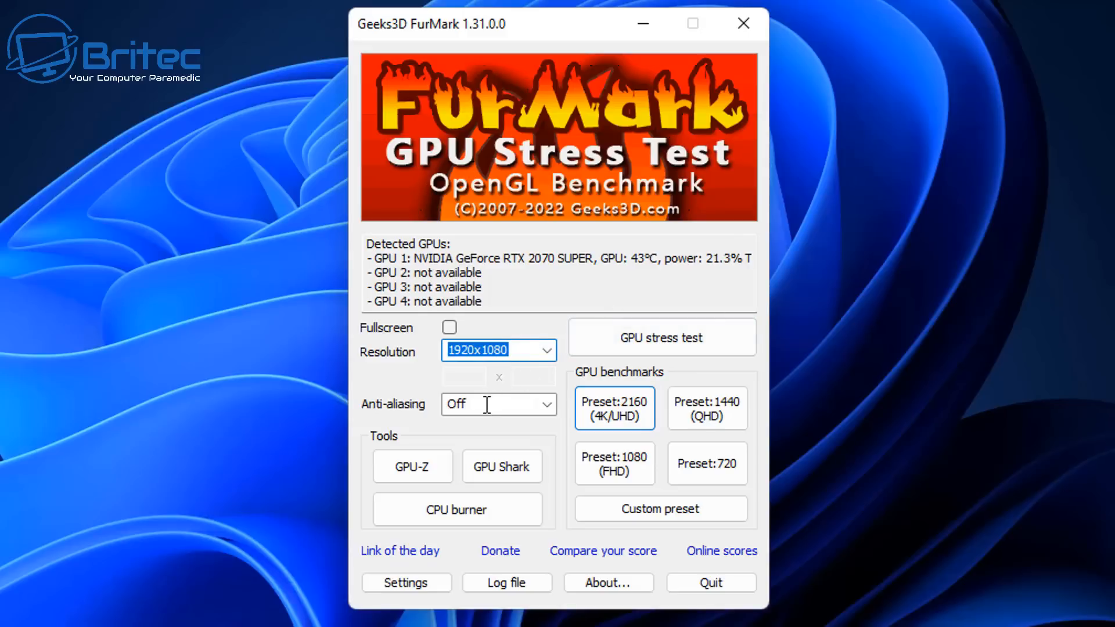
{"action": "mouse_move", "coordinate": [556, 413]}
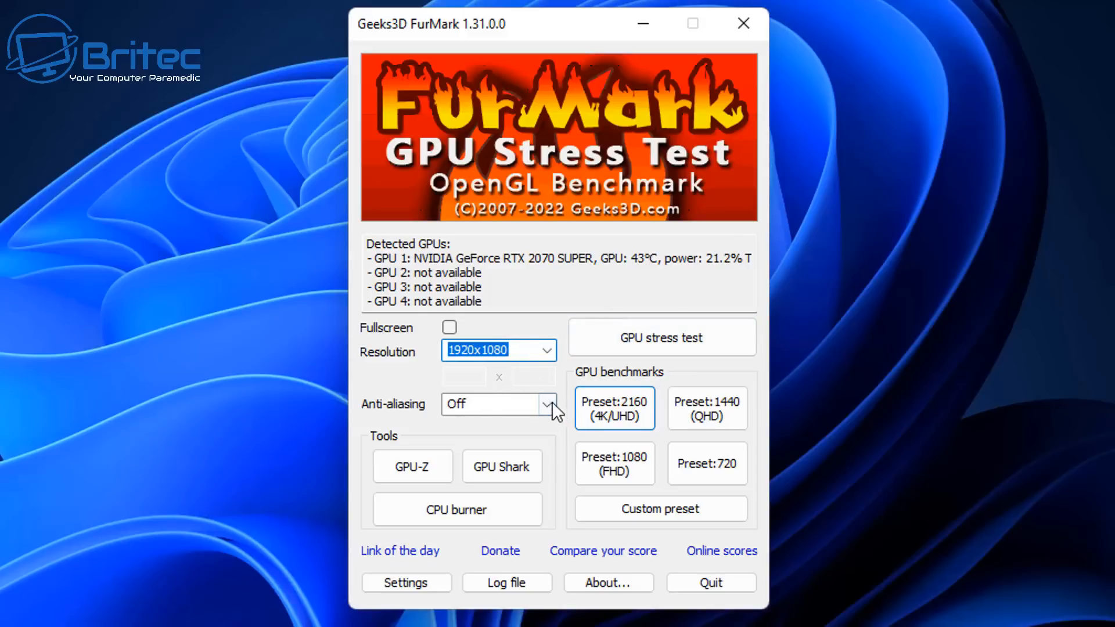
{"action": "mouse_move", "coordinate": [558, 423]}
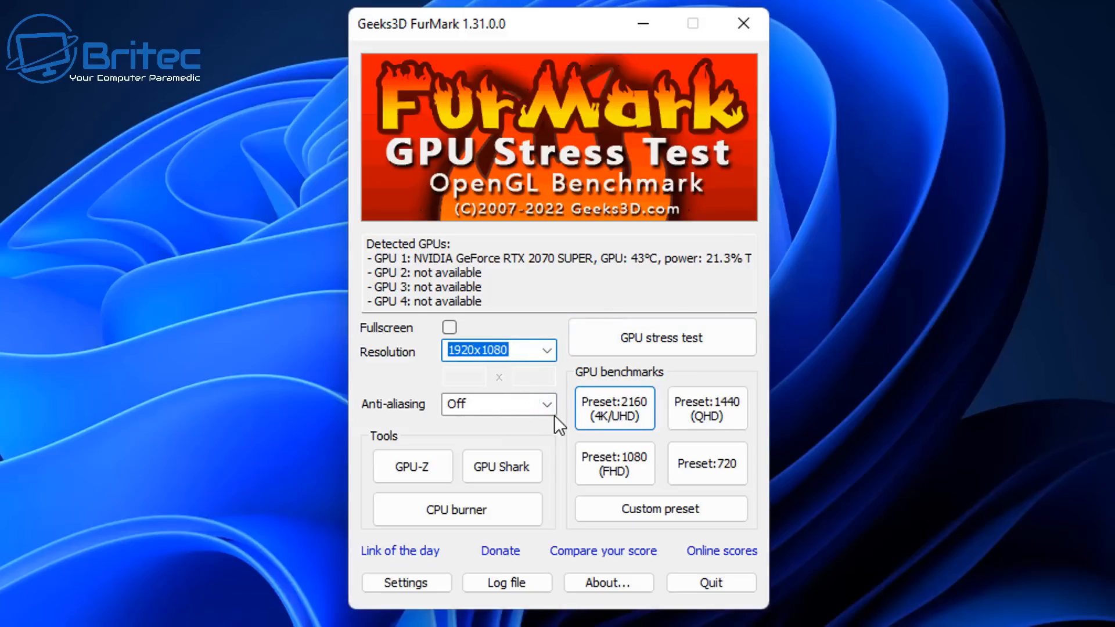
{"action": "left_click", "coordinate": [545, 404]}
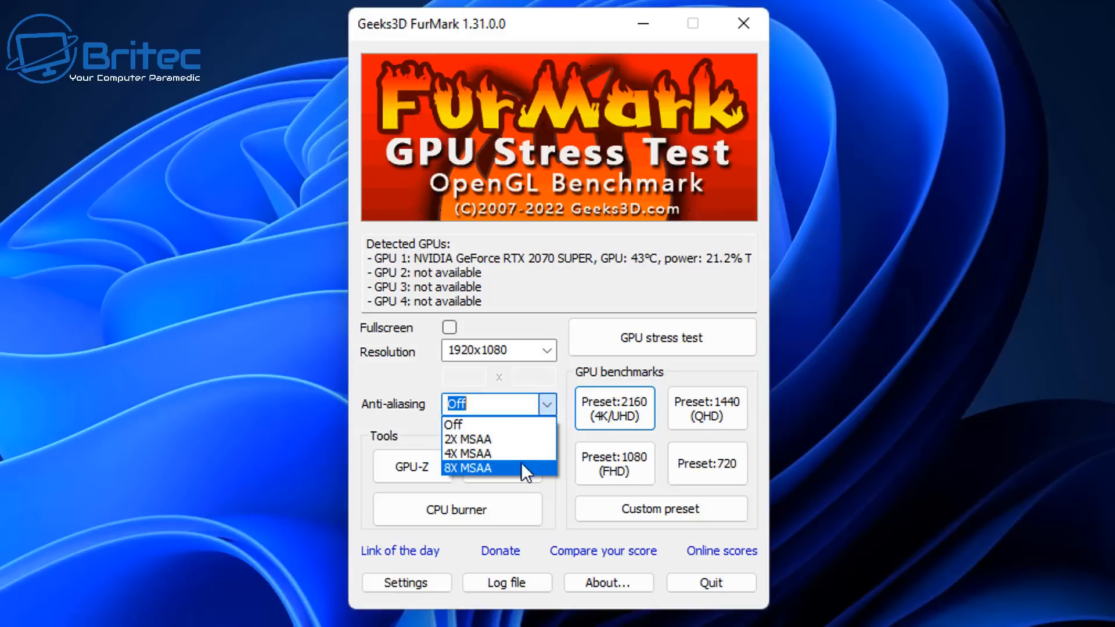
{"action": "left_click", "coordinate": [469, 467]}
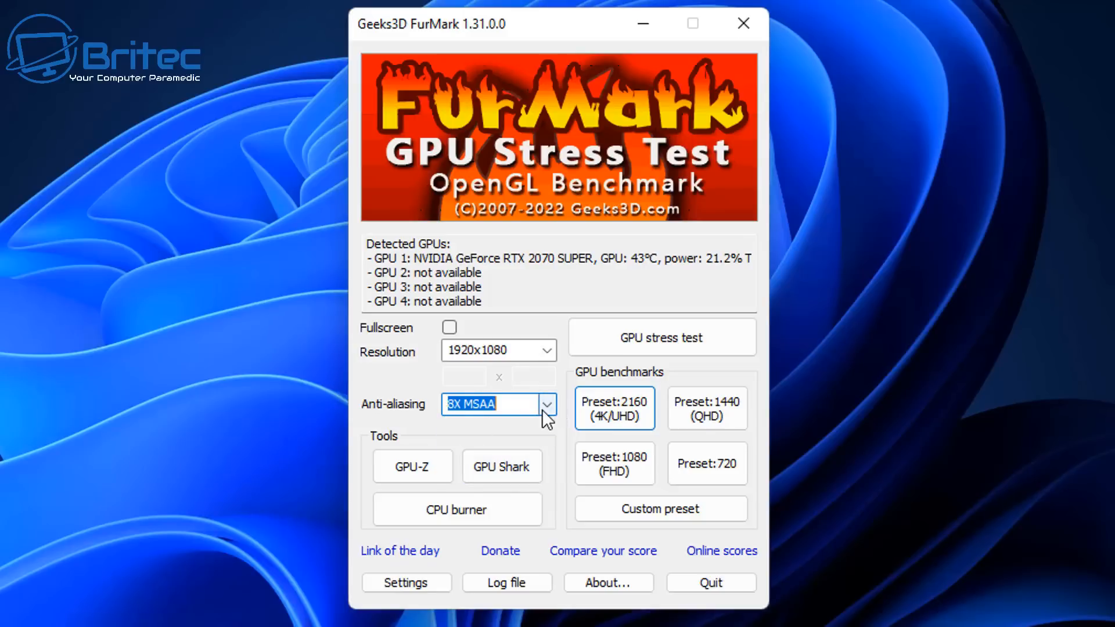
{"action": "mouse_move", "coordinate": [444, 423]}
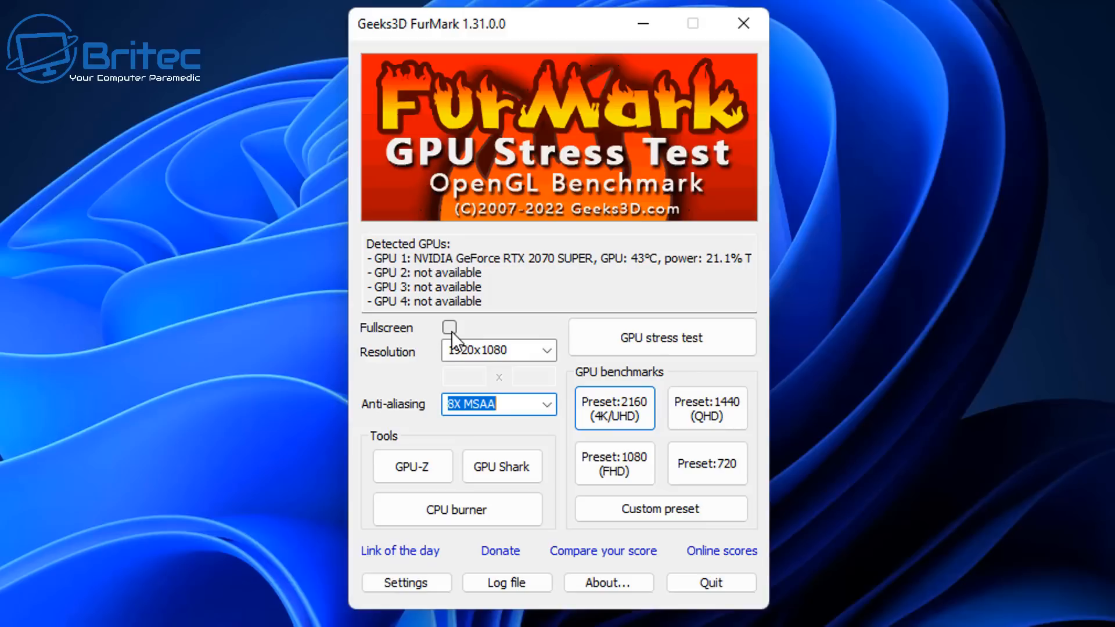
{"action": "mouse_move", "coordinate": [619, 453]}
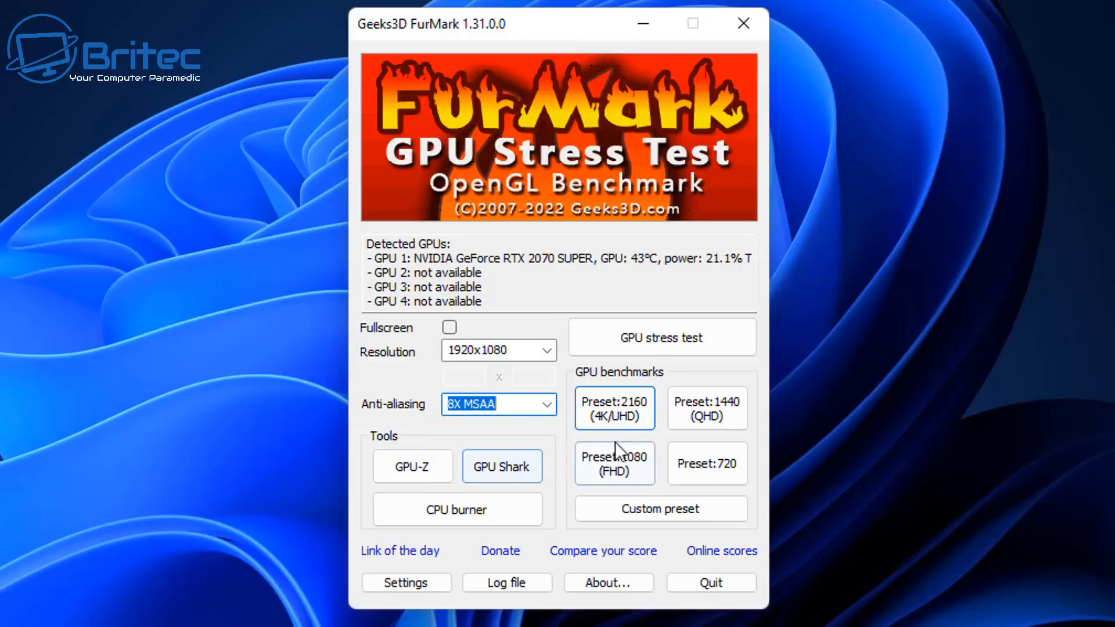
{"action": "mouse_move", "coordinate": [705, 407]}
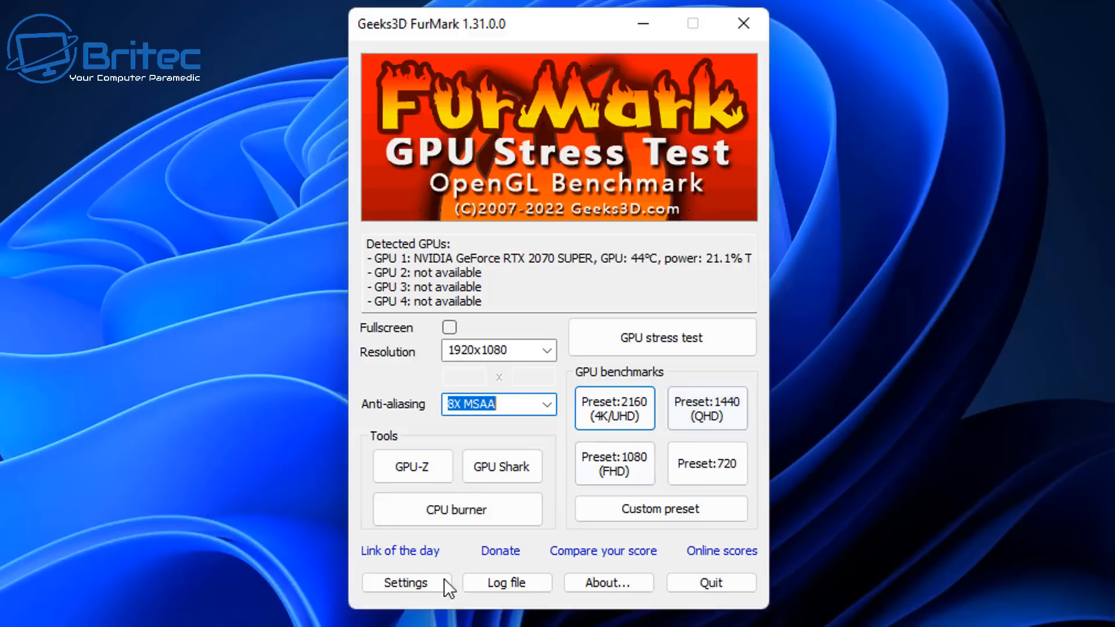
Enable the GPU temperature alarm, change its max from 85 to 80 °C and confirm with OK
{"action": "left_click", "coordinate": [405, 581]}
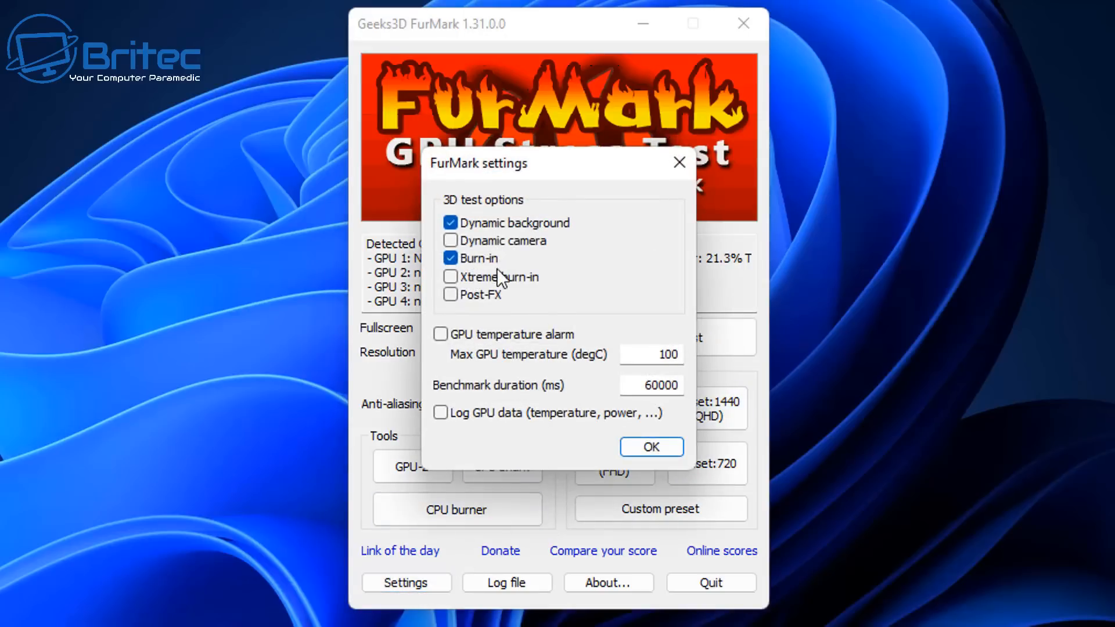
{"action": "mouse_move", "coordinate": [445, 352]}
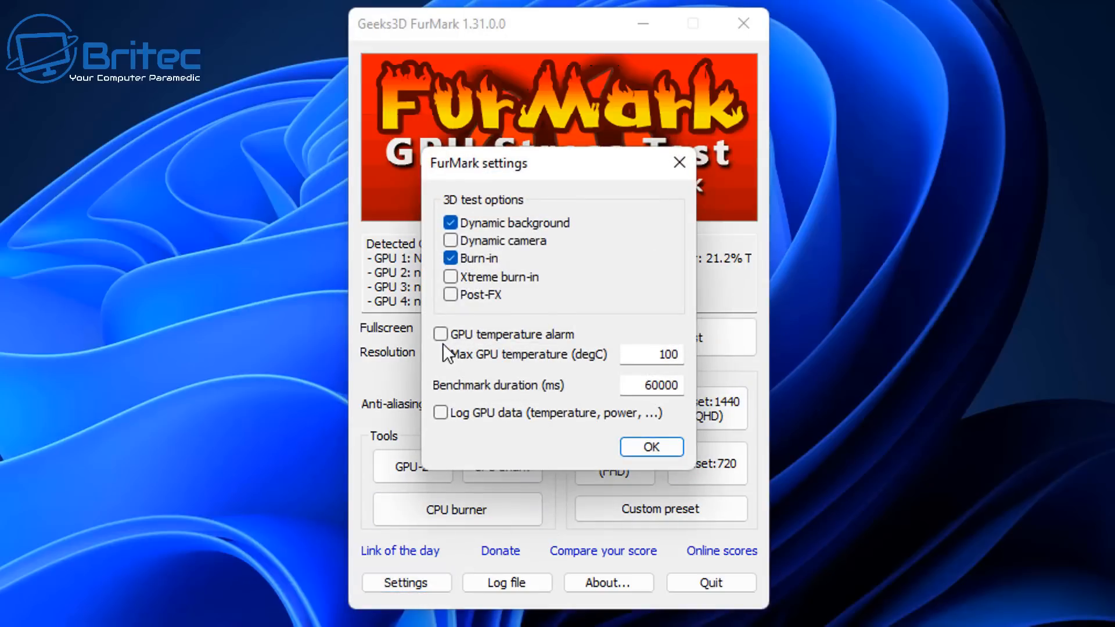
{"action": "left_click", "coordinate": [441, 334]}
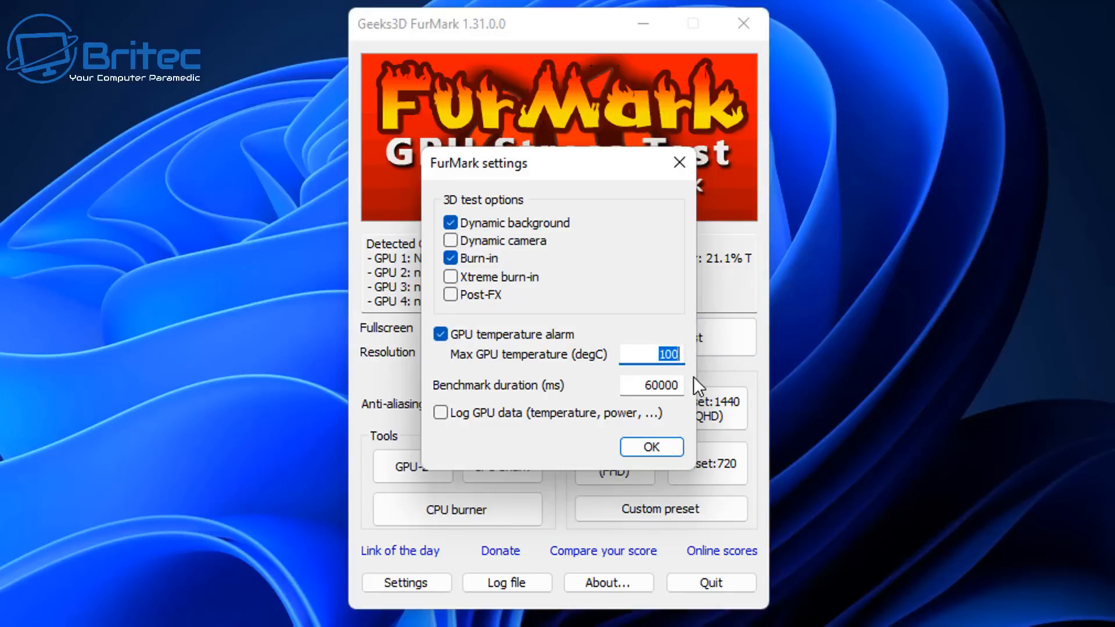
{"action": "type", "text": "86"}
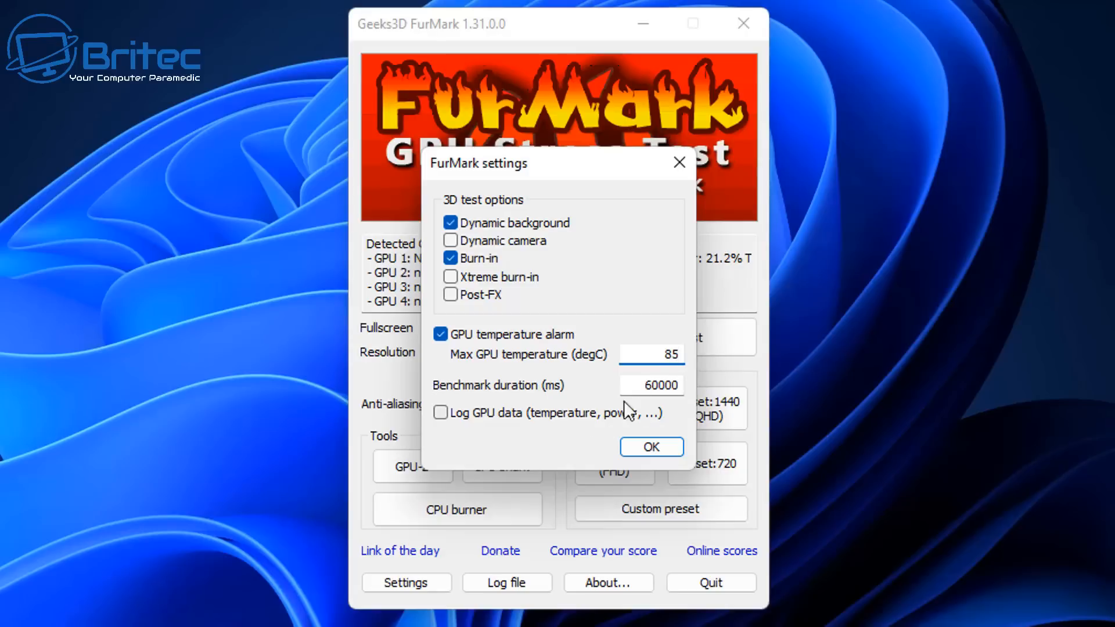
{"action": "left_click", "coordinate": [651, 354]}
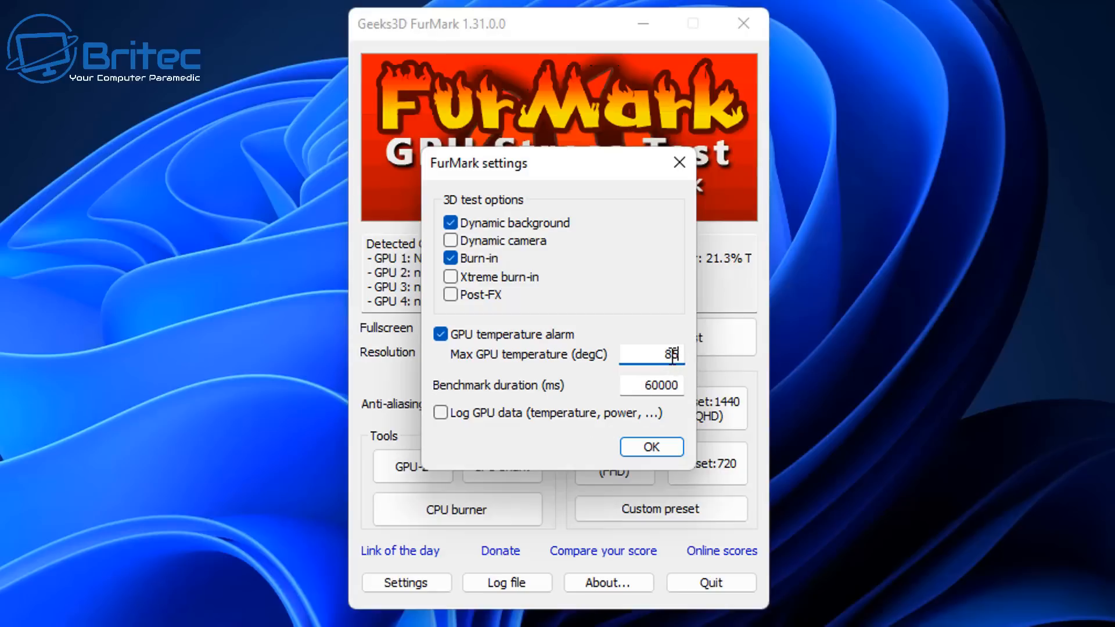
{"action": "type", "text": "85"}
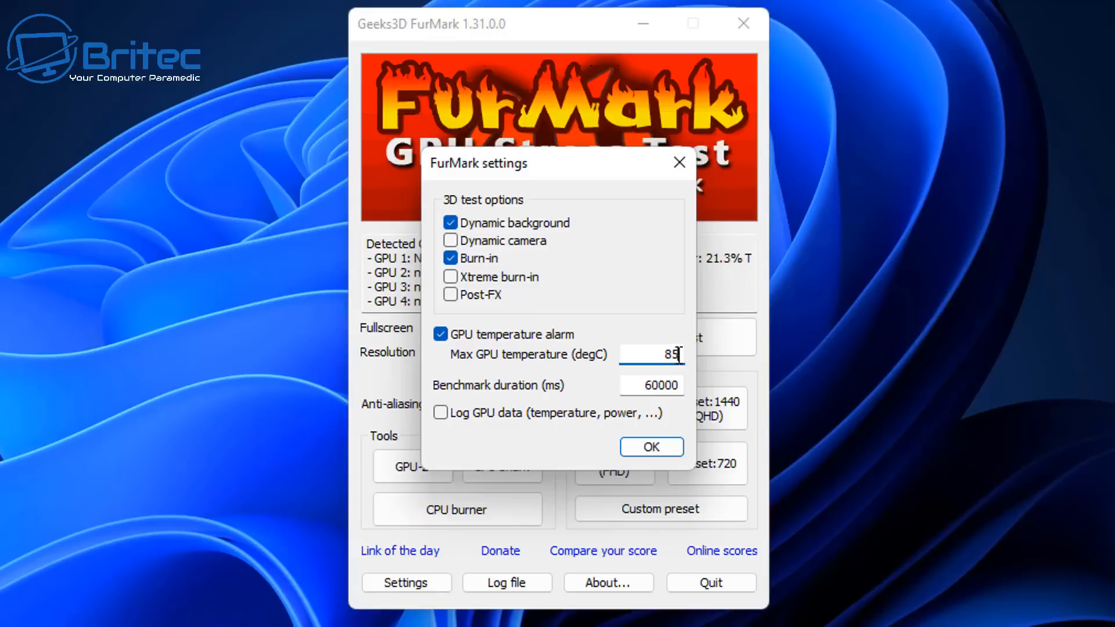
{"action": "type", "text": "80"}
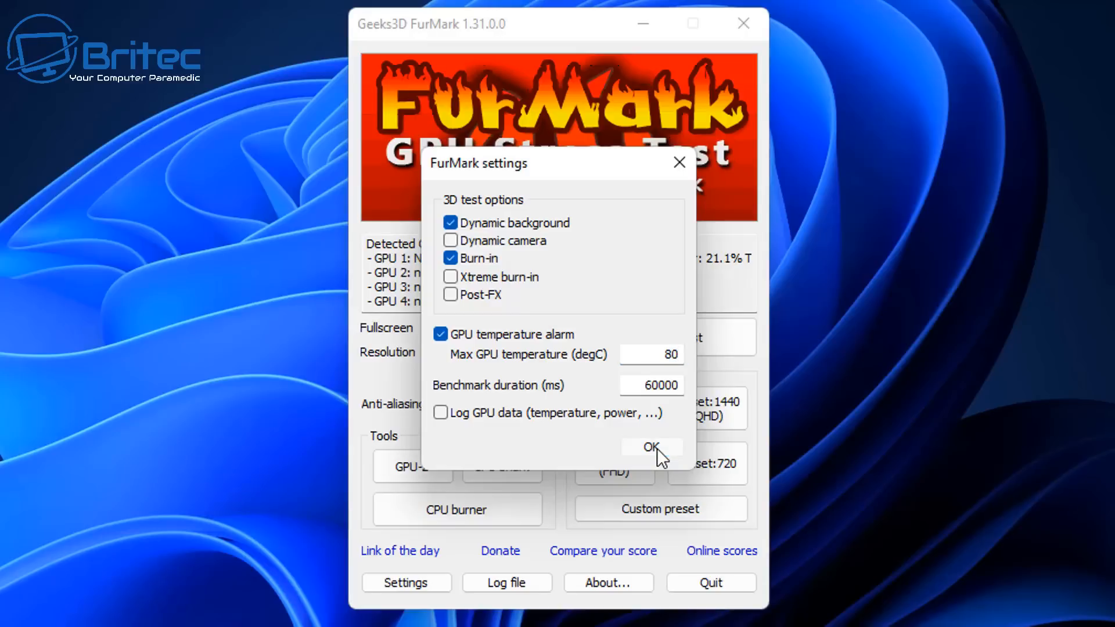
{"action": "left_click", "coordinate": [650, 447]}
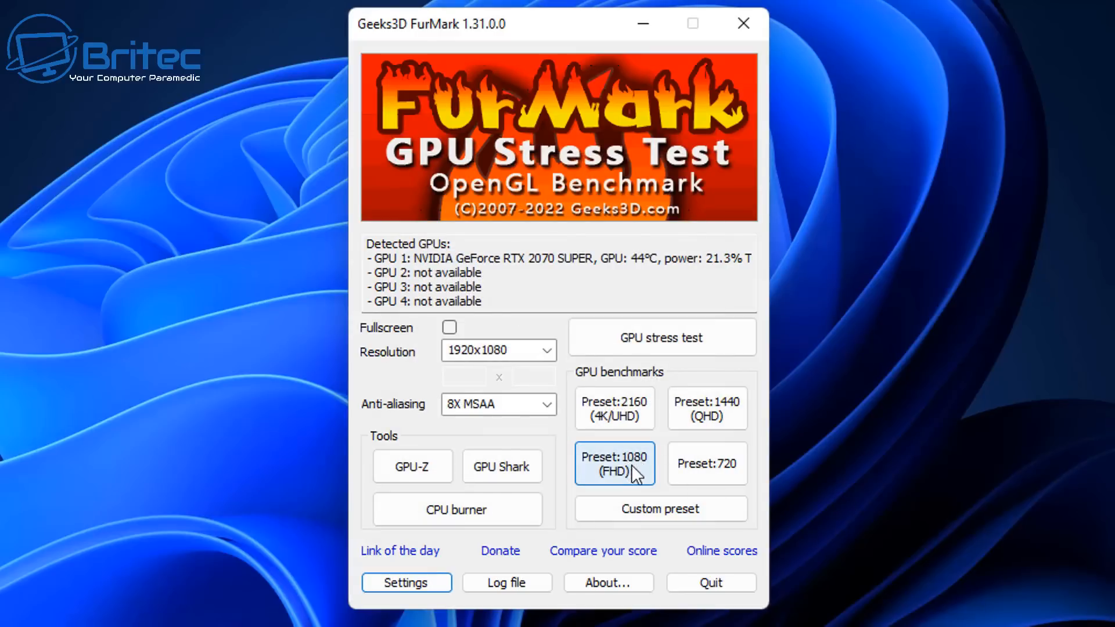
{"action": "mouse_move", "coordinate": [661, 337]}
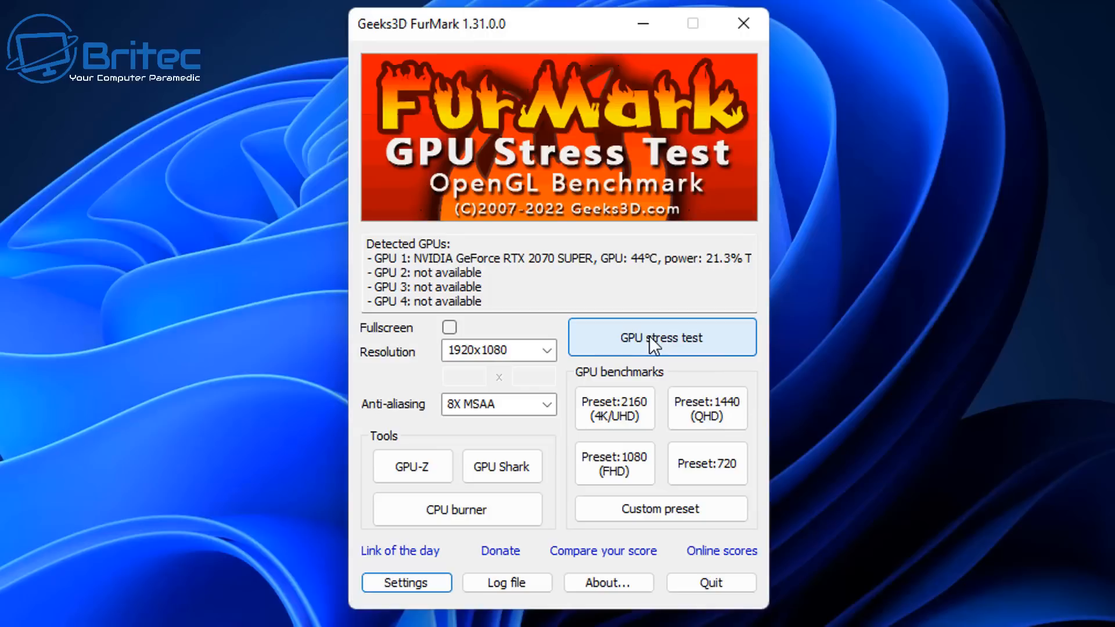
Start the GPU stress test and accept the burn-in caution with GO!
{"action": "left_click", "coordinate": [660, 336]}
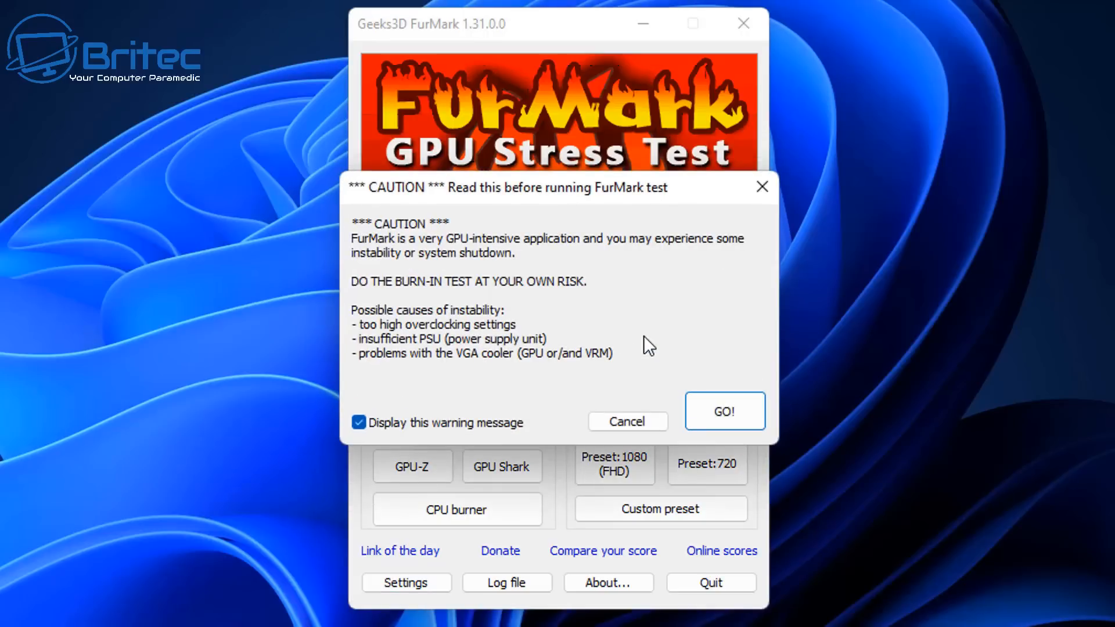
{"action": "mouse_move", "coordinate": [434, 360]}
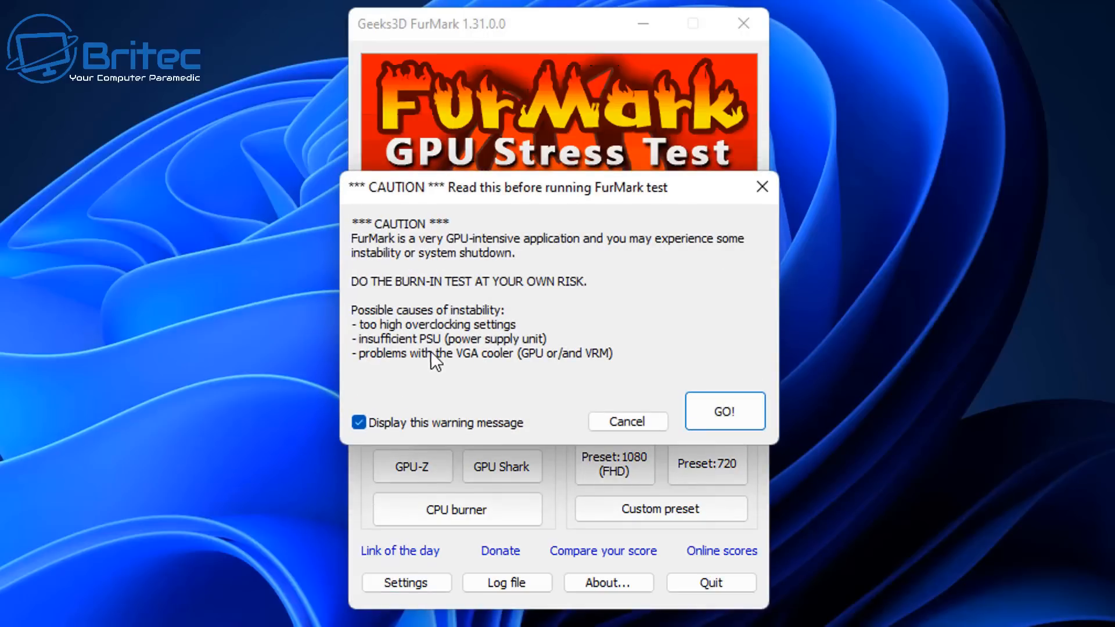
{"action": "left_click", "coordinate": [723, 411]}
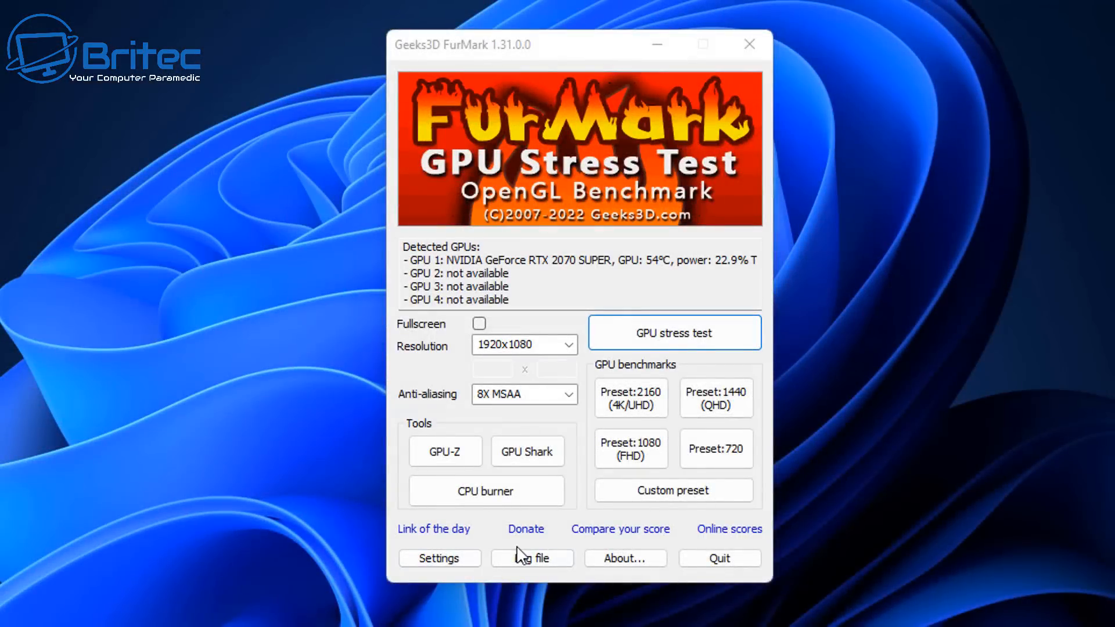
{"action": "mouse_move", "coordinate": [643, 543]}
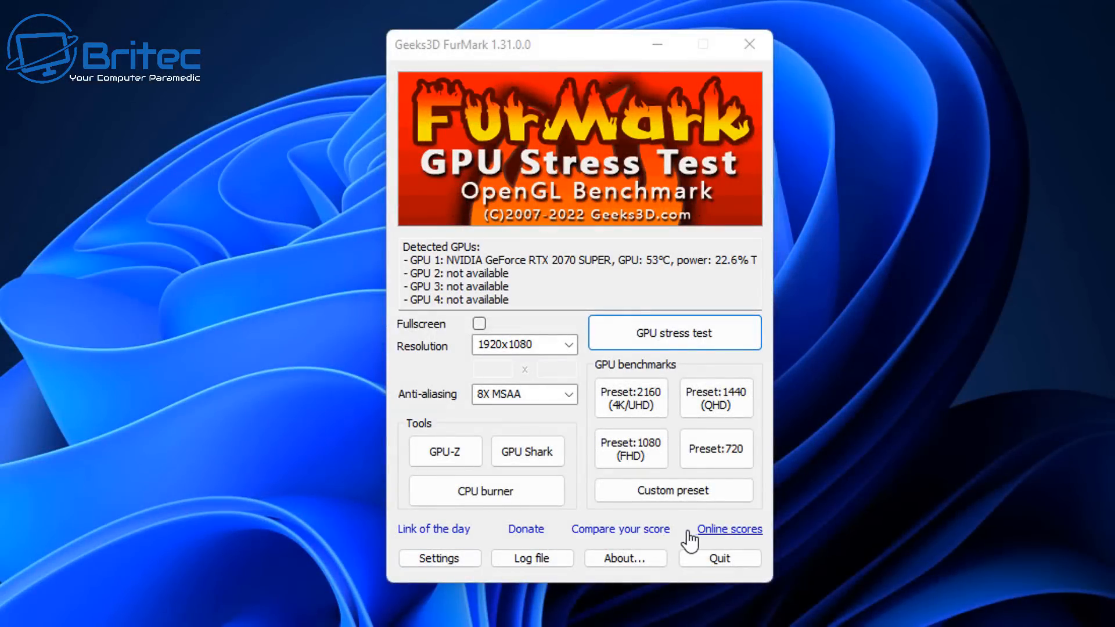
{"action": "mouse_move", "coordinate": [445, 451]}
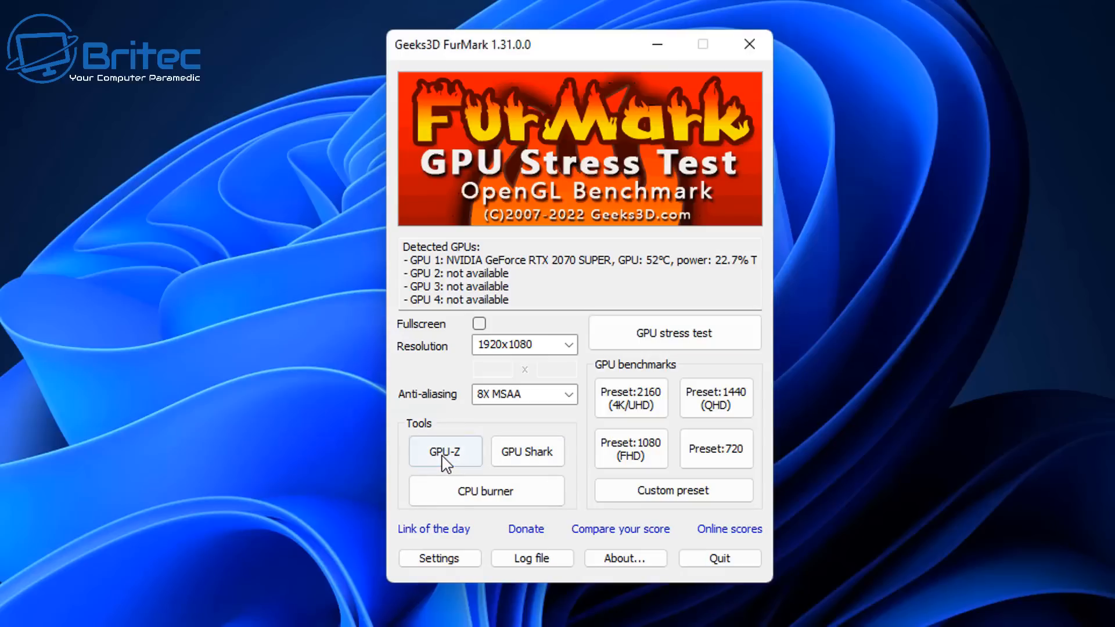
{"action": "mouse_move", "coordinate": [485, 490]}
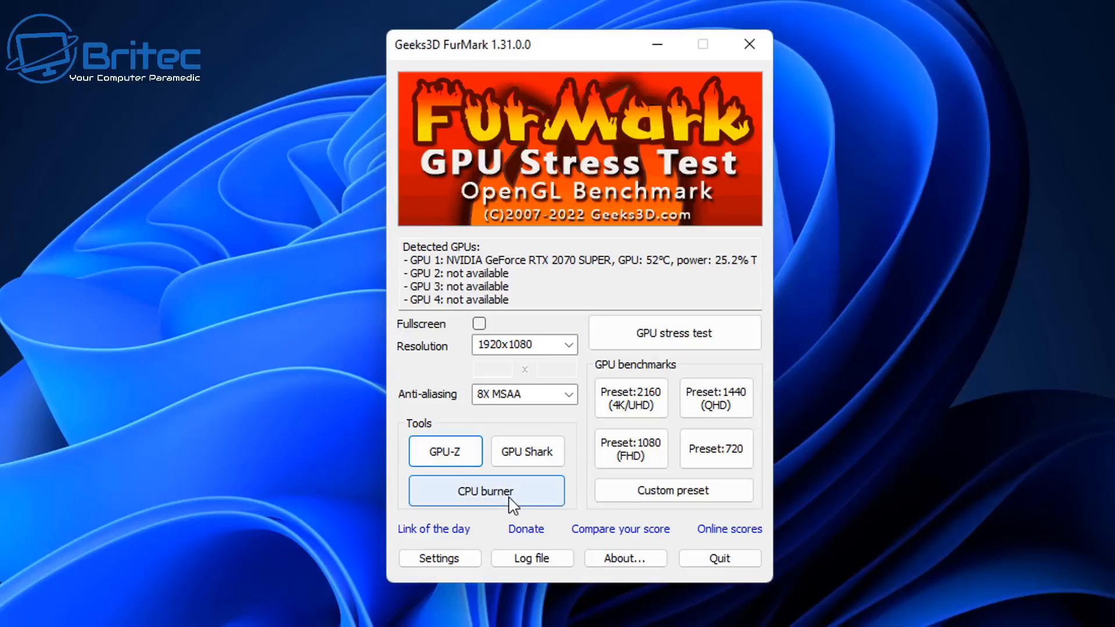
Launch GPU-Z from FurMark's Tools, review the RTX 2070 SUPER's driver version 516.94, then close it
{"action": "left_click", "coordinate": [444, 451]}
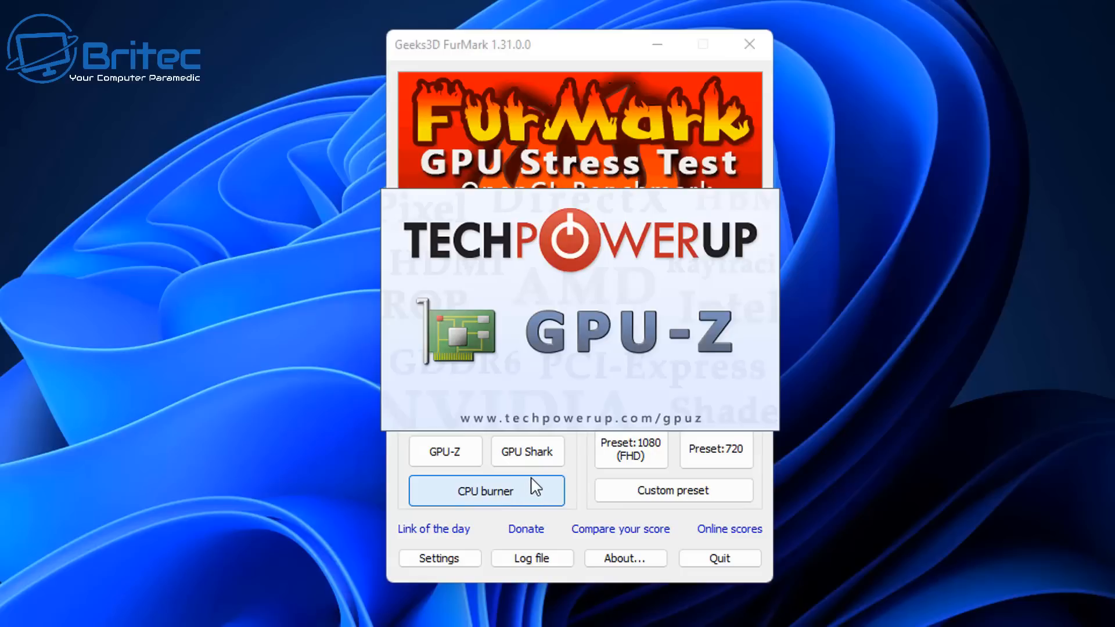
{"action": "left_click", "coordinate": [486, 490]}
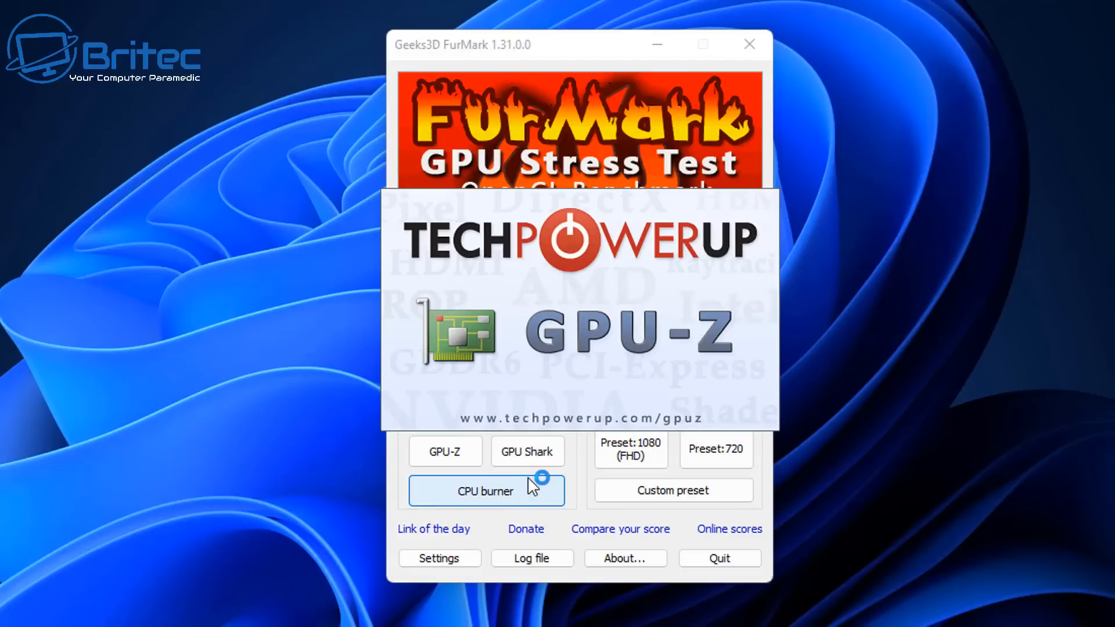
{"action": "left_click", "coordinate": [445, 451]}
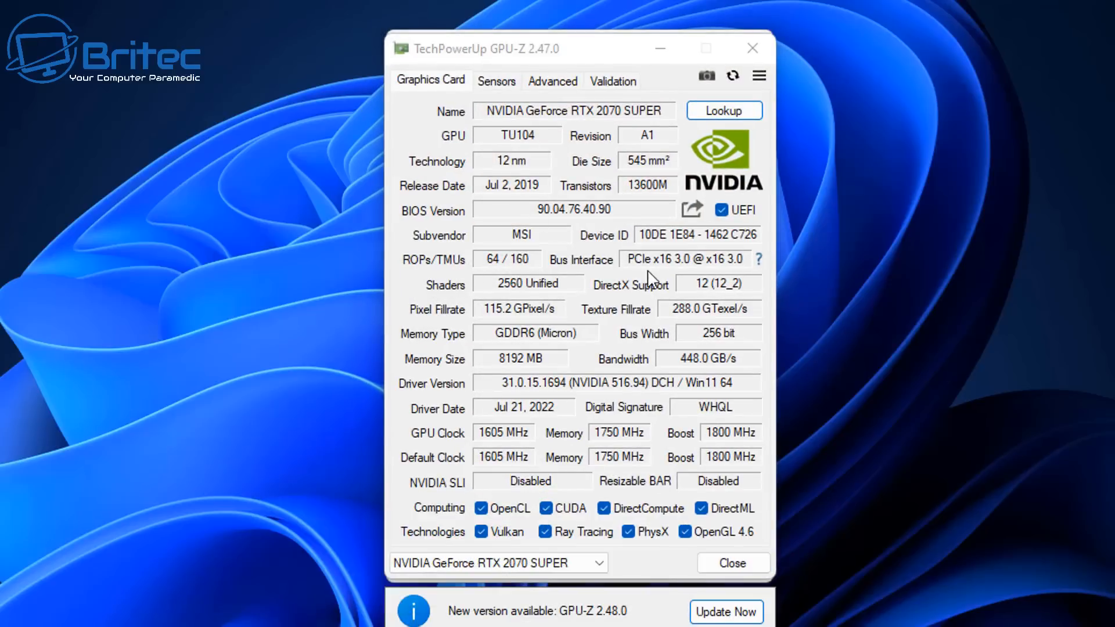
{"action": "mouse_move", "coordinate": [576, 228]}
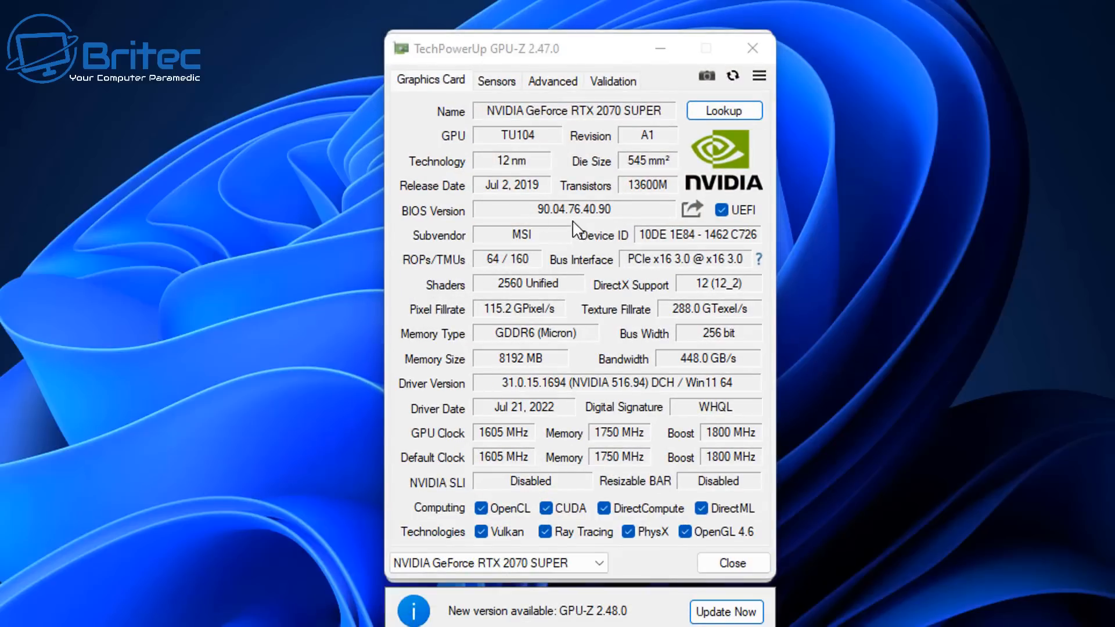
{"action": "mouse_move", "coordinate": [723, 416]}
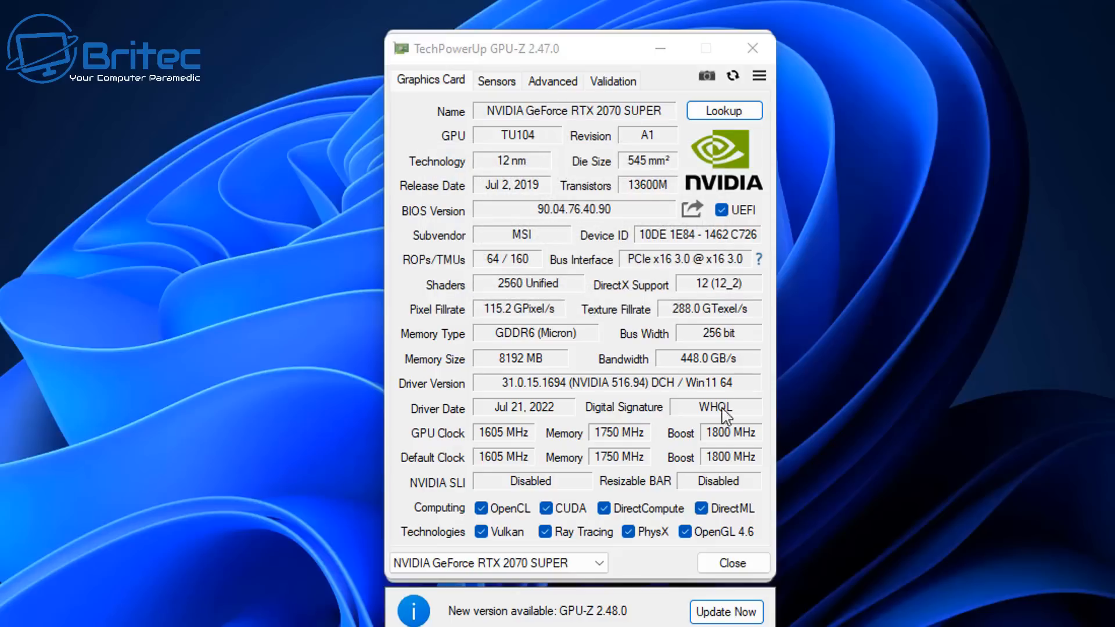
{"action": "mouse_move", "coordinate": [761, 536]}
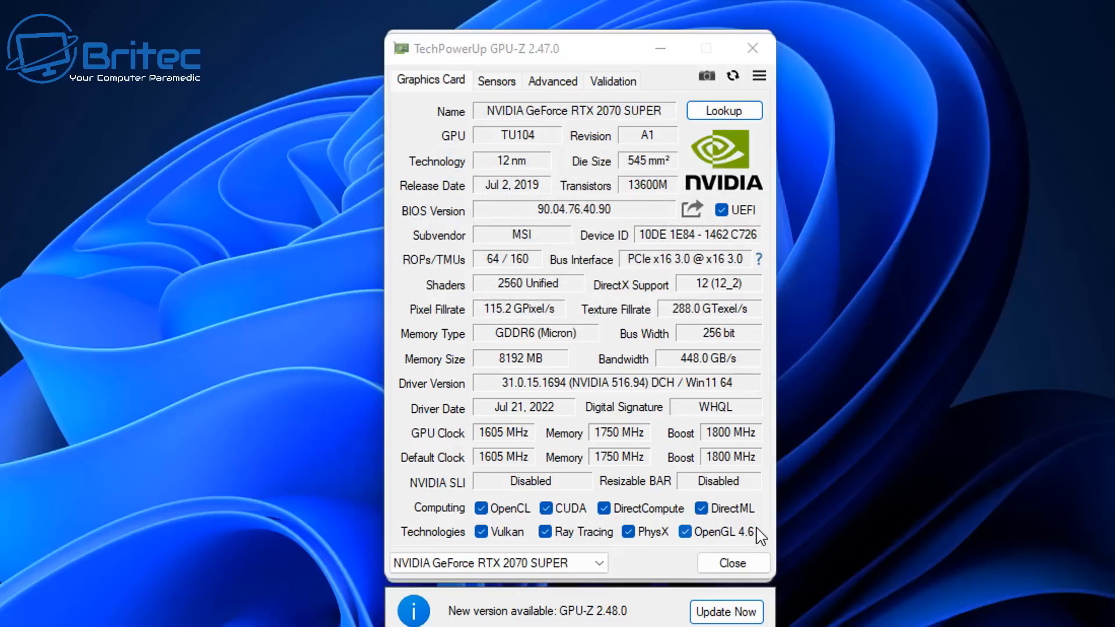
{"action": "mouse_move", "coordinate": [753, 48]}
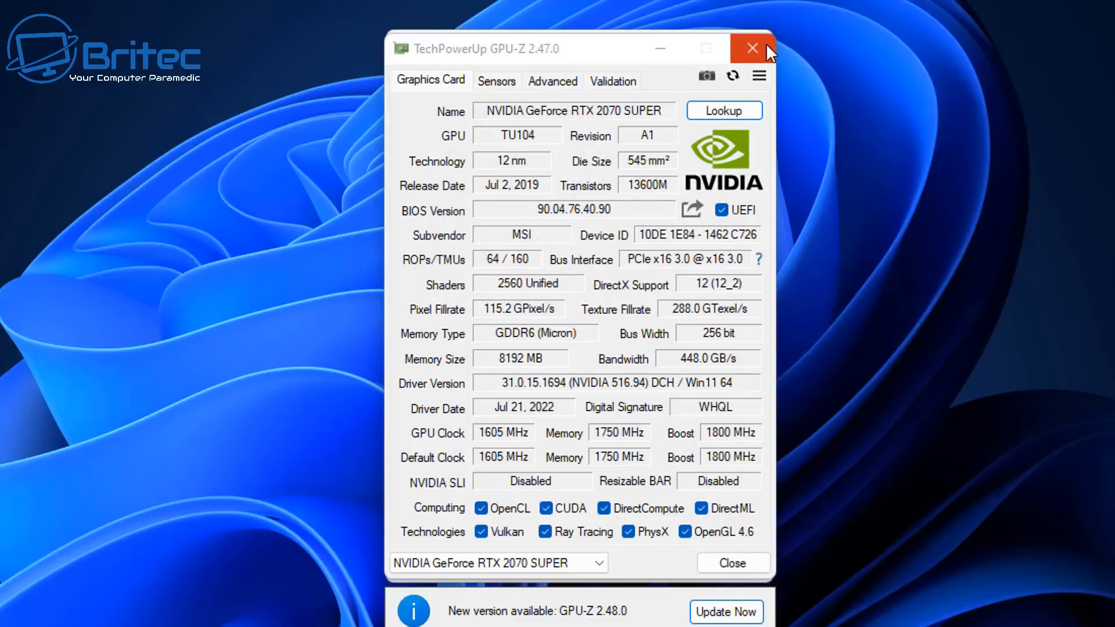
{"action": "left_click", "coordinate": [752, 49]}
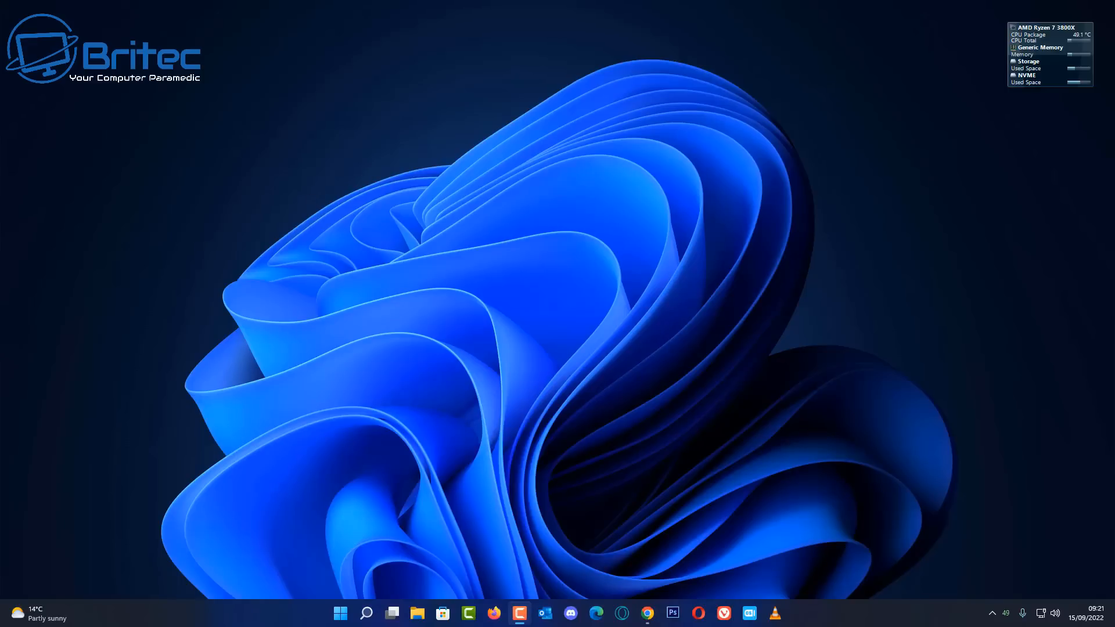
Reach Windows Update via Start and Settings and run a fresh update check
{"action": "left_click", "coordinate": [340, 613]}
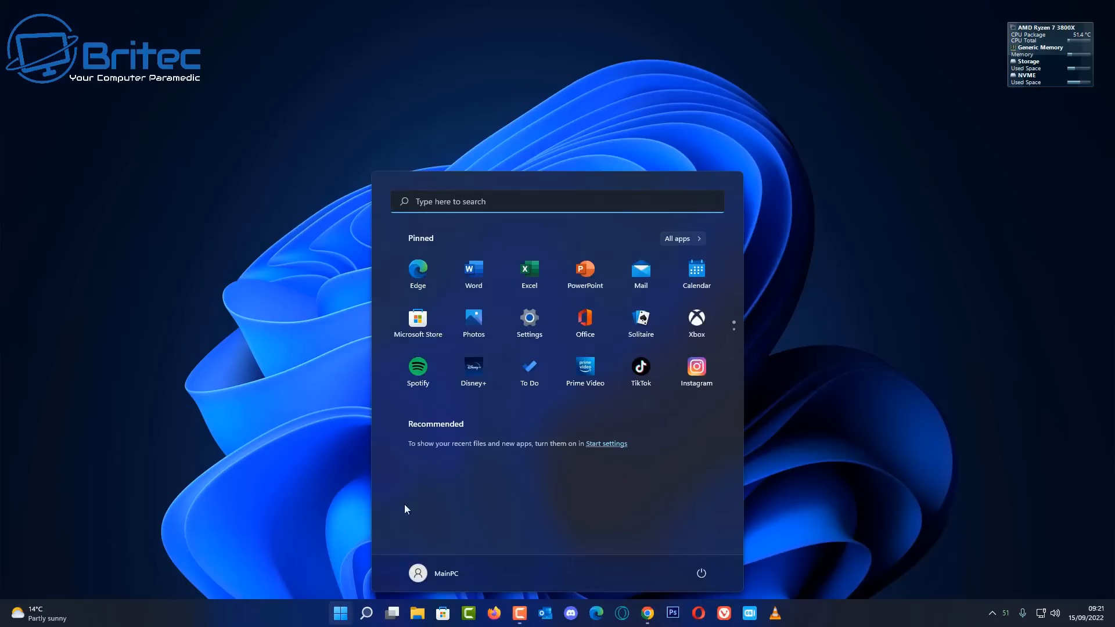
{"action": "left_click", "coordinate": [529, 318]}
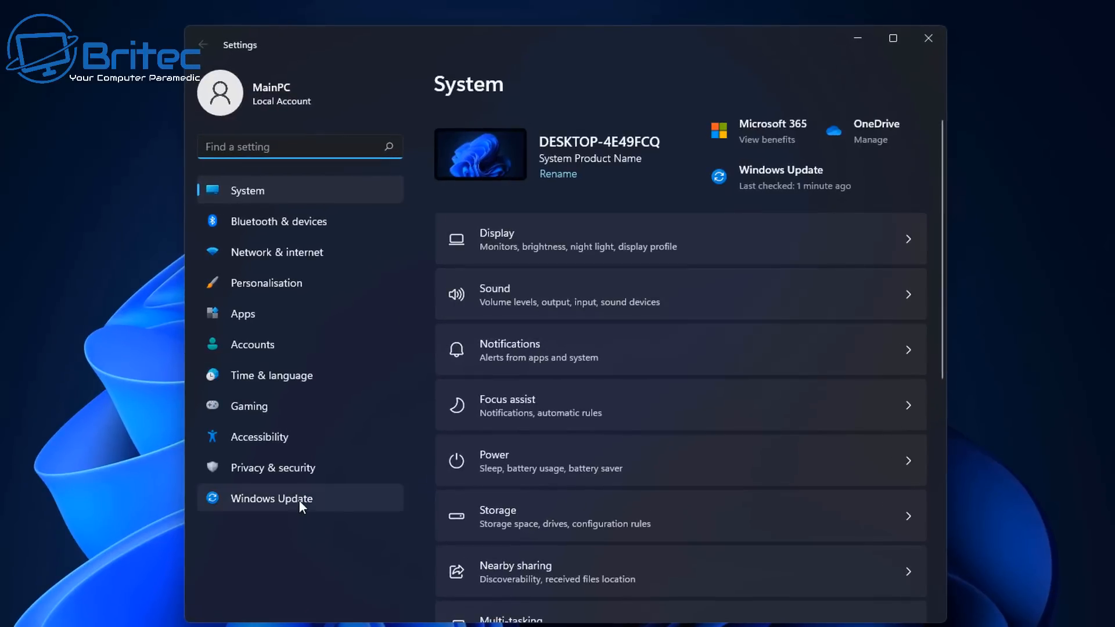
{"action": "left_click", "coordinate": [272, 498]}
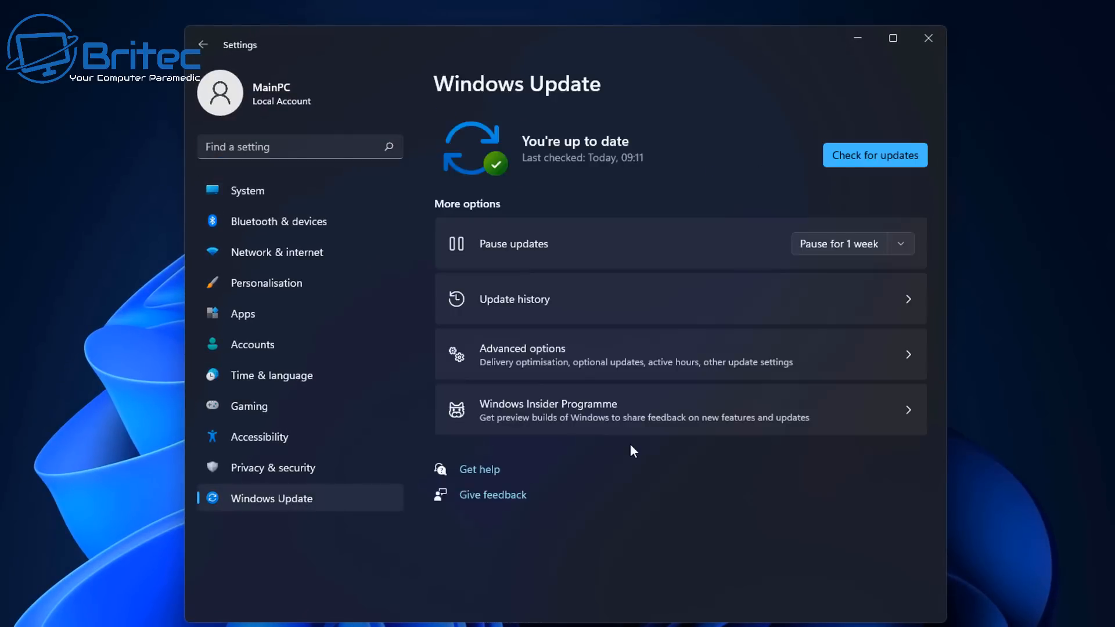
{"action": "mouse_move", "coordinate": [793, 187]}
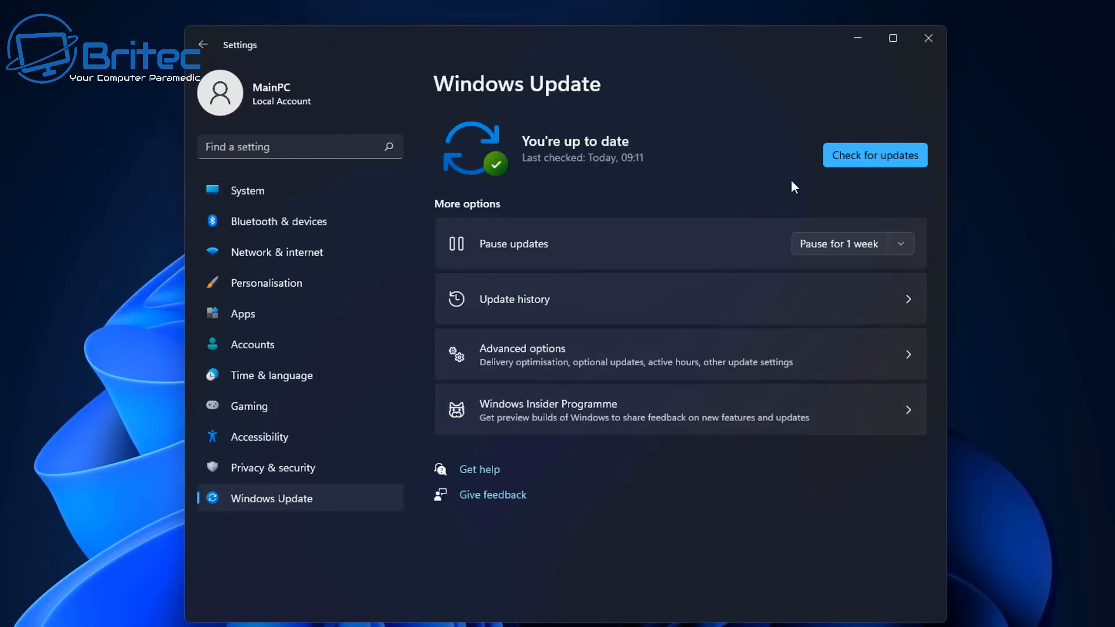
{"action": "left_click", "coordinate": [875, 154]}
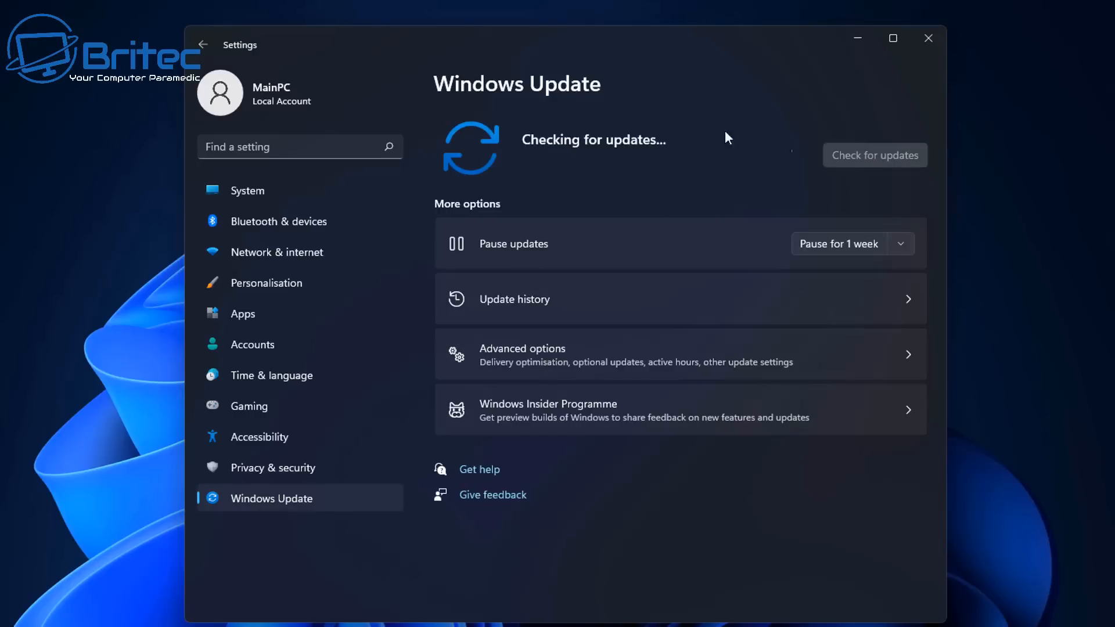
{"action": "mouse_move", "coordinate": [546, 214]}
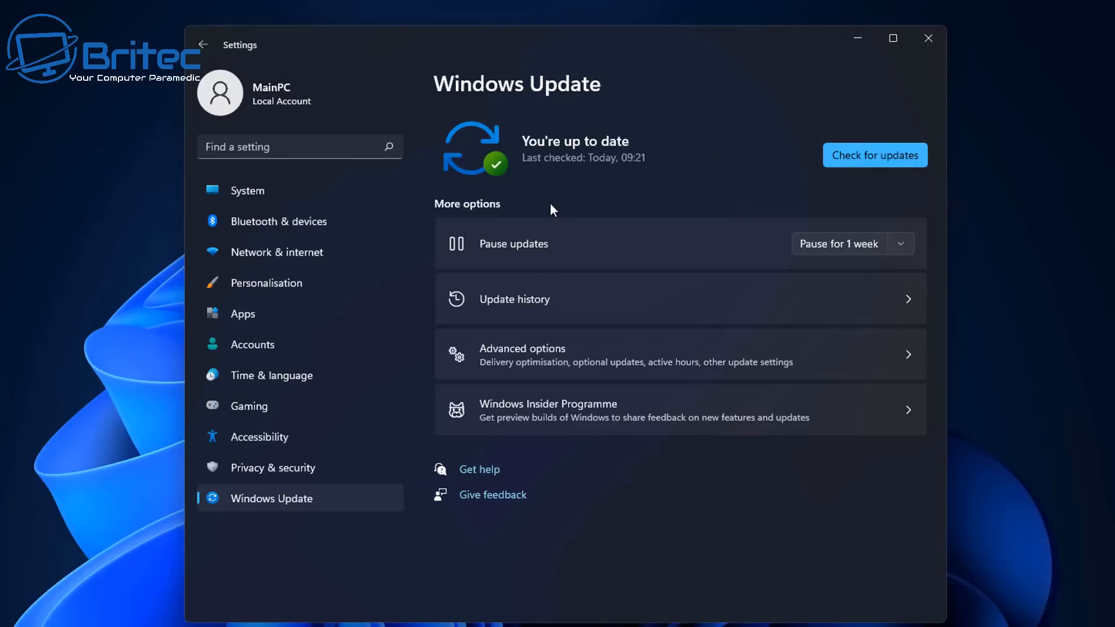
{"action": "mouse_move", "coordinate": [980, 138]}
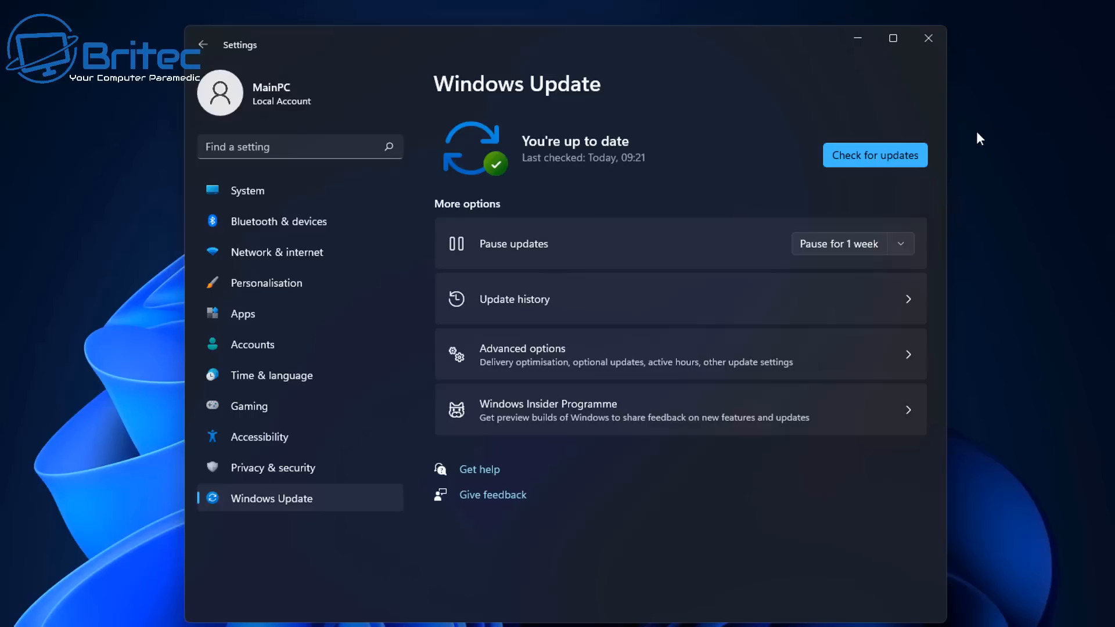
{"action": "mouse_move", "coordinate": [984, 126]}
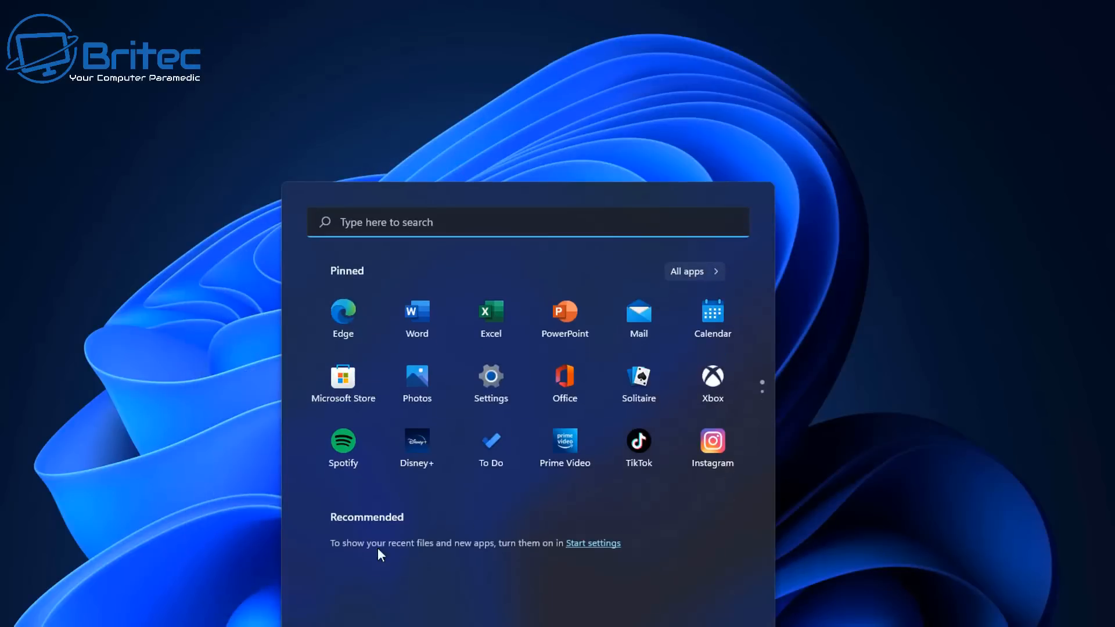
Review the per-app graphics preferences list under Display > Graphics
{"action": "left_click", "coordinate": [490, 376]}
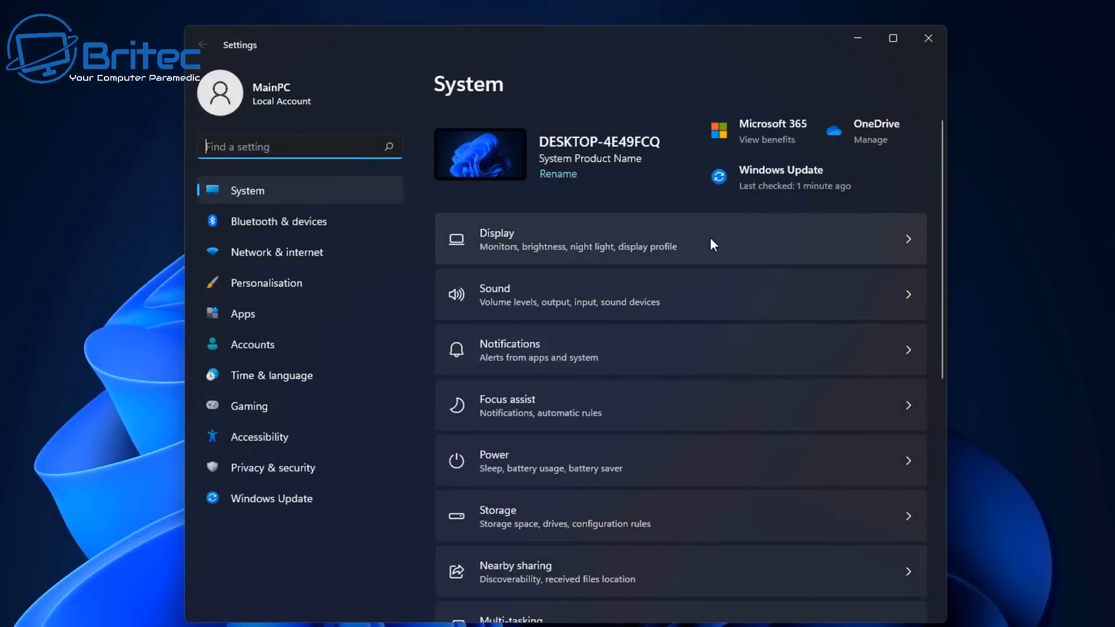
{"action": "mouse_move", "coordinate": [311, 200]}
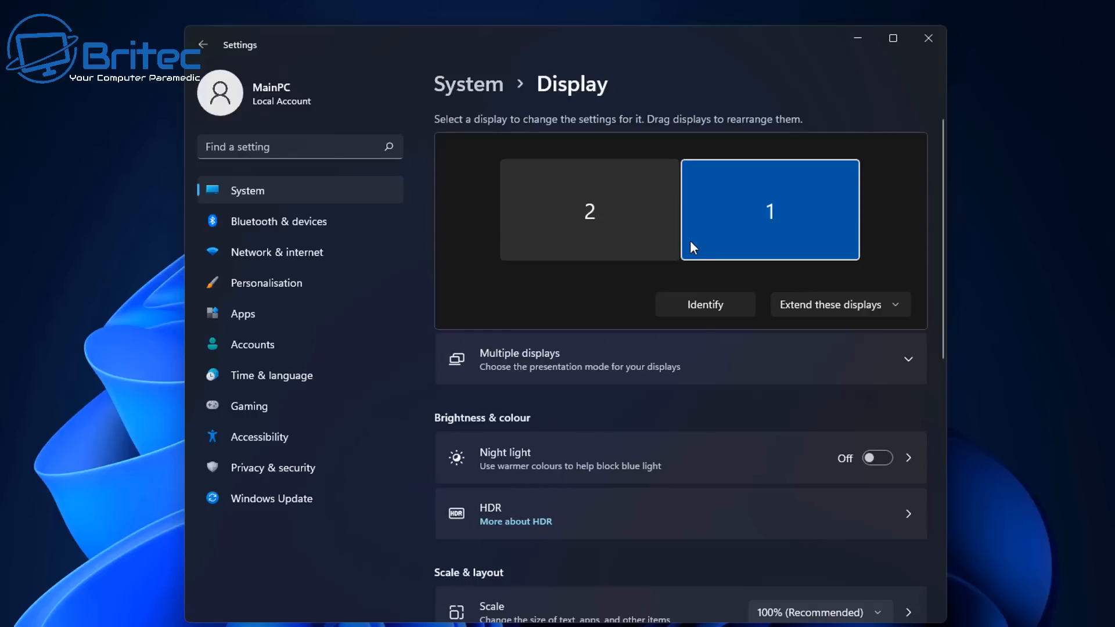
{"action": "mouse_move", "coordinate": [900, 442]}
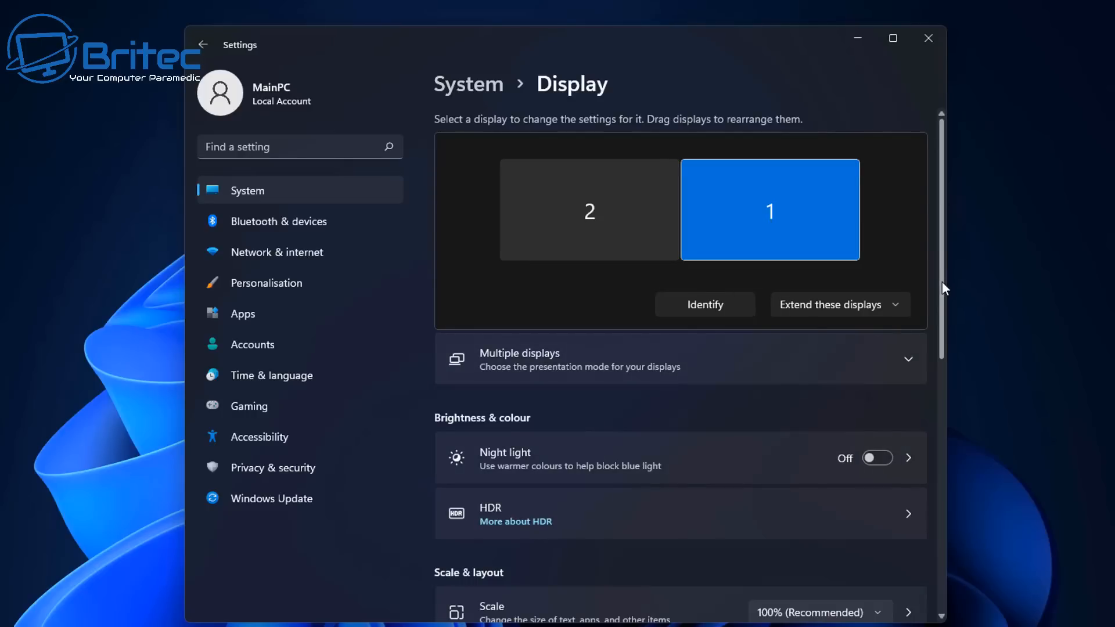
{"action": "scroll", "scroll_direction": "down", "scroll_amount": 3}
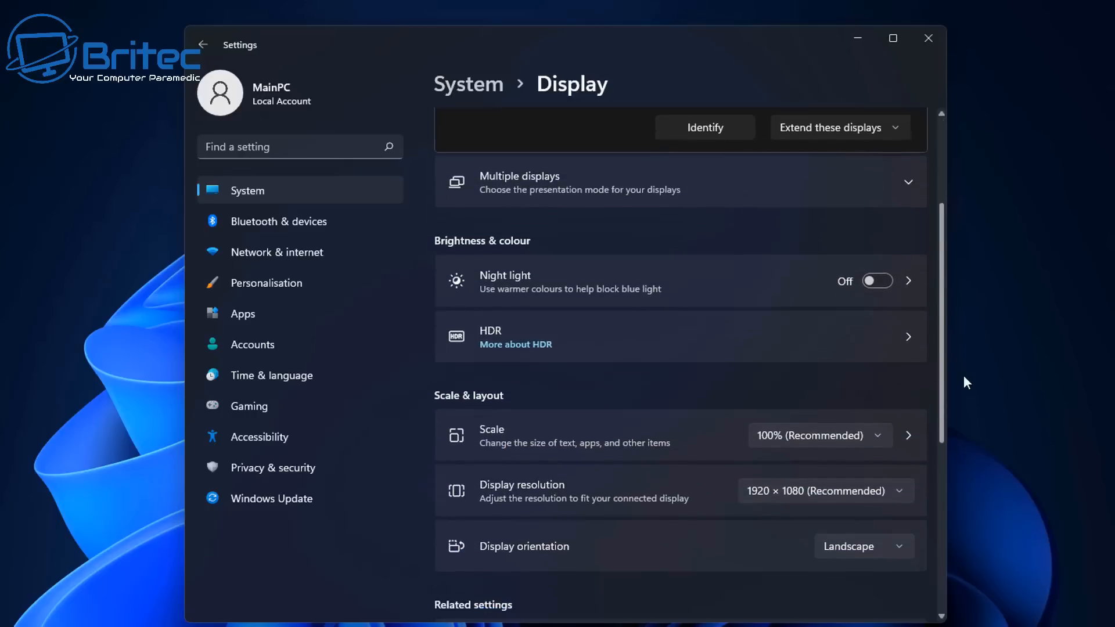
{"action": "scroll", "scroll_direction": "down", "scroll_amount": 3}
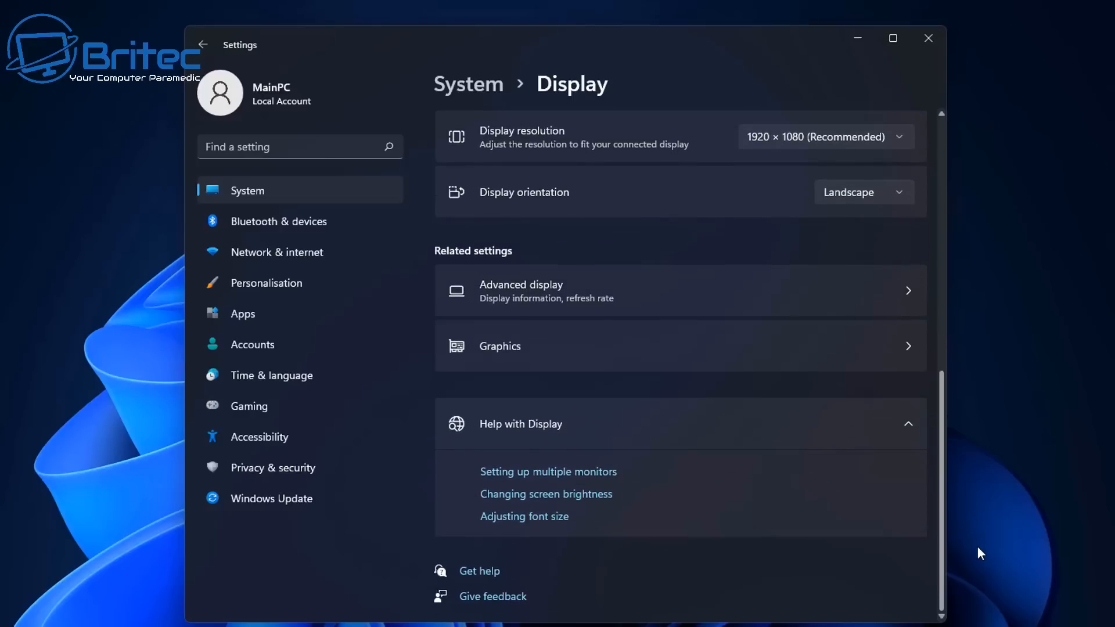
{"action": "mouse_move", "coordinate": [560, 299]}
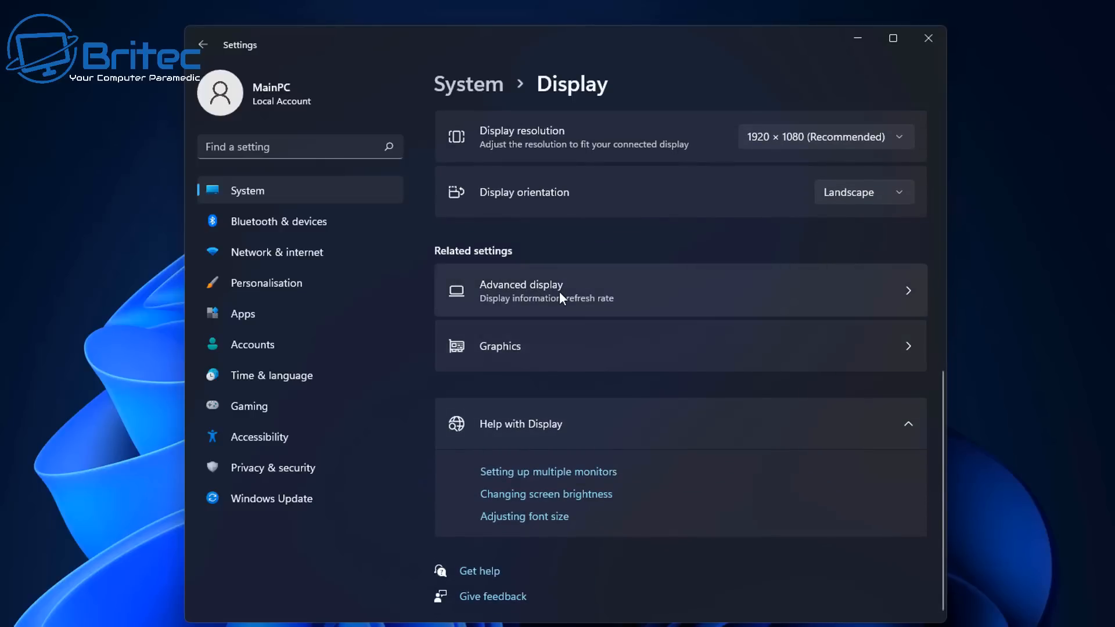
{"action": "mouse_move", "coordinate": [540, 307]}
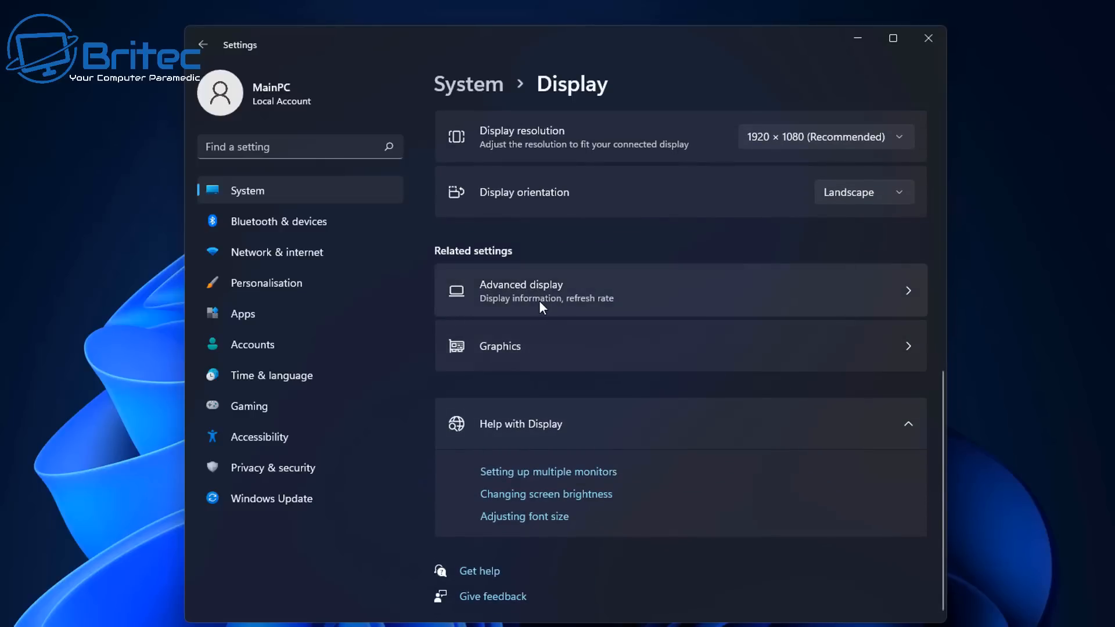
{"action": "mouse_move", "coordinate": [559, 363]}
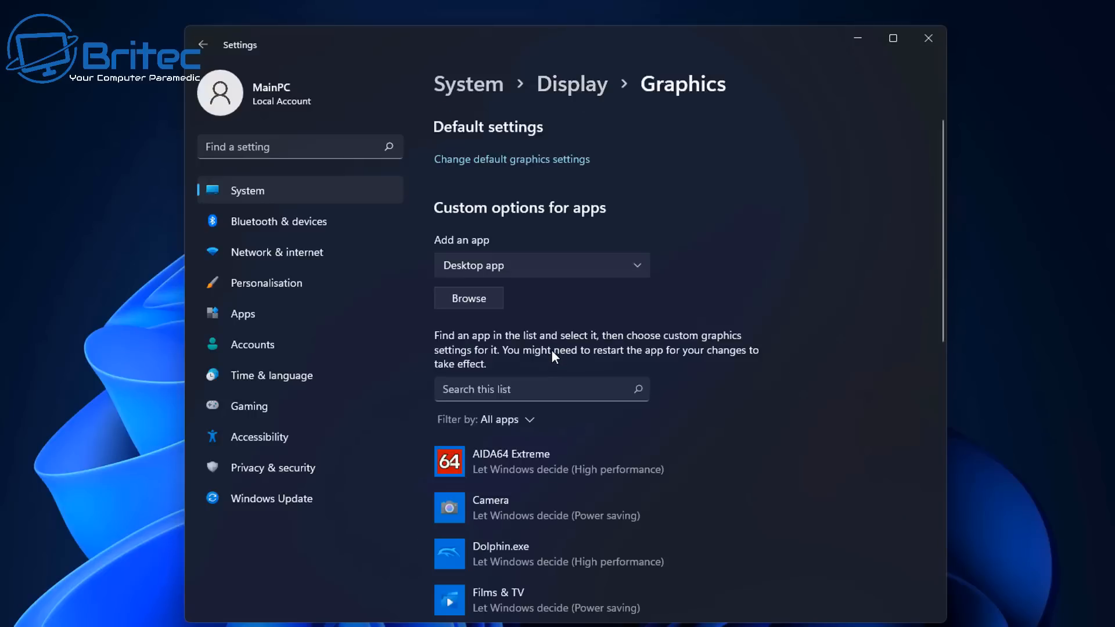
{"action": "mouse_move", "coordinate": [664, 351]}
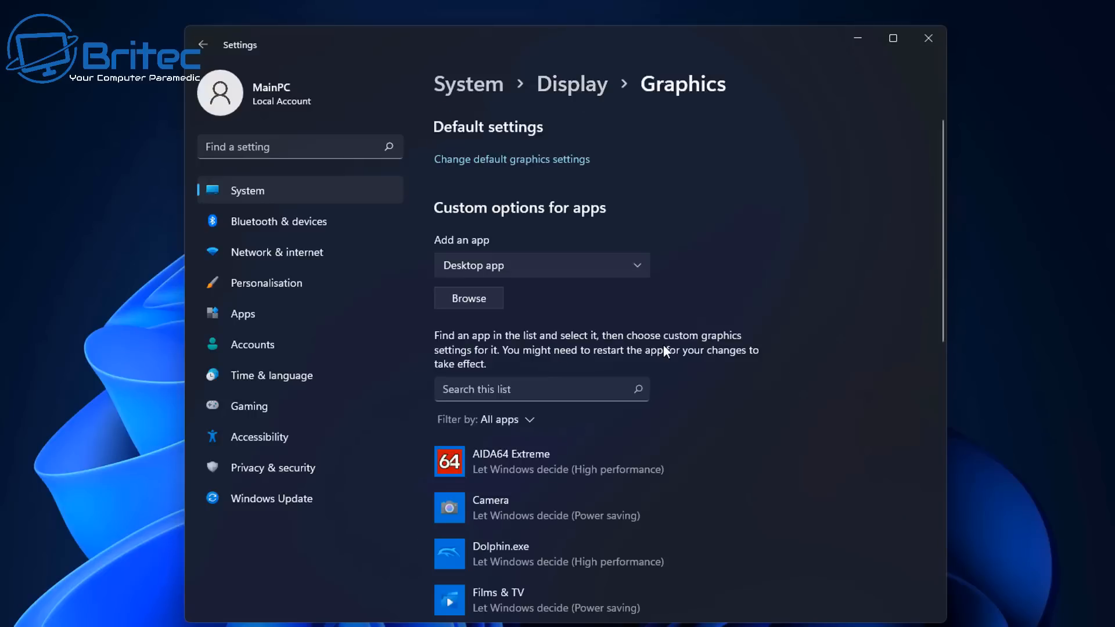
{"action": "scroll", "scroll_direction": "down", "scroll_amount": 3}
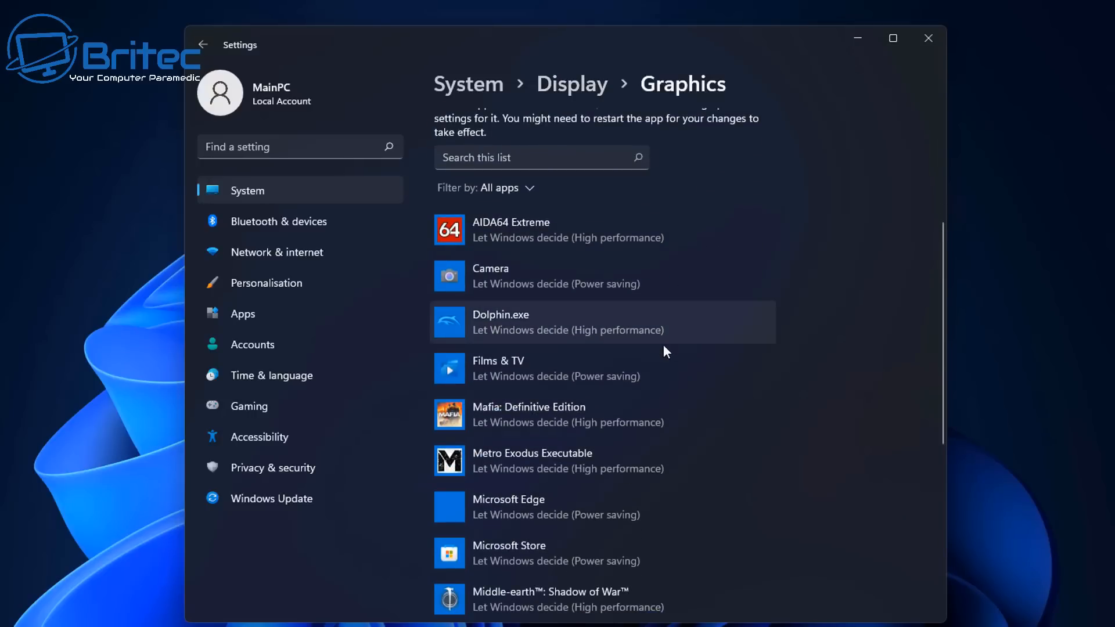
{"action": "mouse_move", "coordinate": [607, 375]}
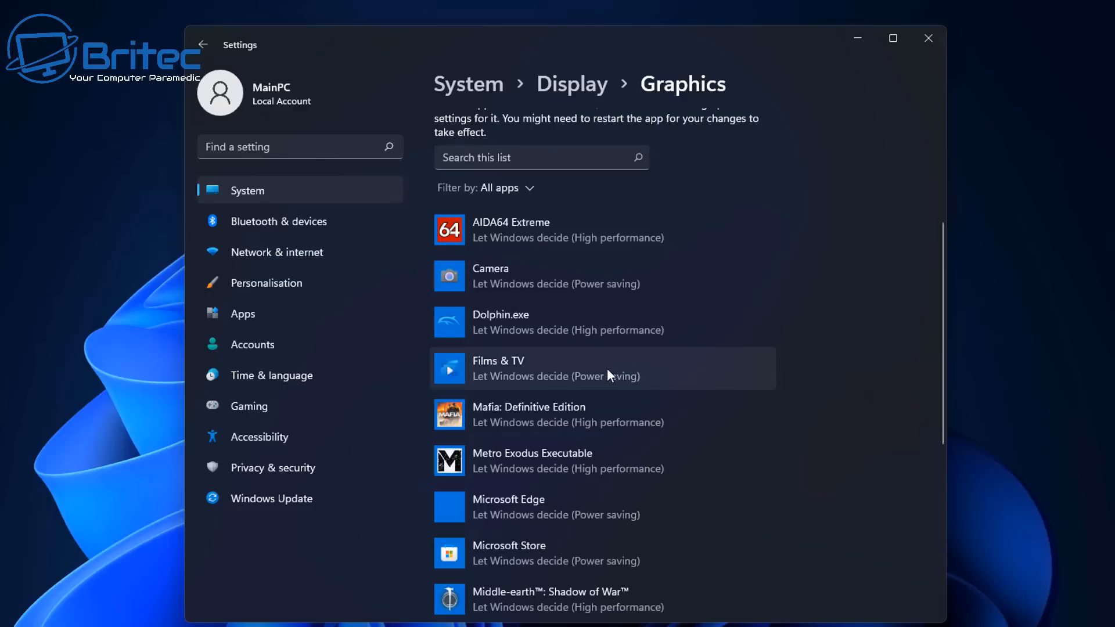
{"action": "scroll", "scroll_direction": "down", "scroll_amount": 3}
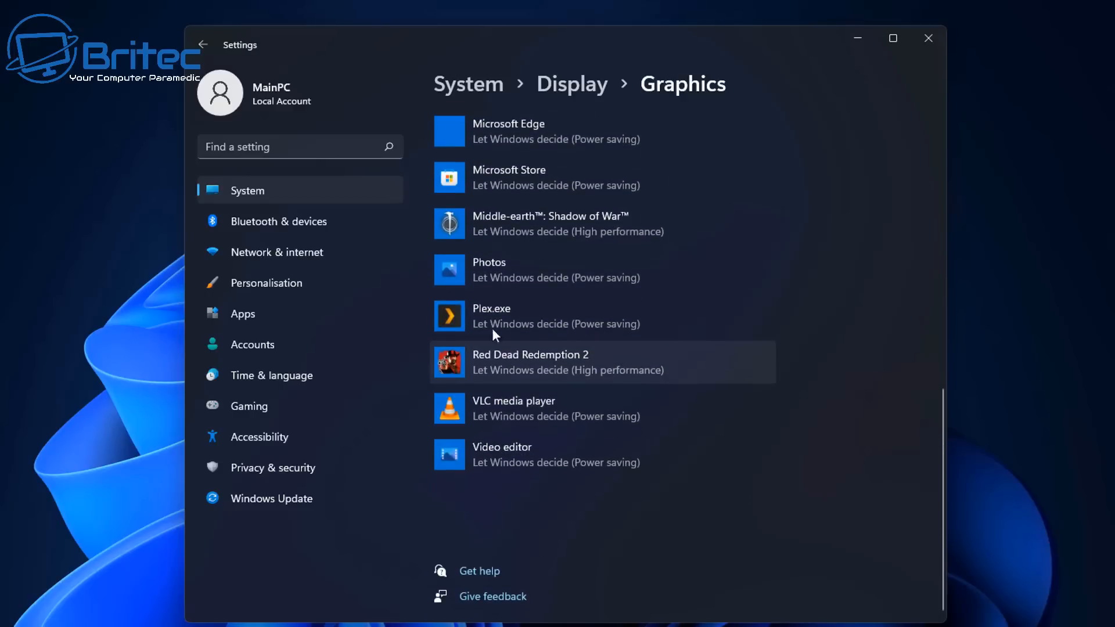
{"action": "scroll", "scroll_direction": "up", "scroll_amount": 3}
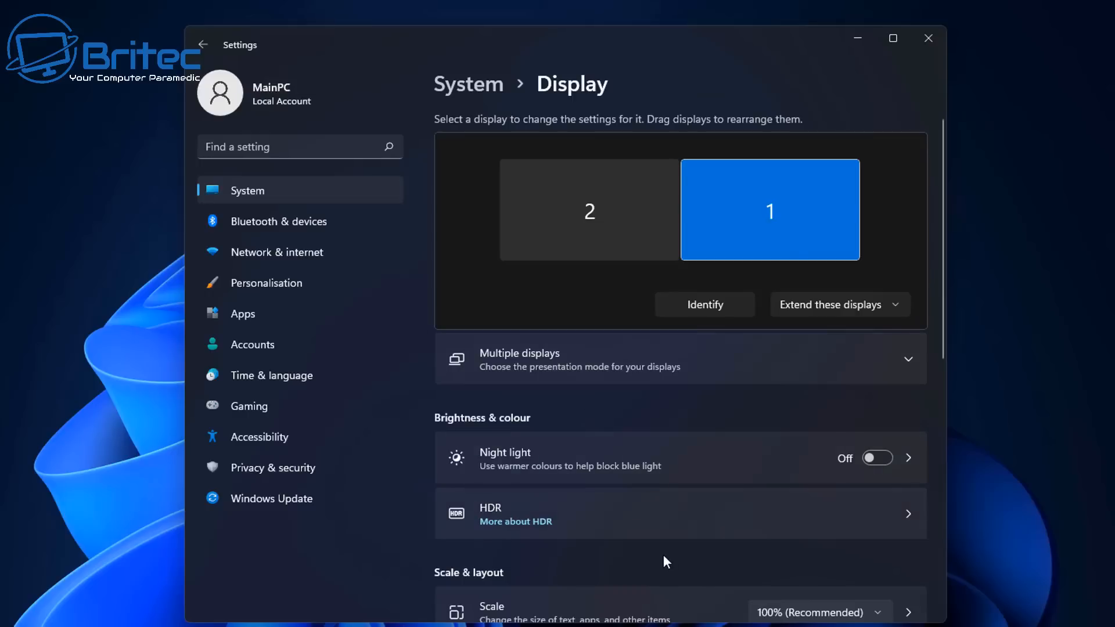
{"action": "mouse_move", "coordinate": [746, 439]}
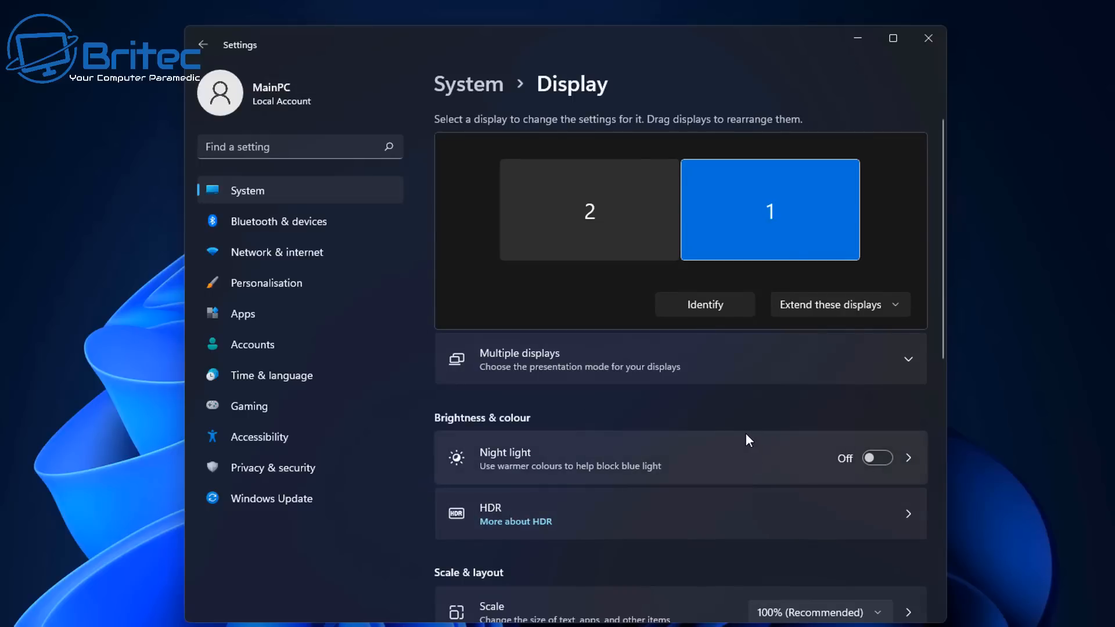
Confirm Display 1 runs 1920×1080 at 143.85 Hz in Advanced display
{"action": "scroll", "scroll_direction": "down", "scroll_amount": 3}
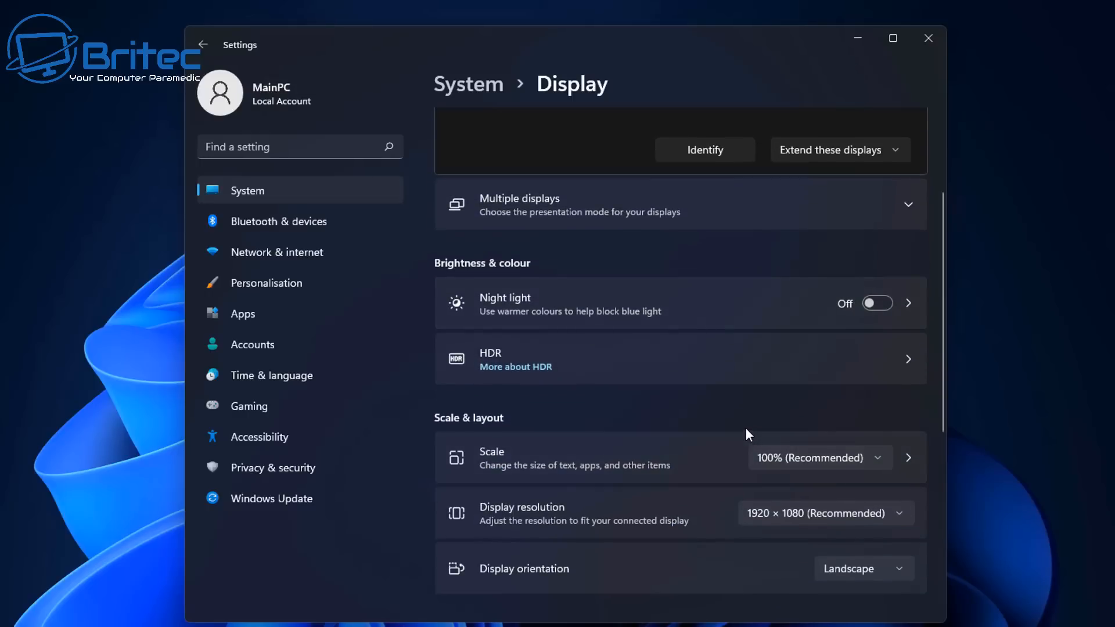
{"action": "scroll", "scroll_direction": "down", "scroll_amount": 3}
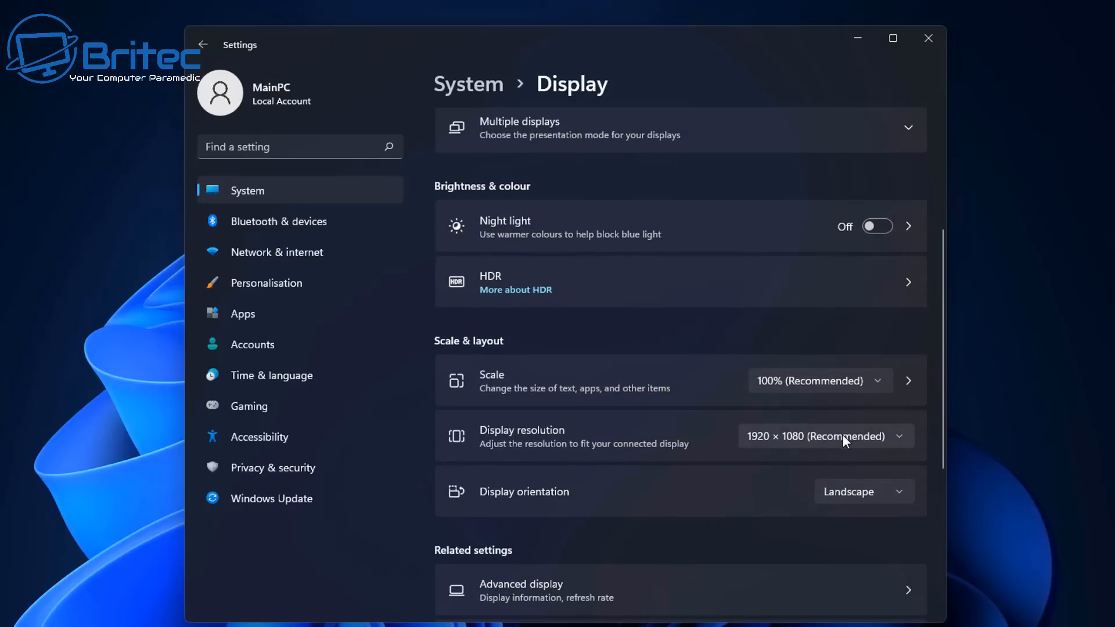
{"action": "scroll", "scroll_direction": "down", "scroll_amount": 3}
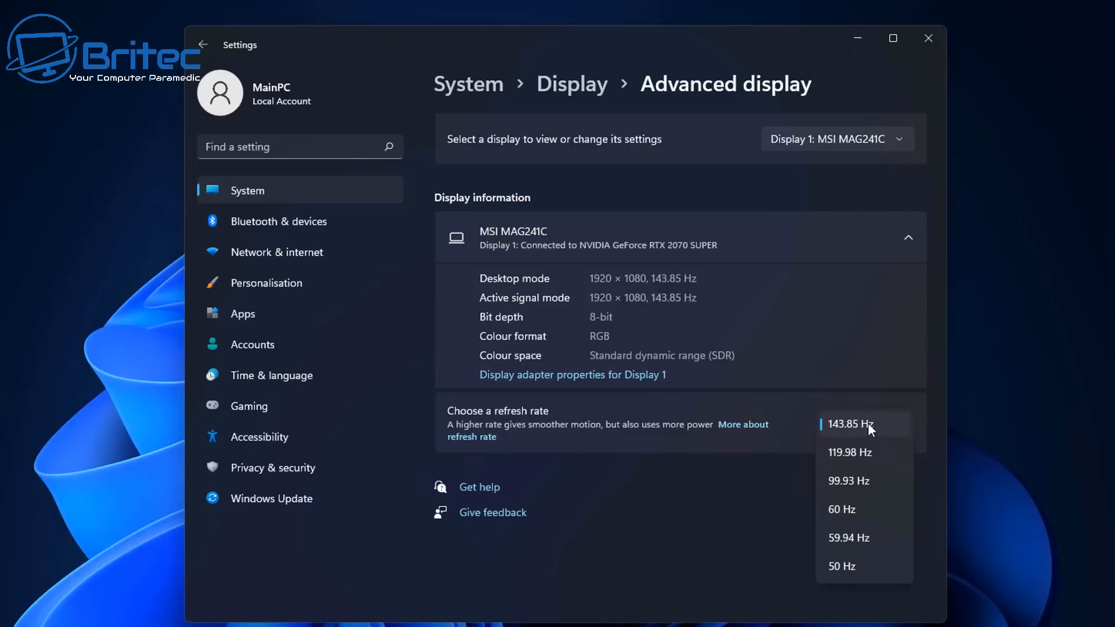
{"action": "left_click", "coordinate": [850, 424]}
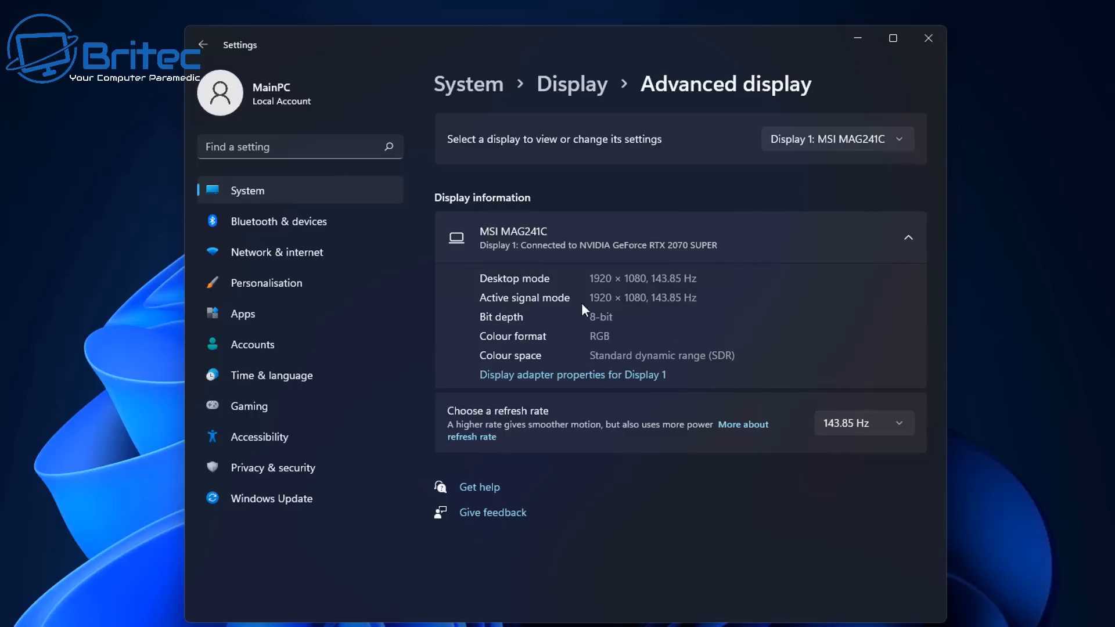
Check Display 2's refresh rate, return to Display 1, and close Settings
{"action": "left_click", "coordinate": [836, 138]}
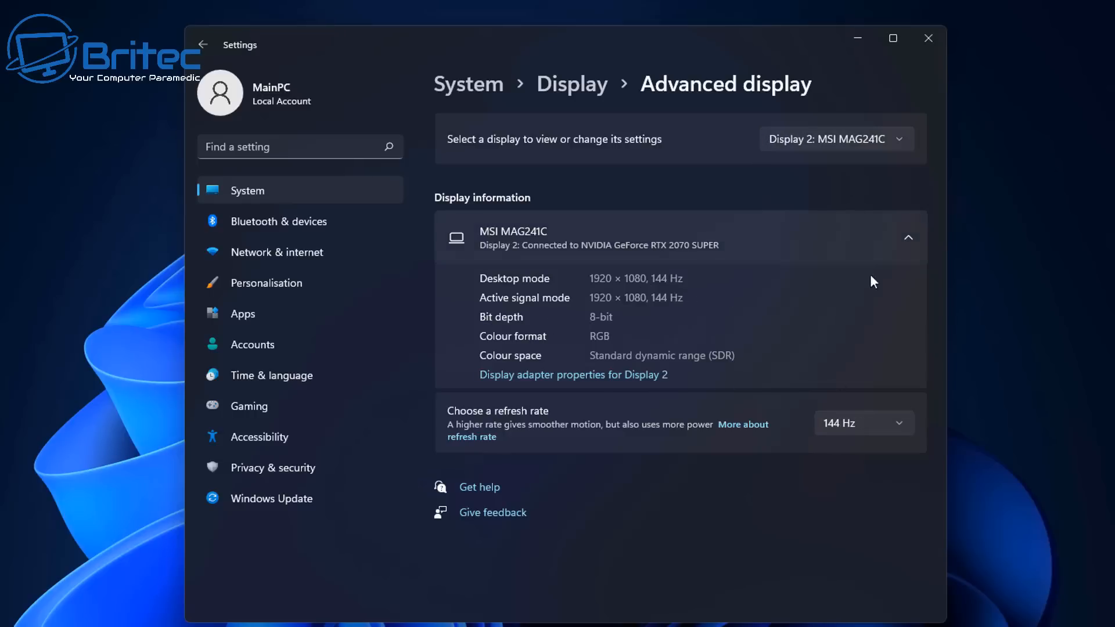
{"action": "left_click", "coordinate": [834, 138]}
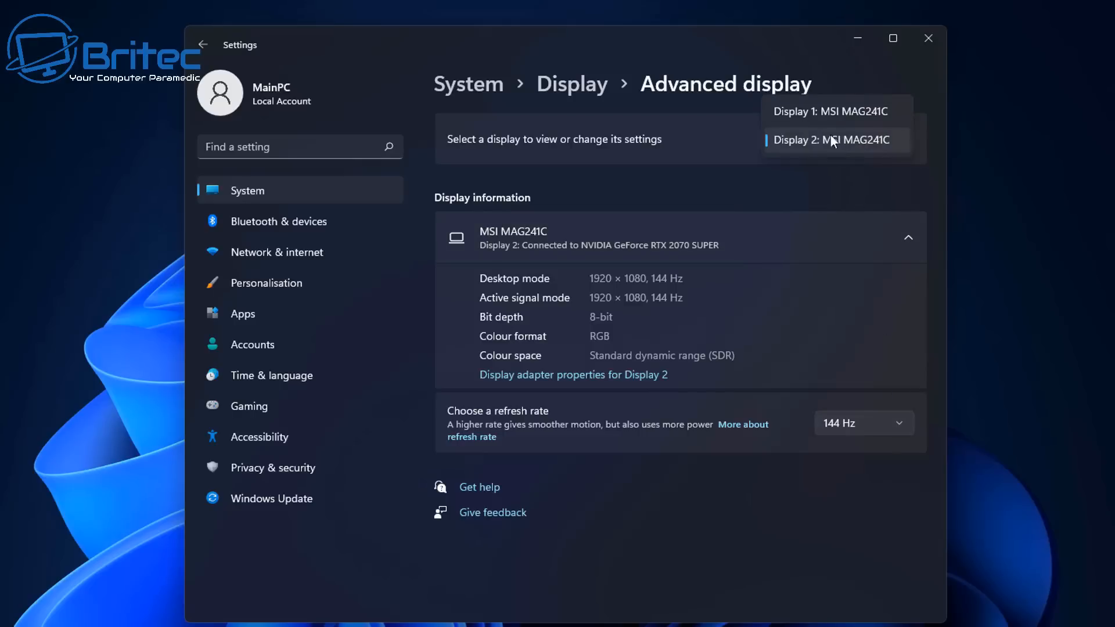
{"action": "left_click", "coordinate": [830, 112]}
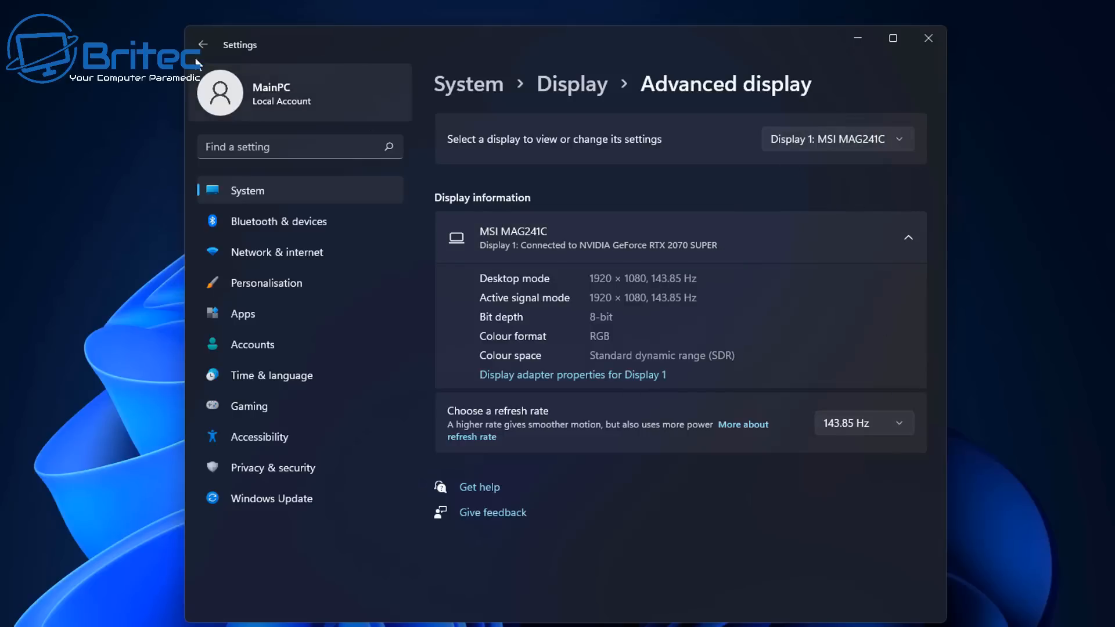
{"action": "mouse_move", "coordinate": [202, 44]}
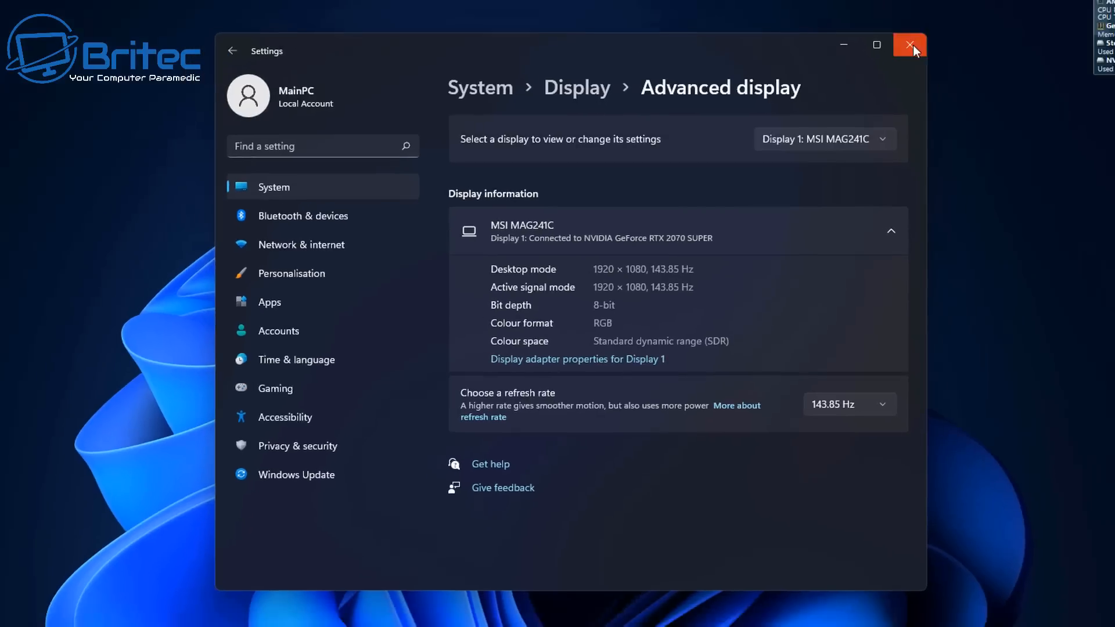
{"action": "left_click", "coordinate": [909, 46]}
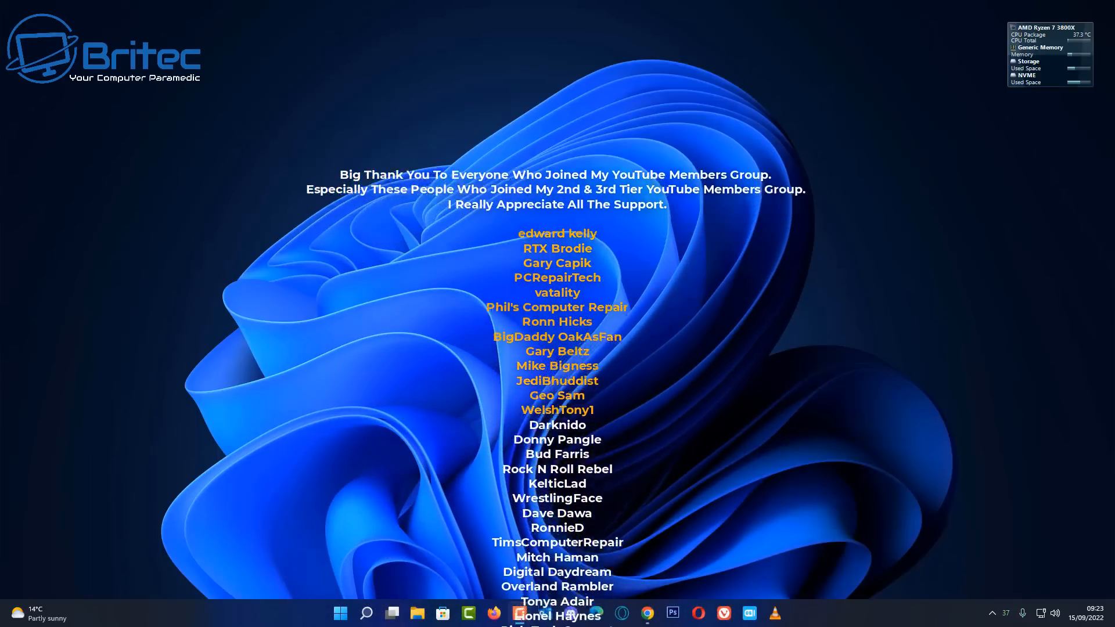
{"action": "scroll", "scroll_direction": "up", "scroll_amount": 3}
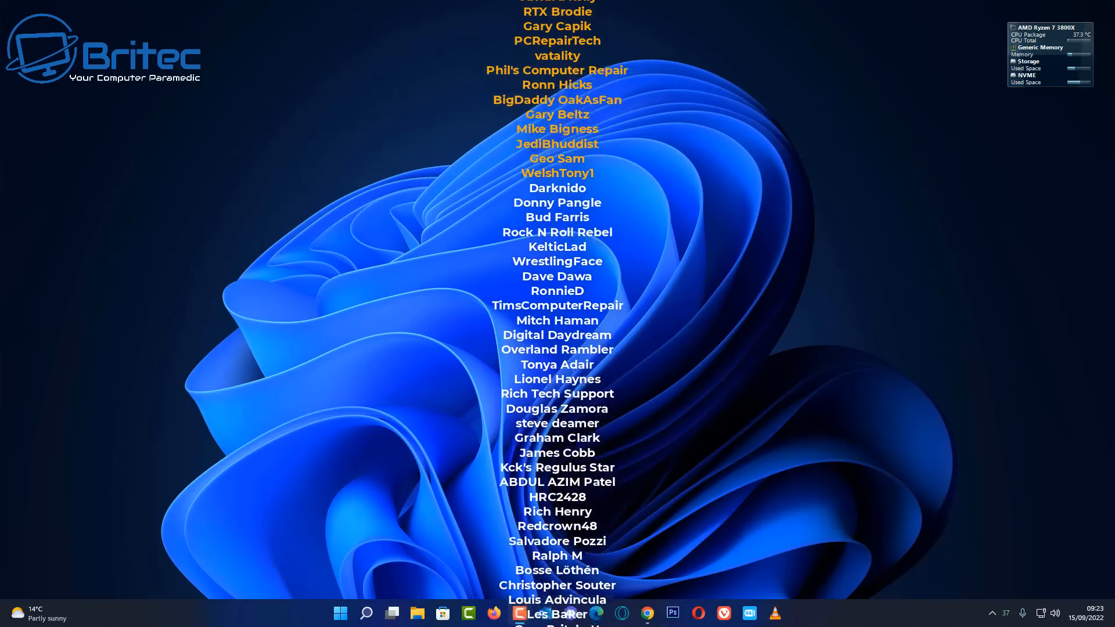
{"action": "scroll", "scroll_direction": "down", "scroll_amount": 3}
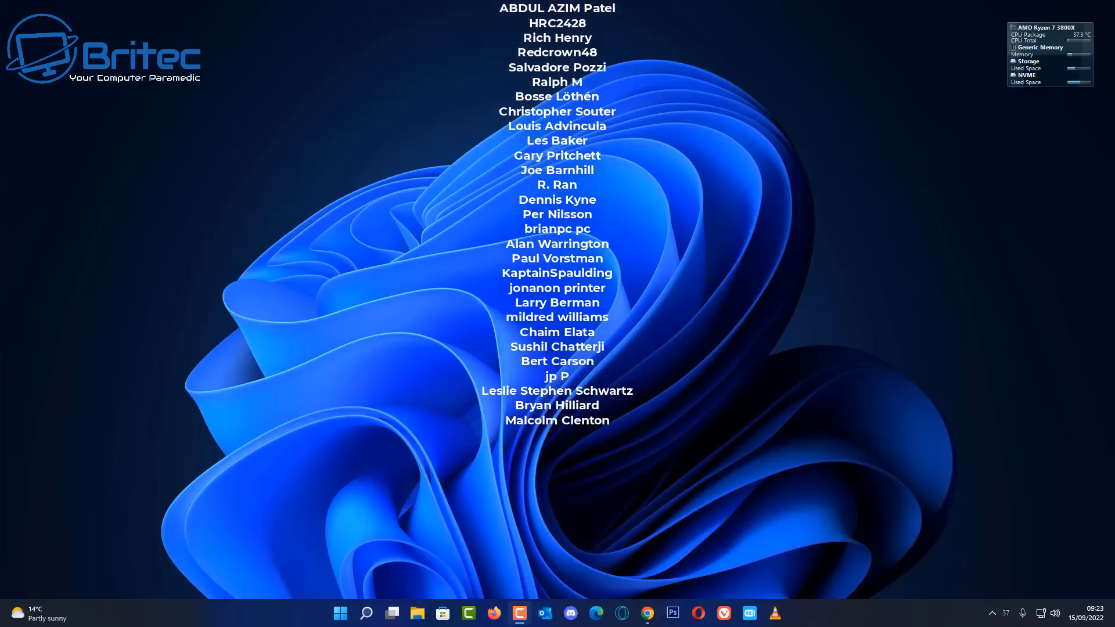
{"action": "scroll", "scroll_direction": "up", "scroll_amount": 3}
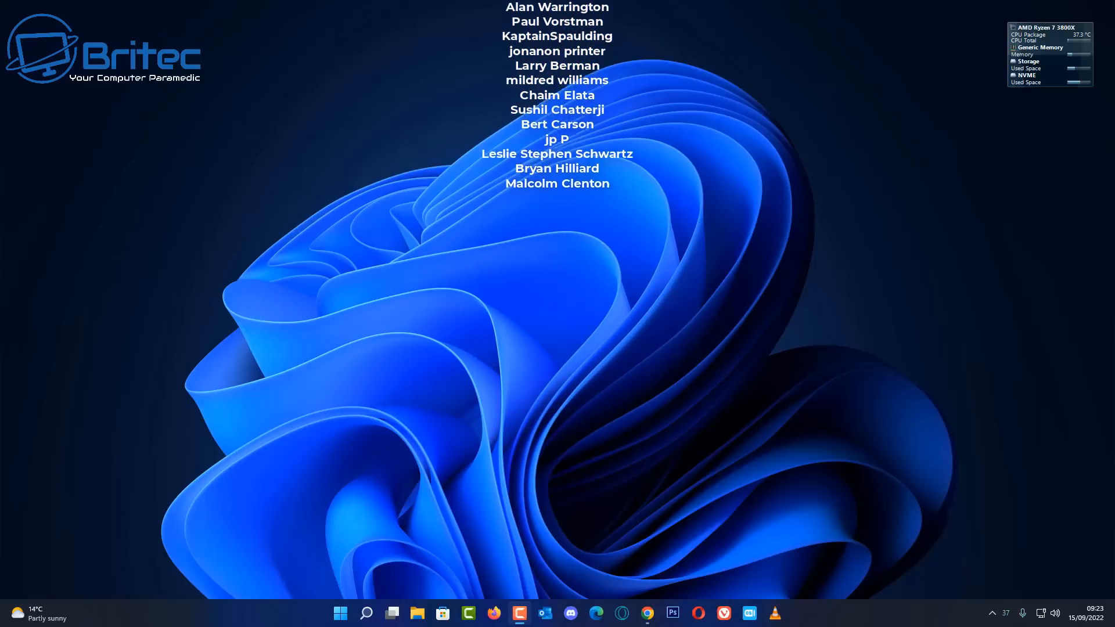